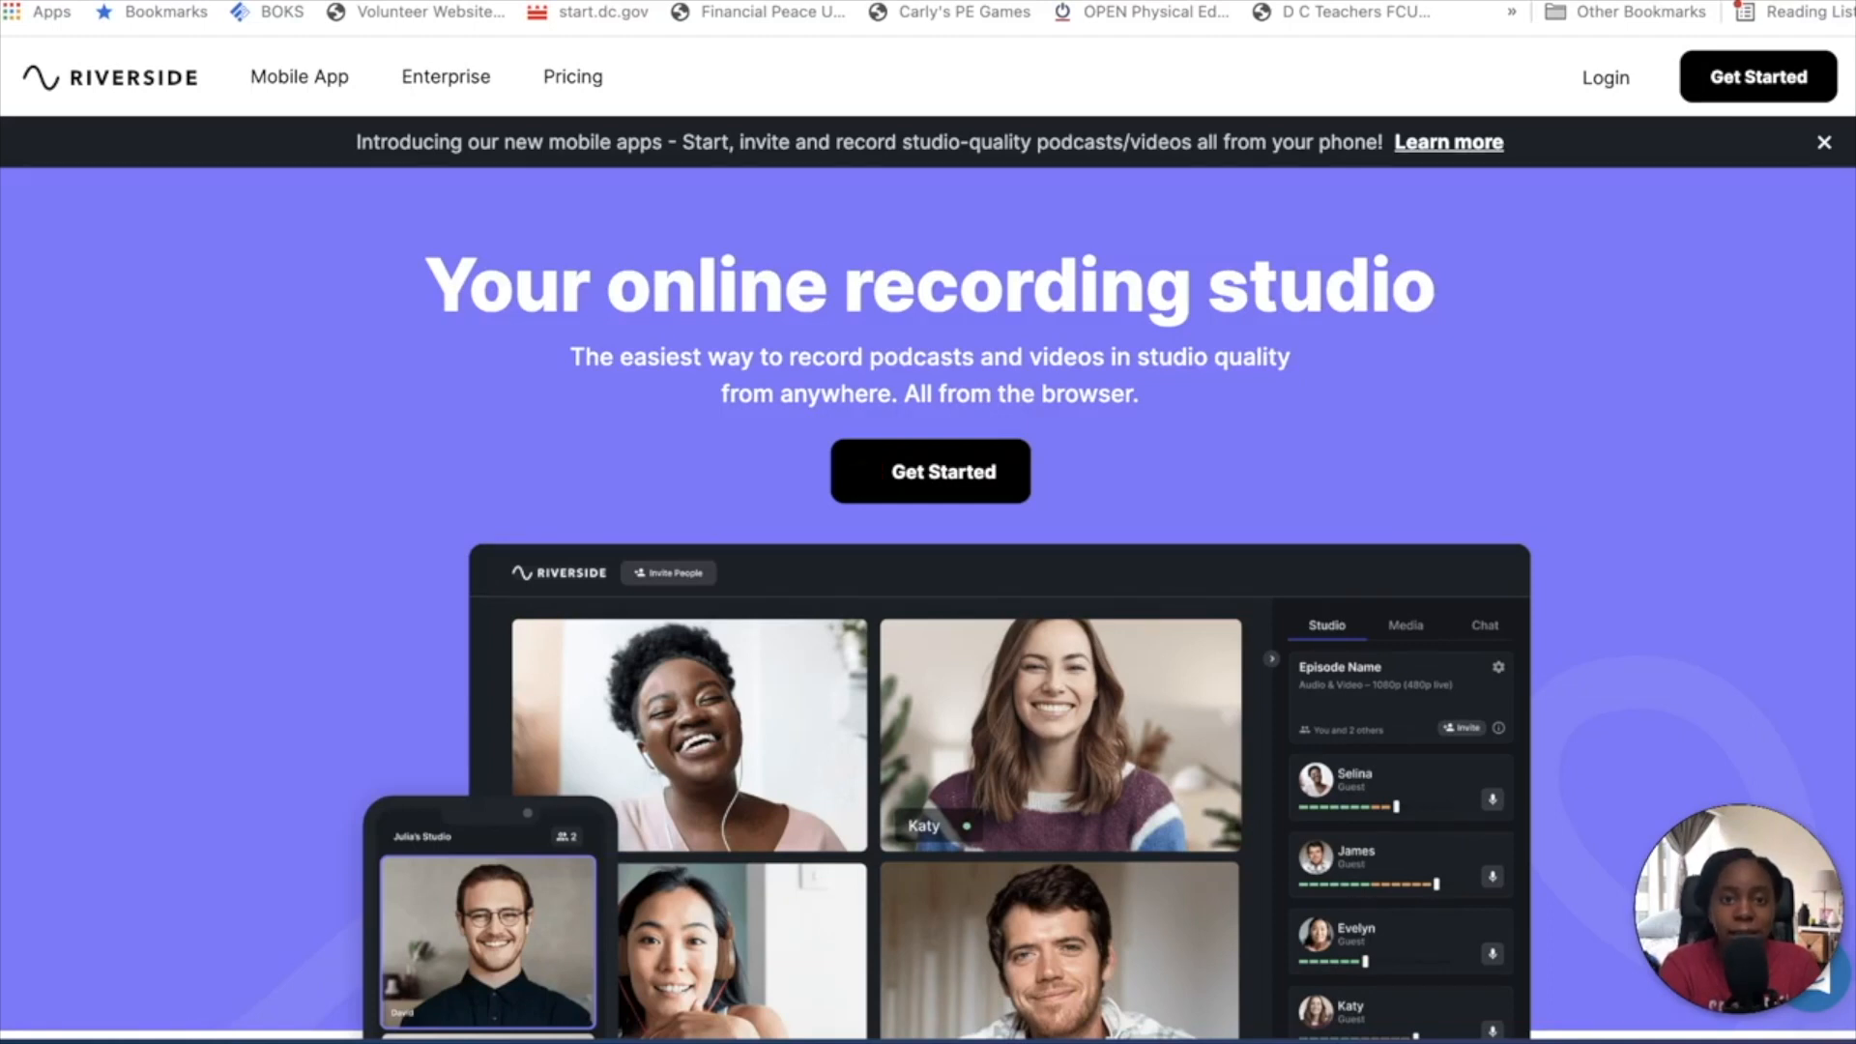
mouse_move(865, 472)
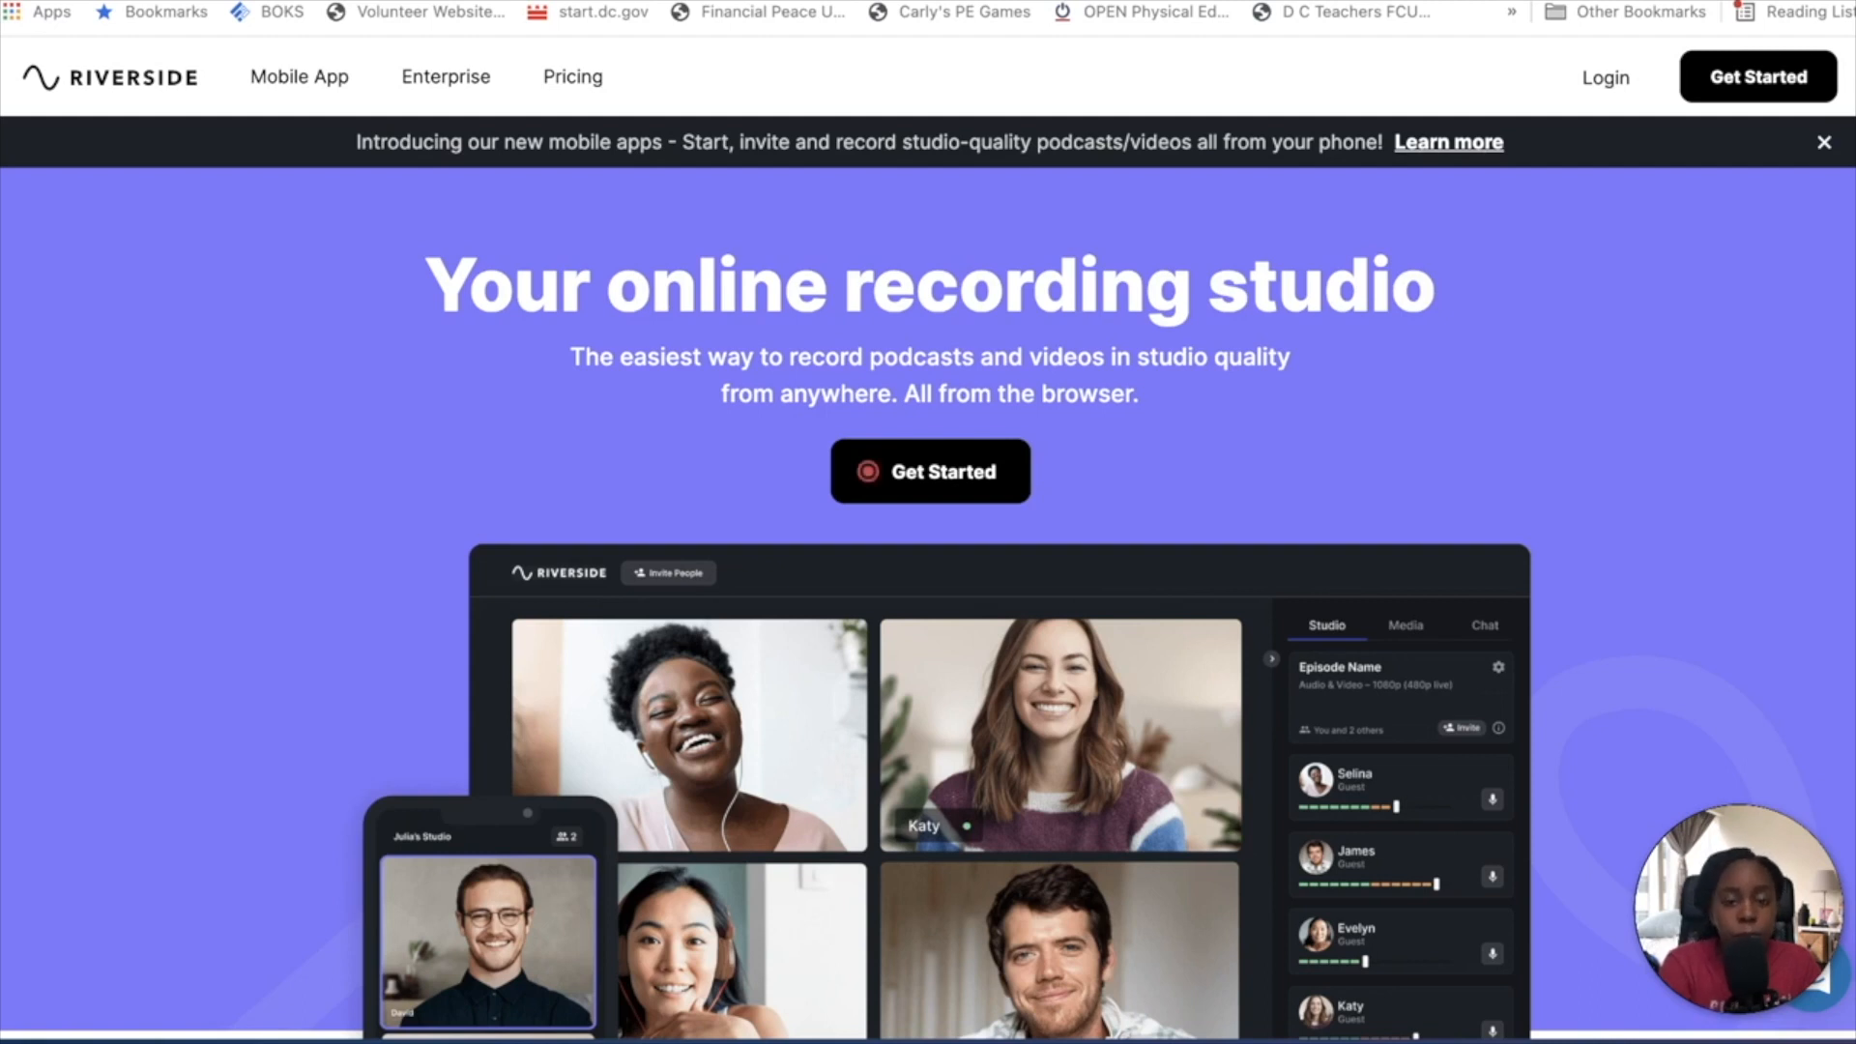
mouse_move(1735, 669)
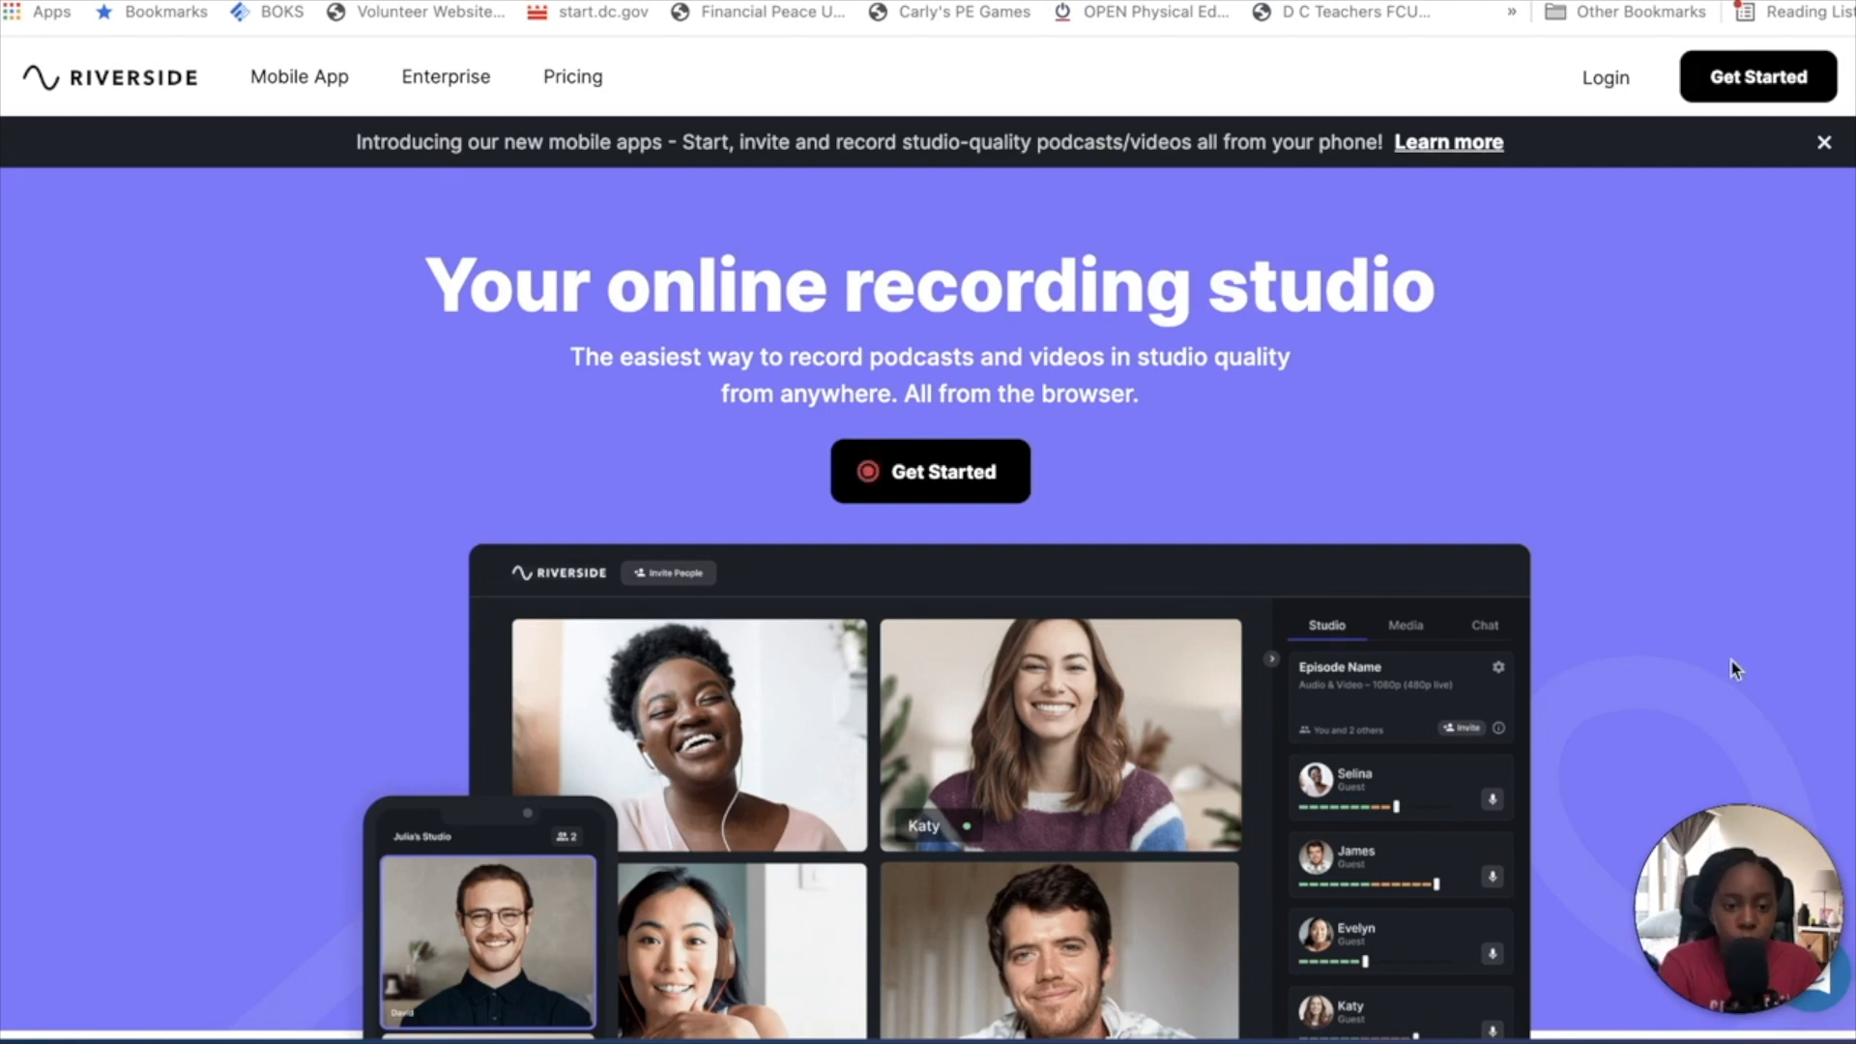
mouse_move(1638, 410)
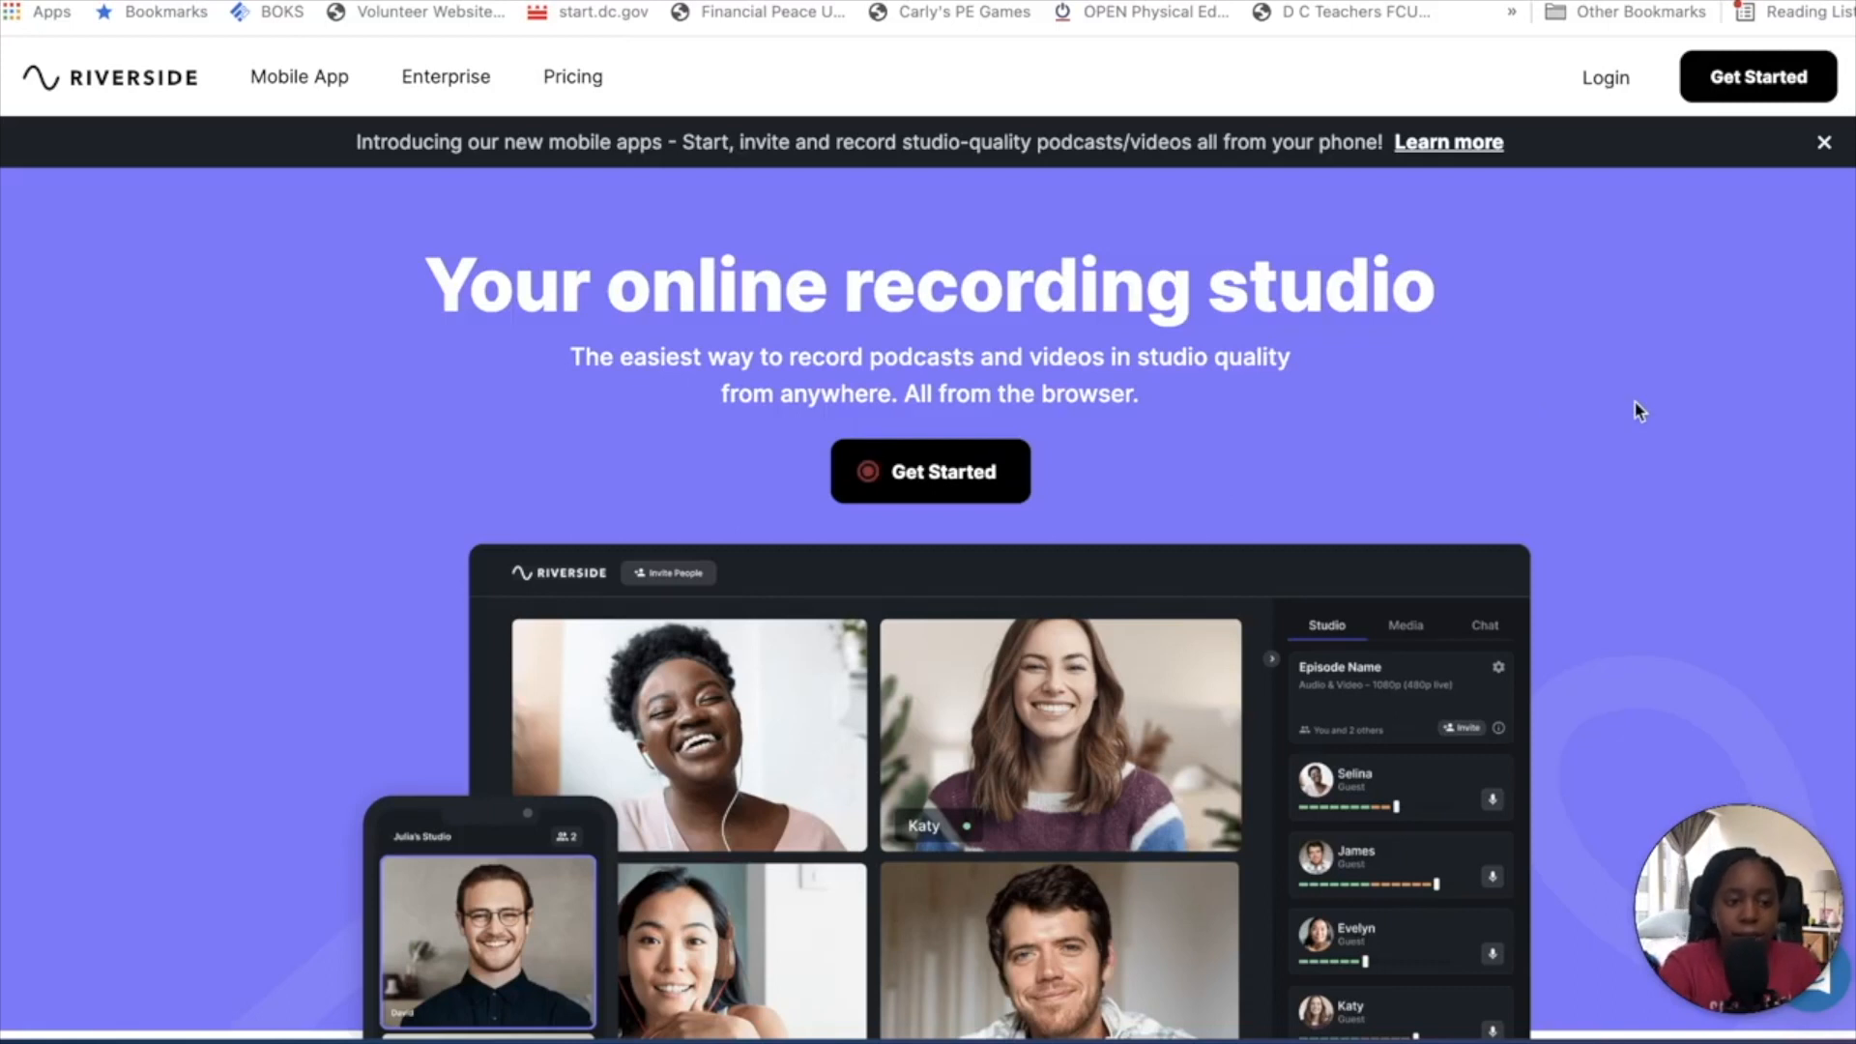
mouse_move(1177, 325)
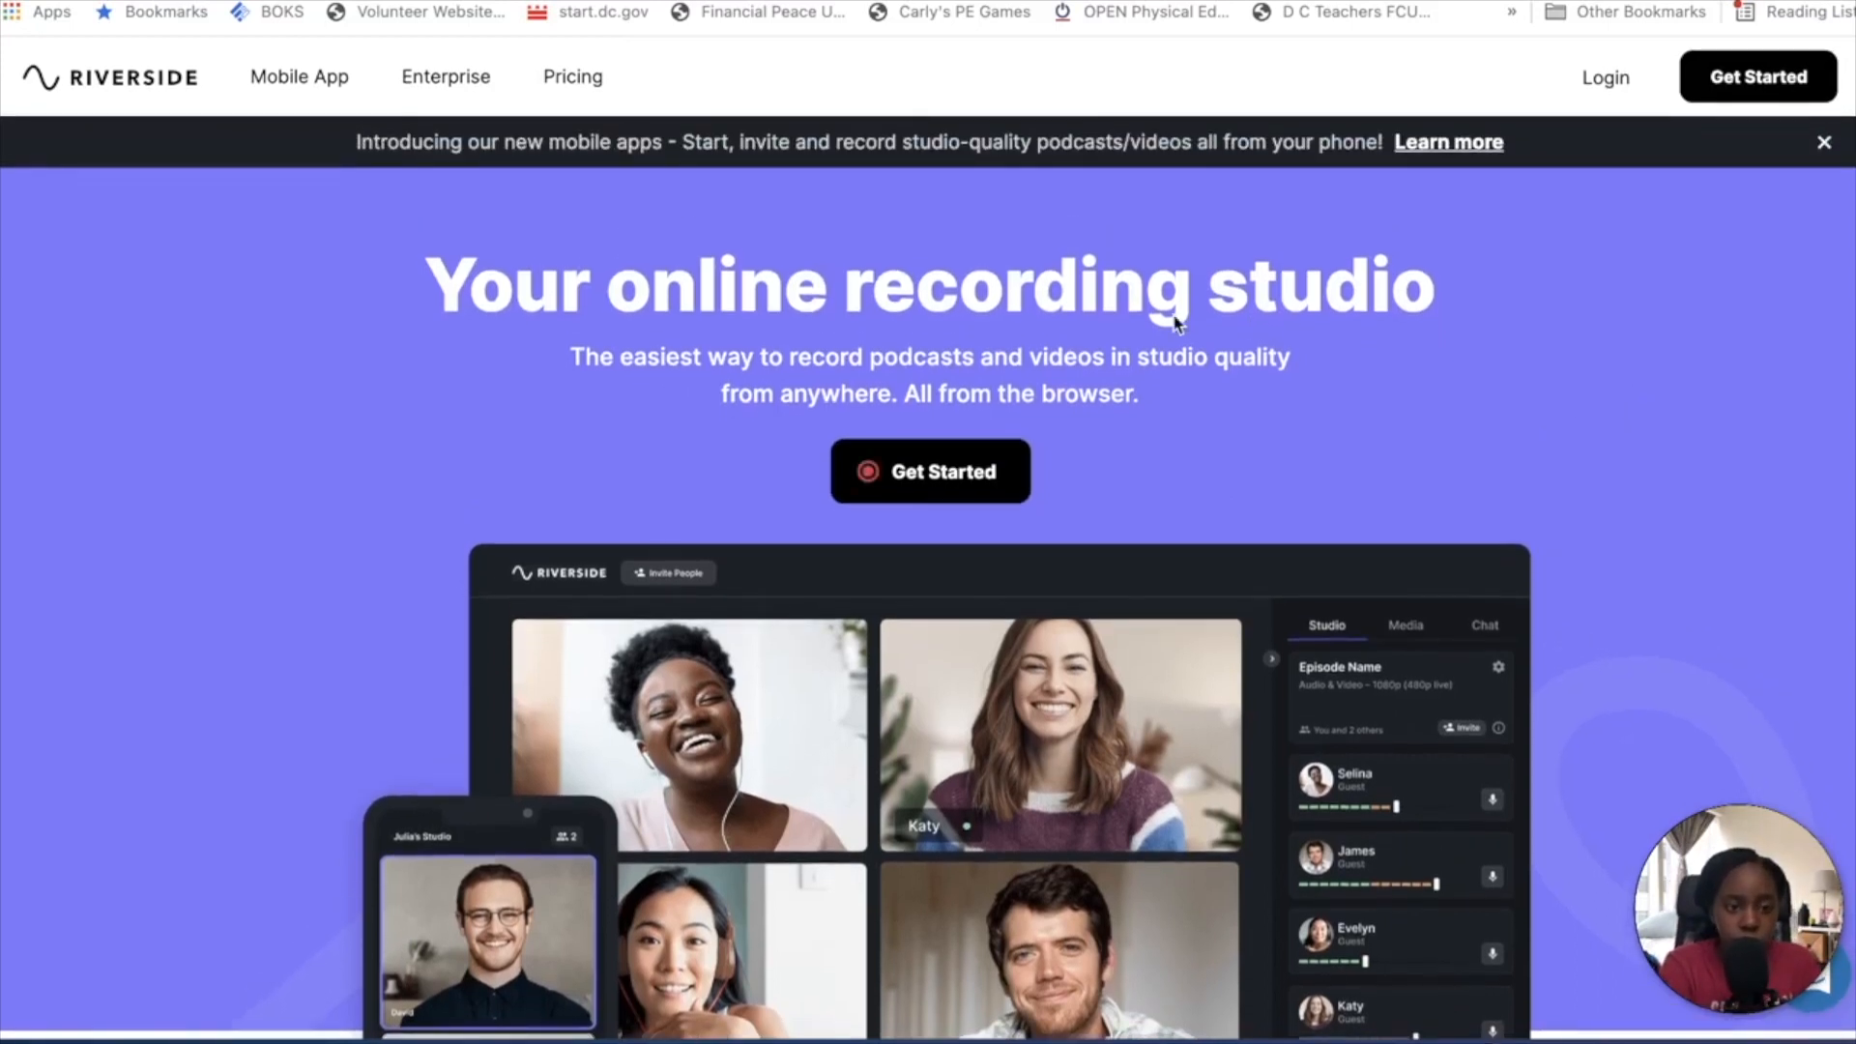
- Scroll down through the Riverside homepage's feature sections
scroll("down", 3)
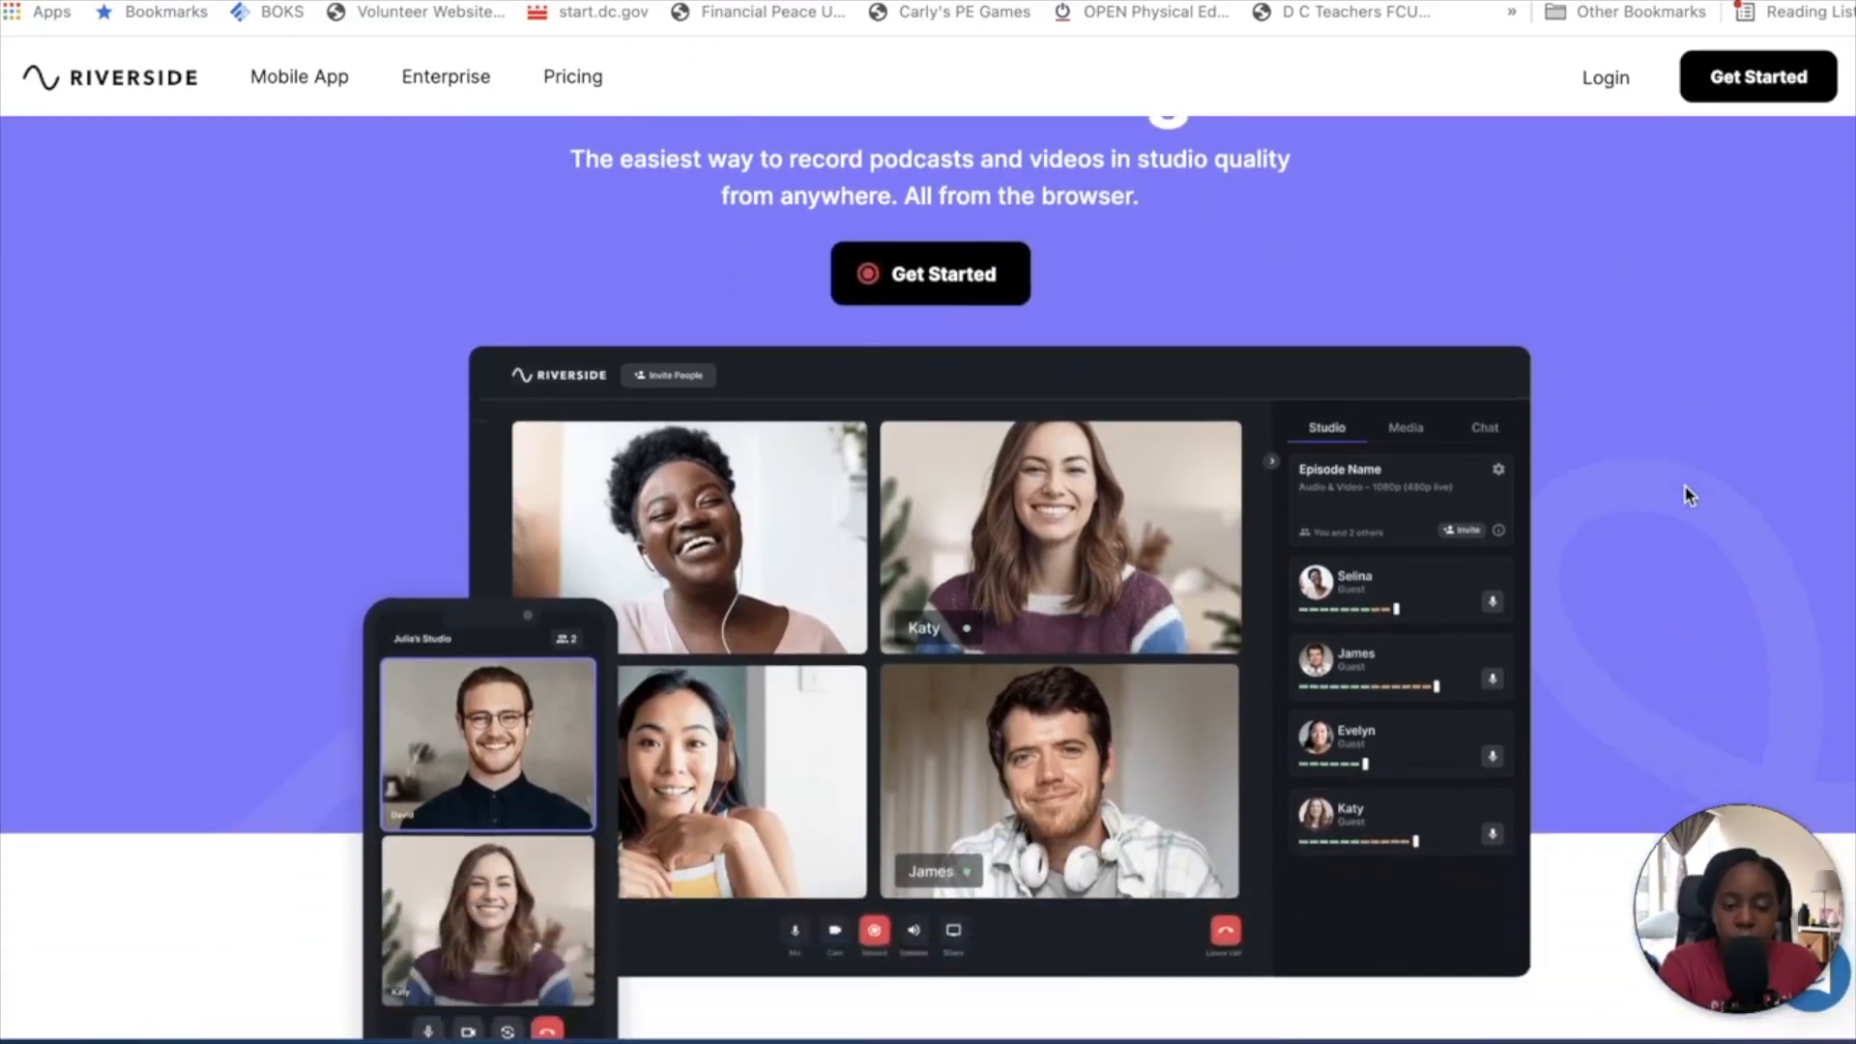
scroll("down", 3)
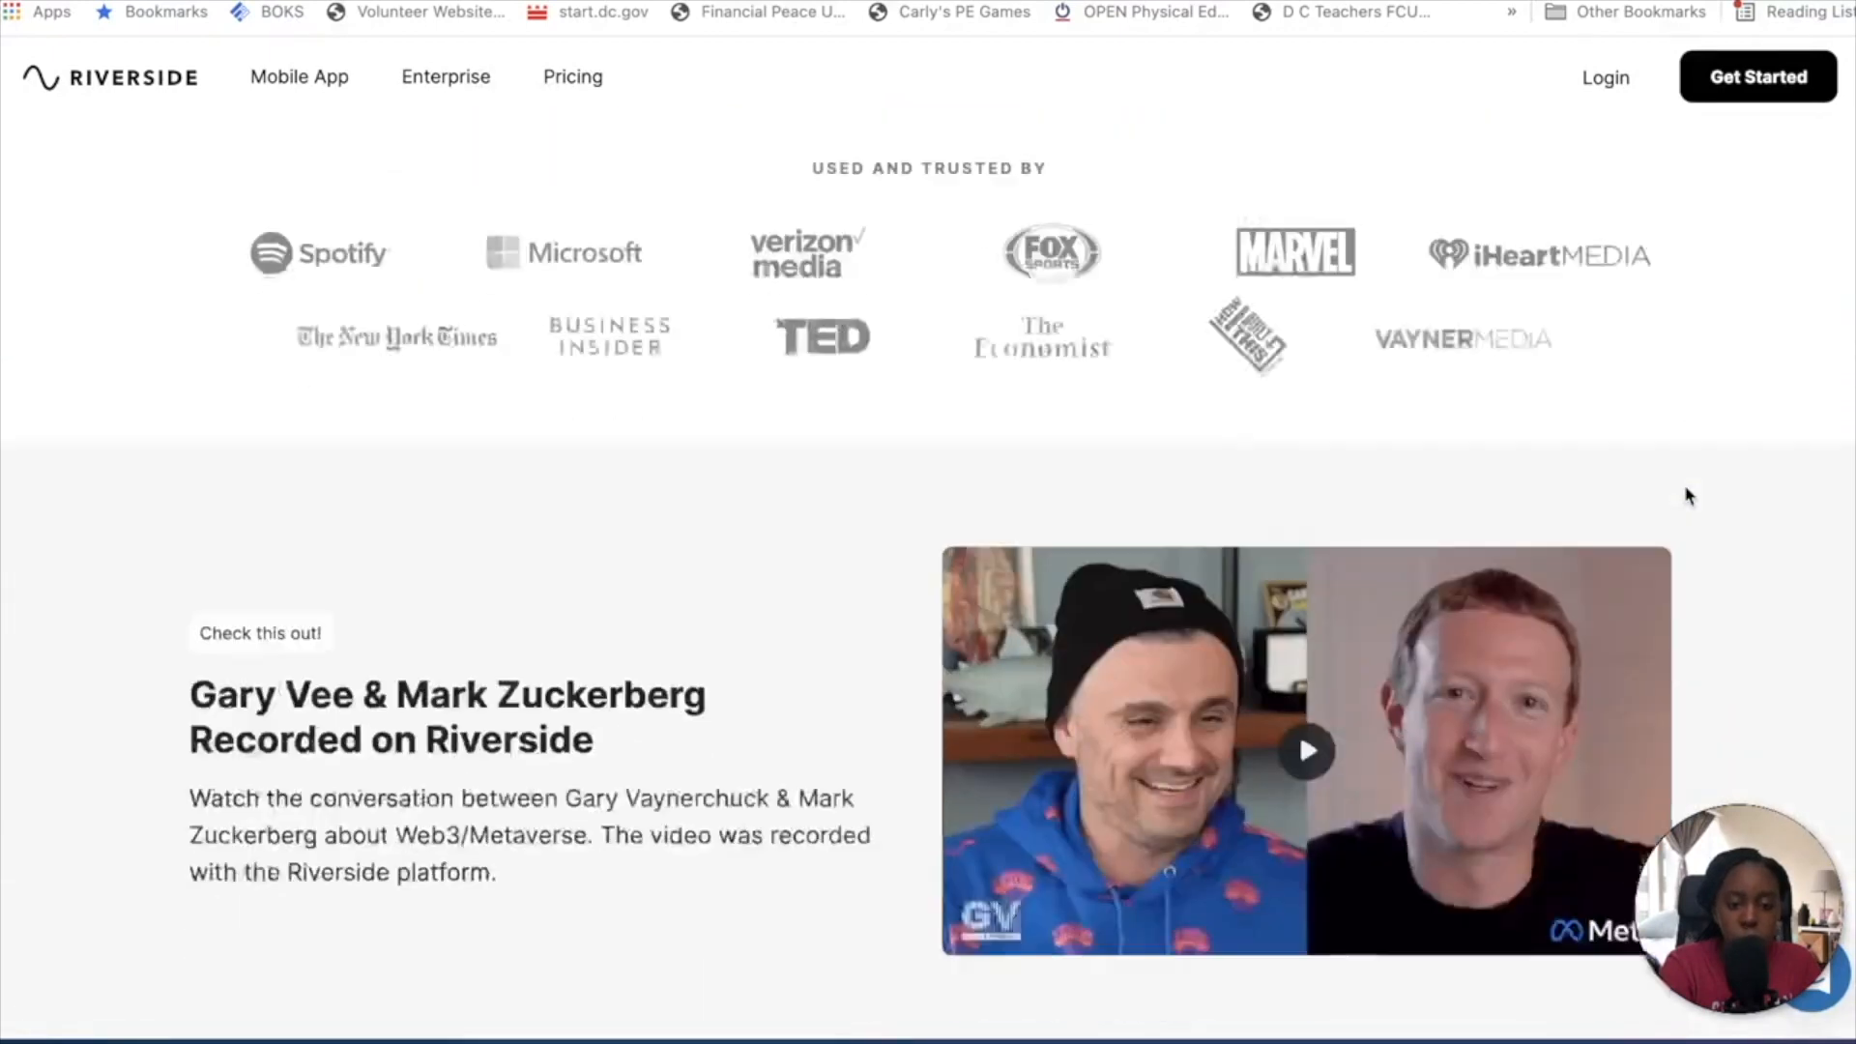
scroll("down", 3)
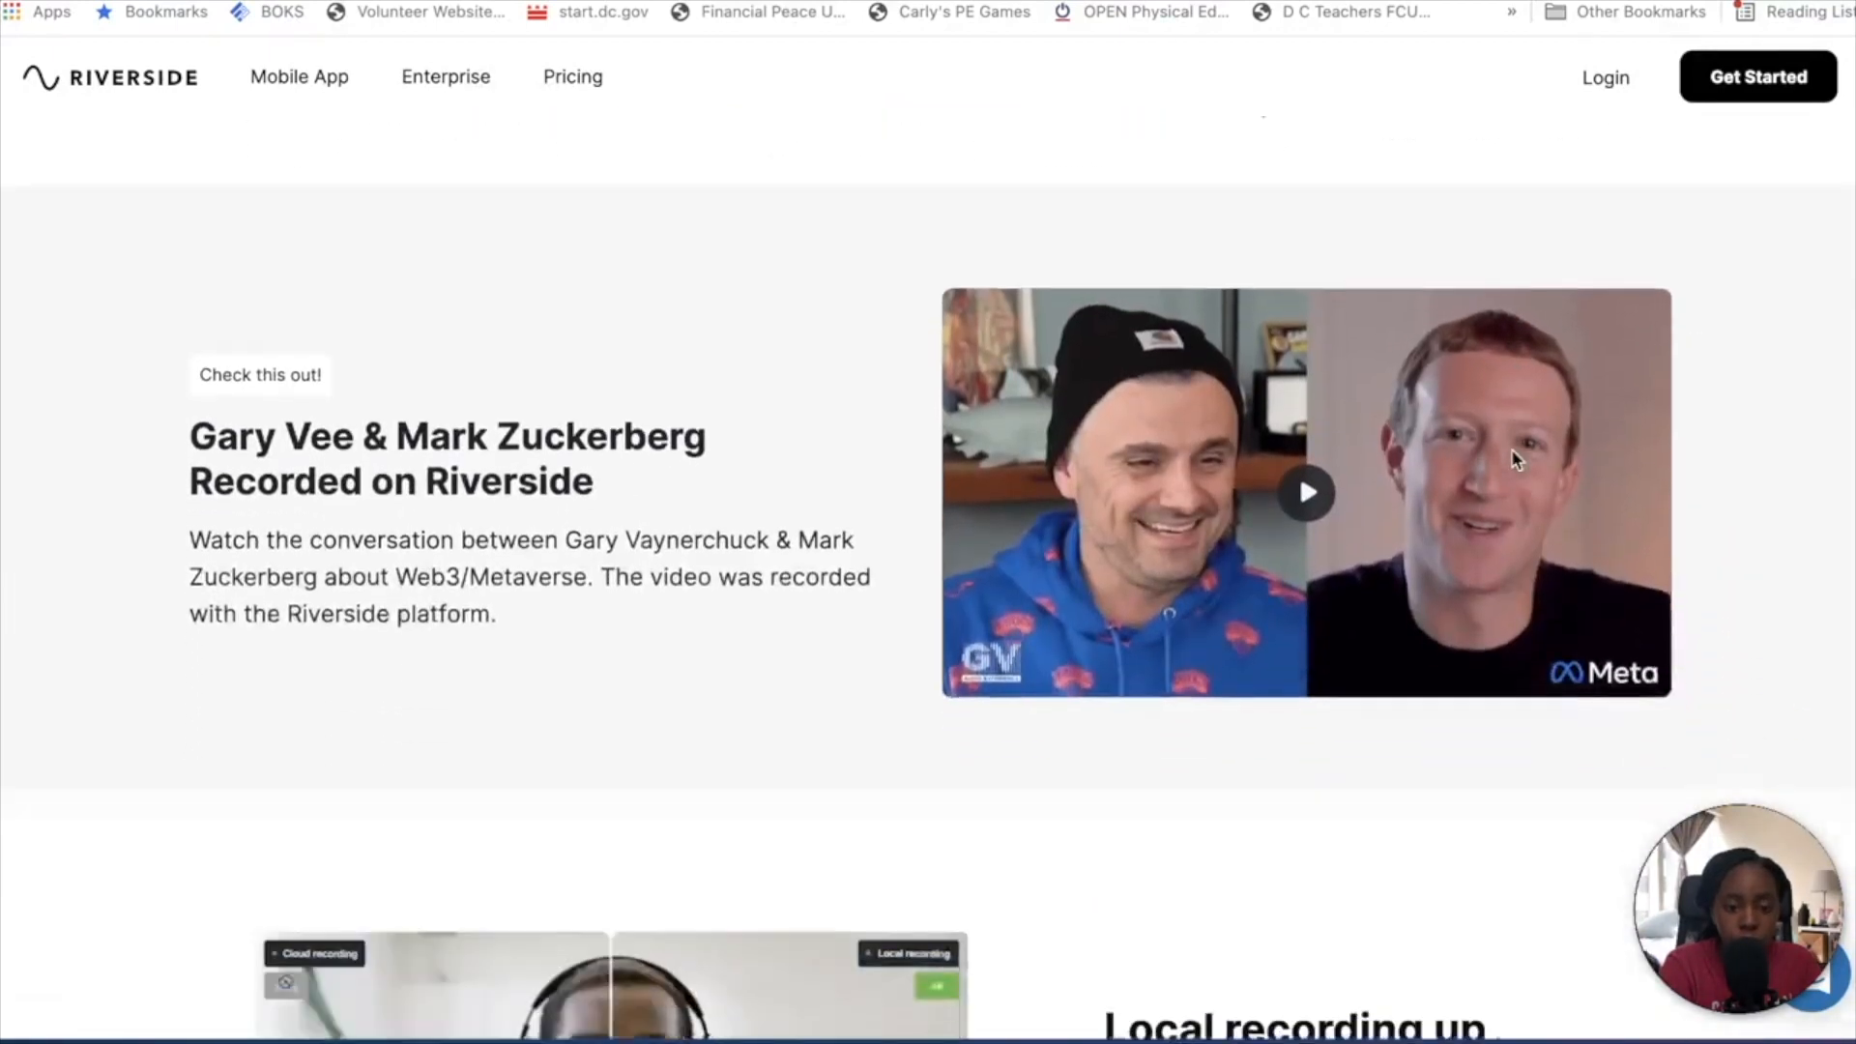
scroll("down", 3)
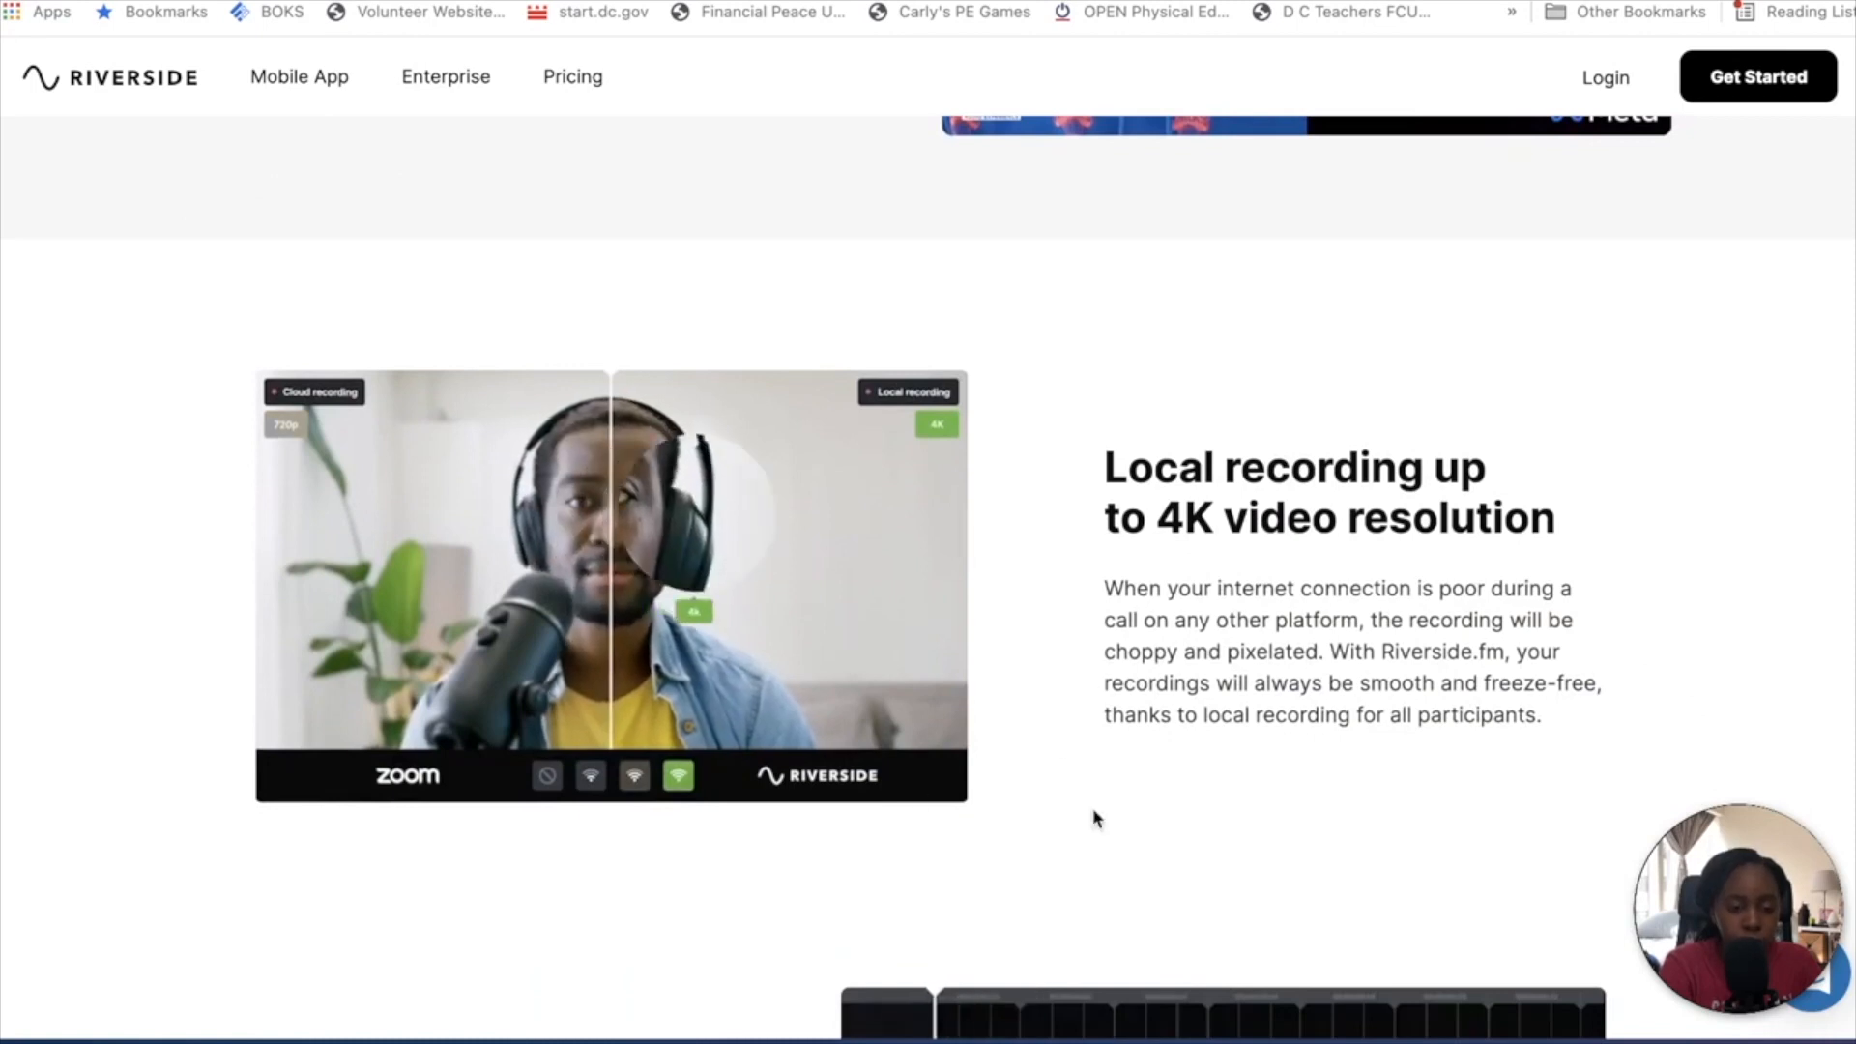
scroll("down", 3)
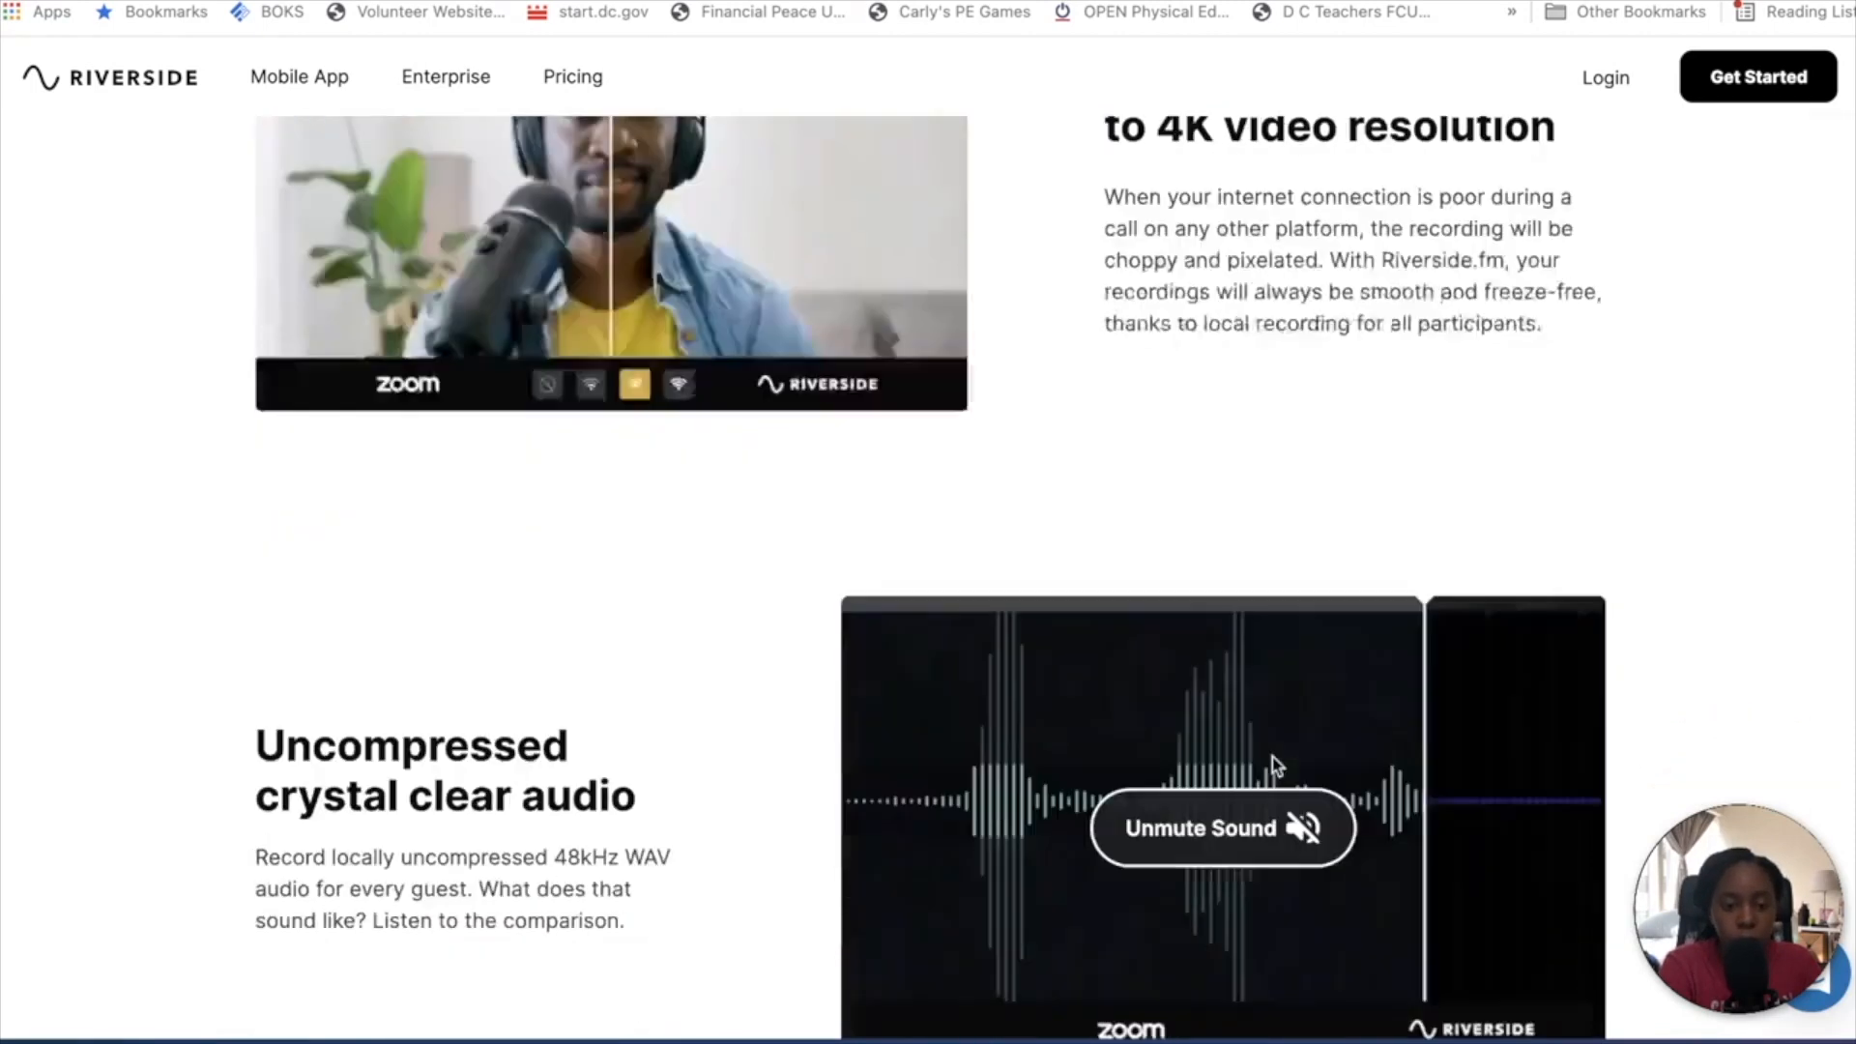
scroll("down", 3)
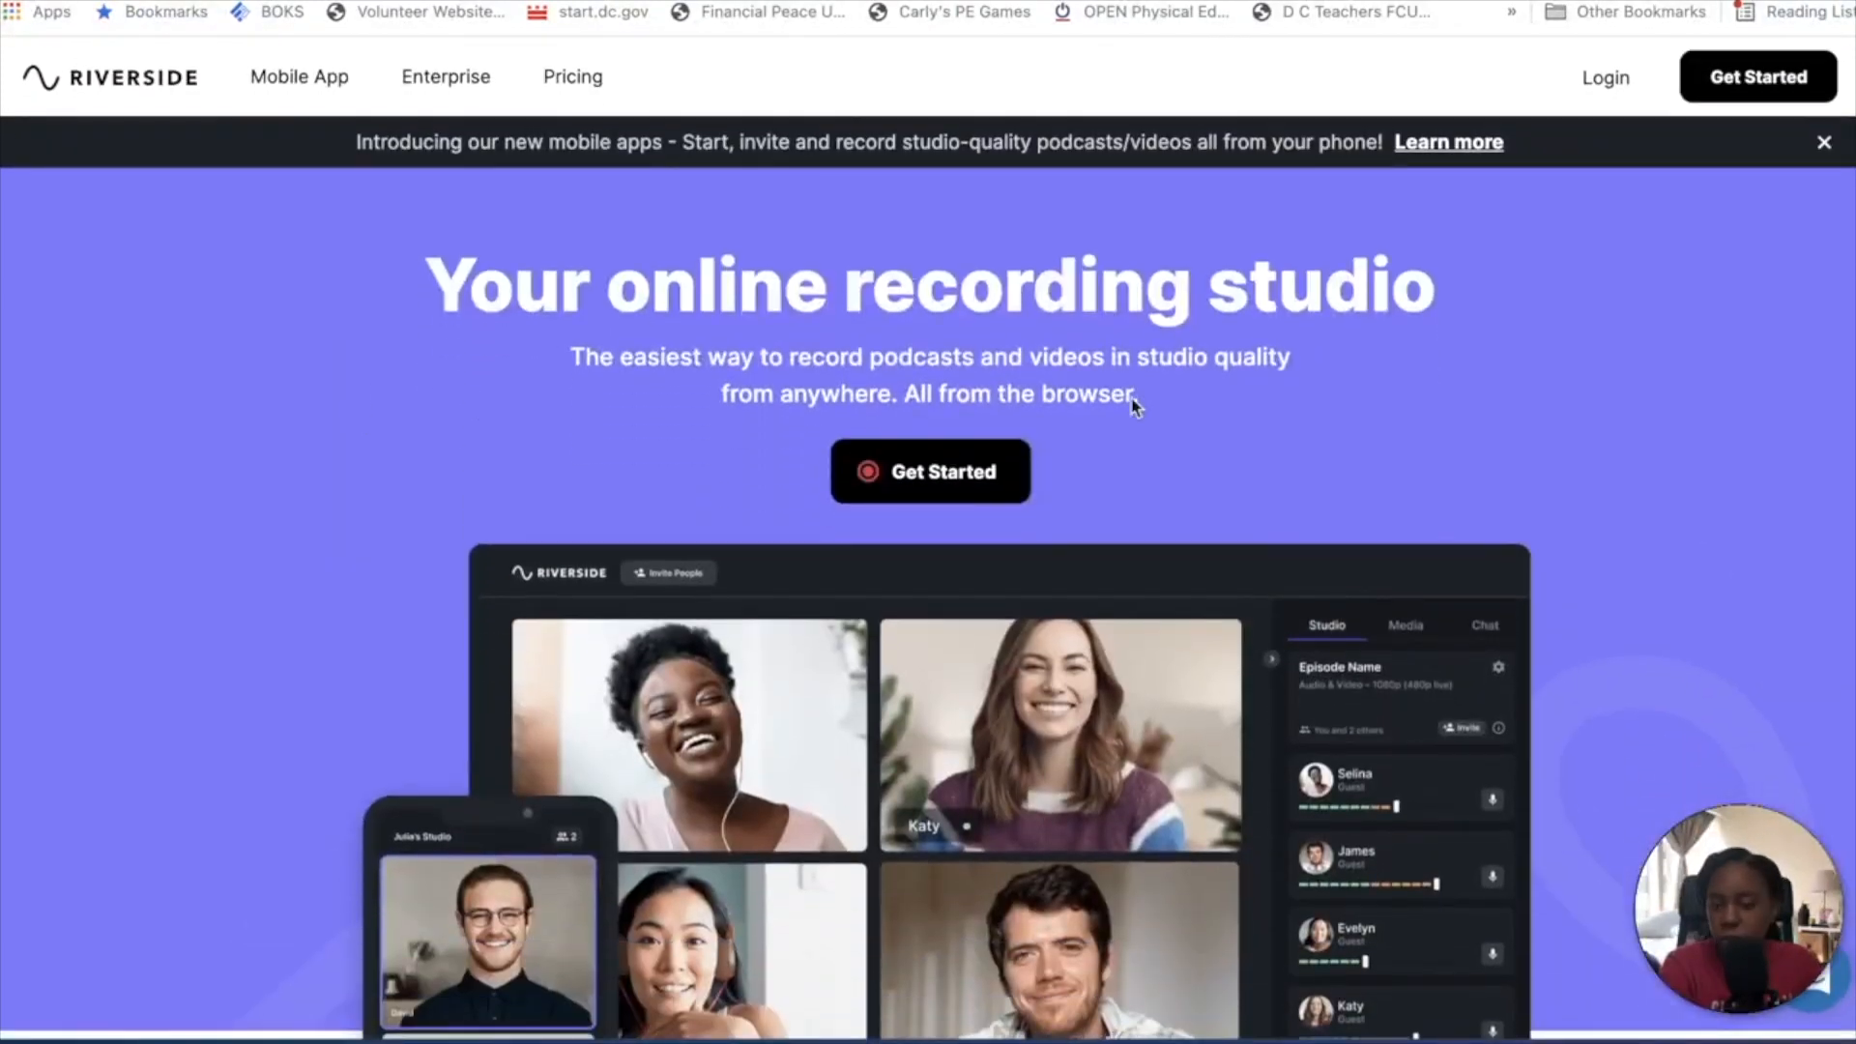
mouse_move(318, 101)
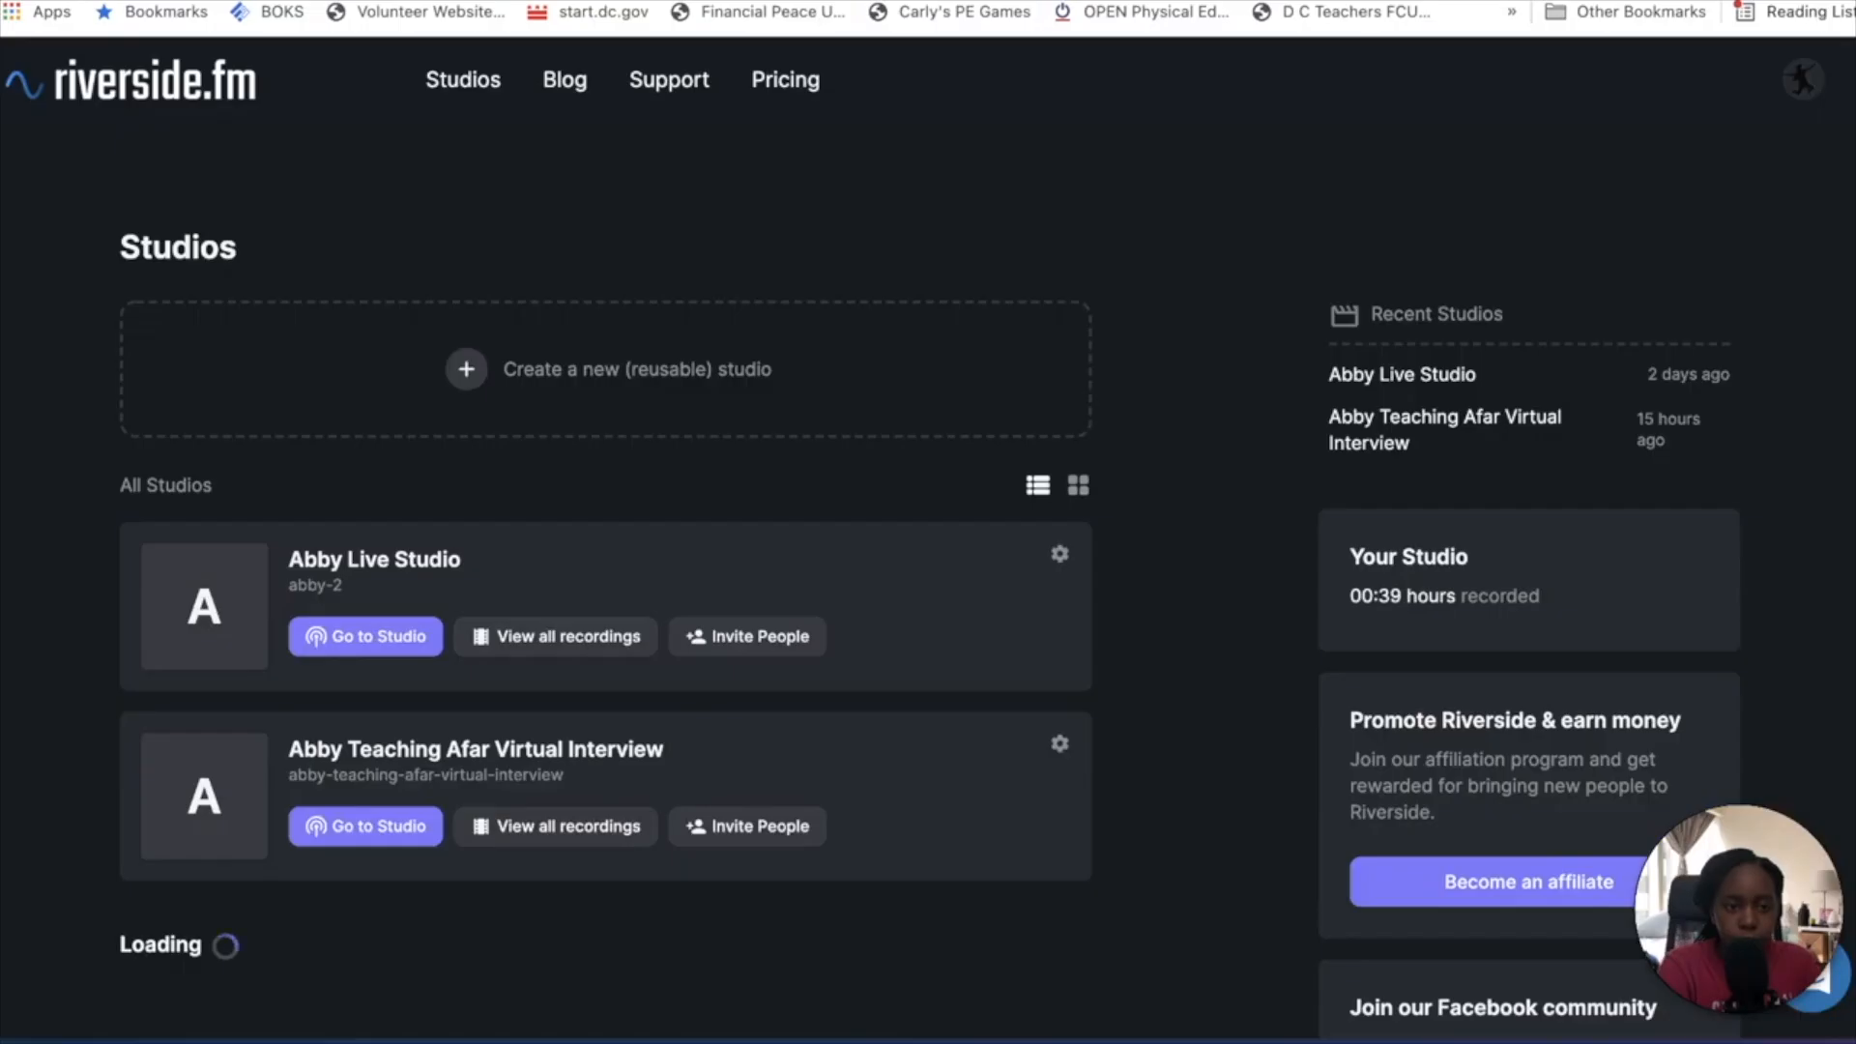
mouse_move(764, 697)
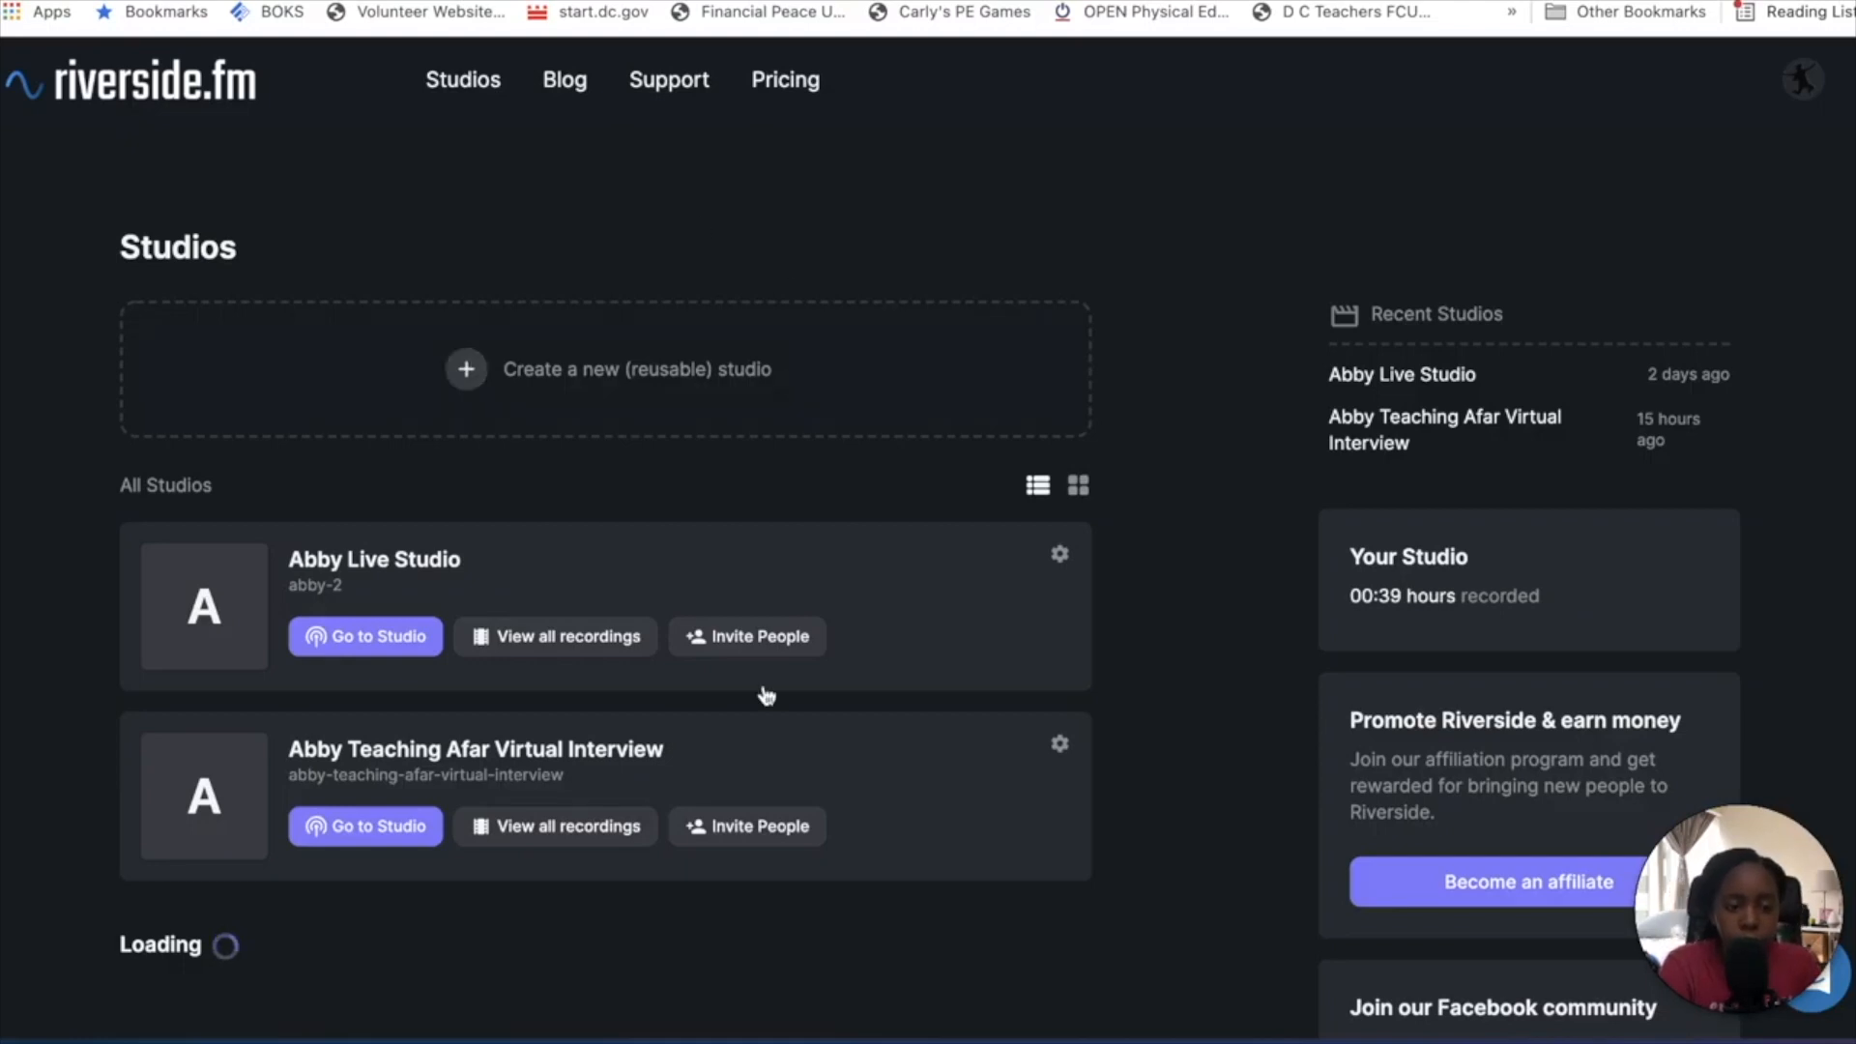
mouse_move(1242, 327)
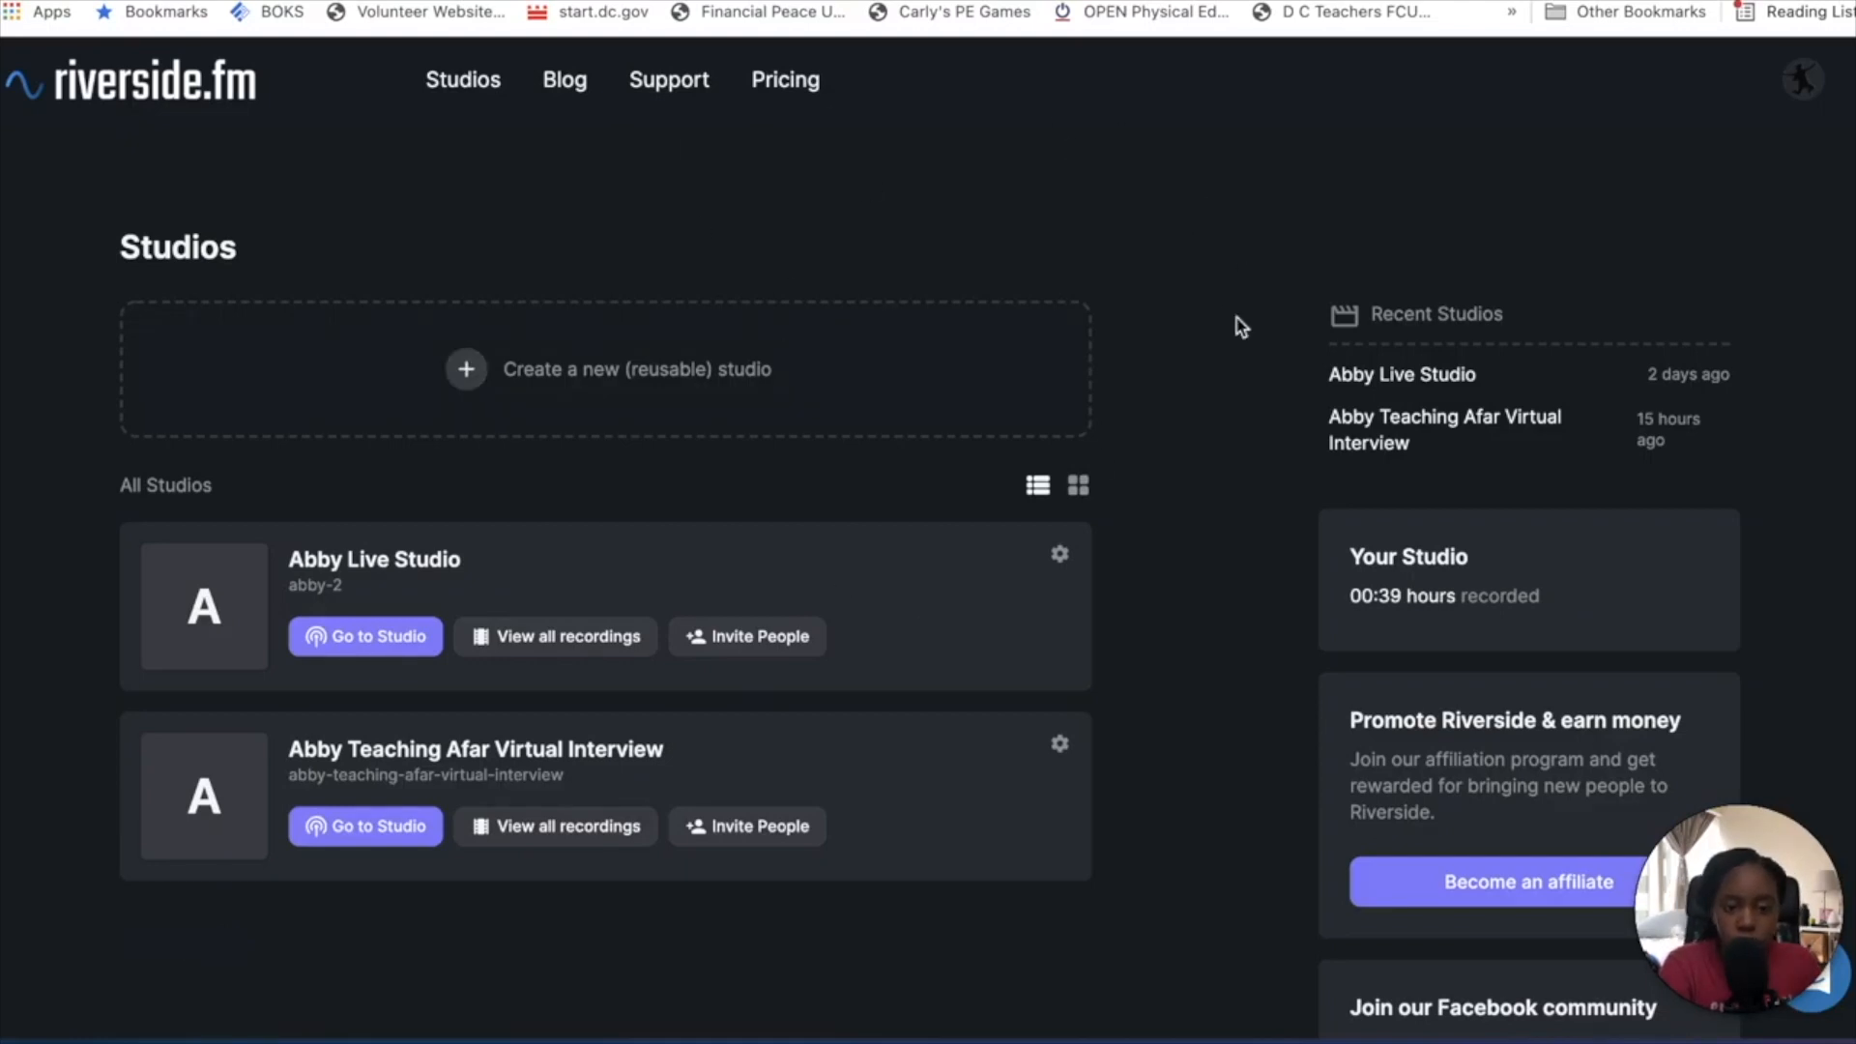
- Expand the Create a new (reusable) studio form above the two existing studios
left_click(606, 368)
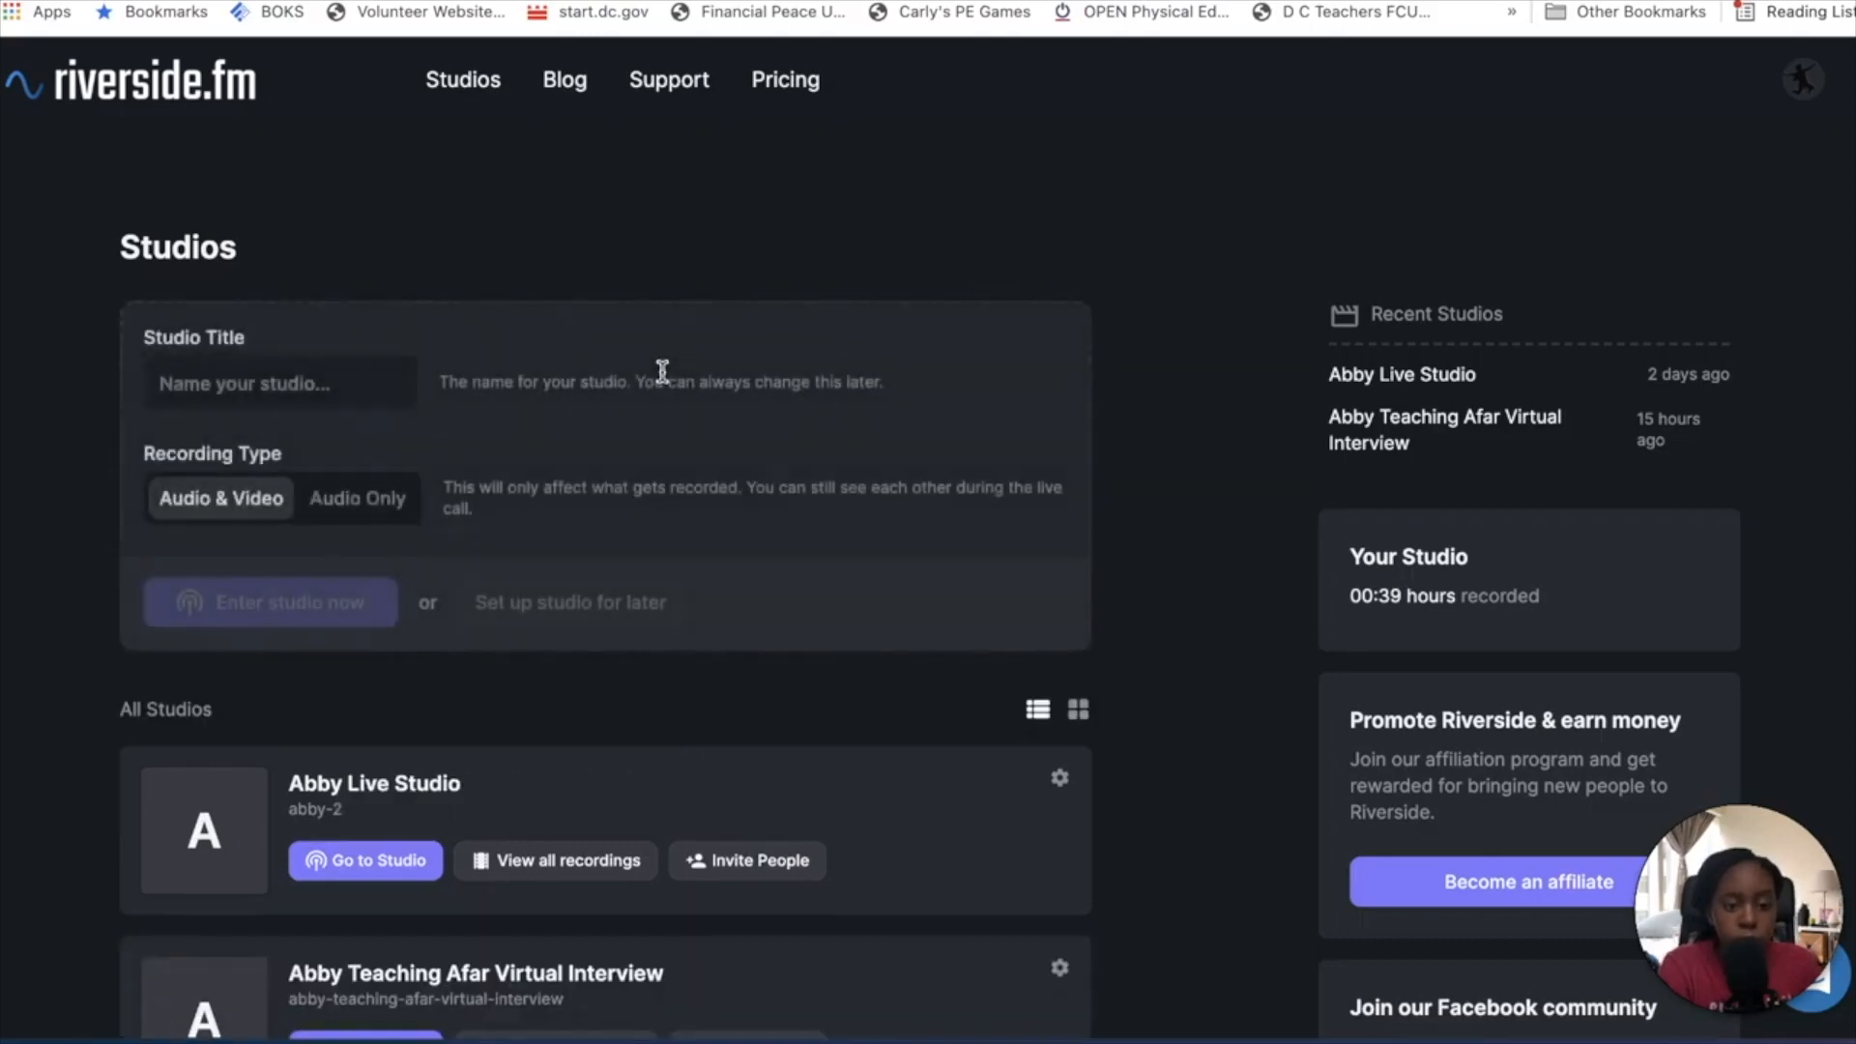
scroll("down", 3)
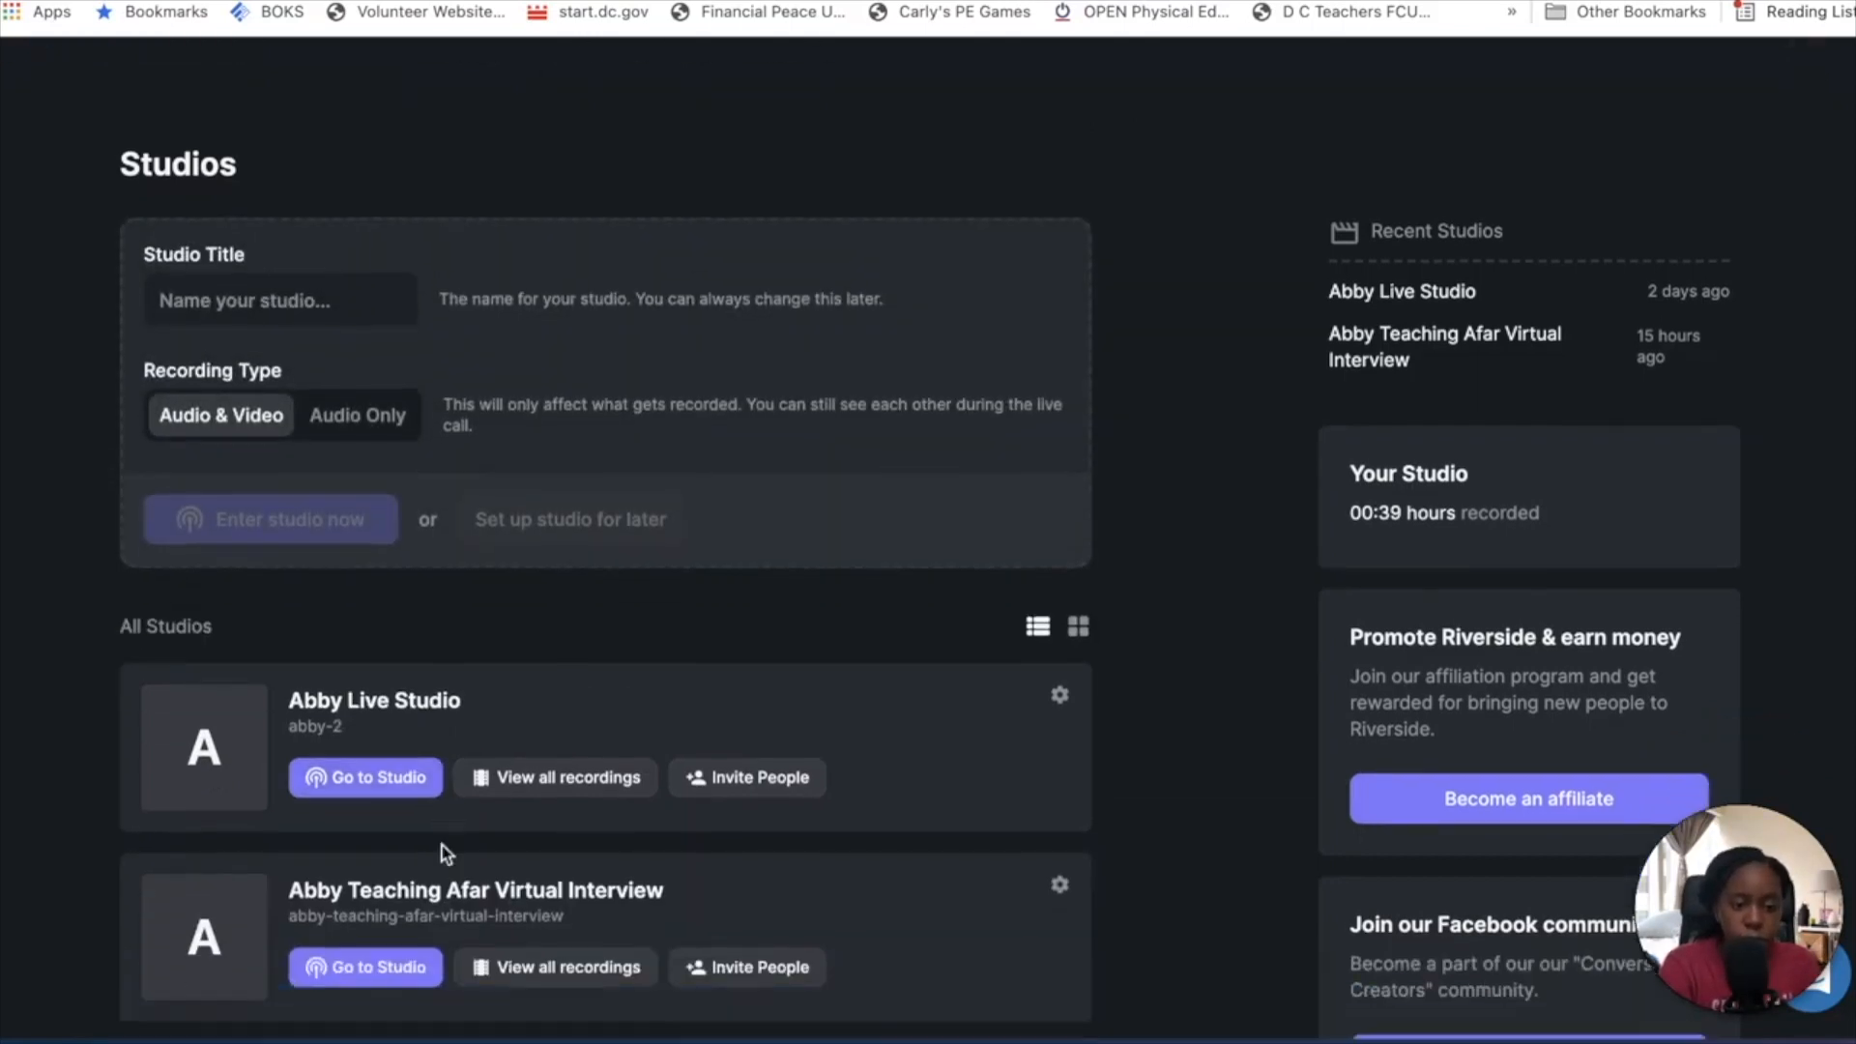
scroll("down", 3)
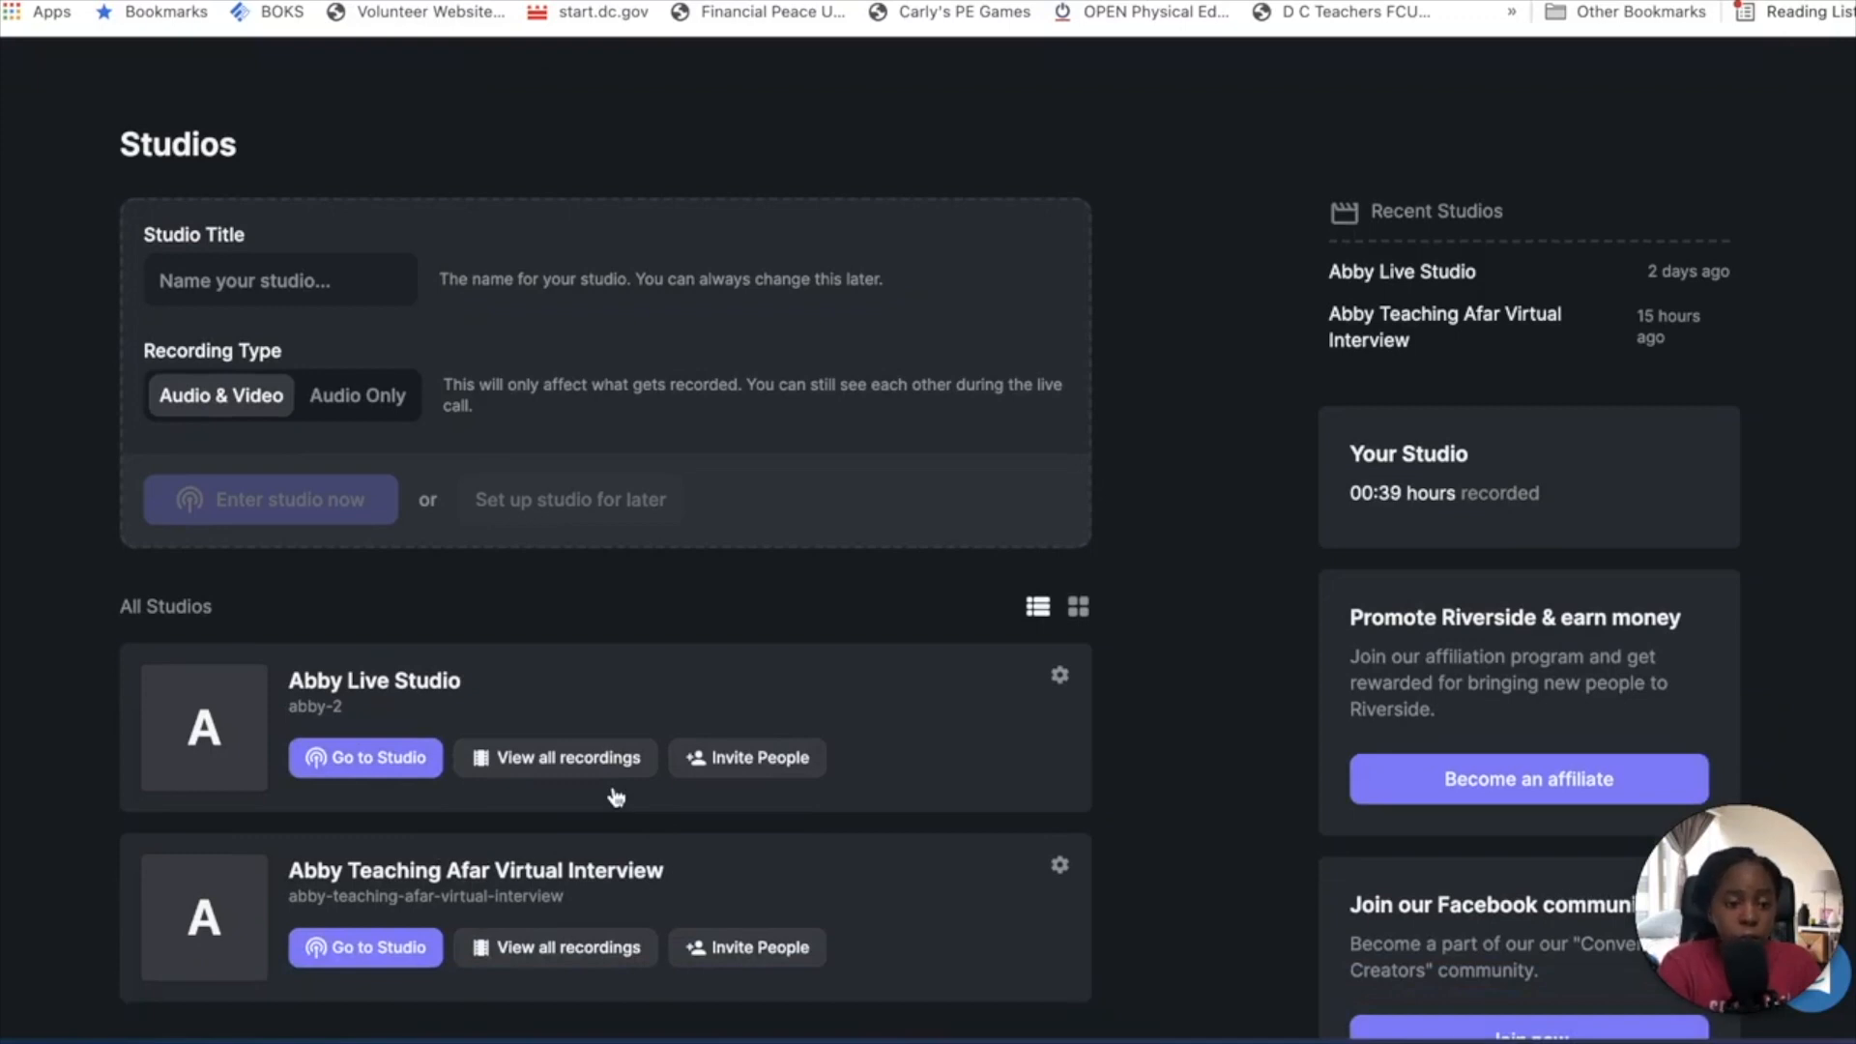
scroll("down", 3)
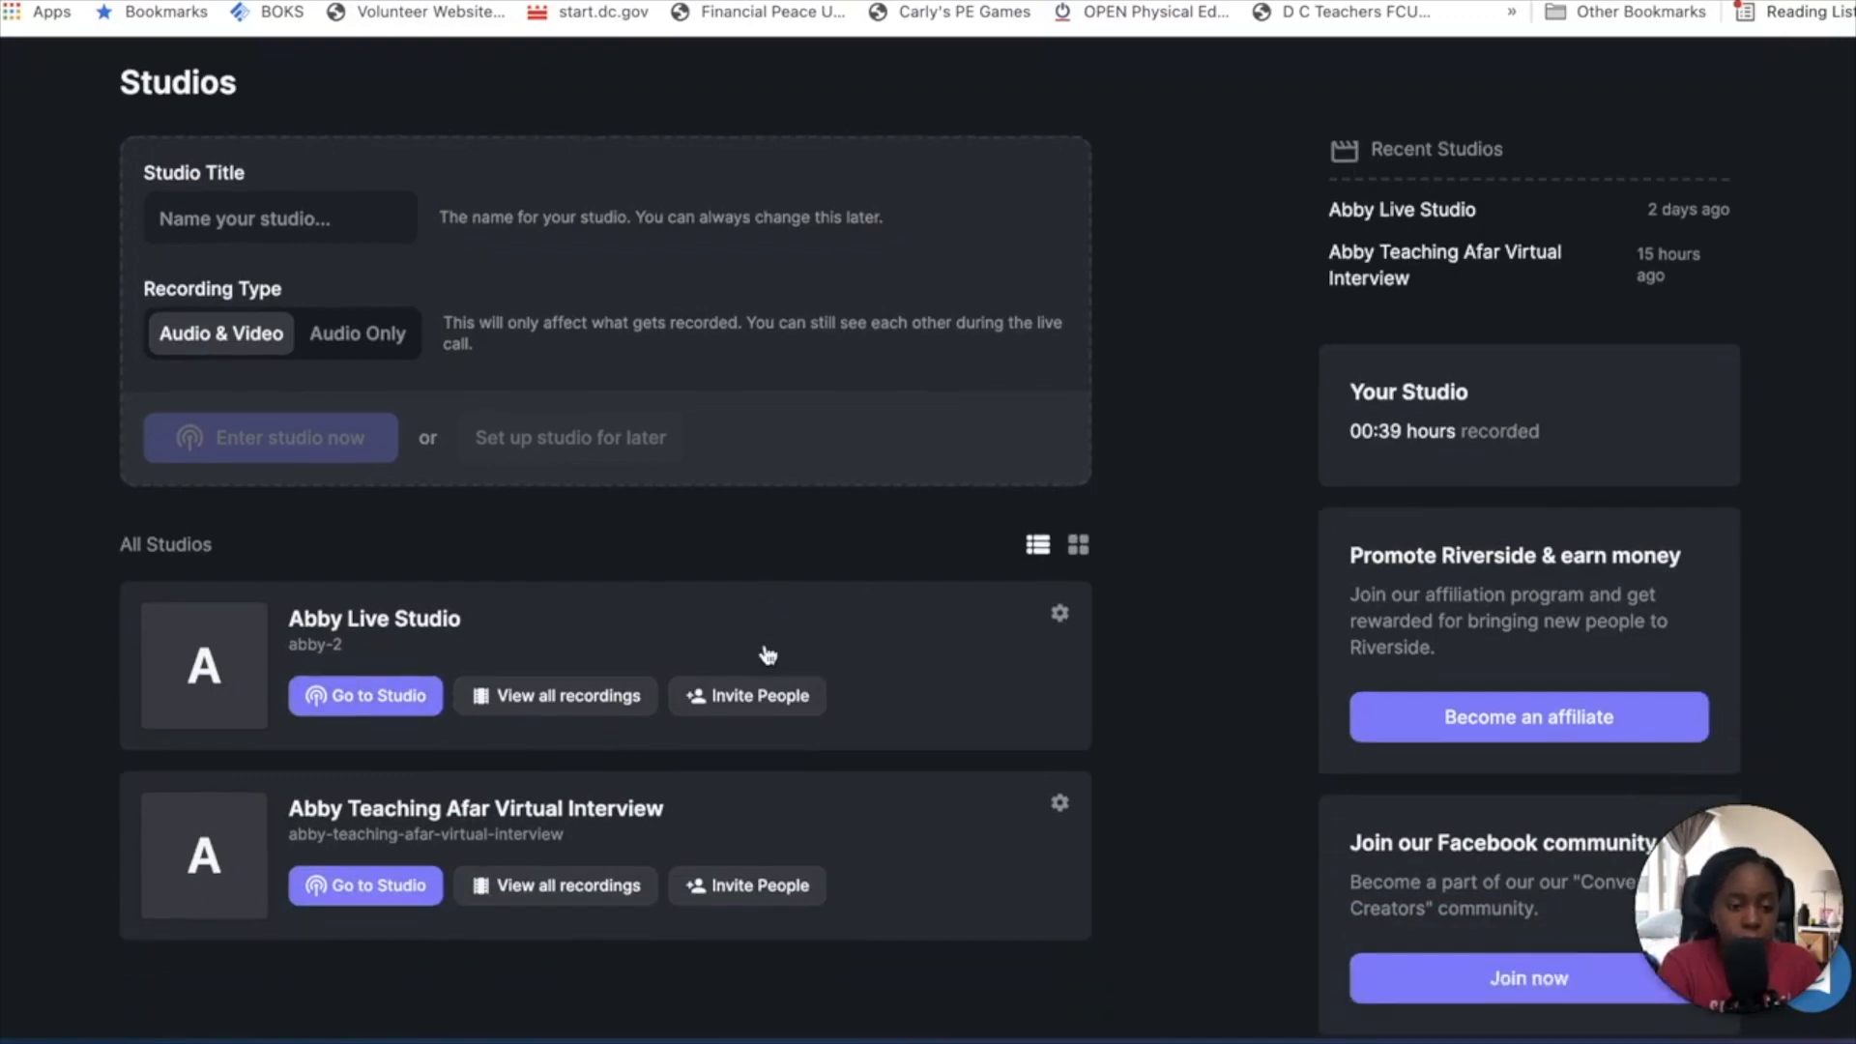
scroll("down", 3)
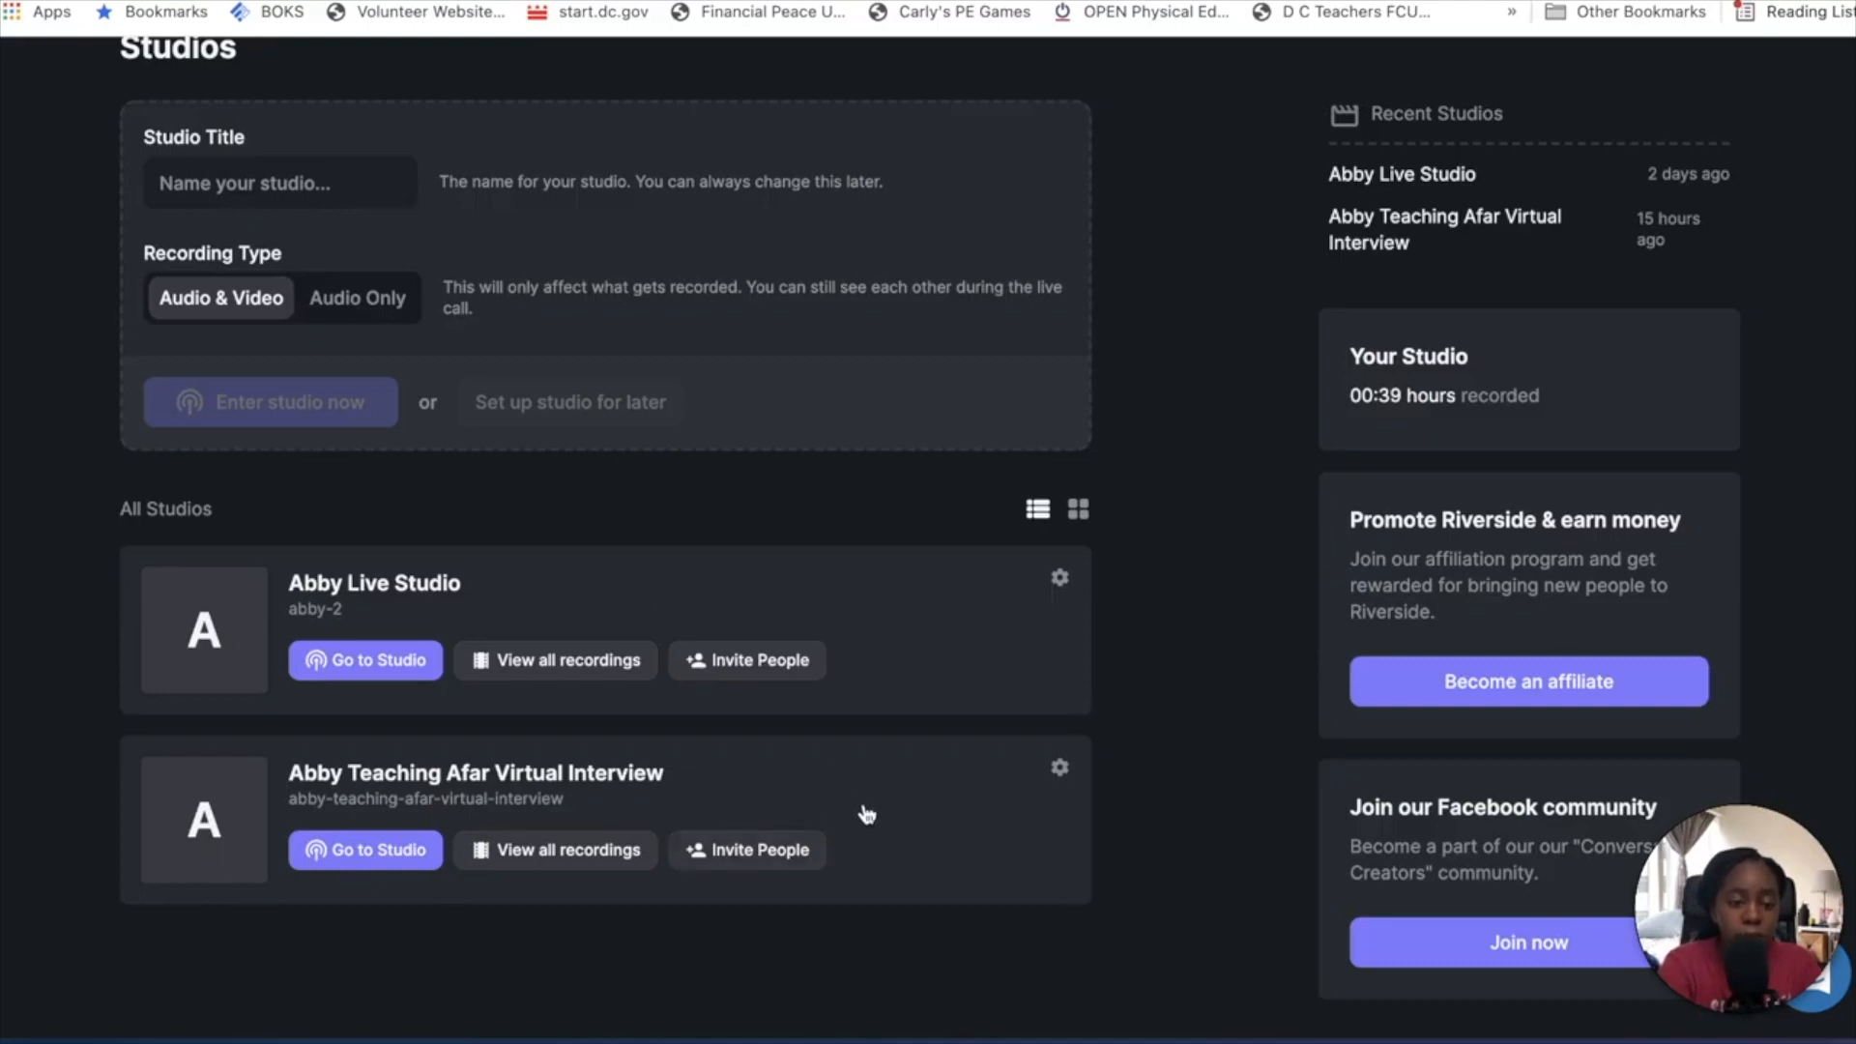
mouse_move(923, 789)
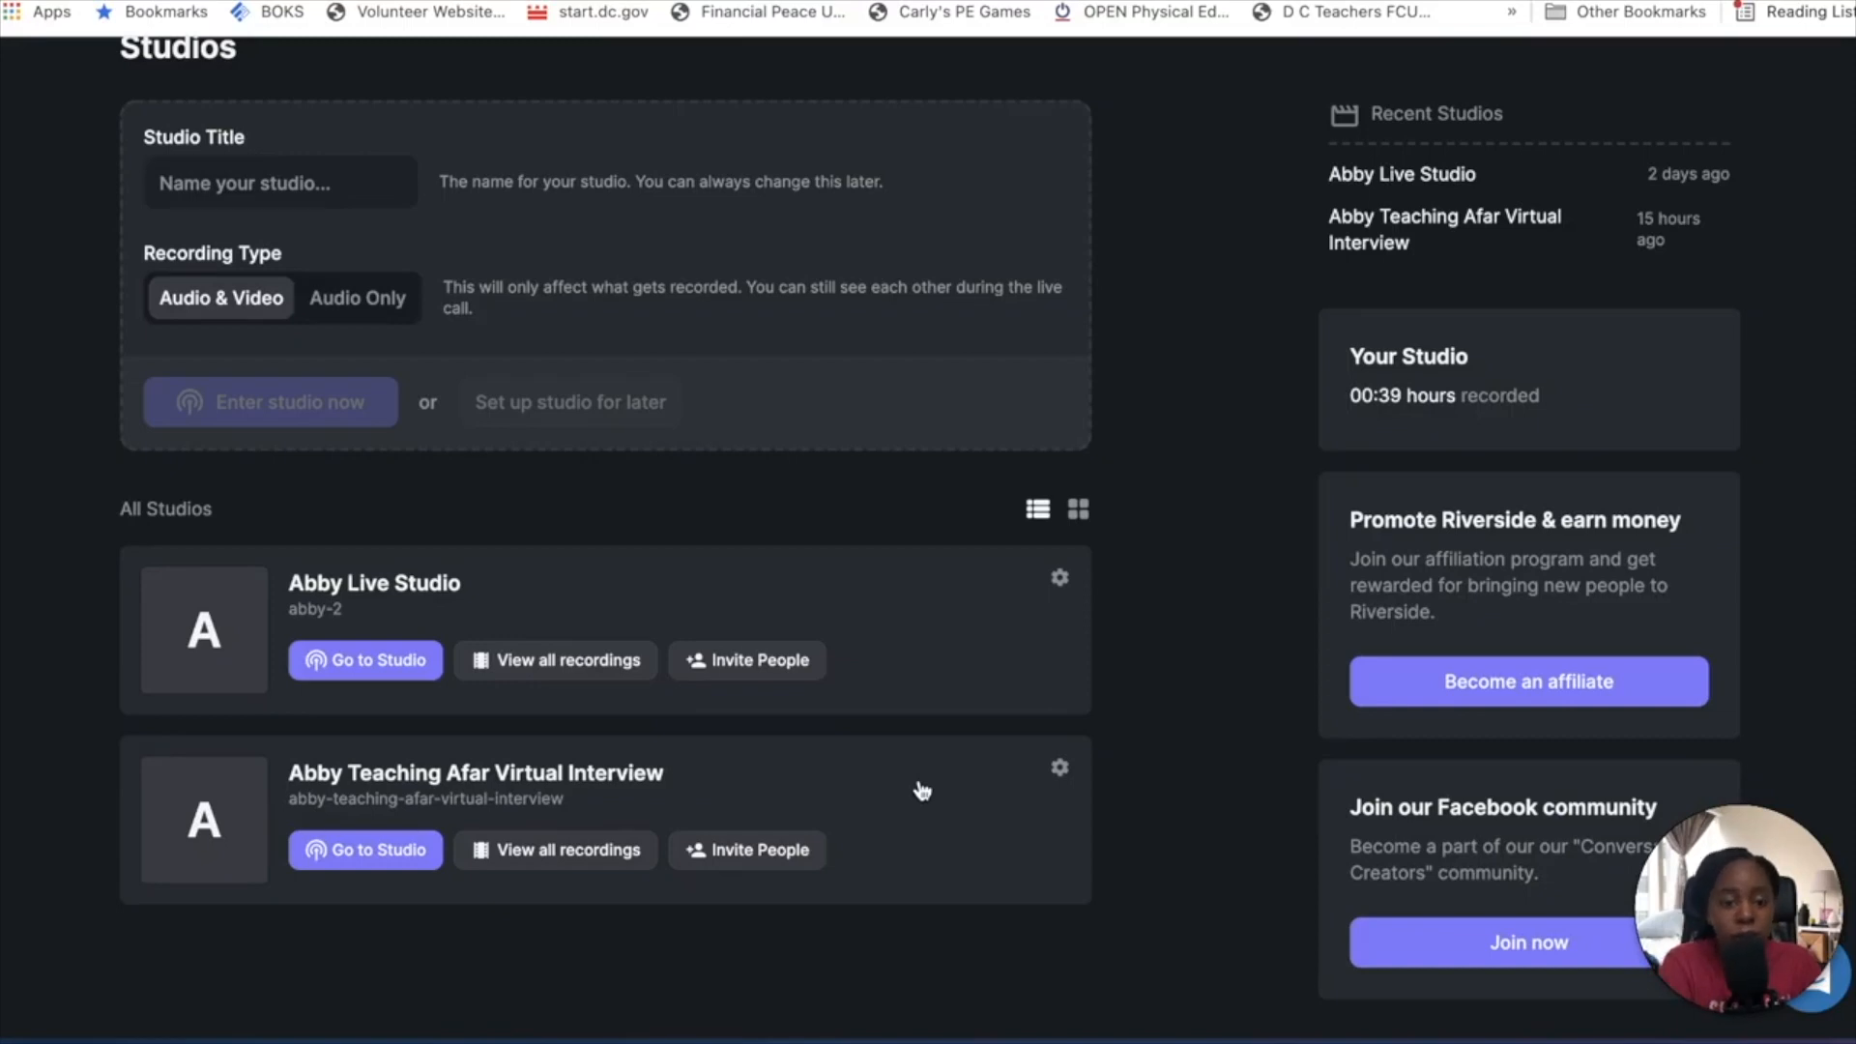
left_click(280, 182)
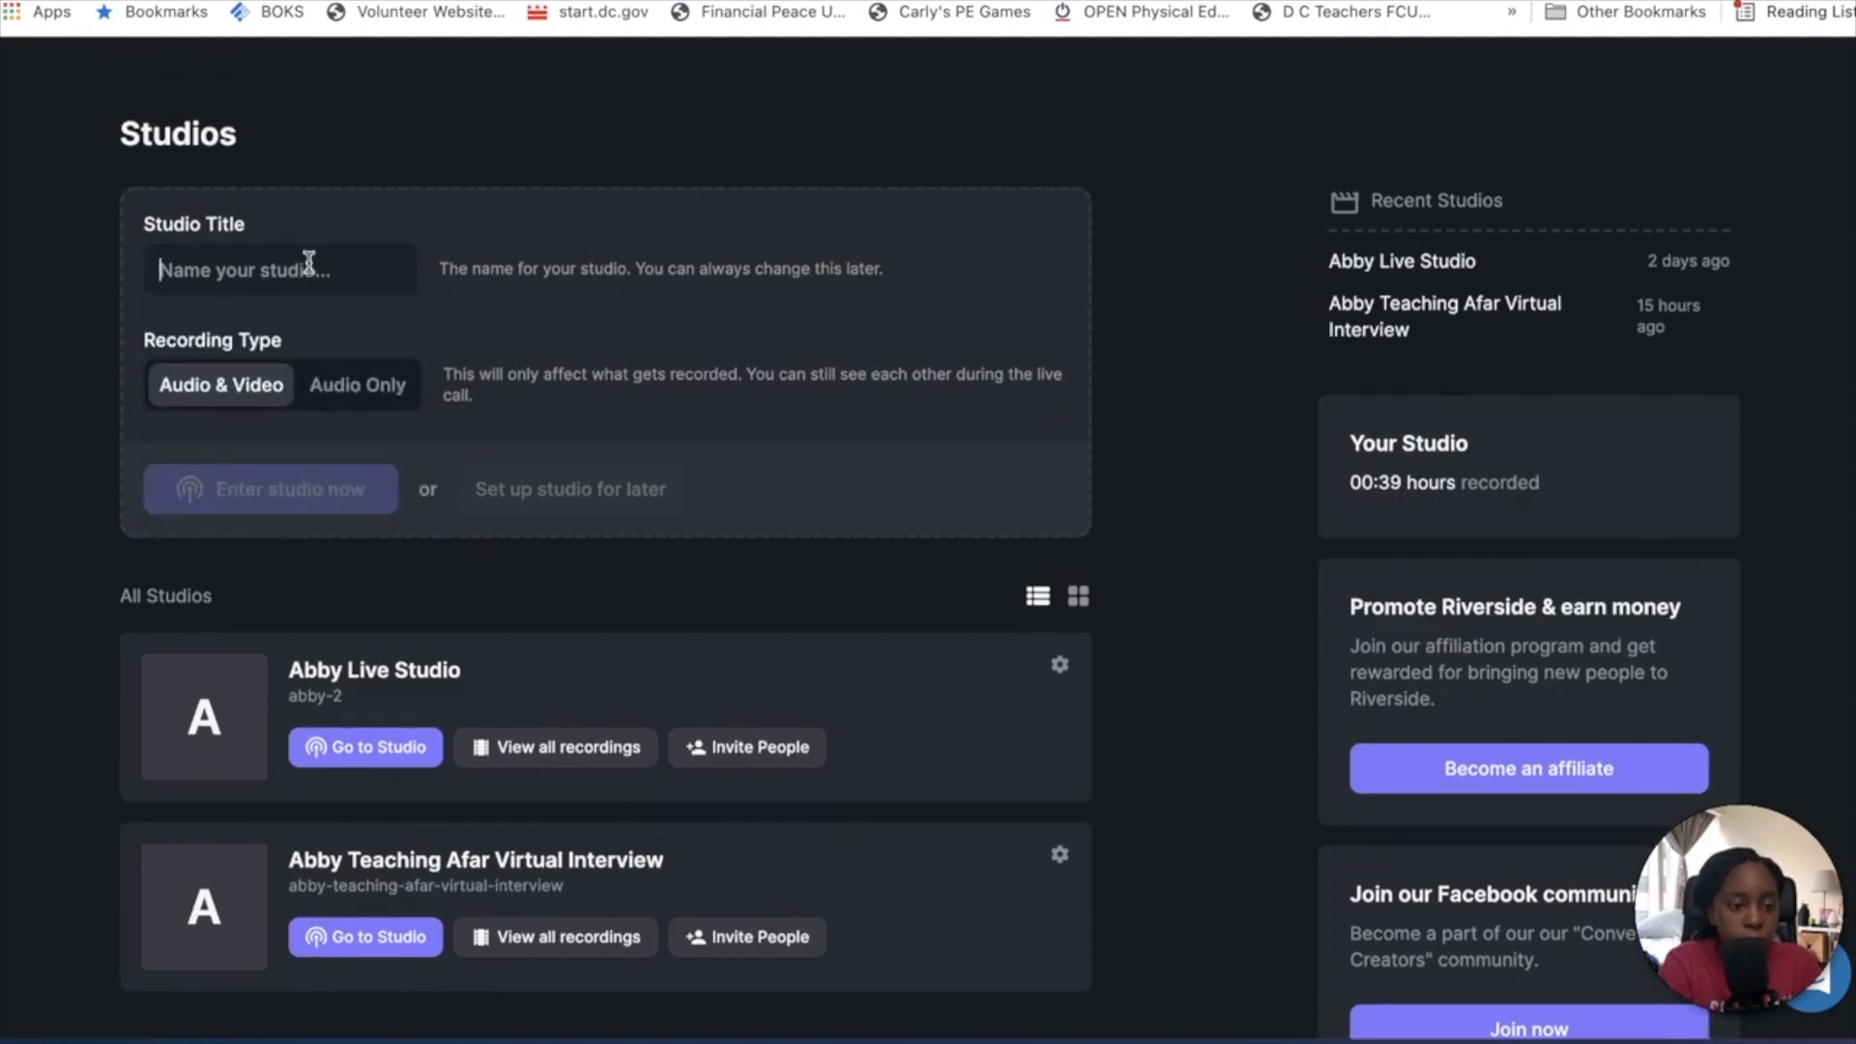
mouse_move(358, 385)
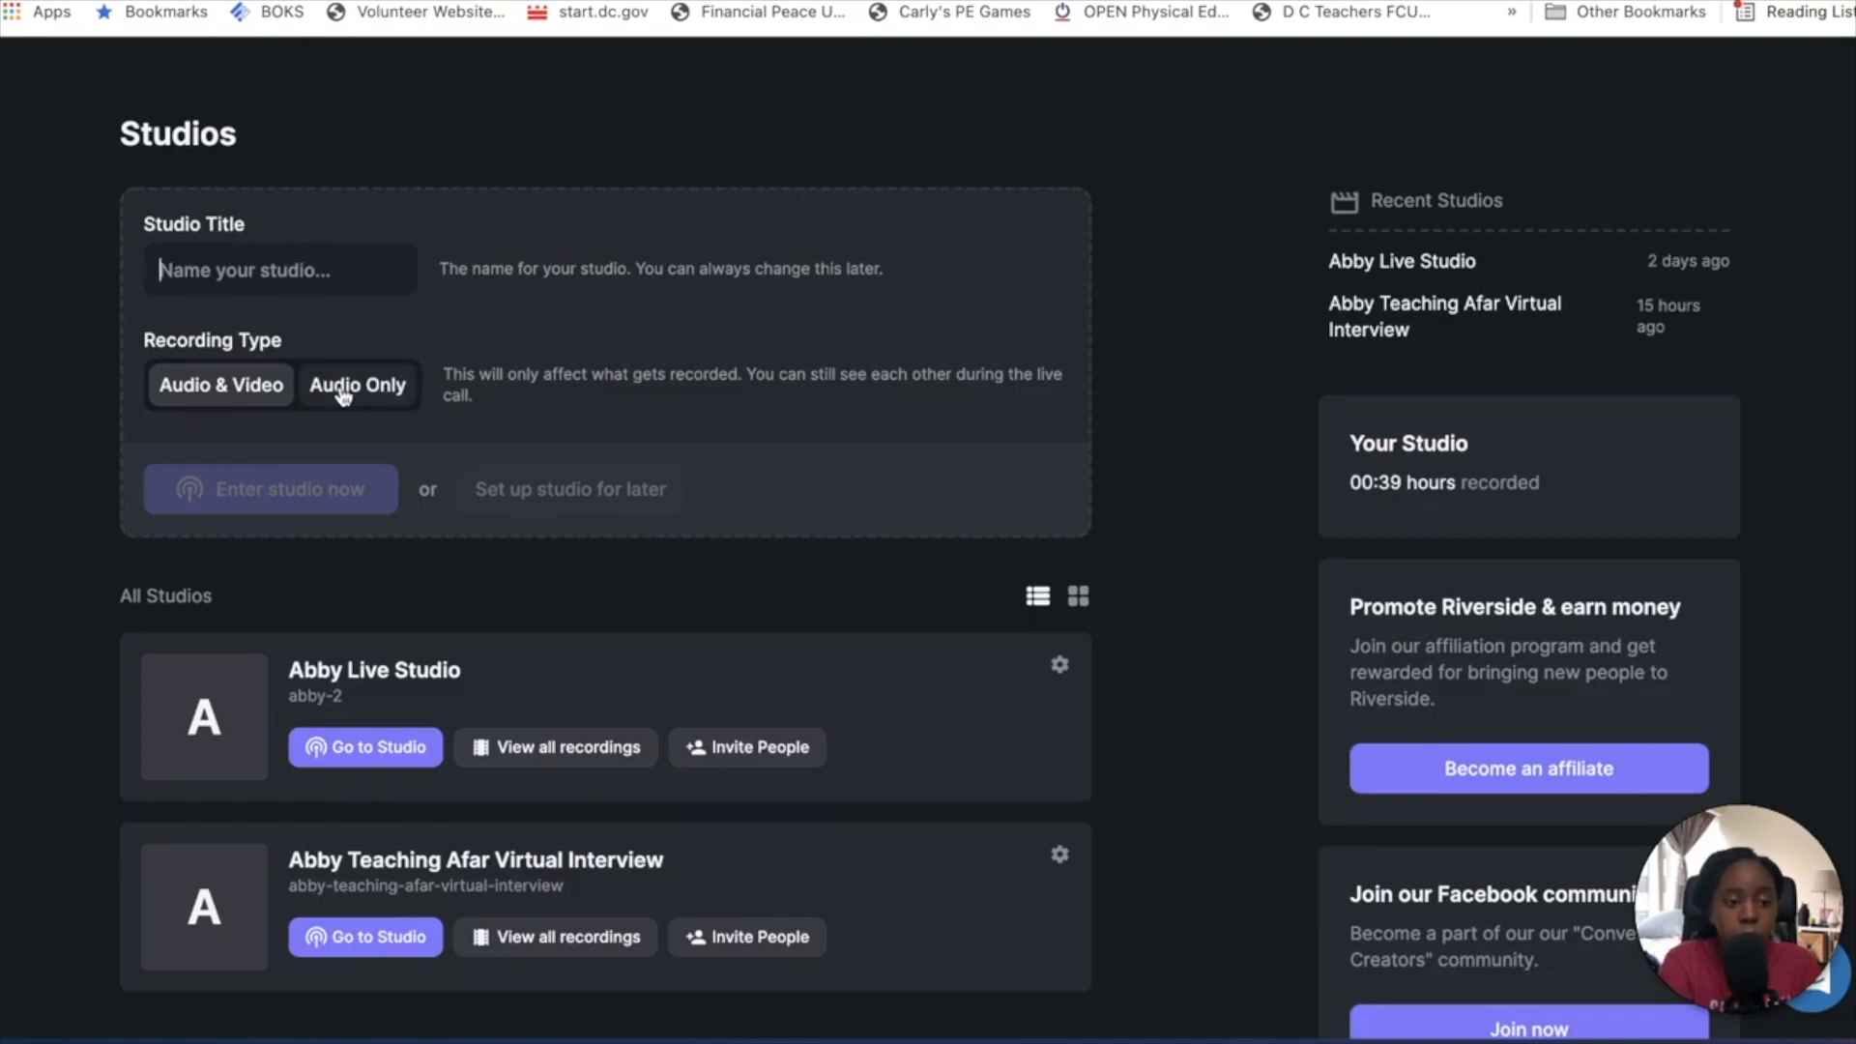
left_click(221, 385)
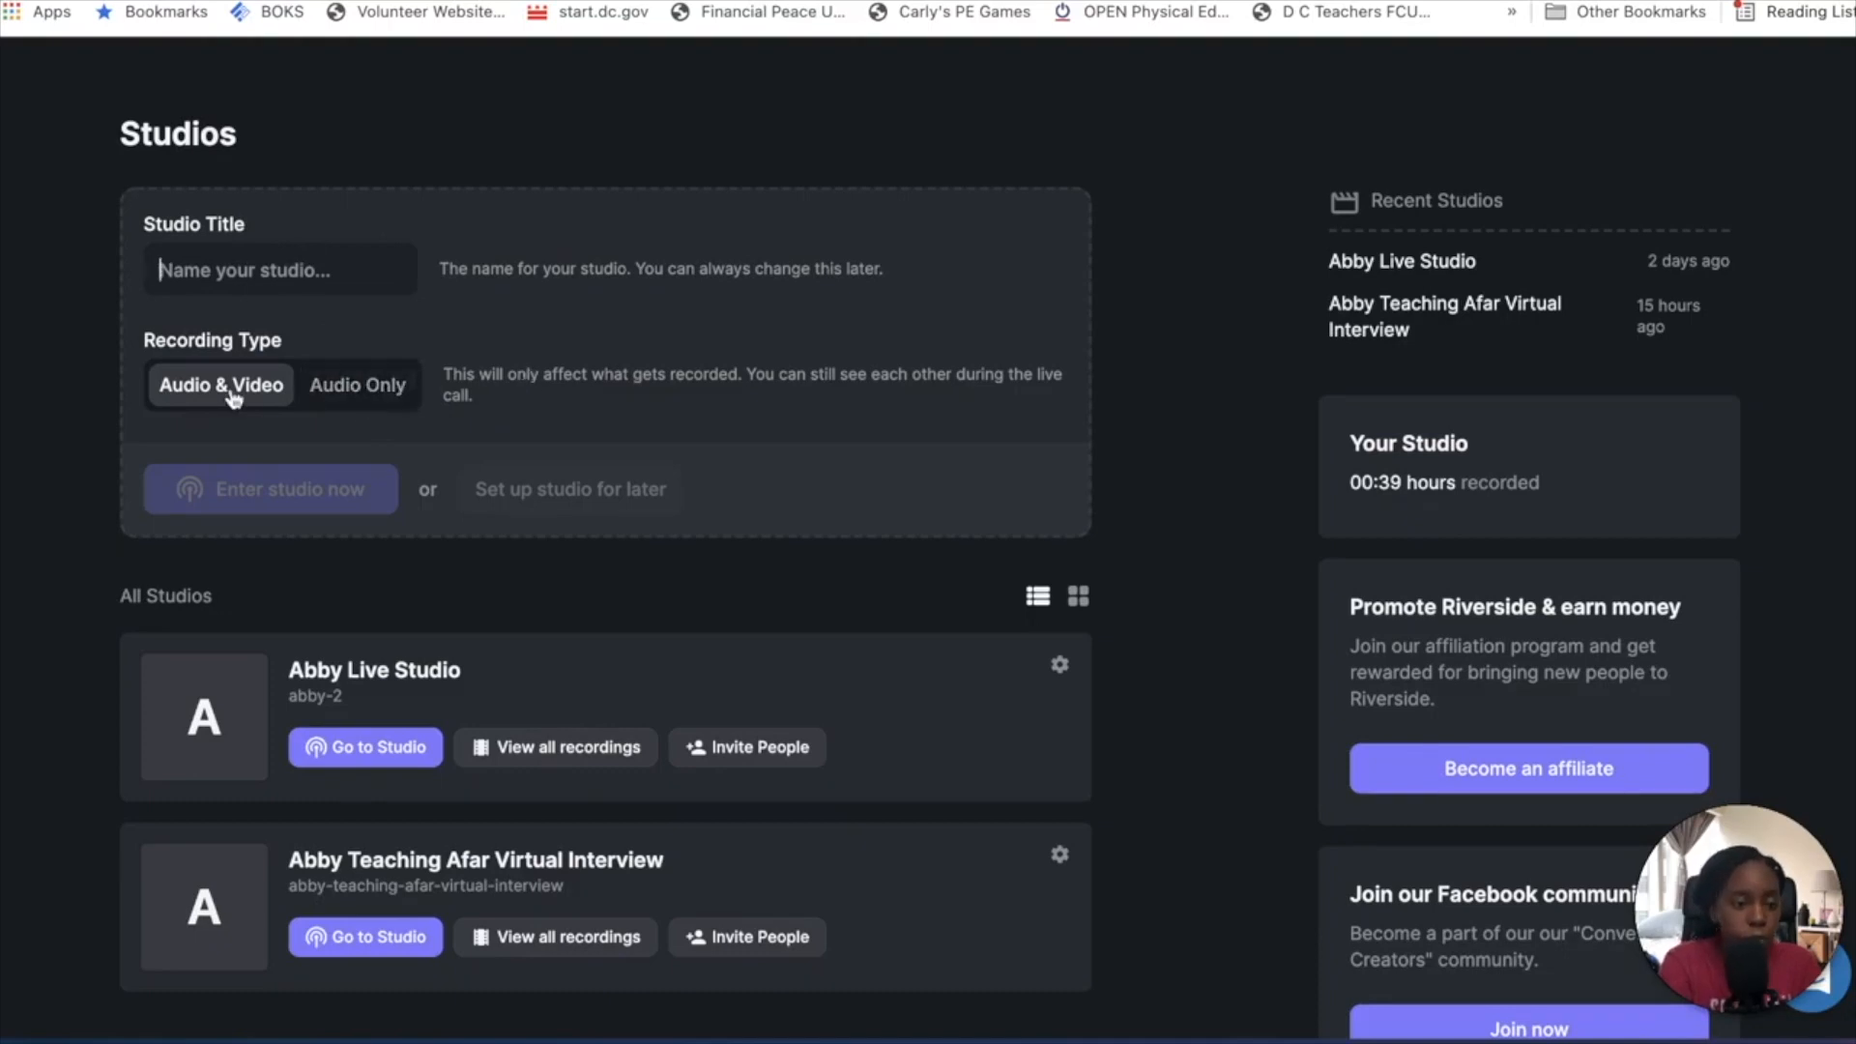
scroll("down", 3)
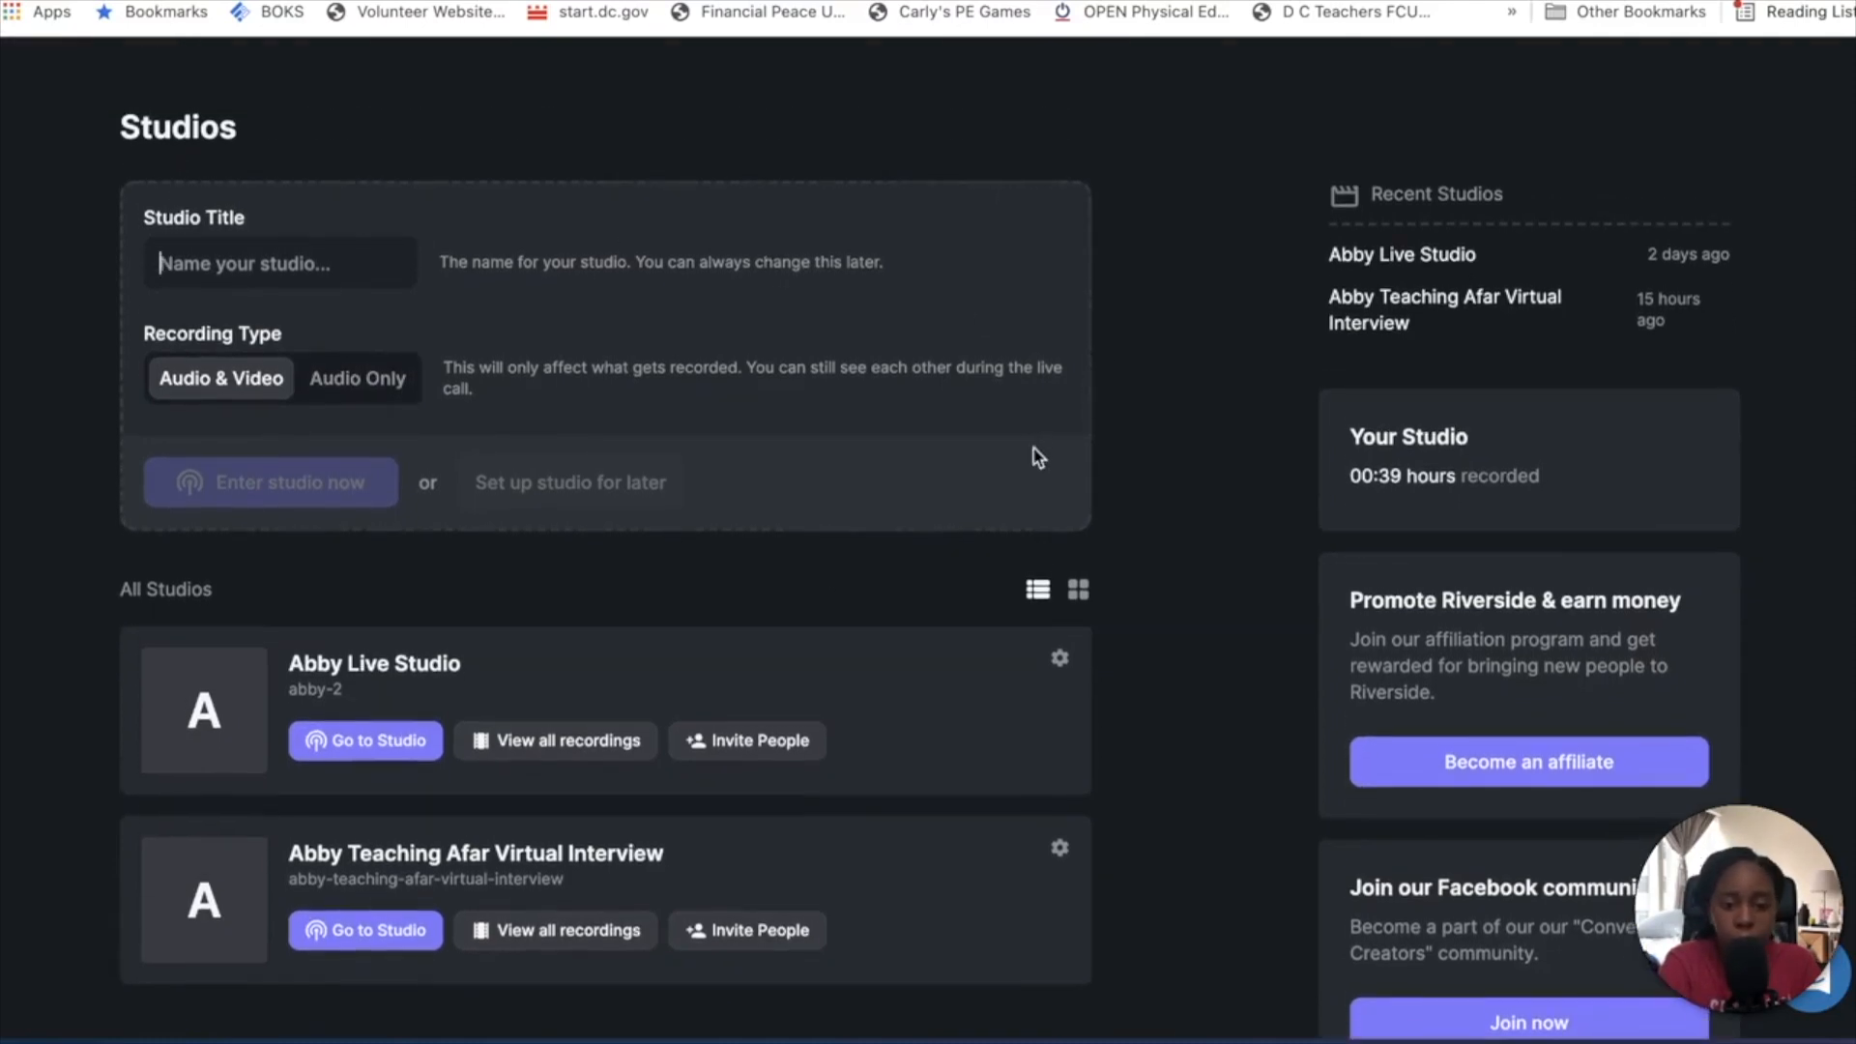
scroll("down", 3)
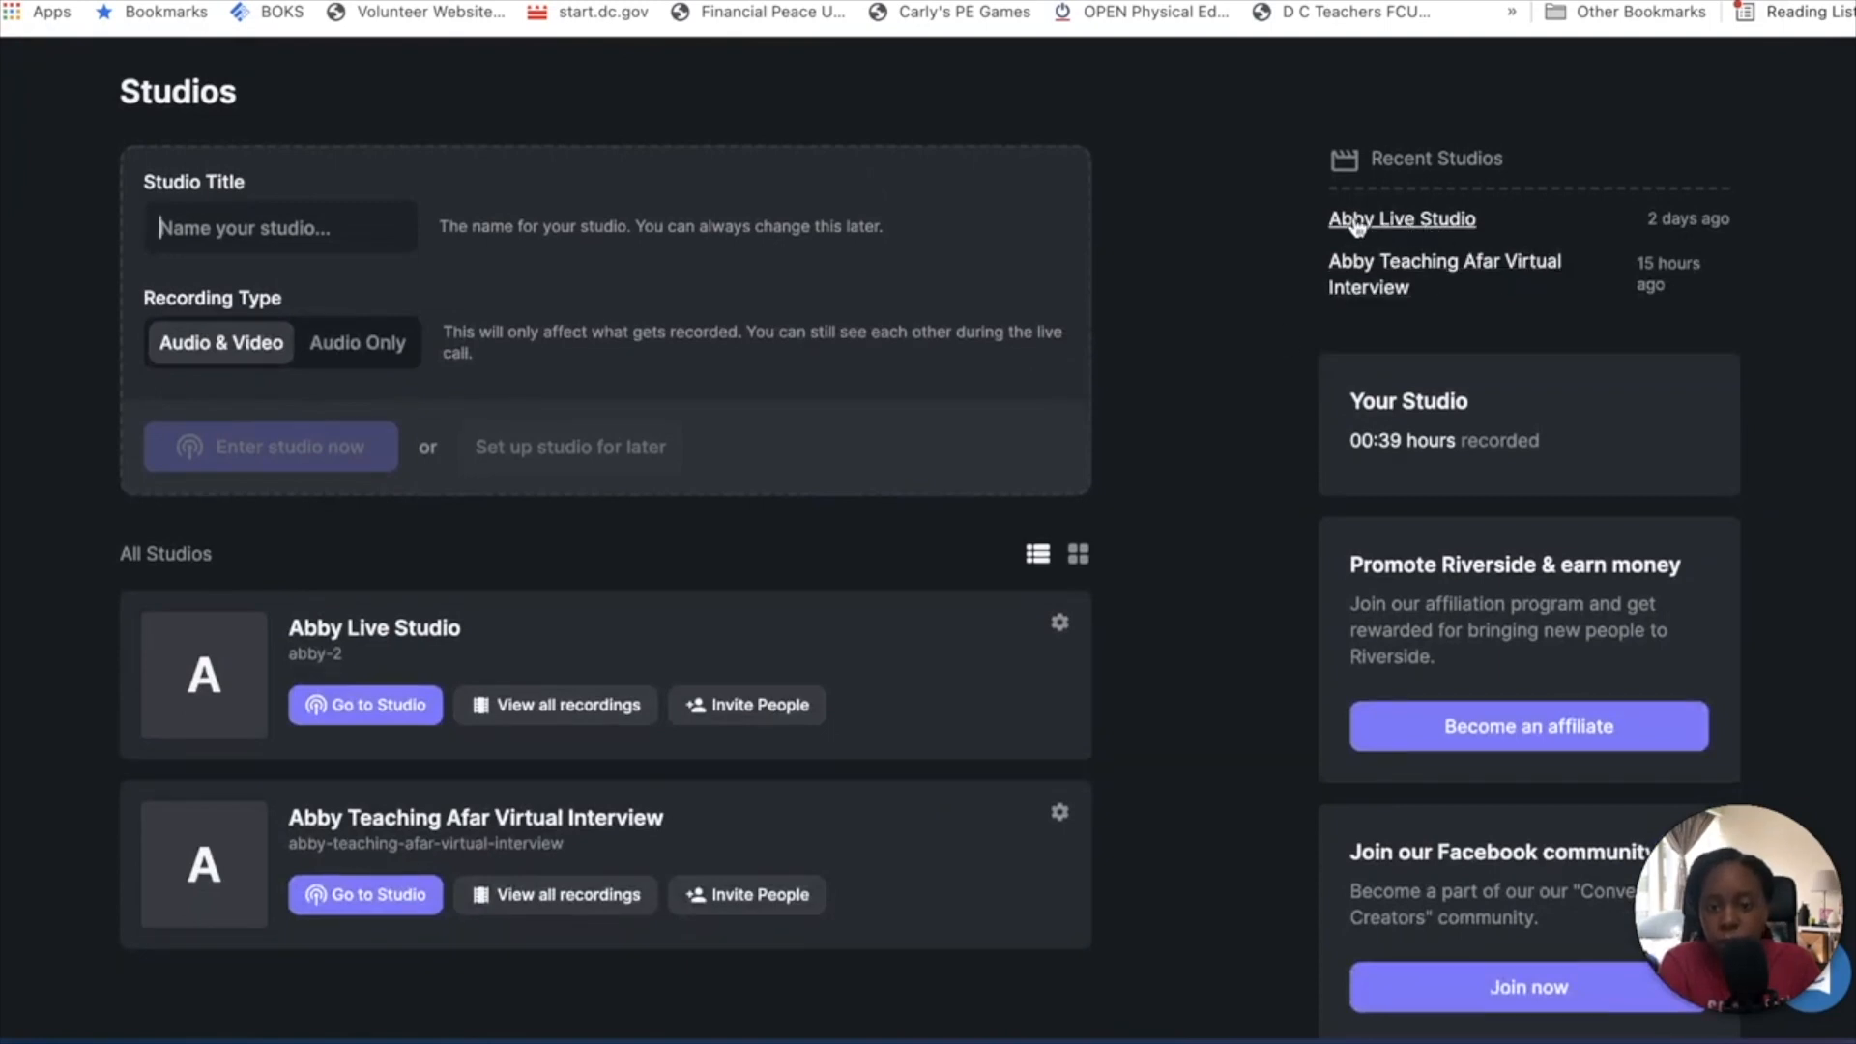
mouse_move(1661, 252)
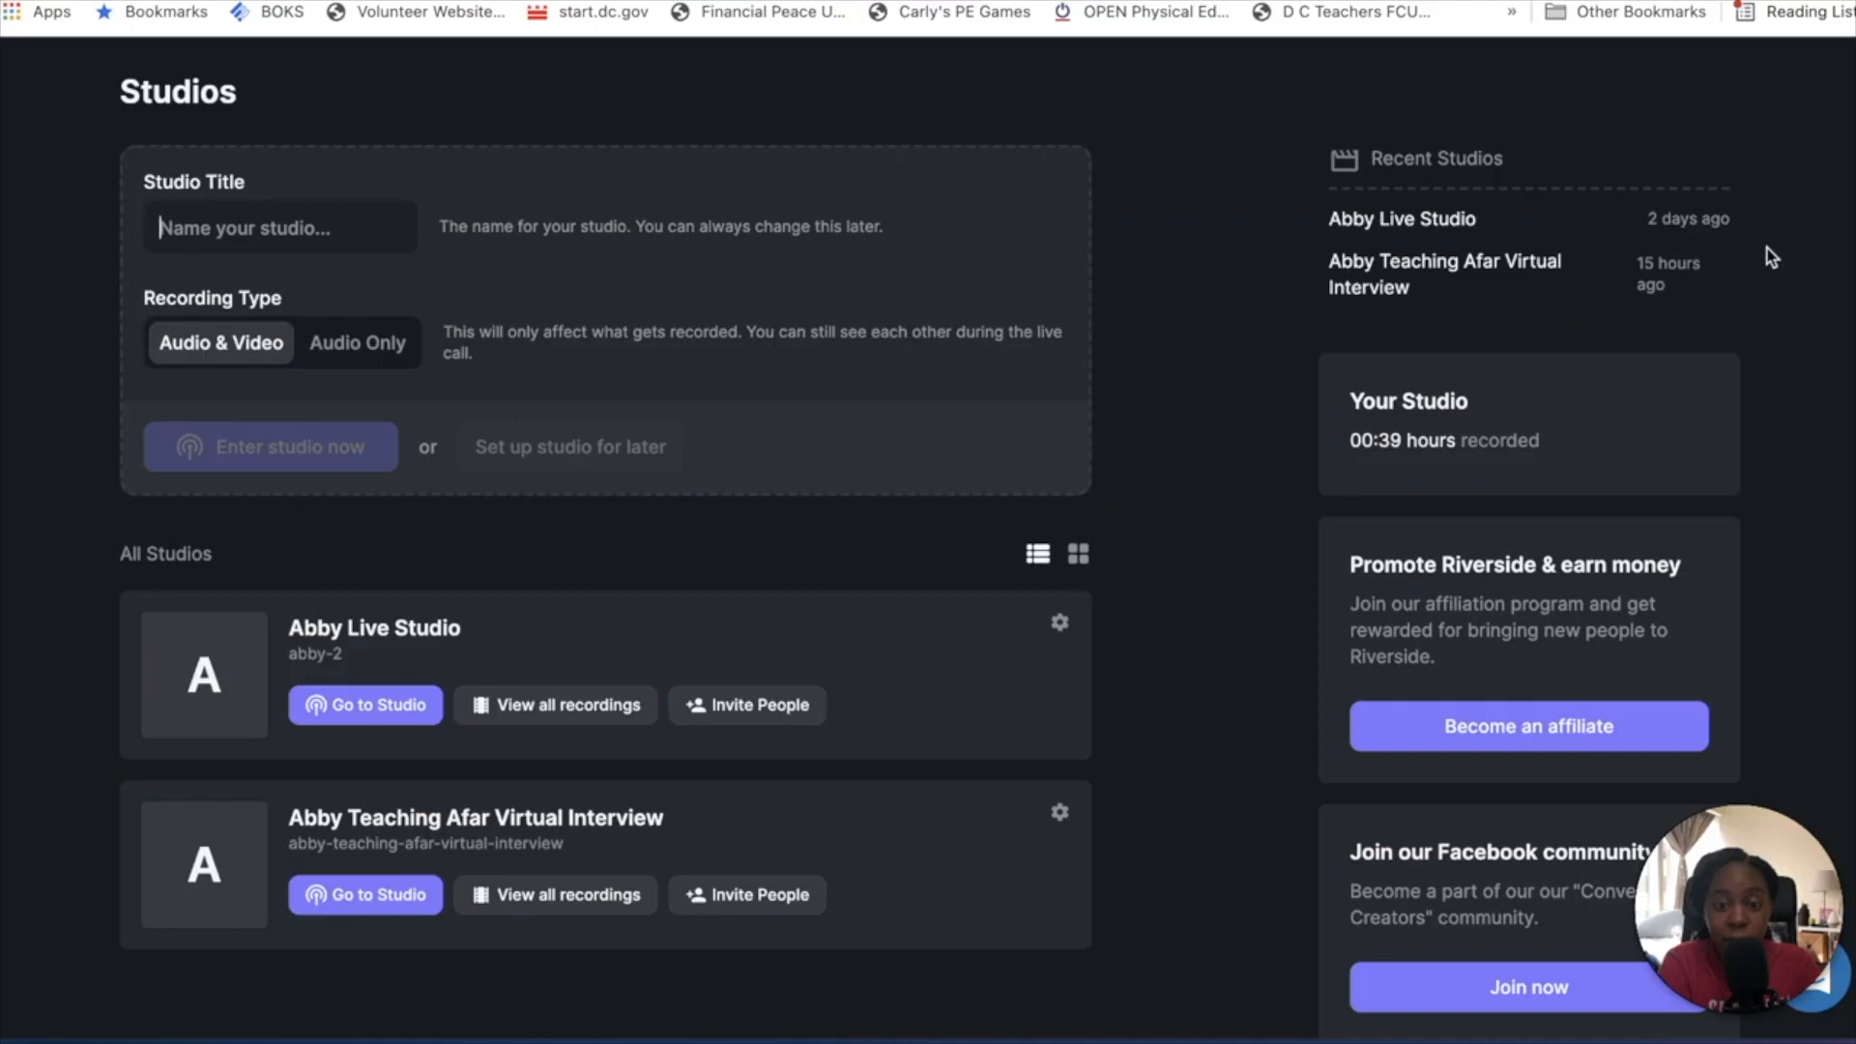
scroll("down", 3)
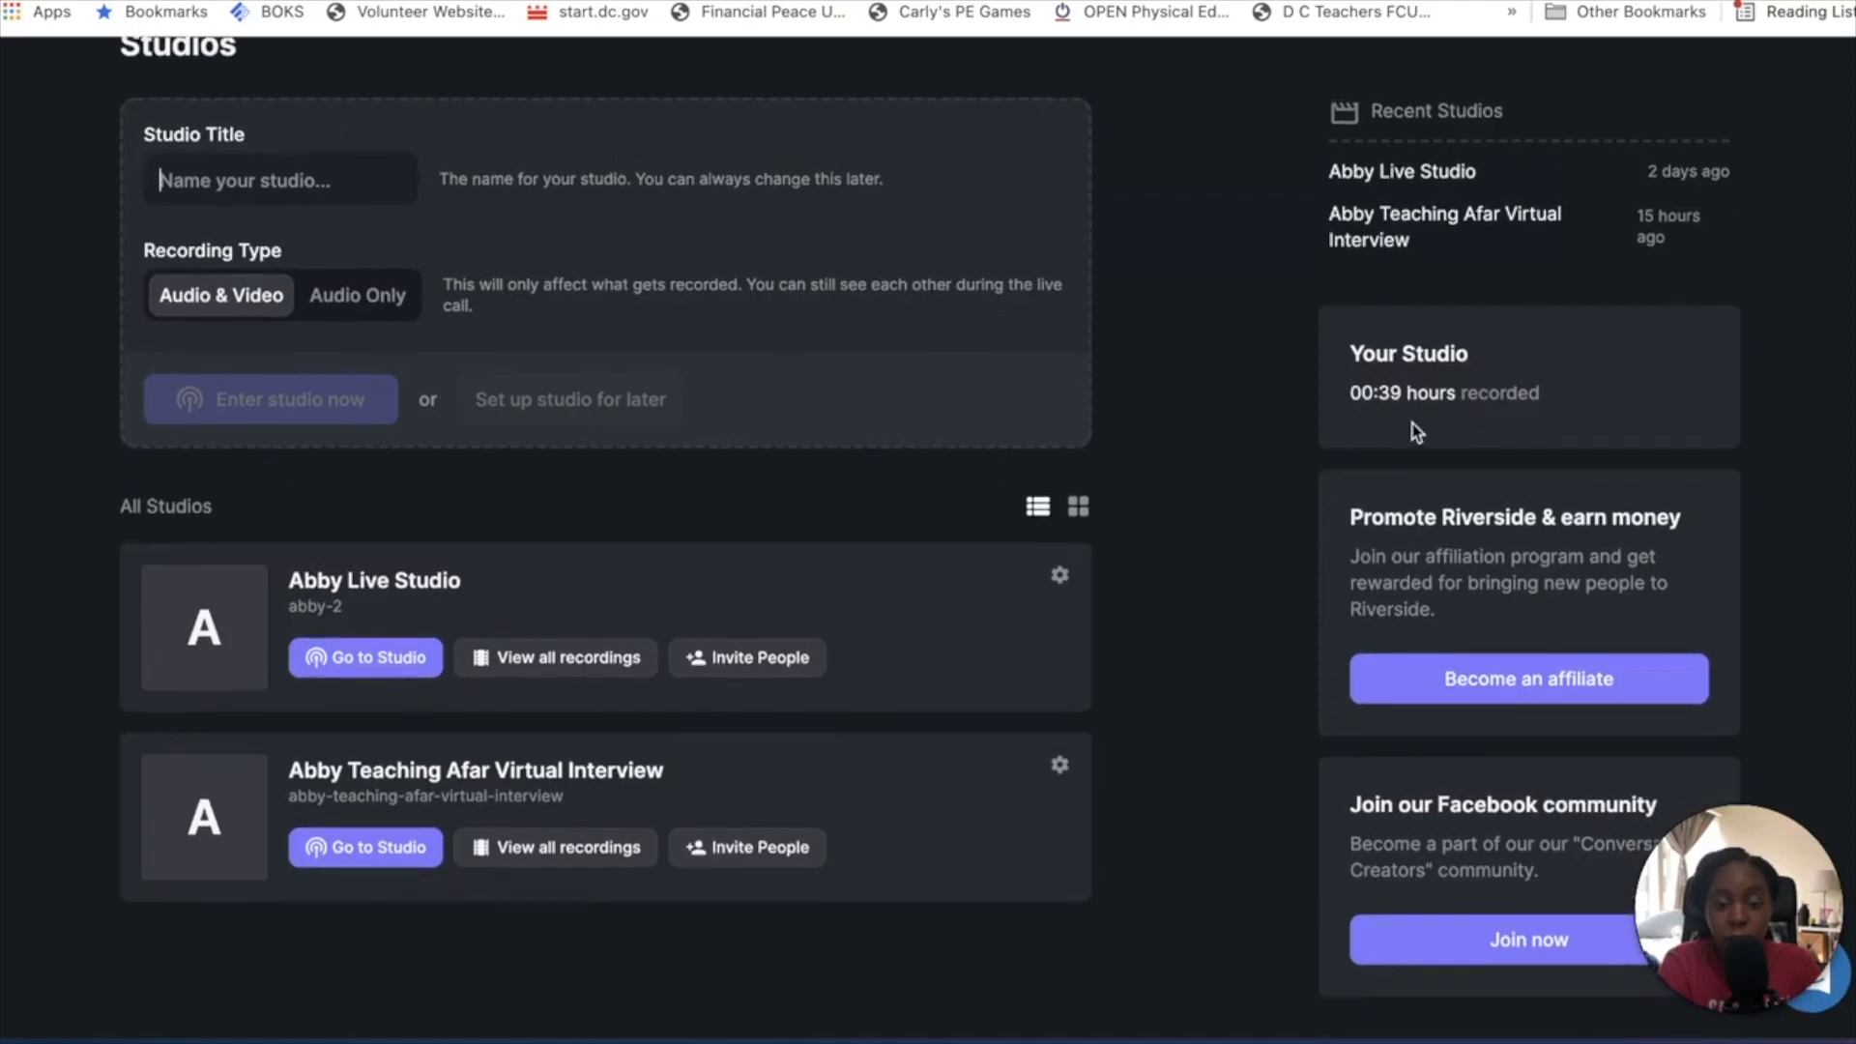
mouse_move(1512, 383)
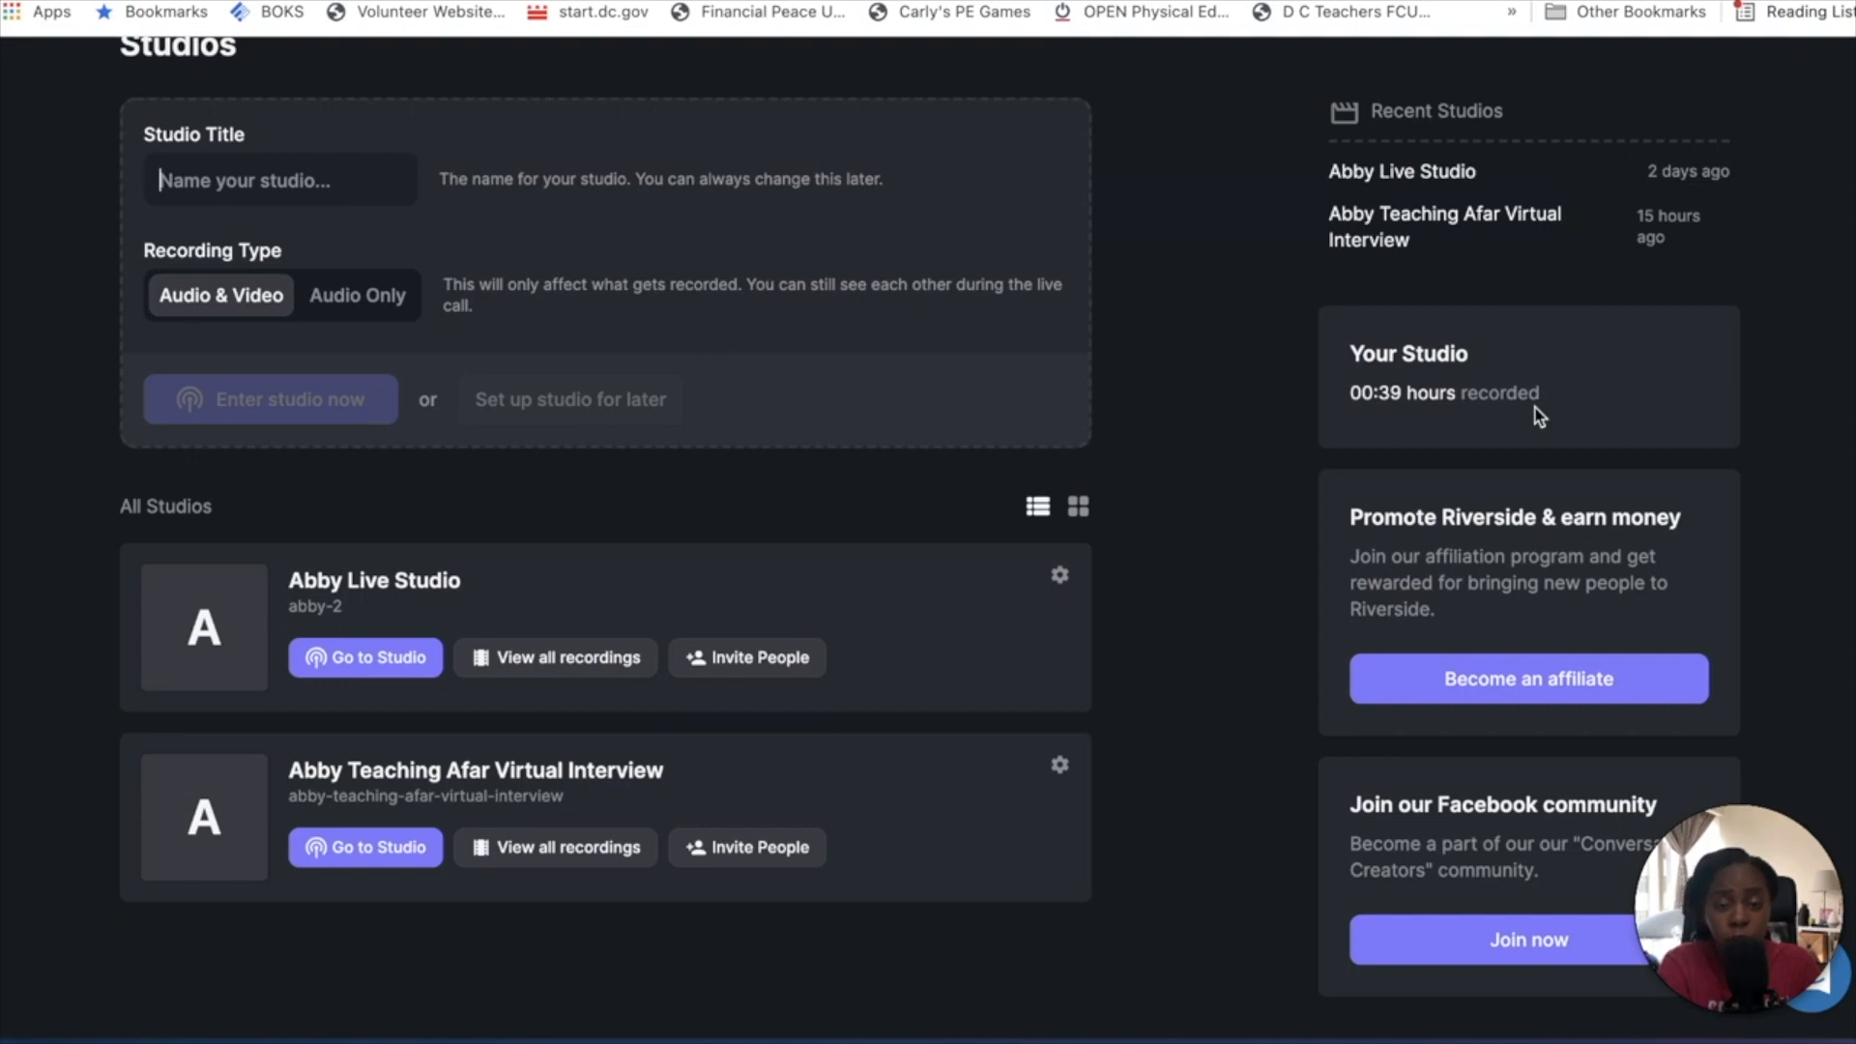
mouse_move(1429, 497)
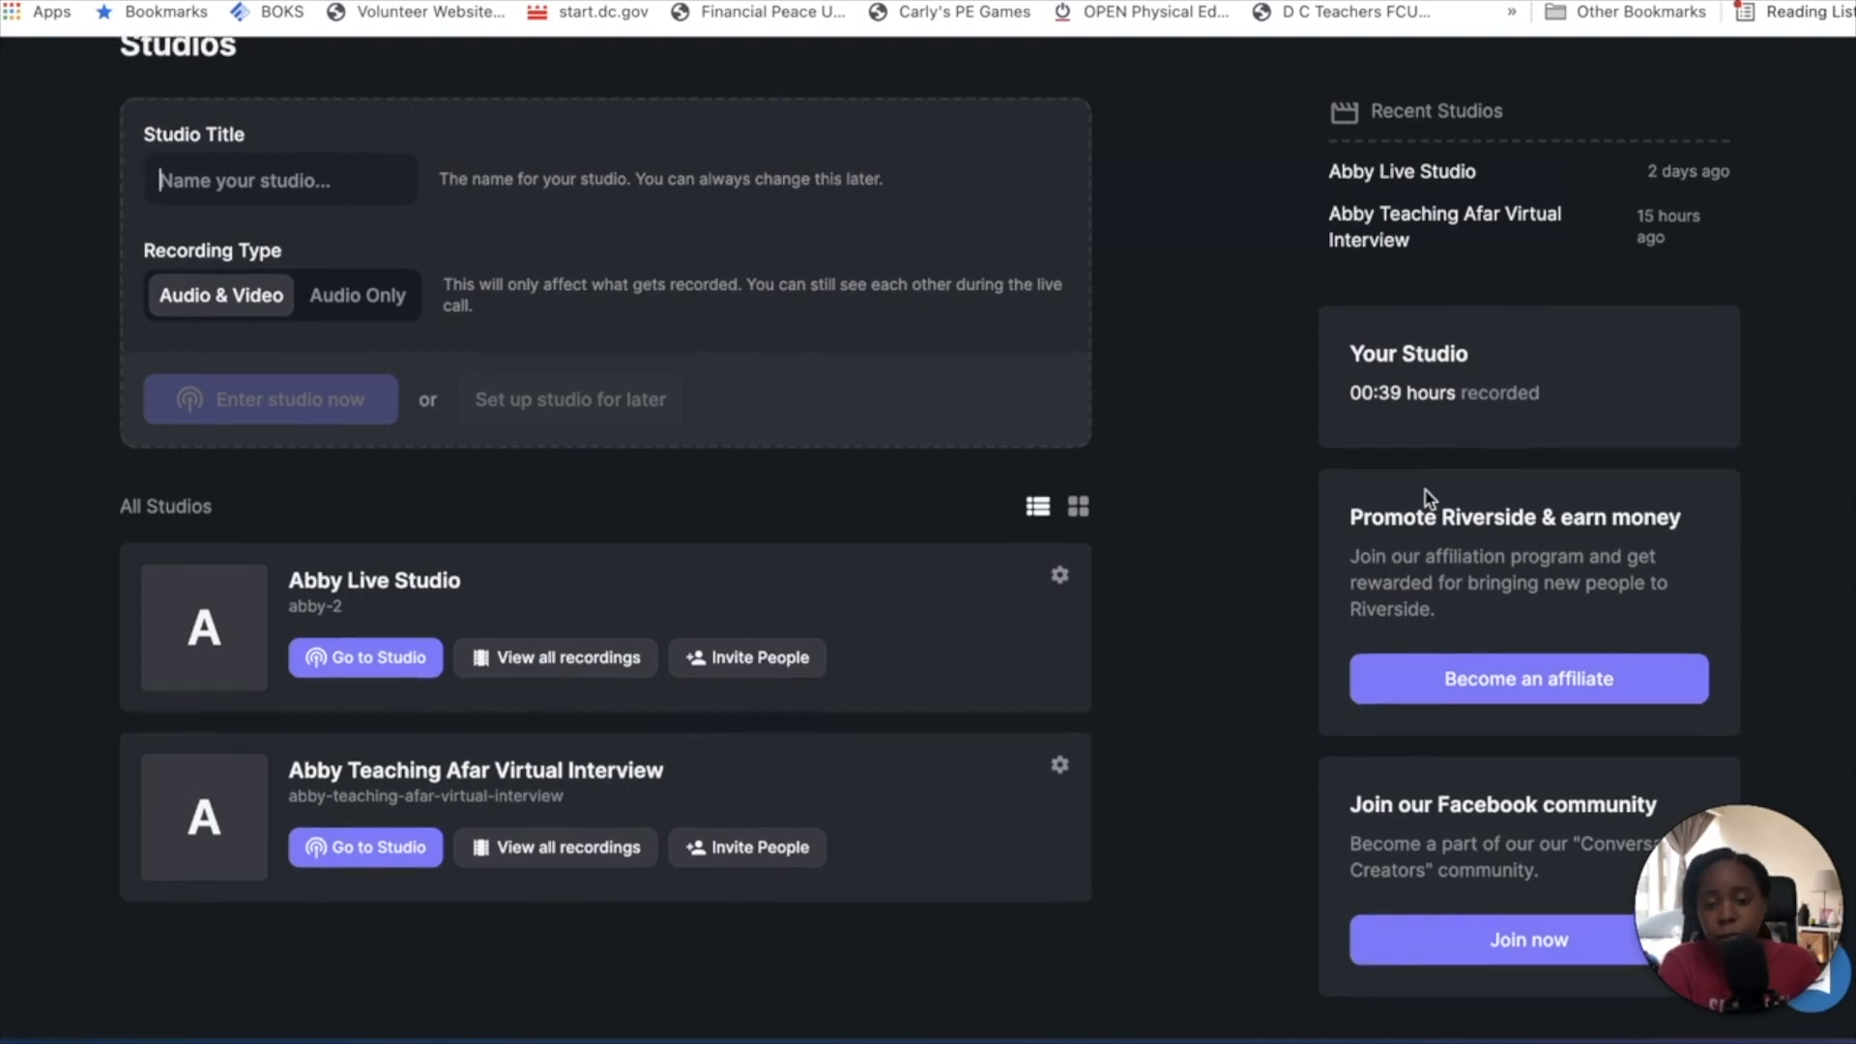
mouse_move(1512, 586)
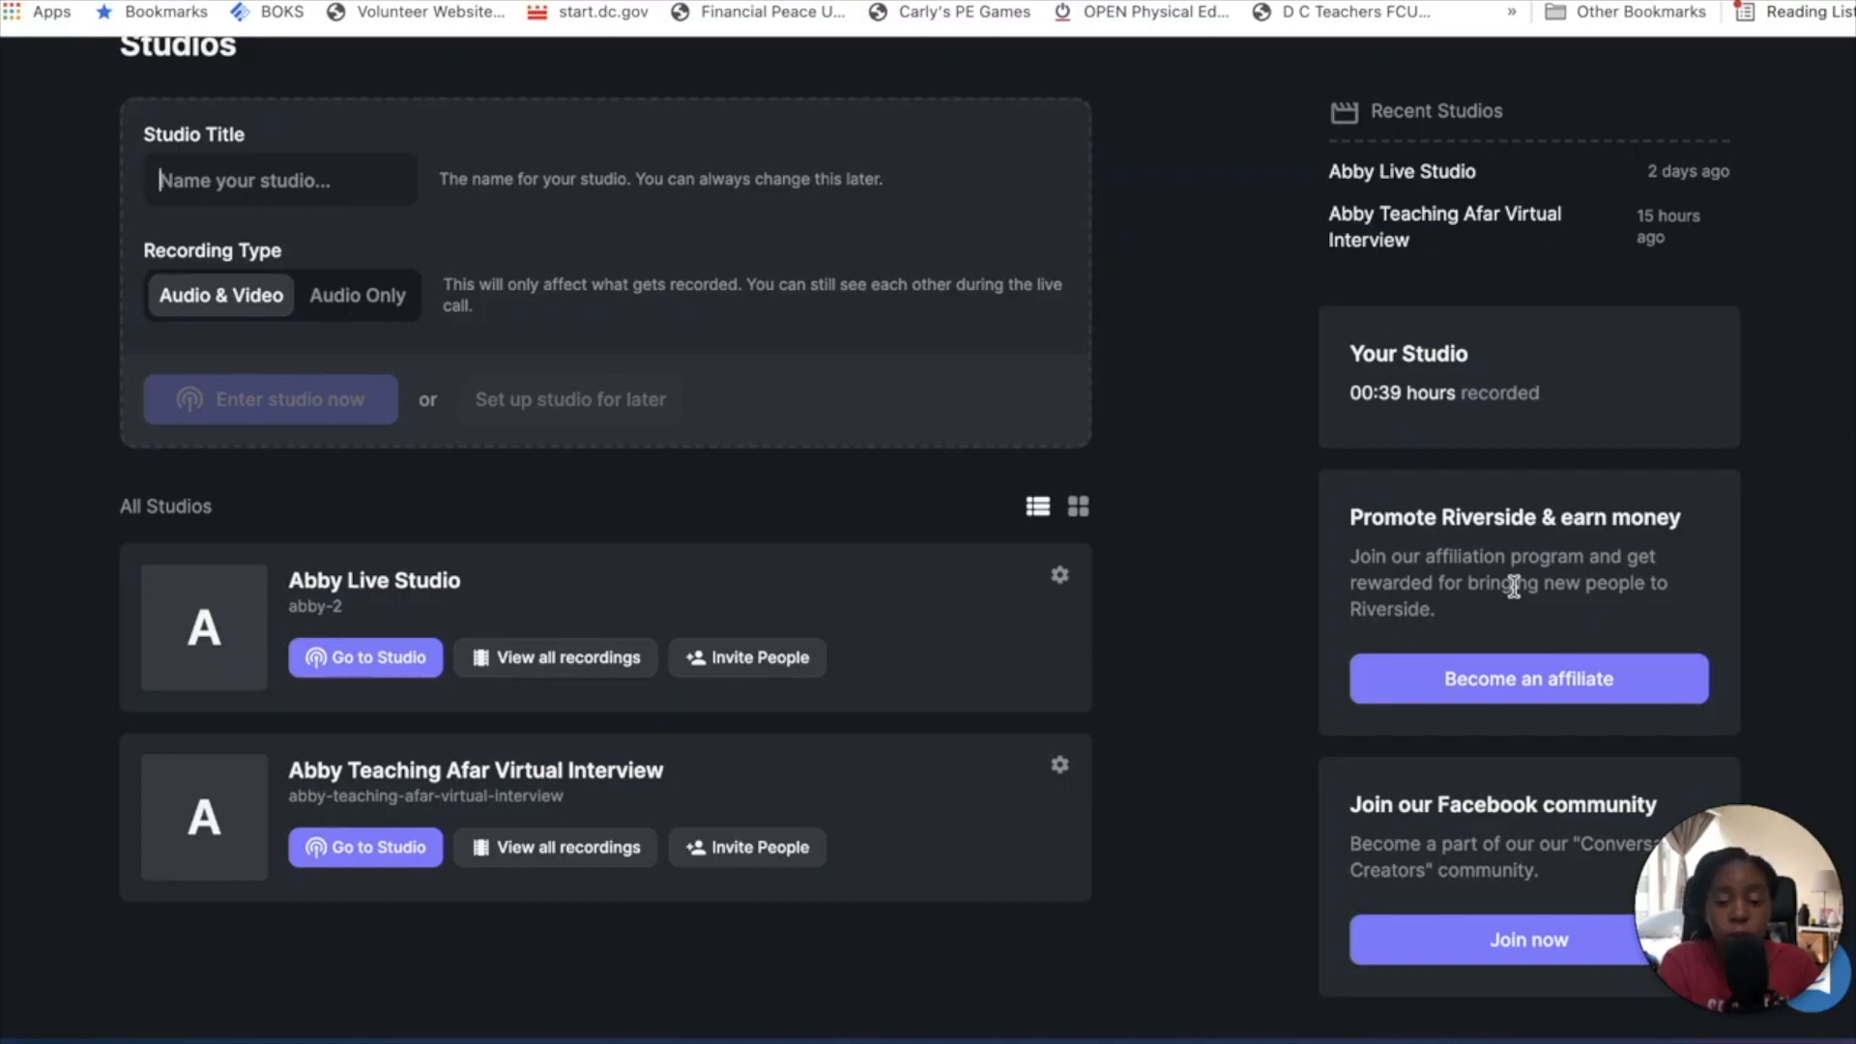
mouse_move(1756, 614)
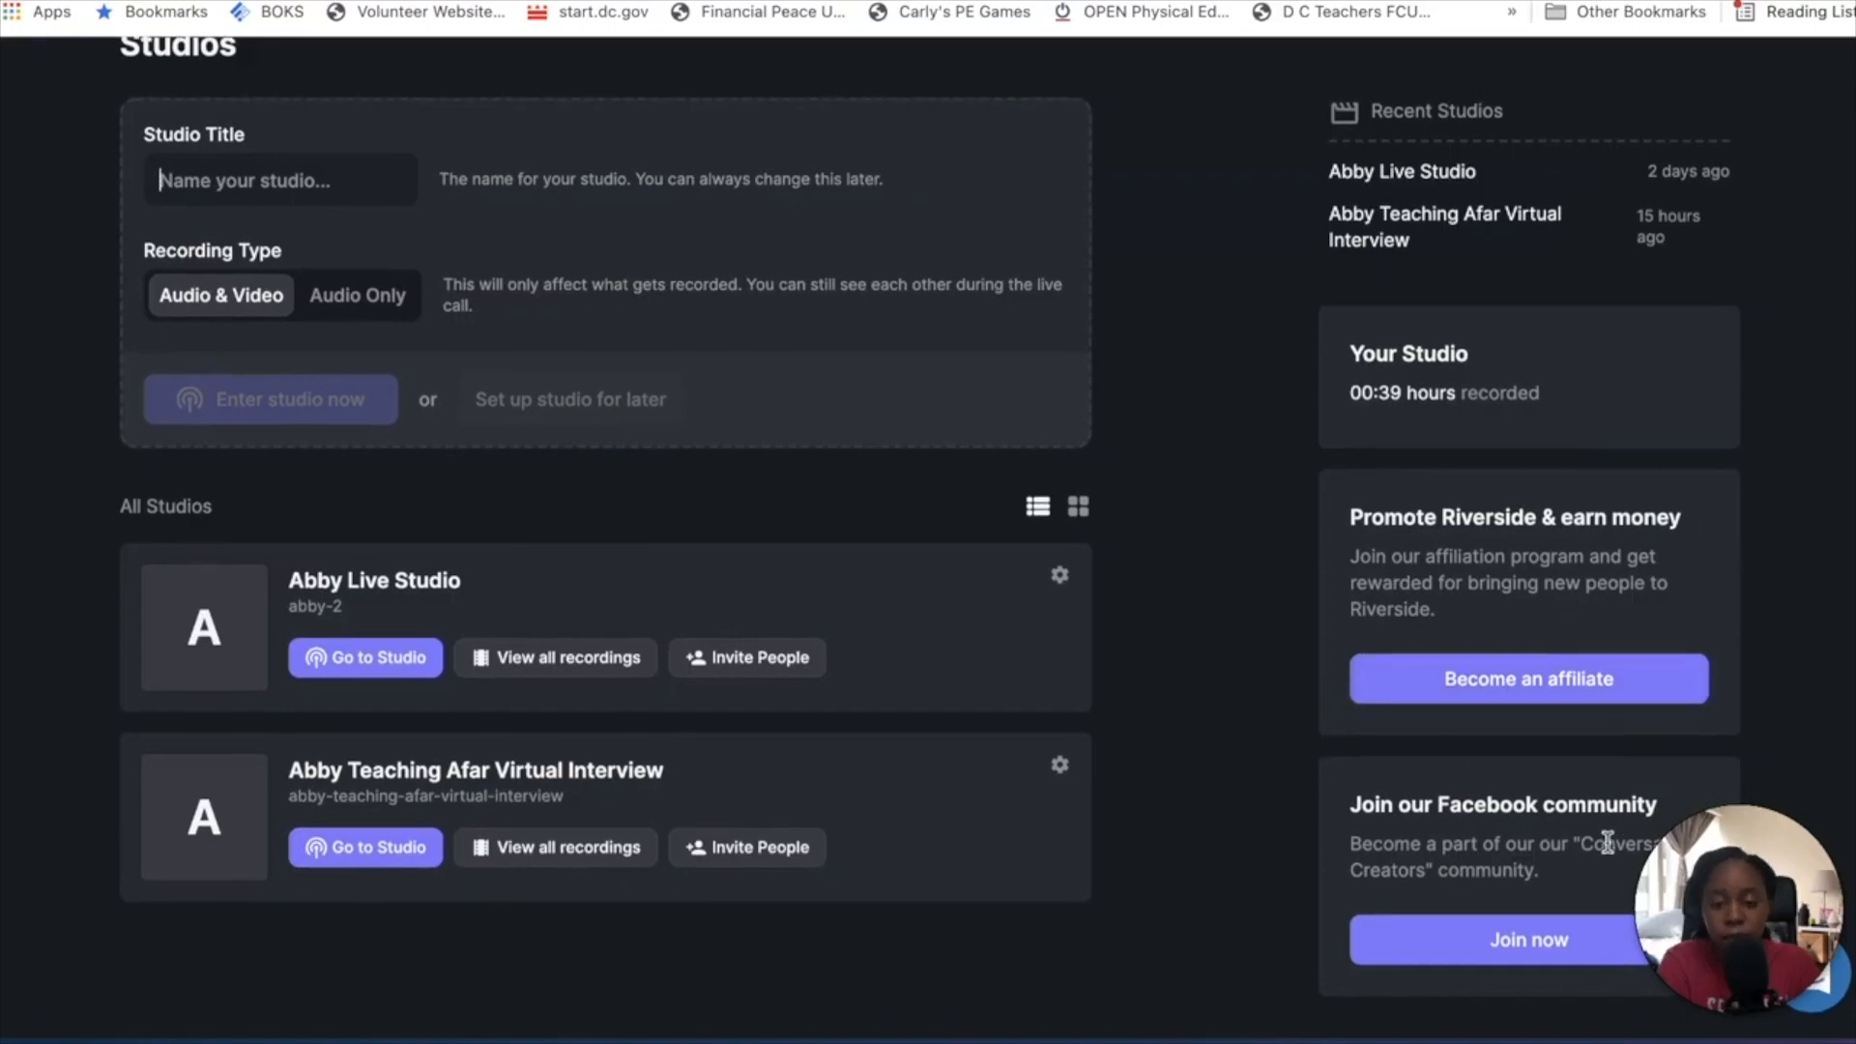
mouse_move(1605, 863)
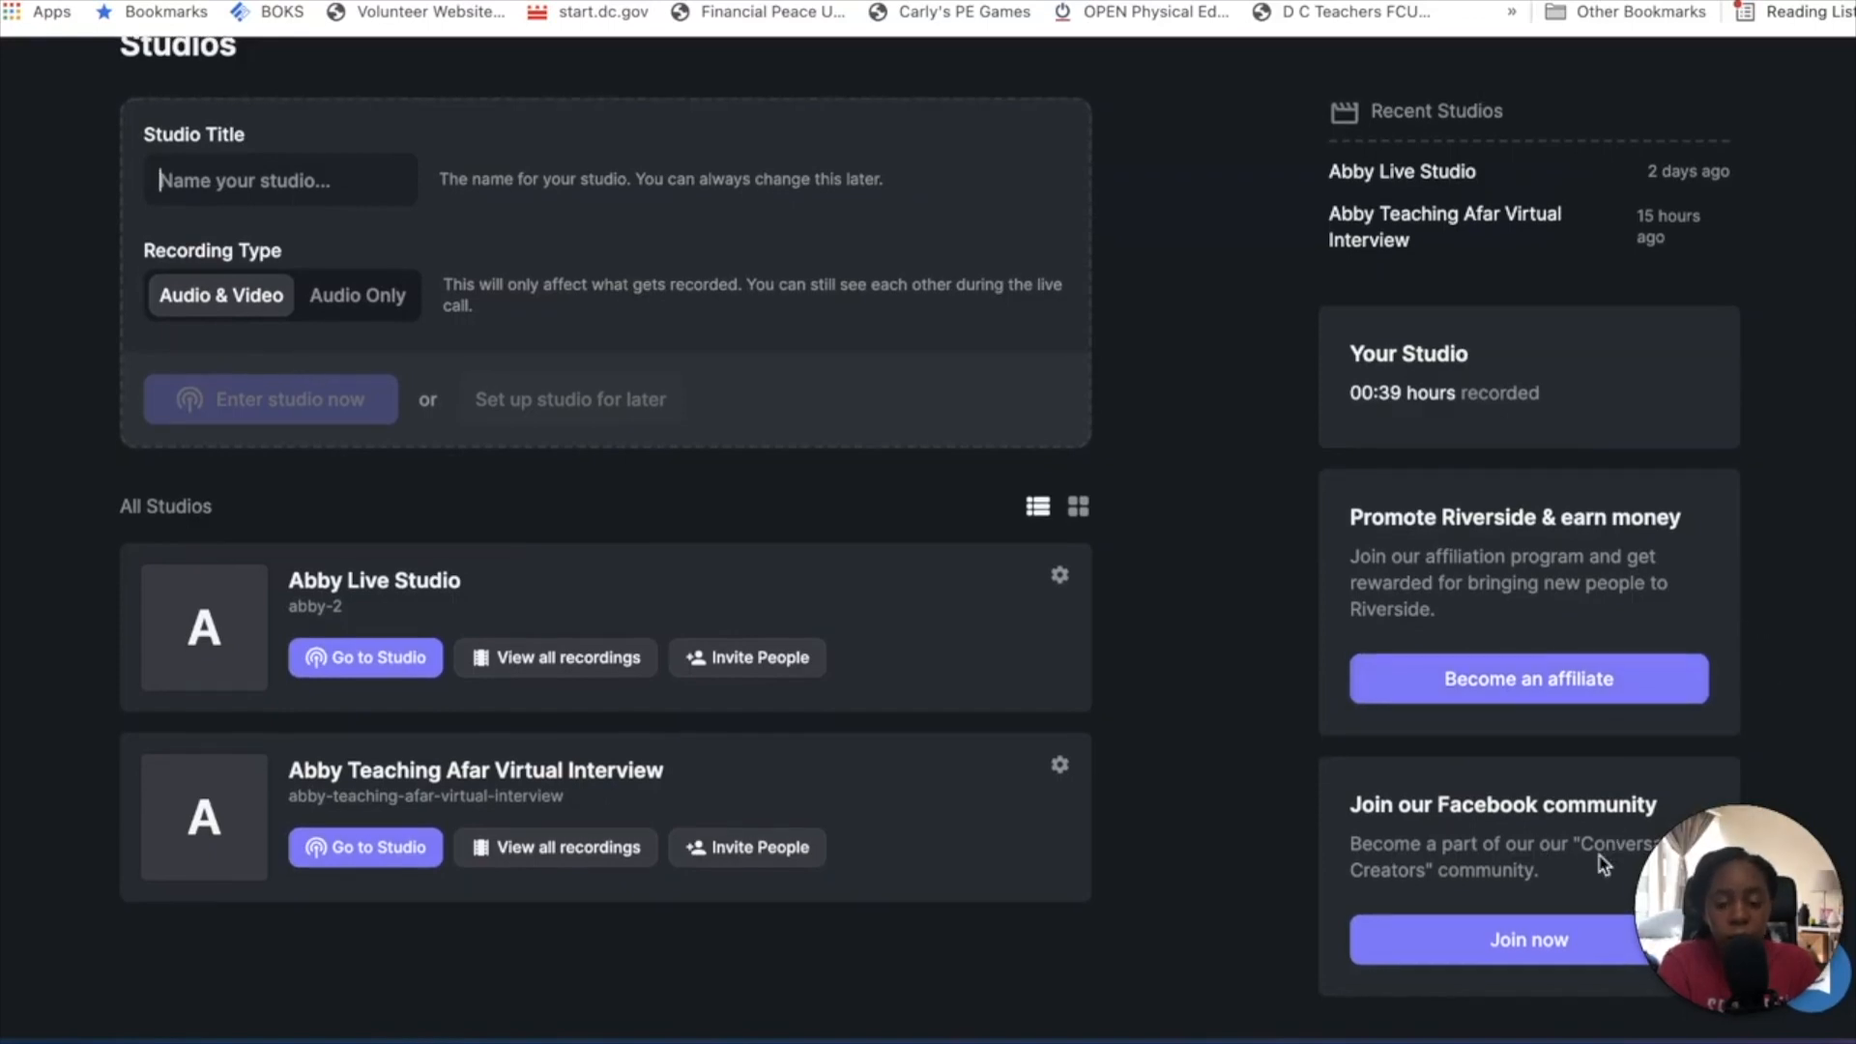
- Join the Conversation Creators Facebook group via Join now and scroll its page
left_click(1528, 940)
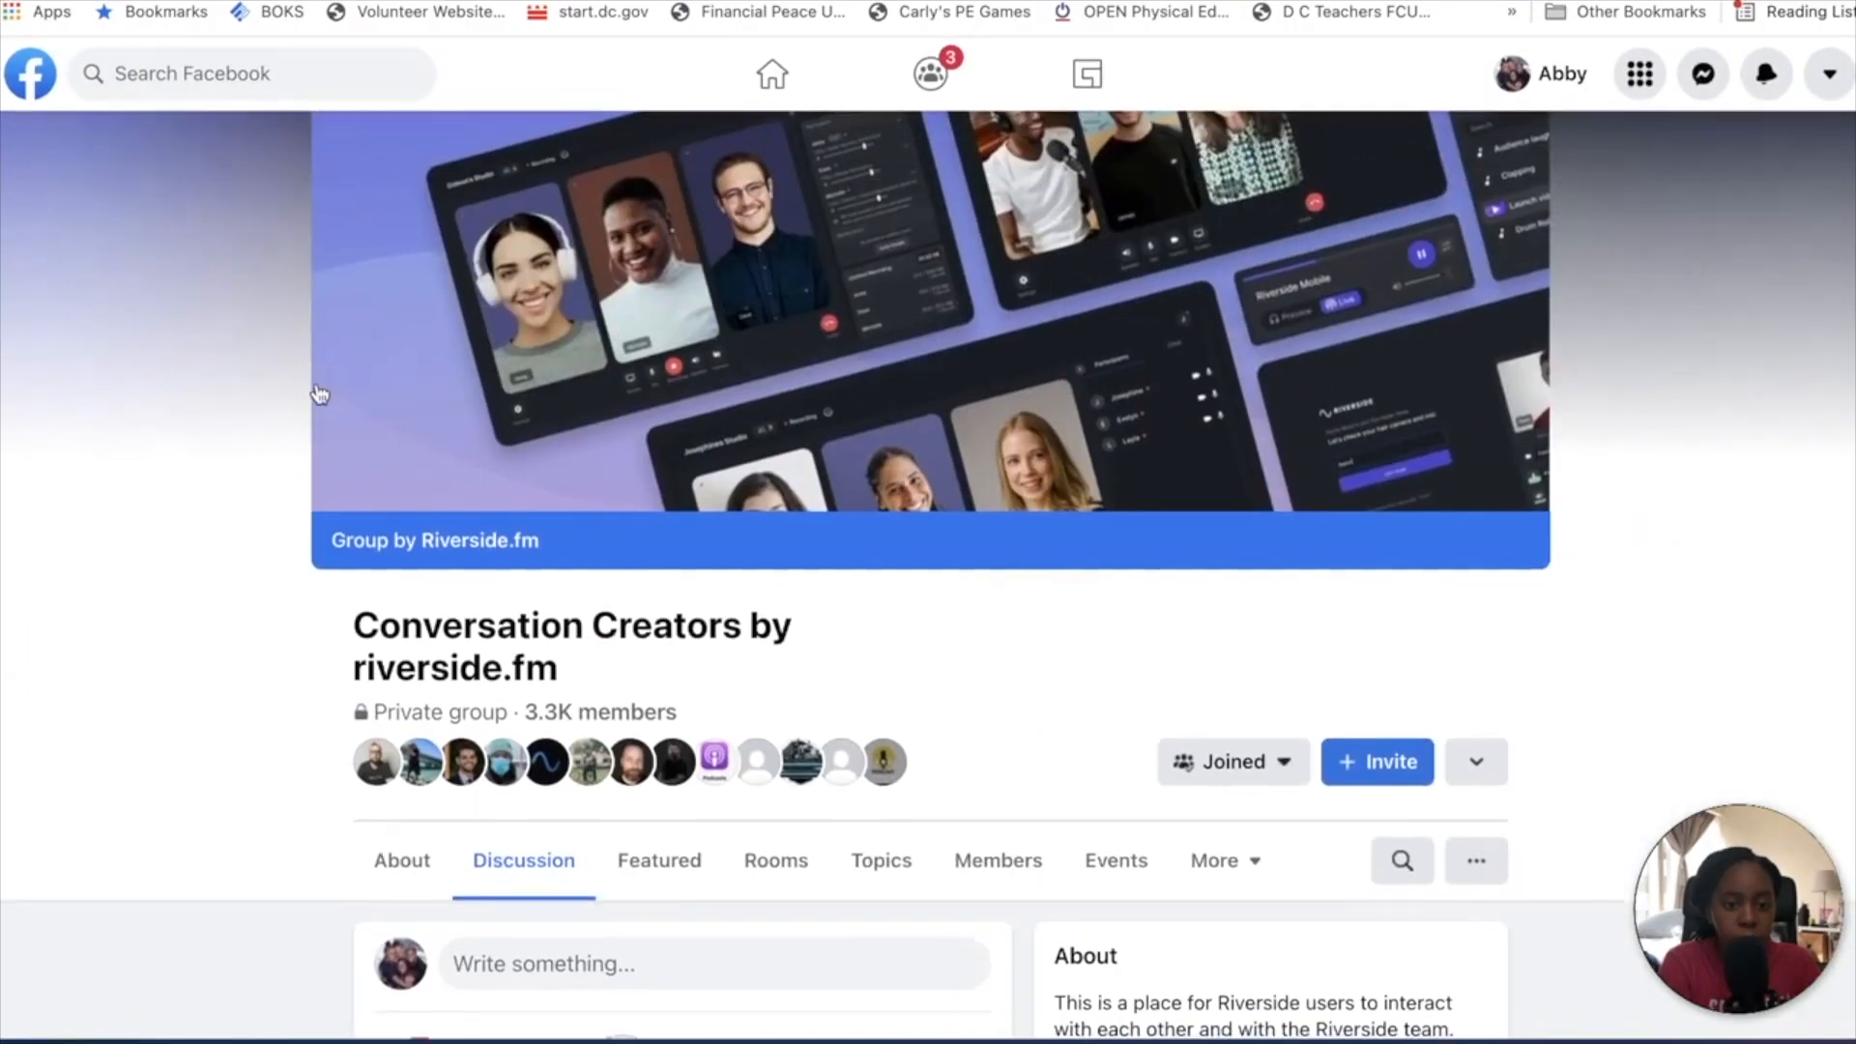
scroll("down", 3)
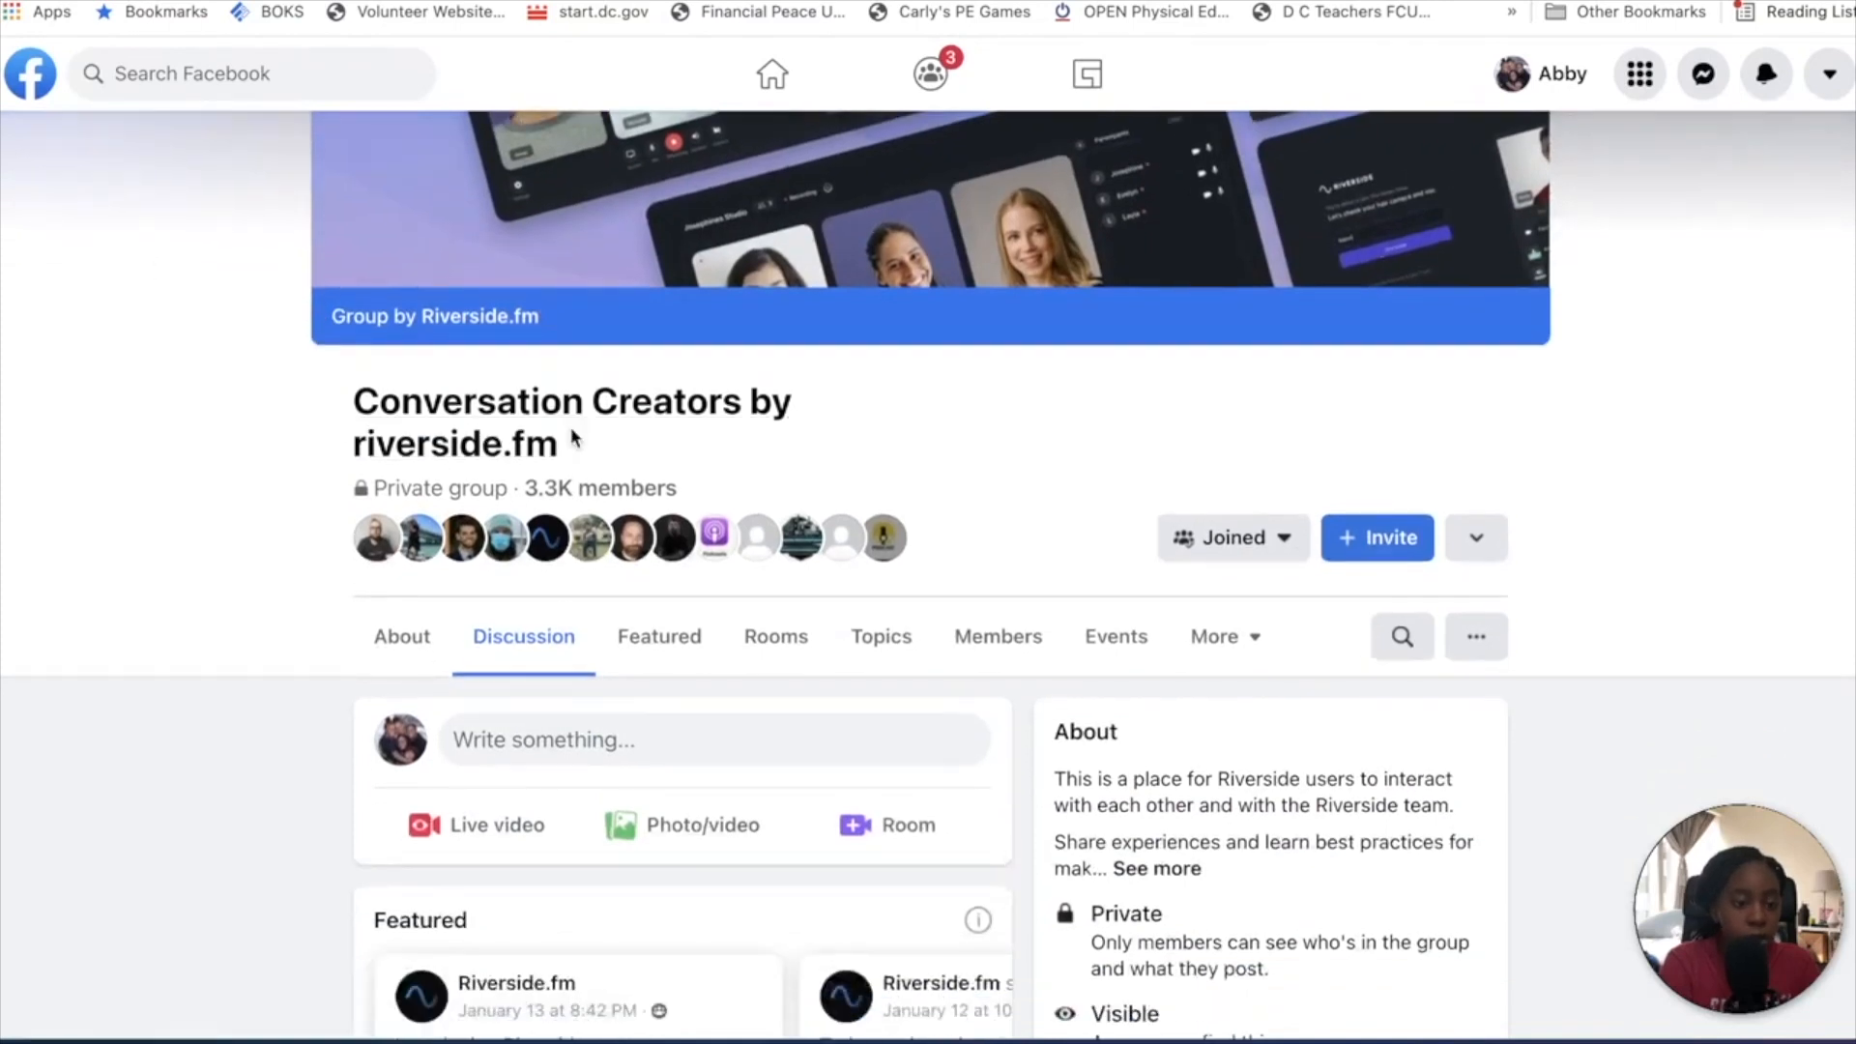
scroll("down", 3)
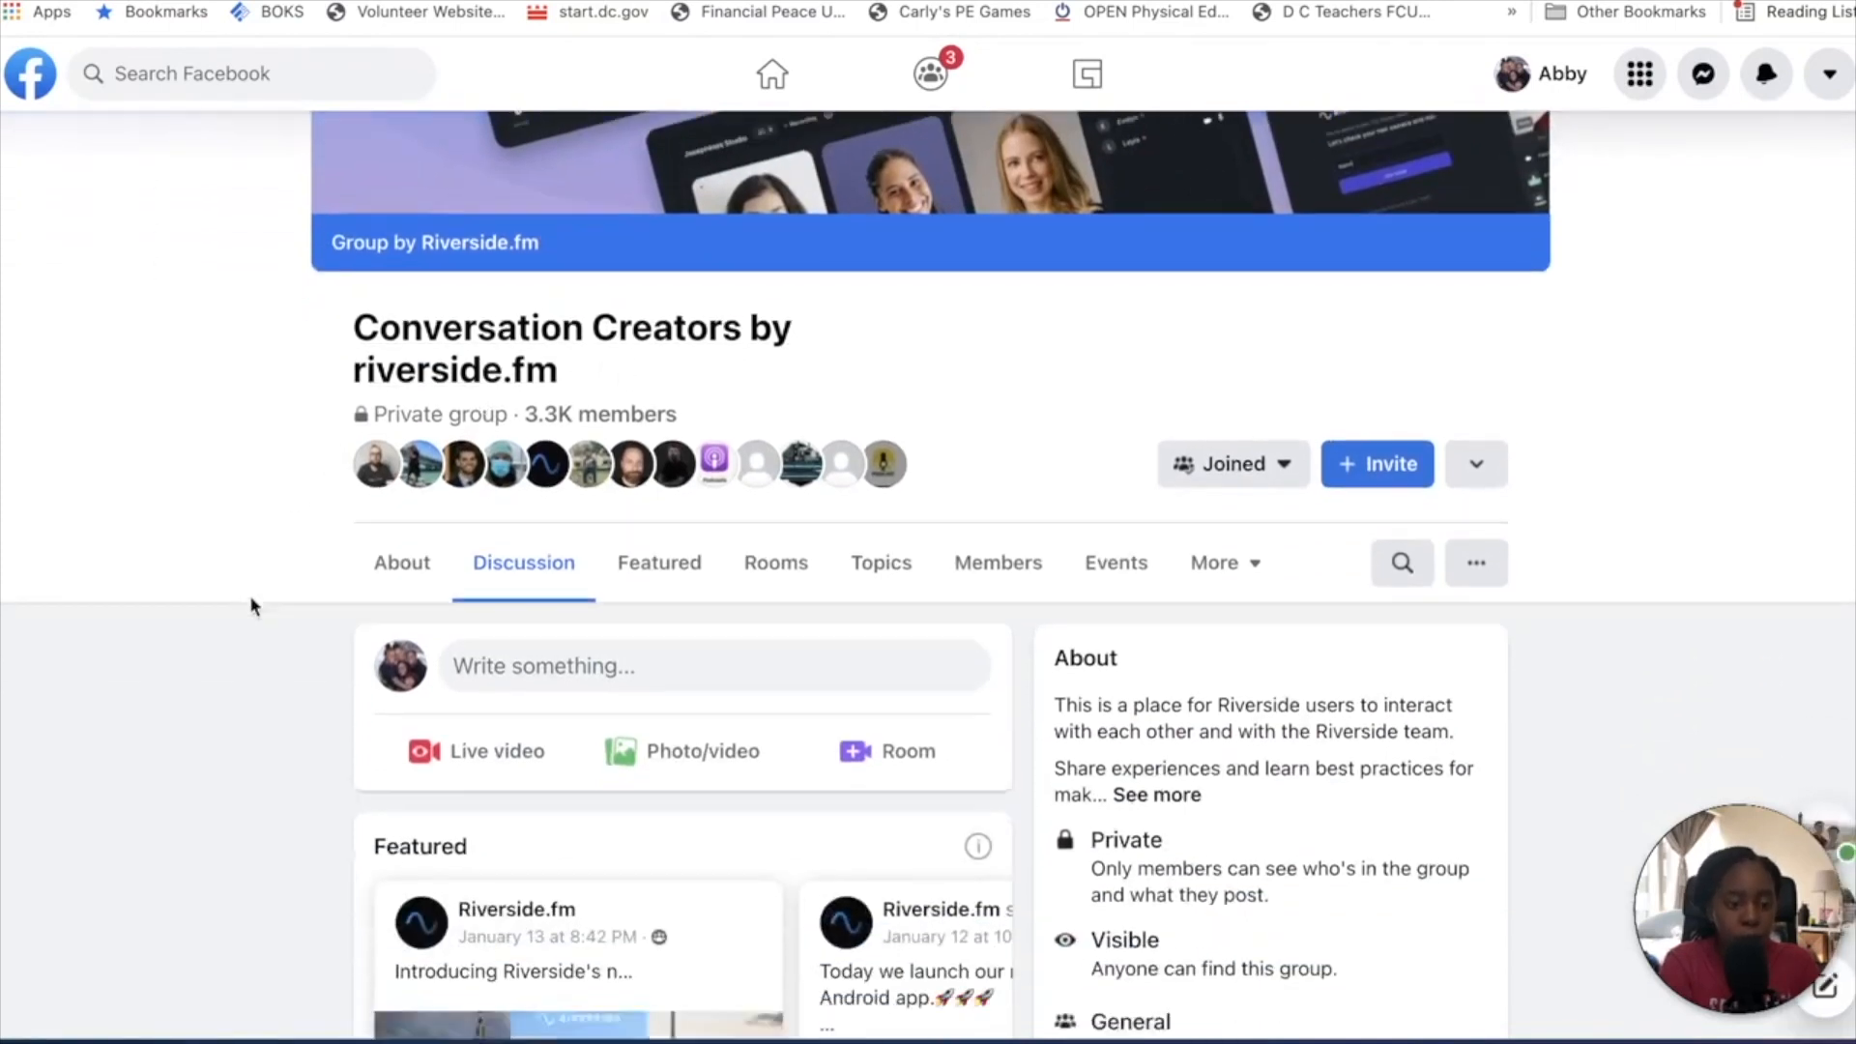
scroll("down", 3)
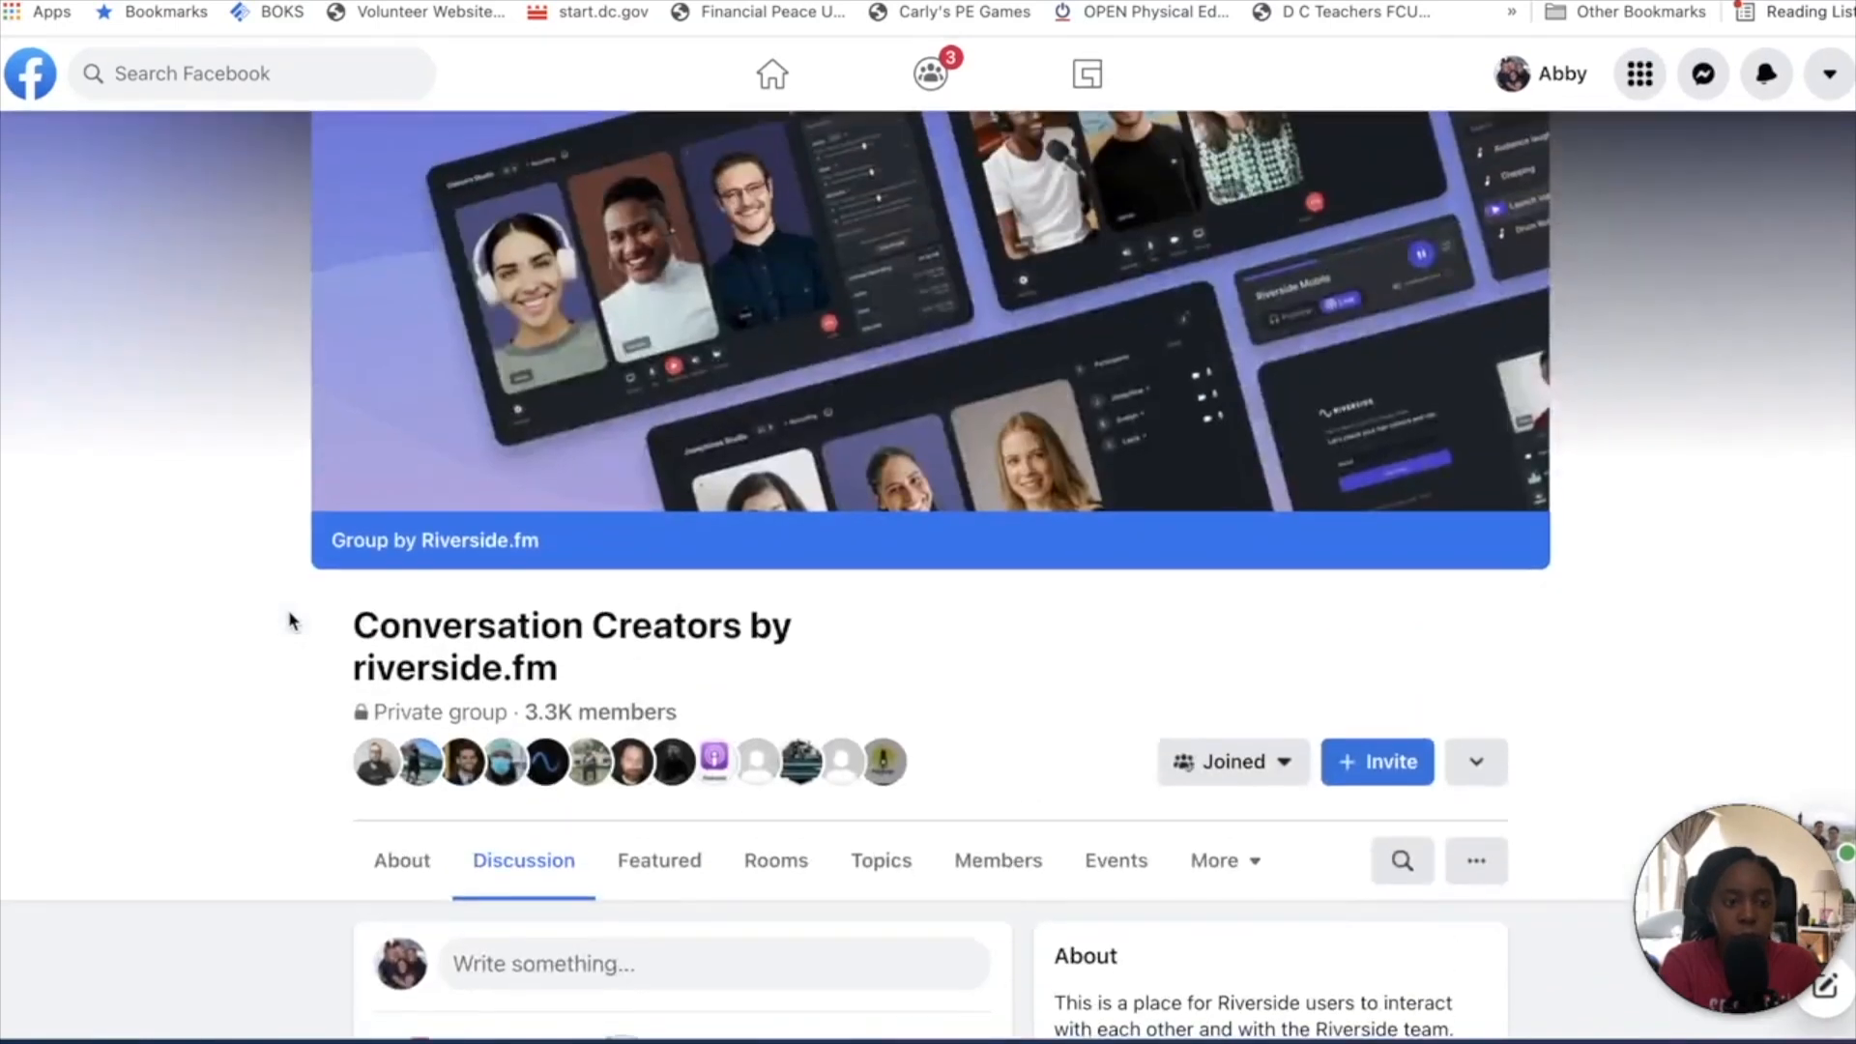
scroll("down", 3)
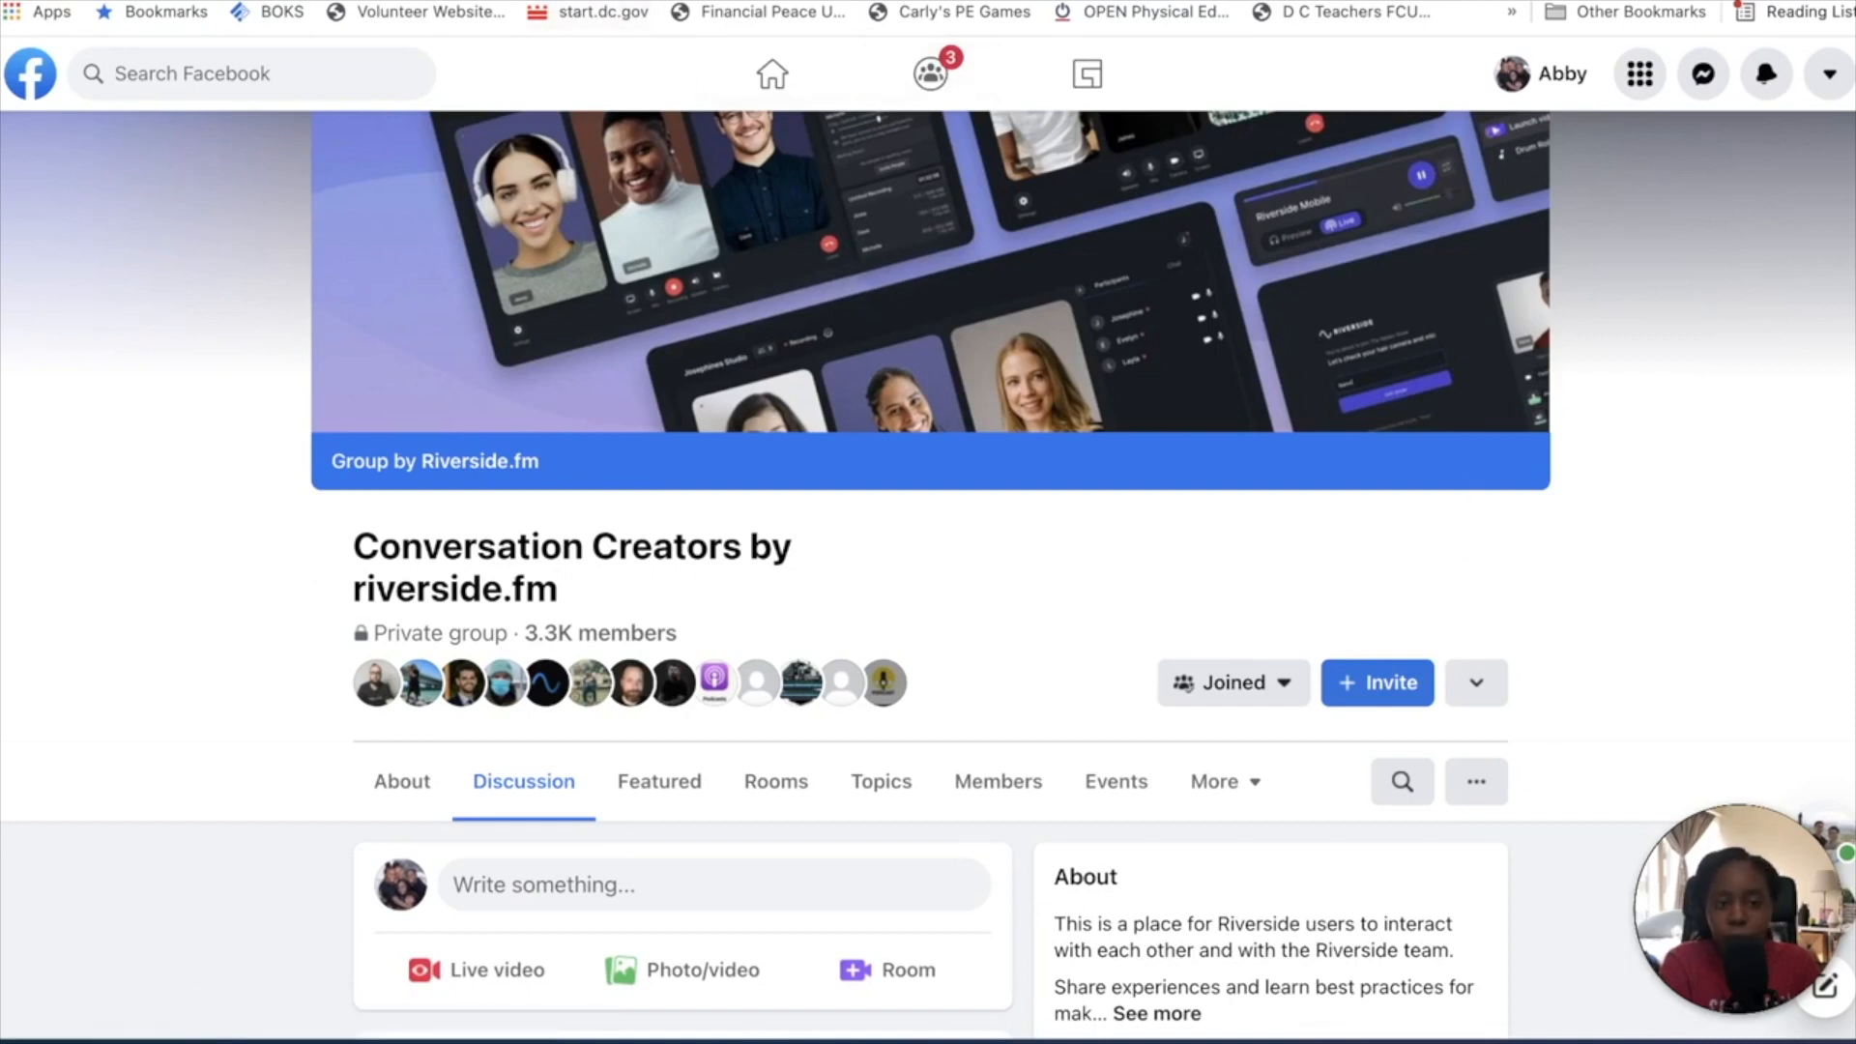
scroll("down", 3)
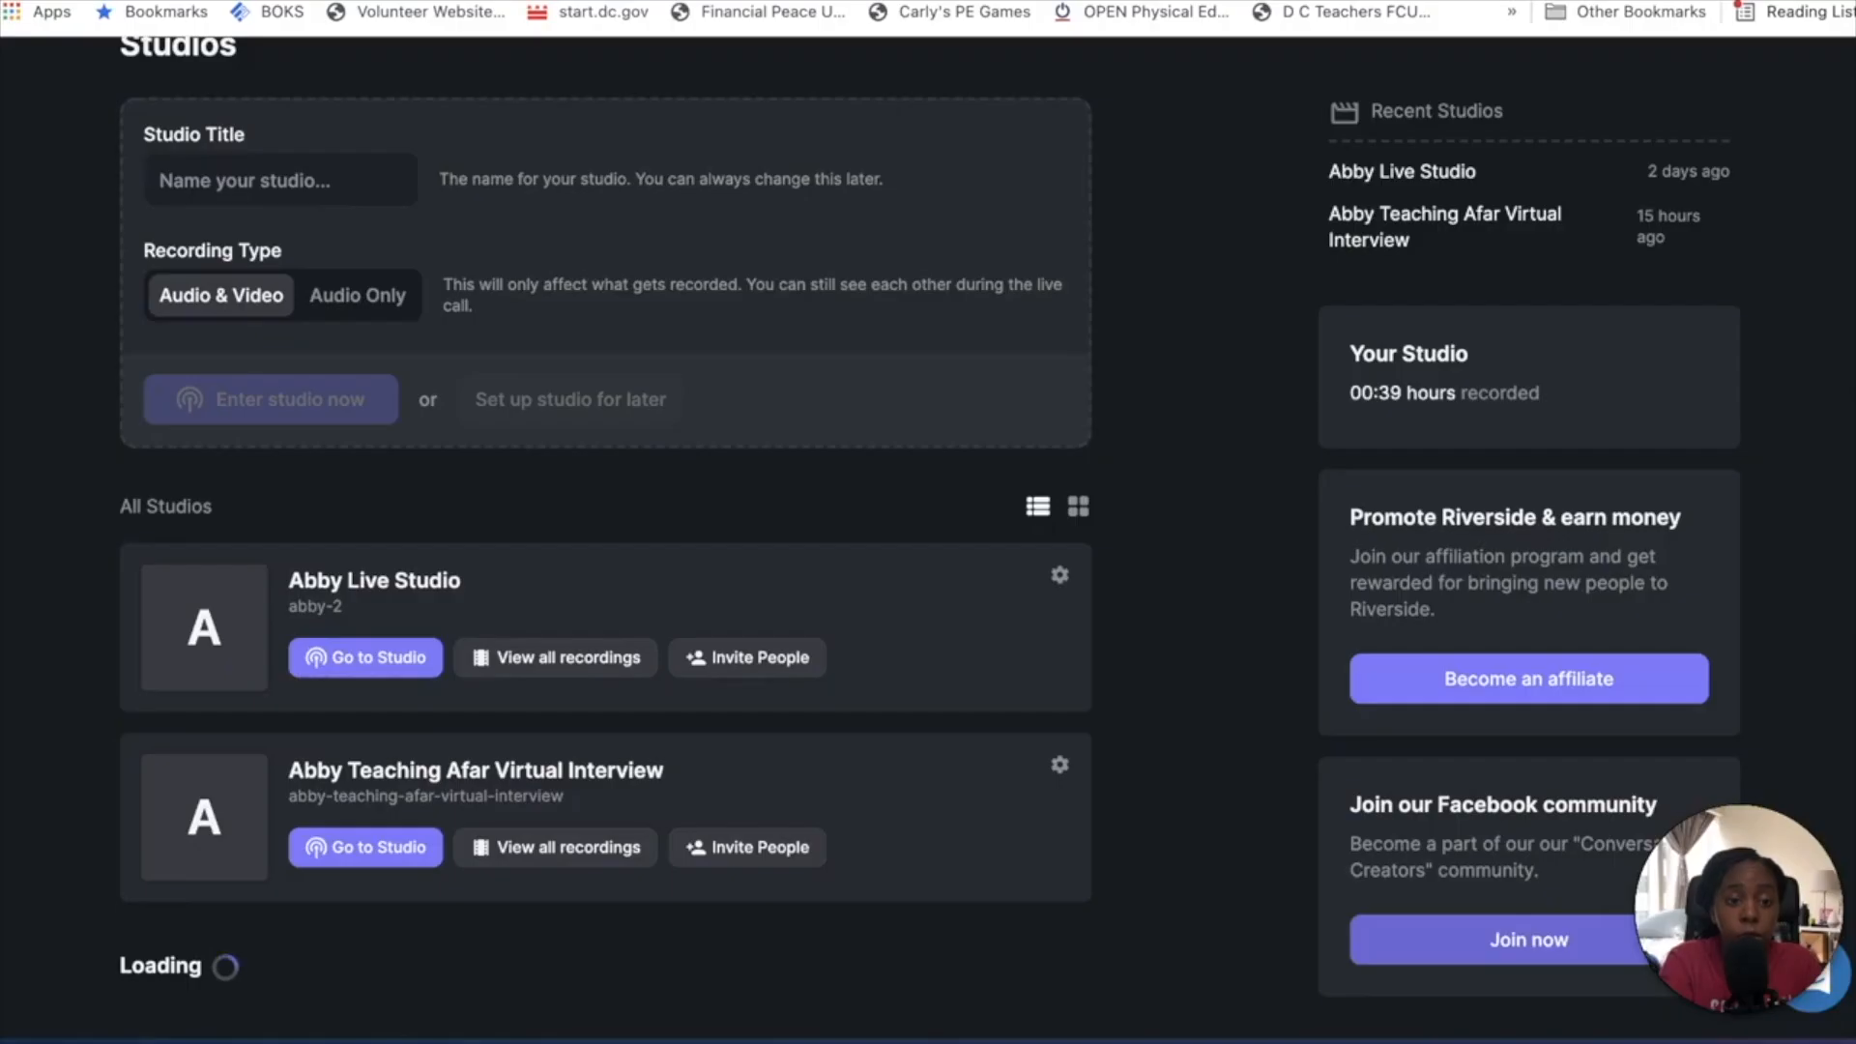
mouse_move(1151, 551)
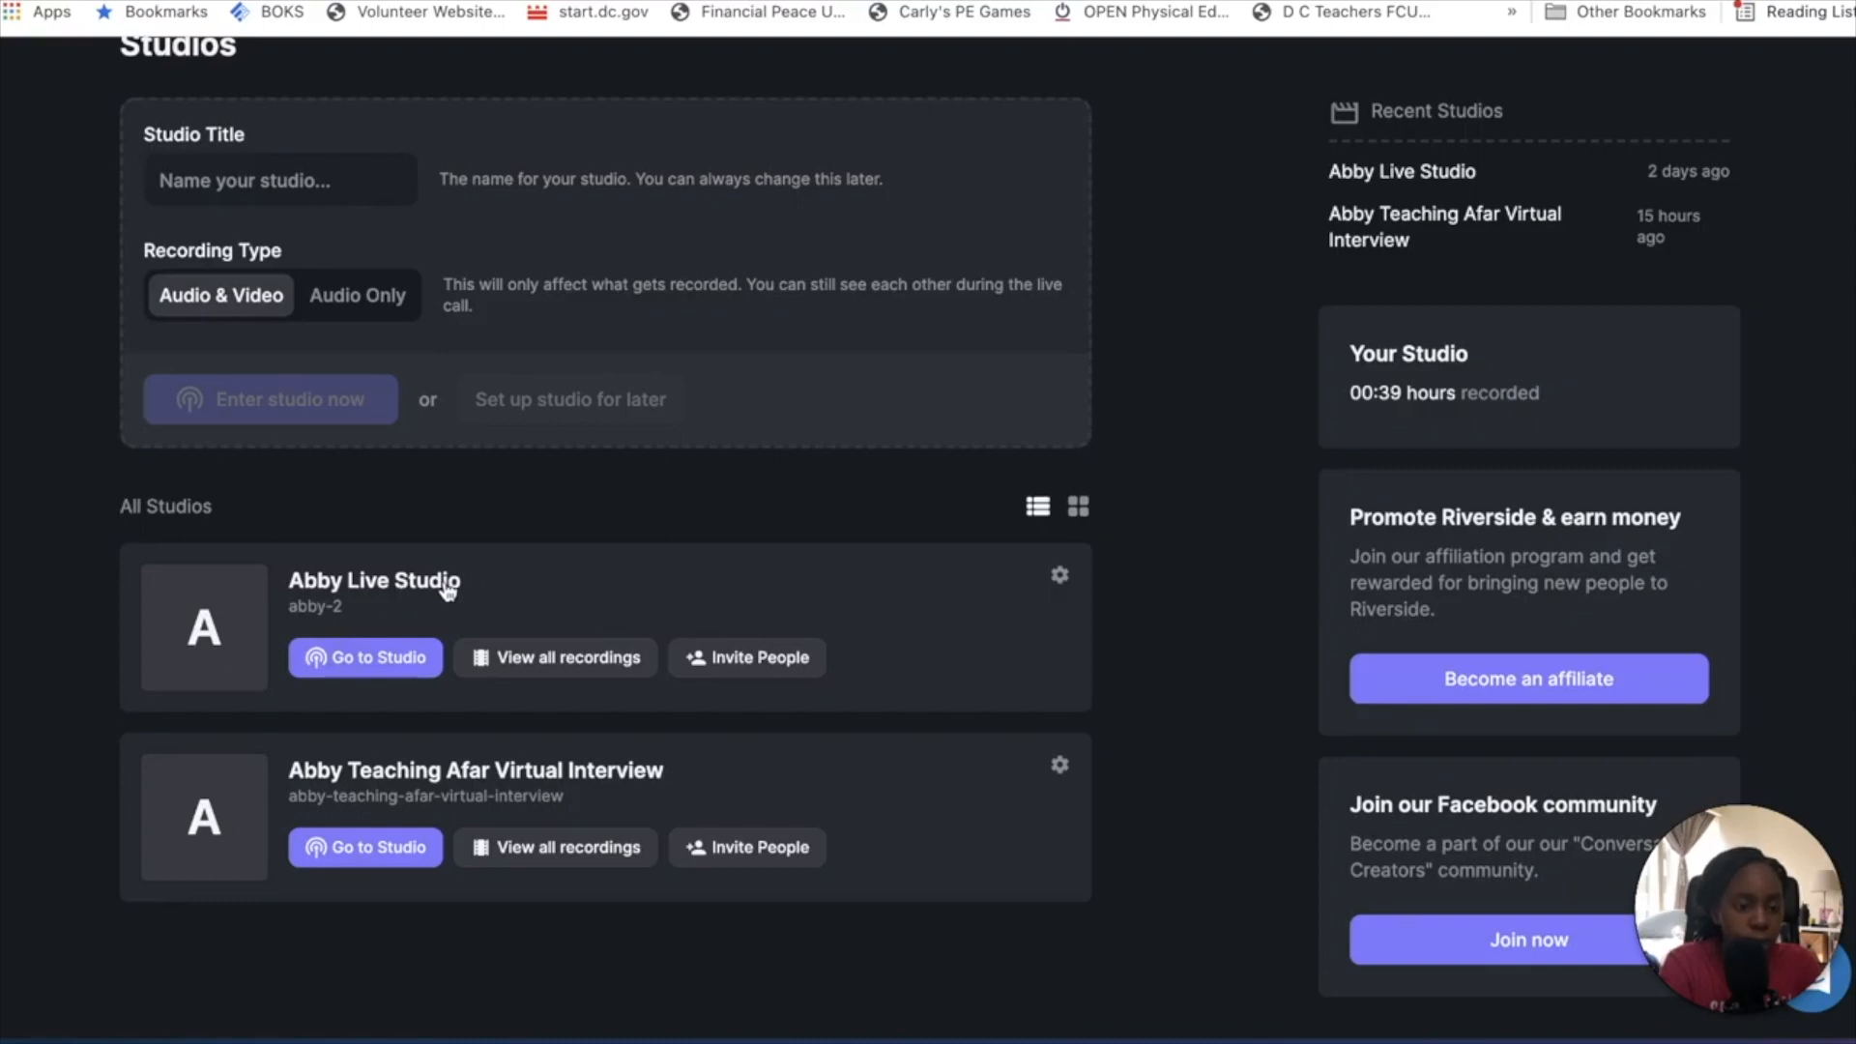
- Show all recordings of the Abby Live Studio, listing two archived untitled recordings
left_click(555, 657)
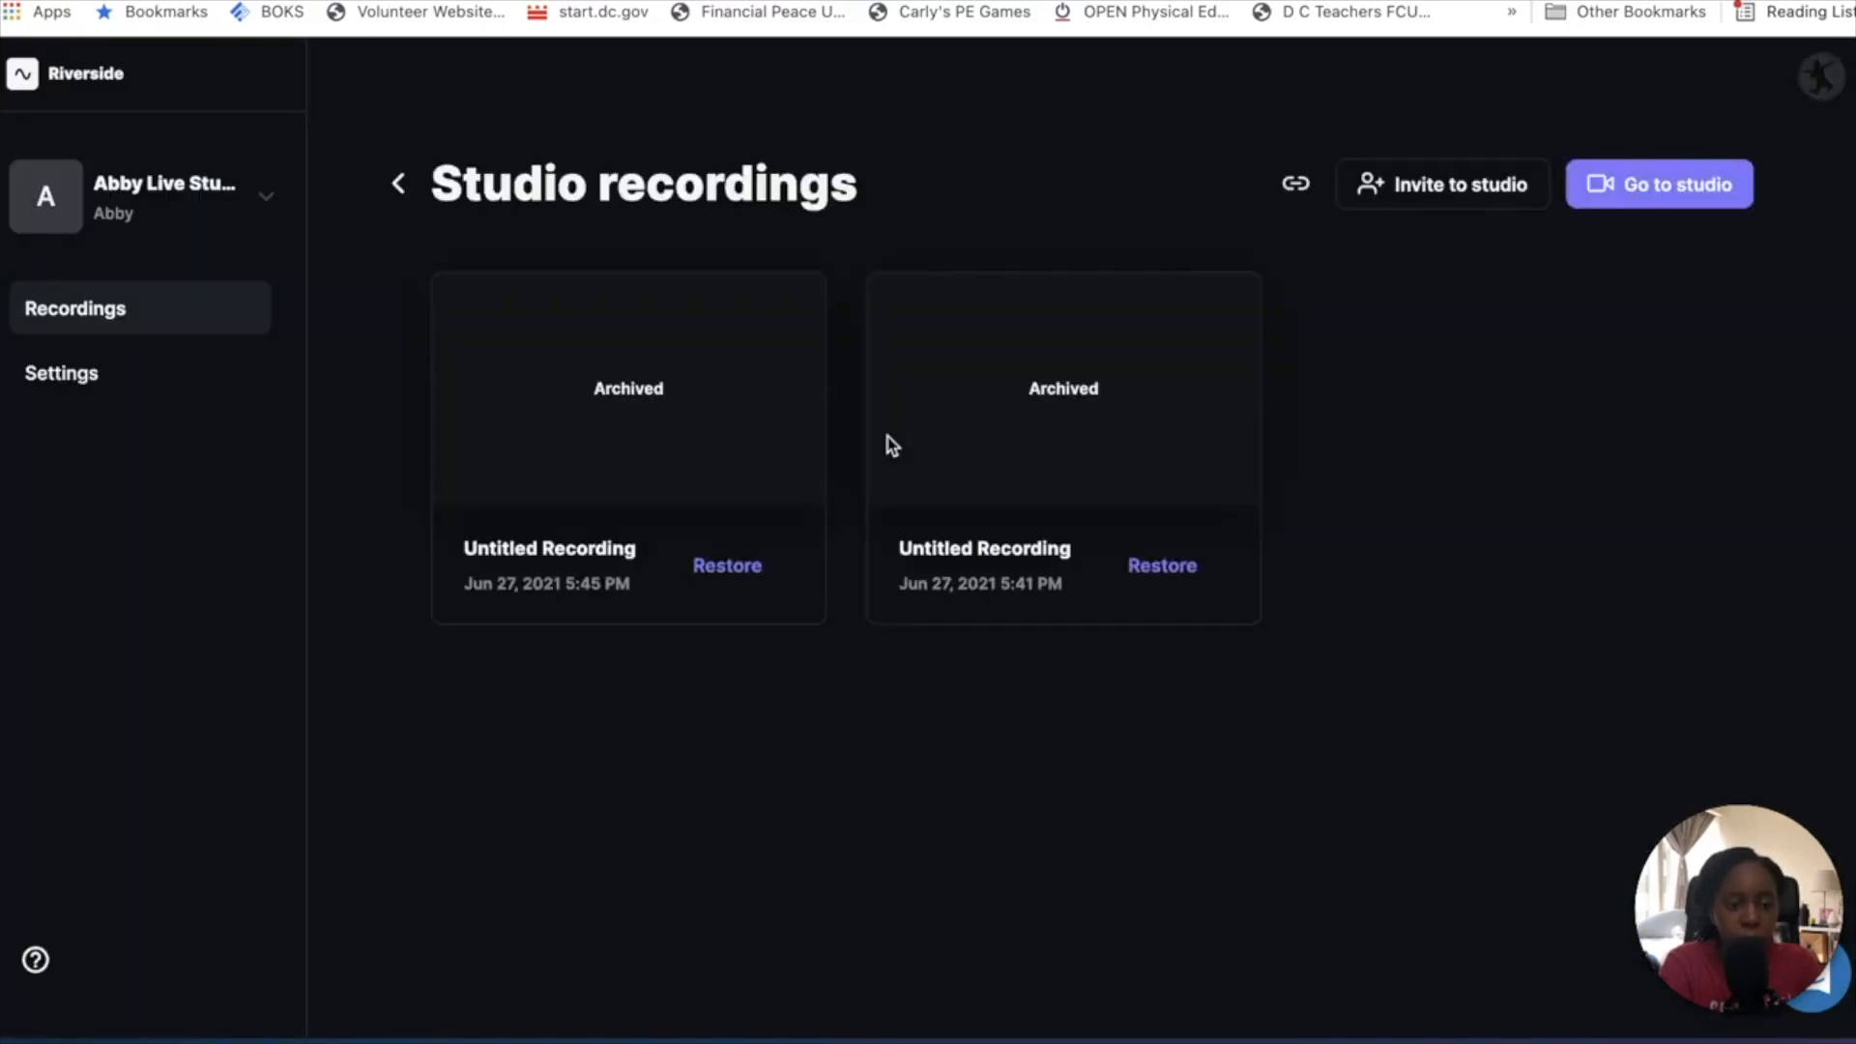
mouse_move(547, 292)
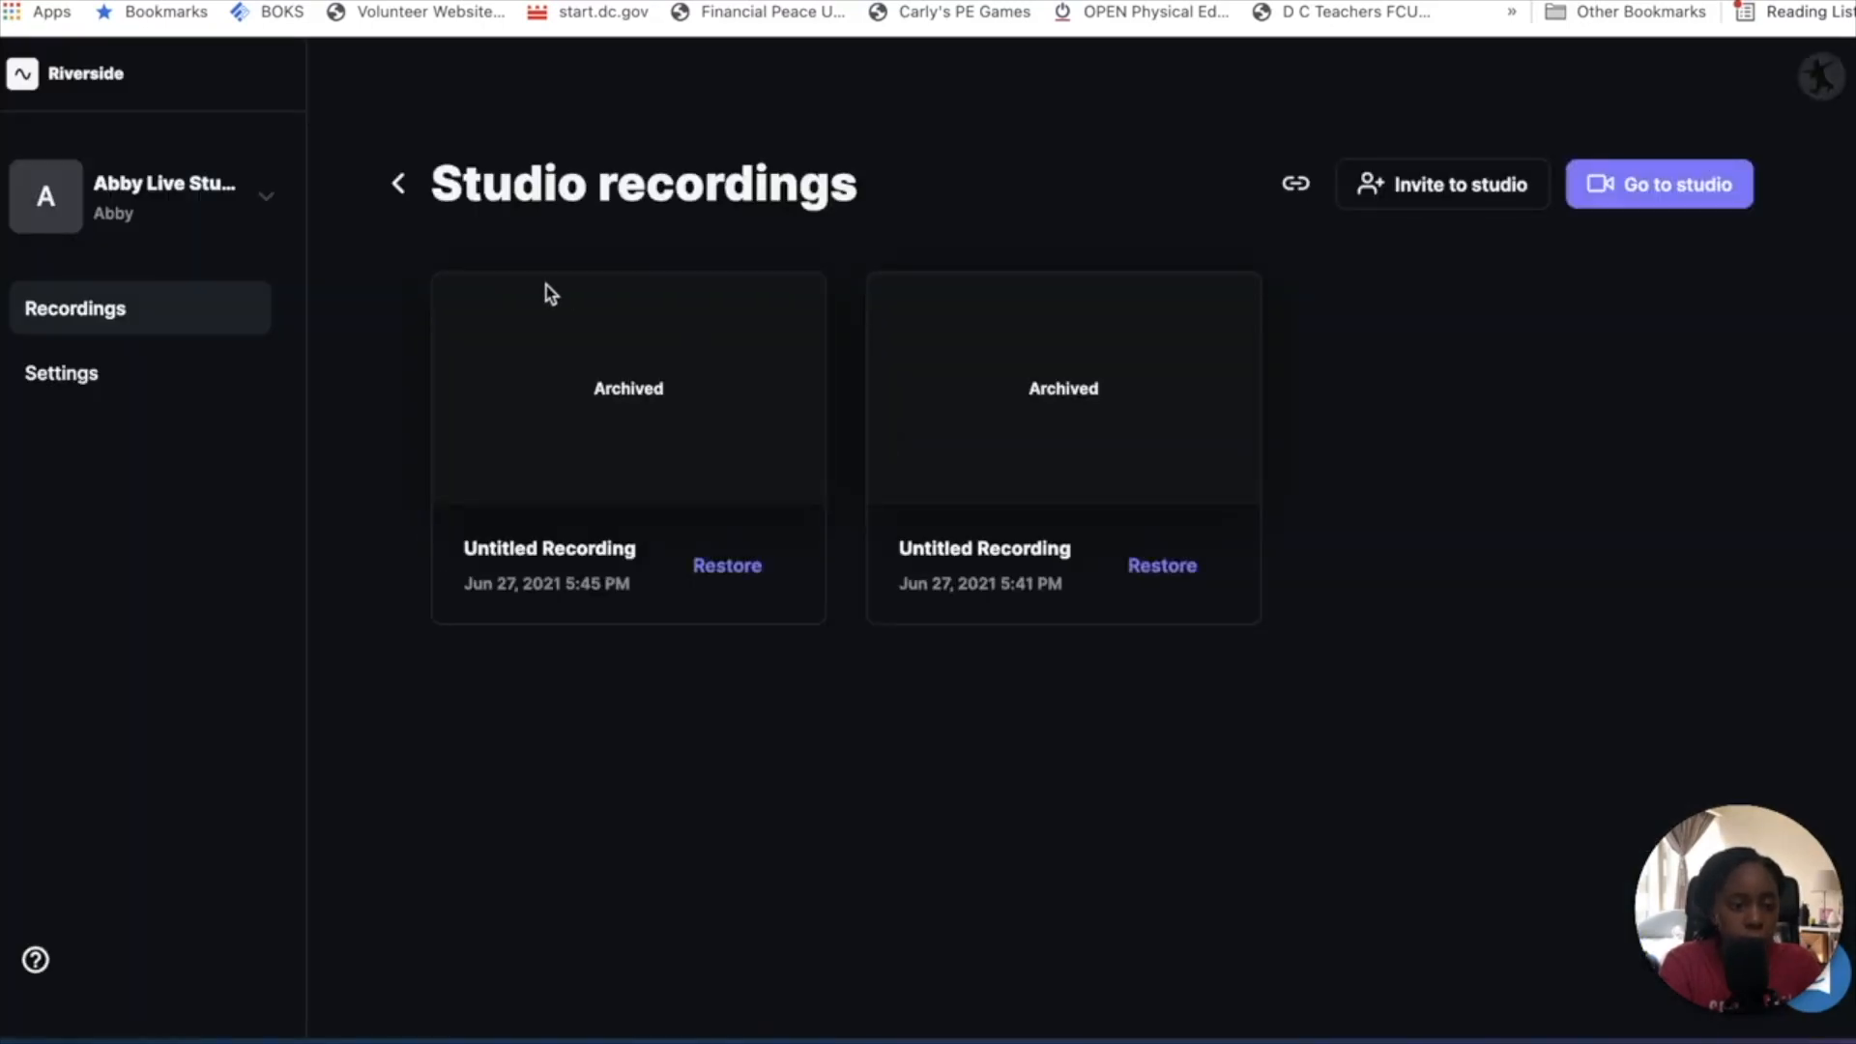
mouse_move(707, 415)
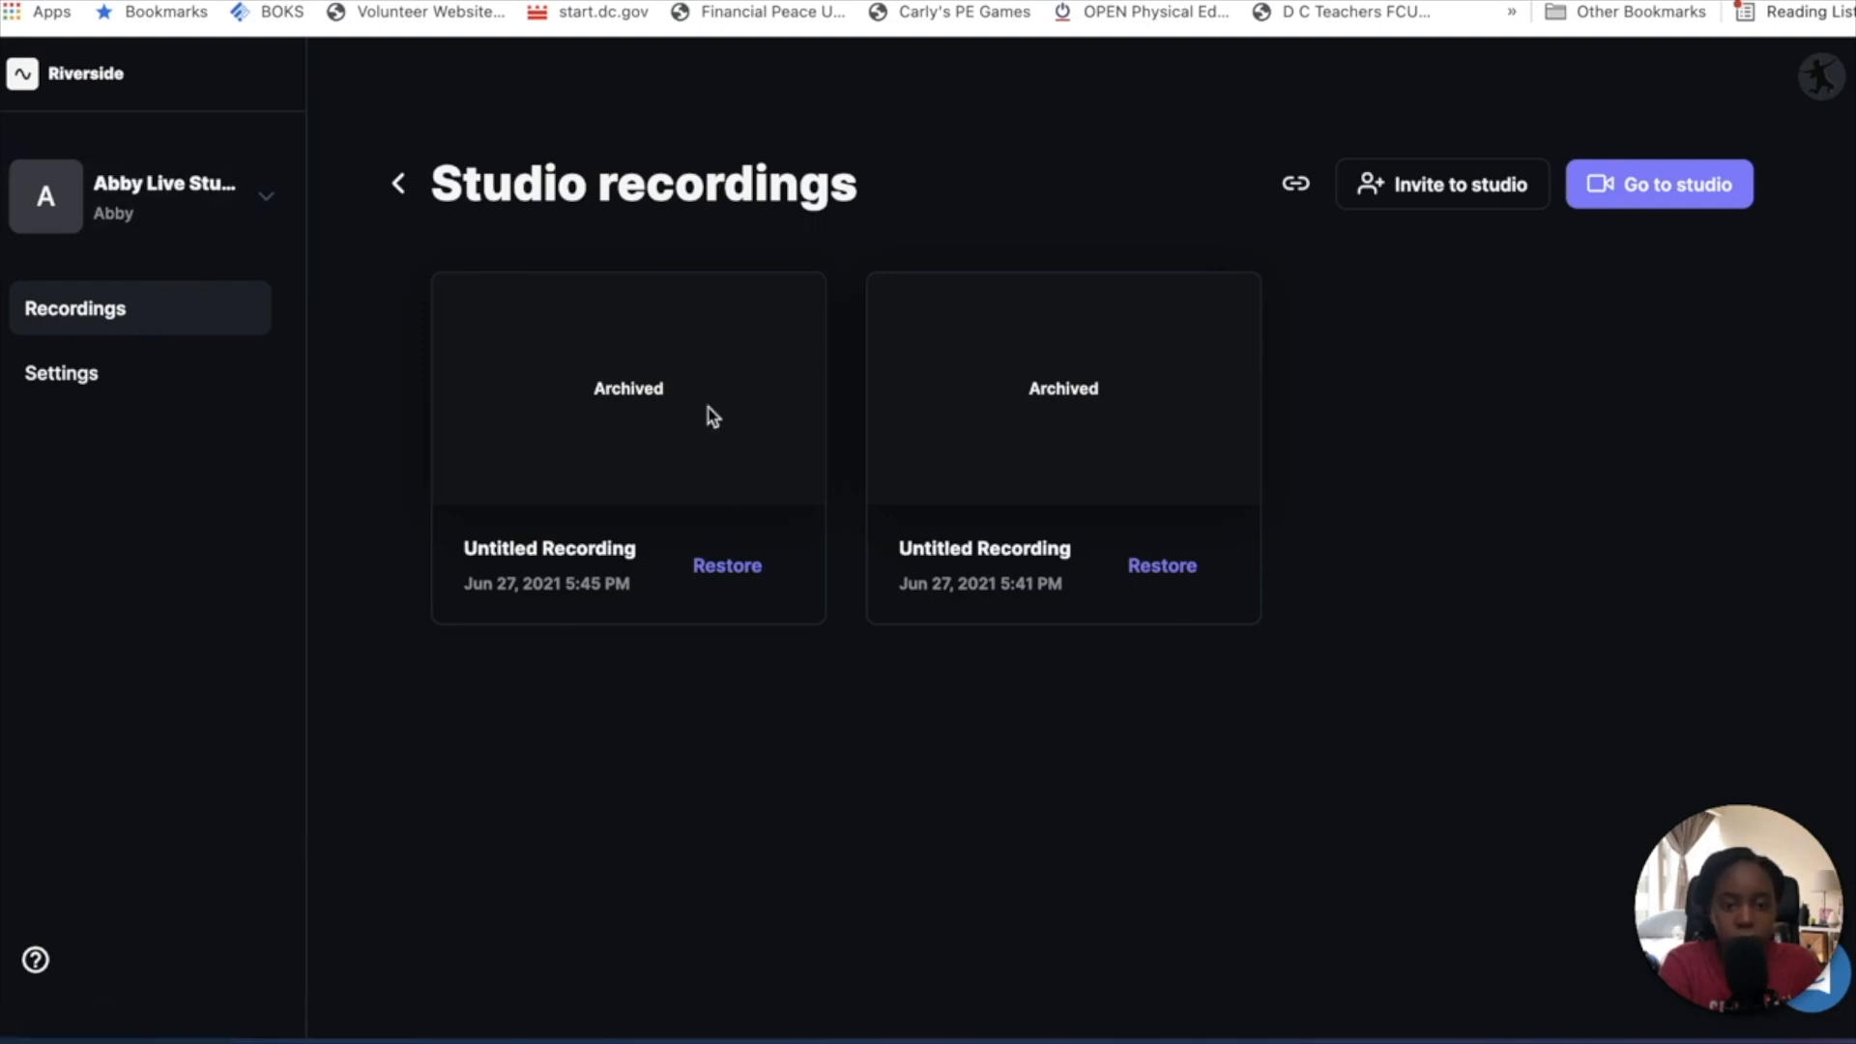
mouse_move(435, 300)
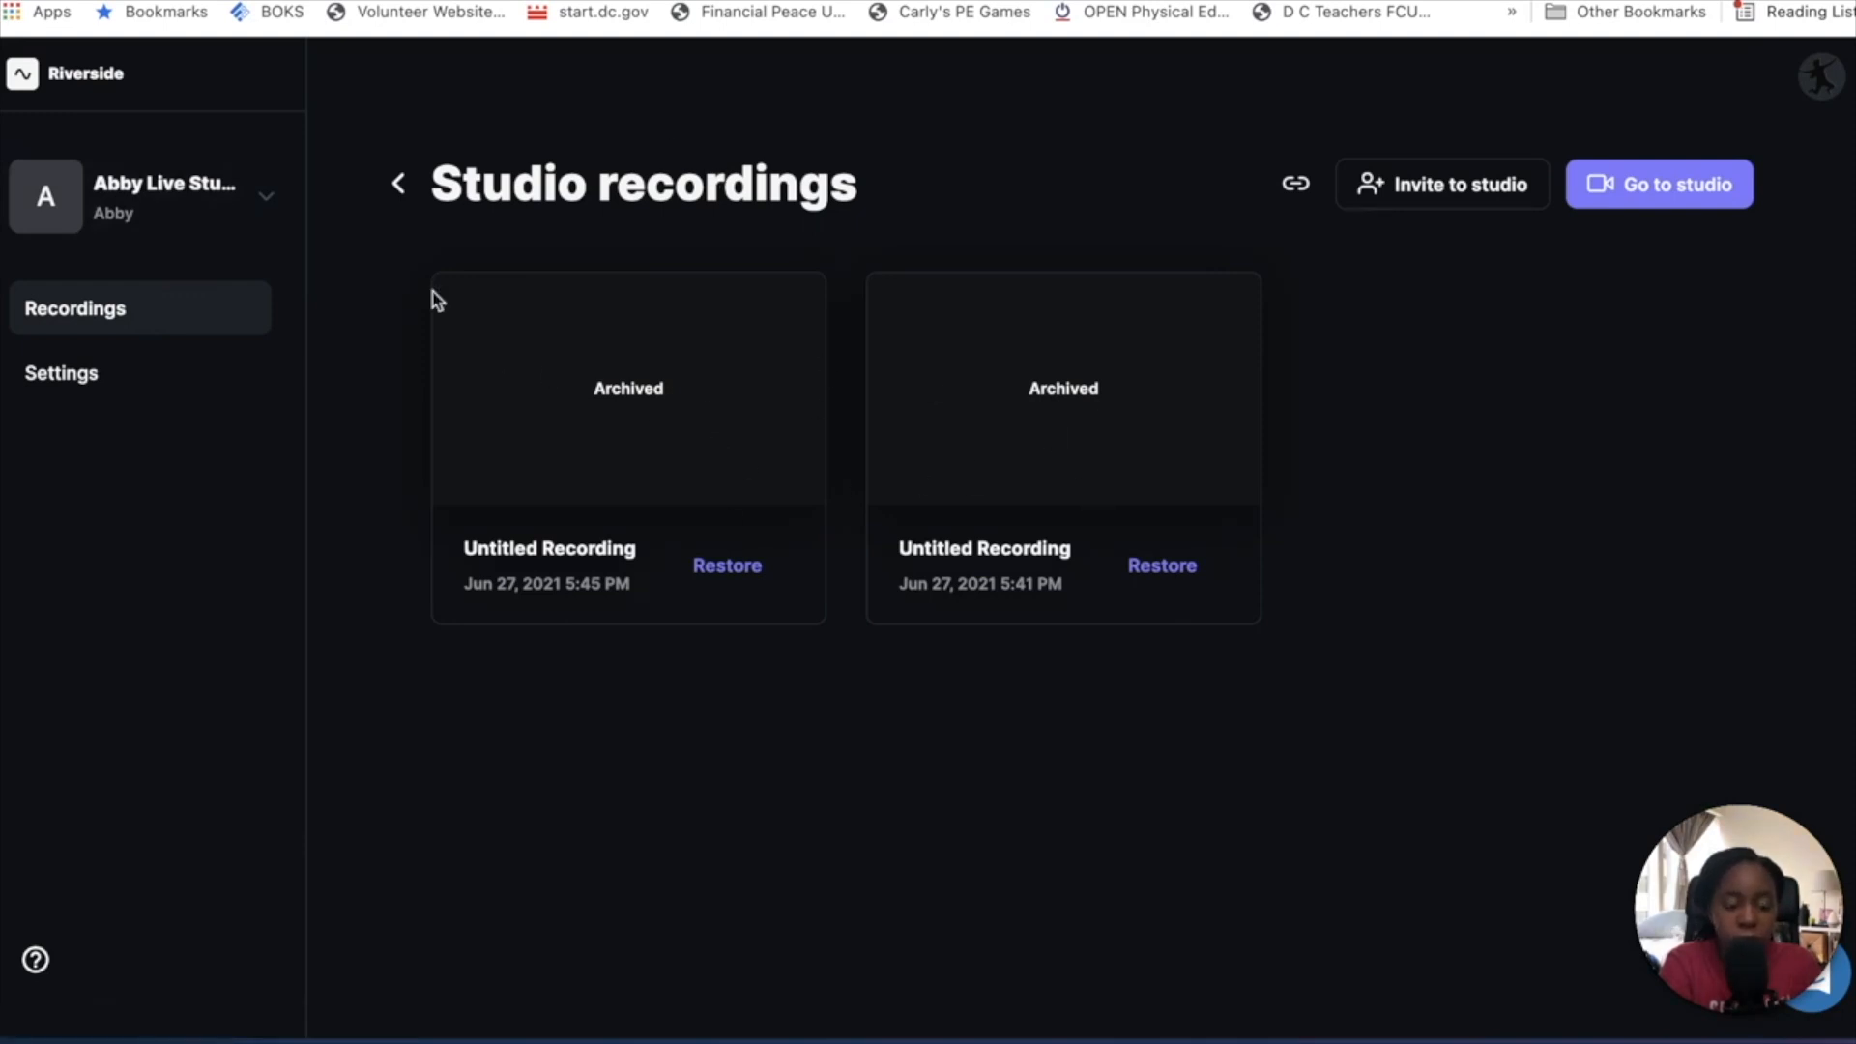
mouse_move(1342, 524)
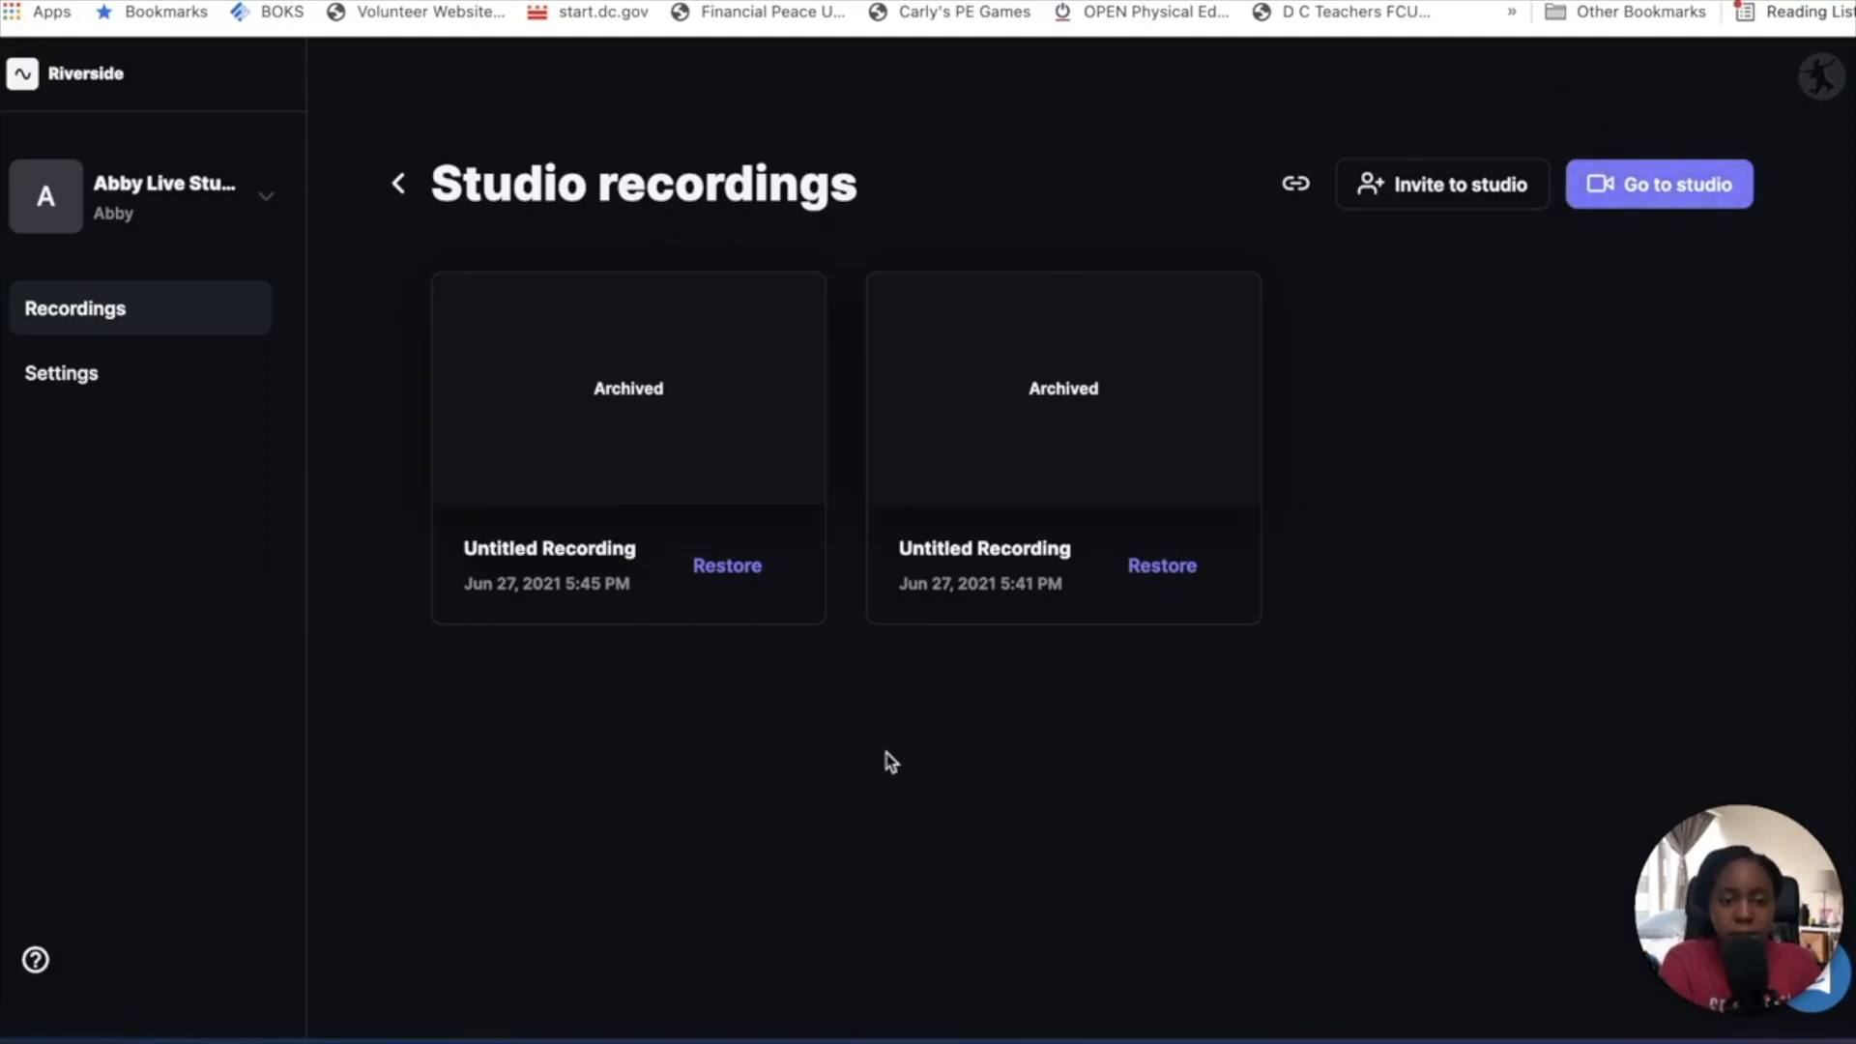
- Go to the live studio's pre-join check and review mic and speaker choices, keeping USB Audio CODEC
left_click(1659, 184)
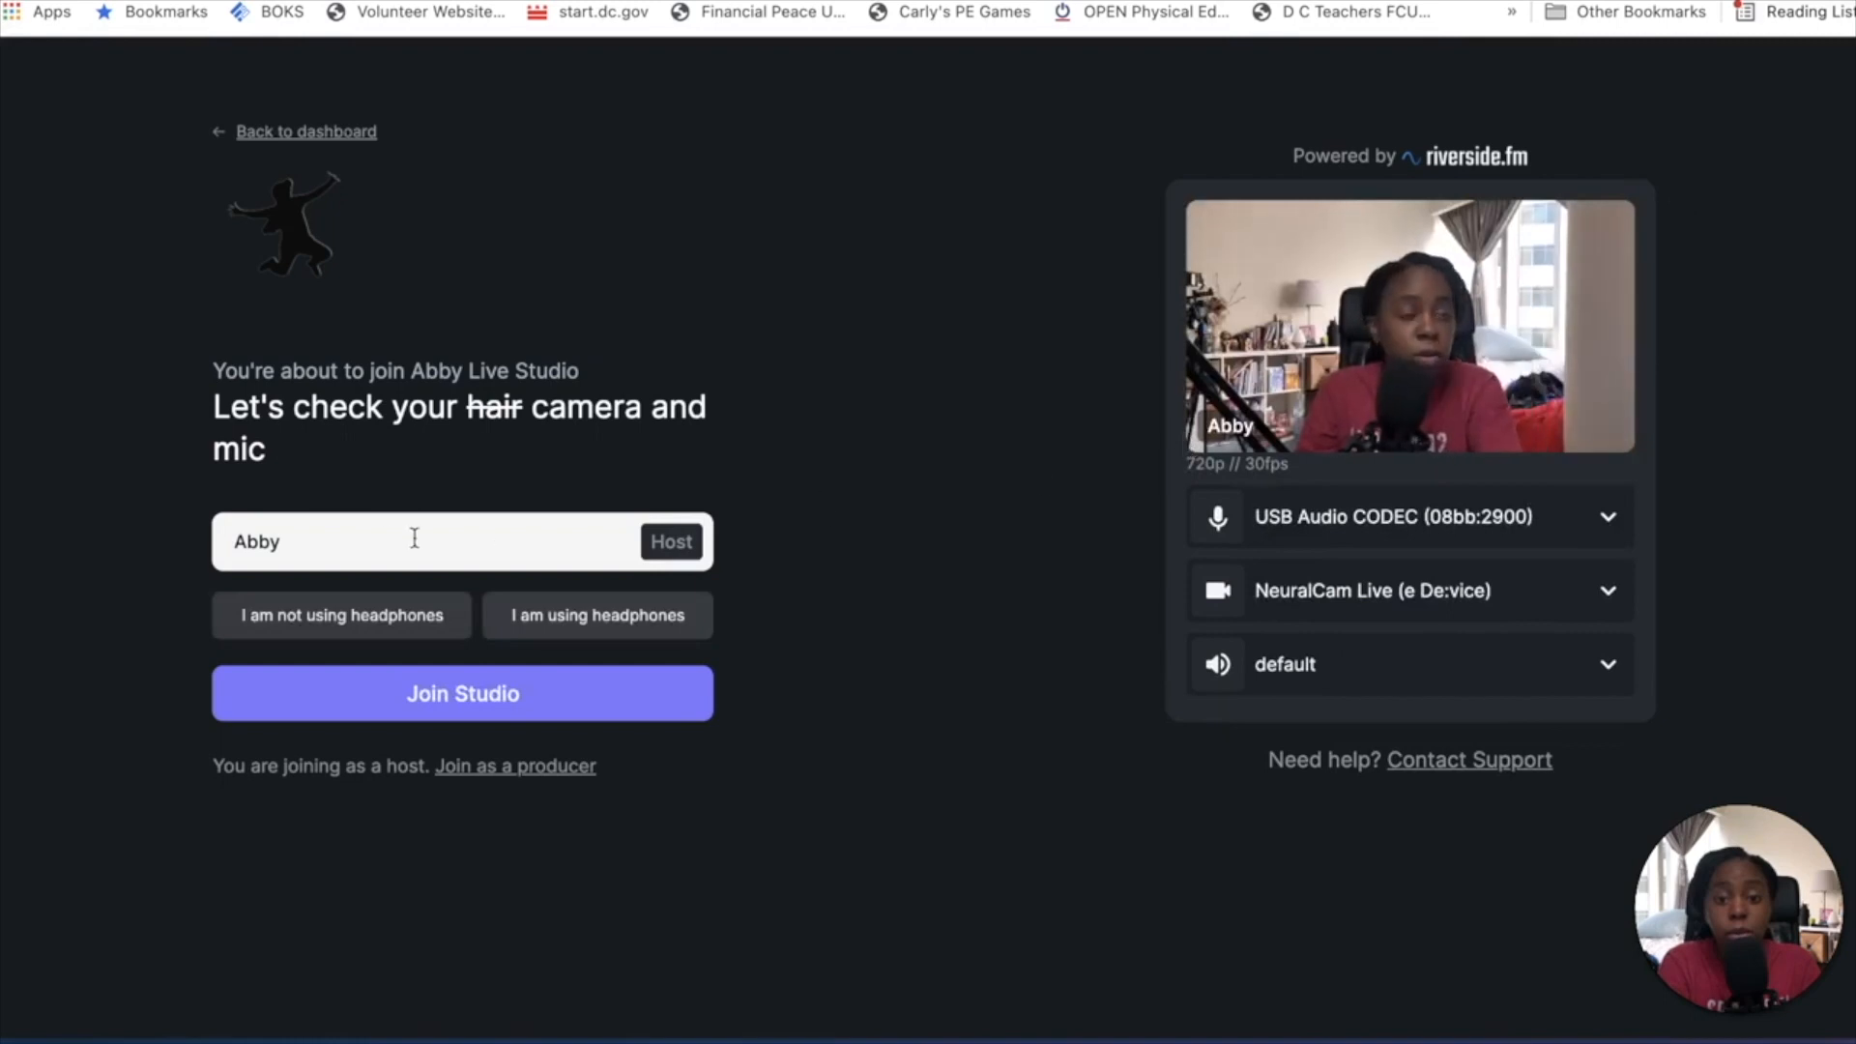
left_click(414, 541)
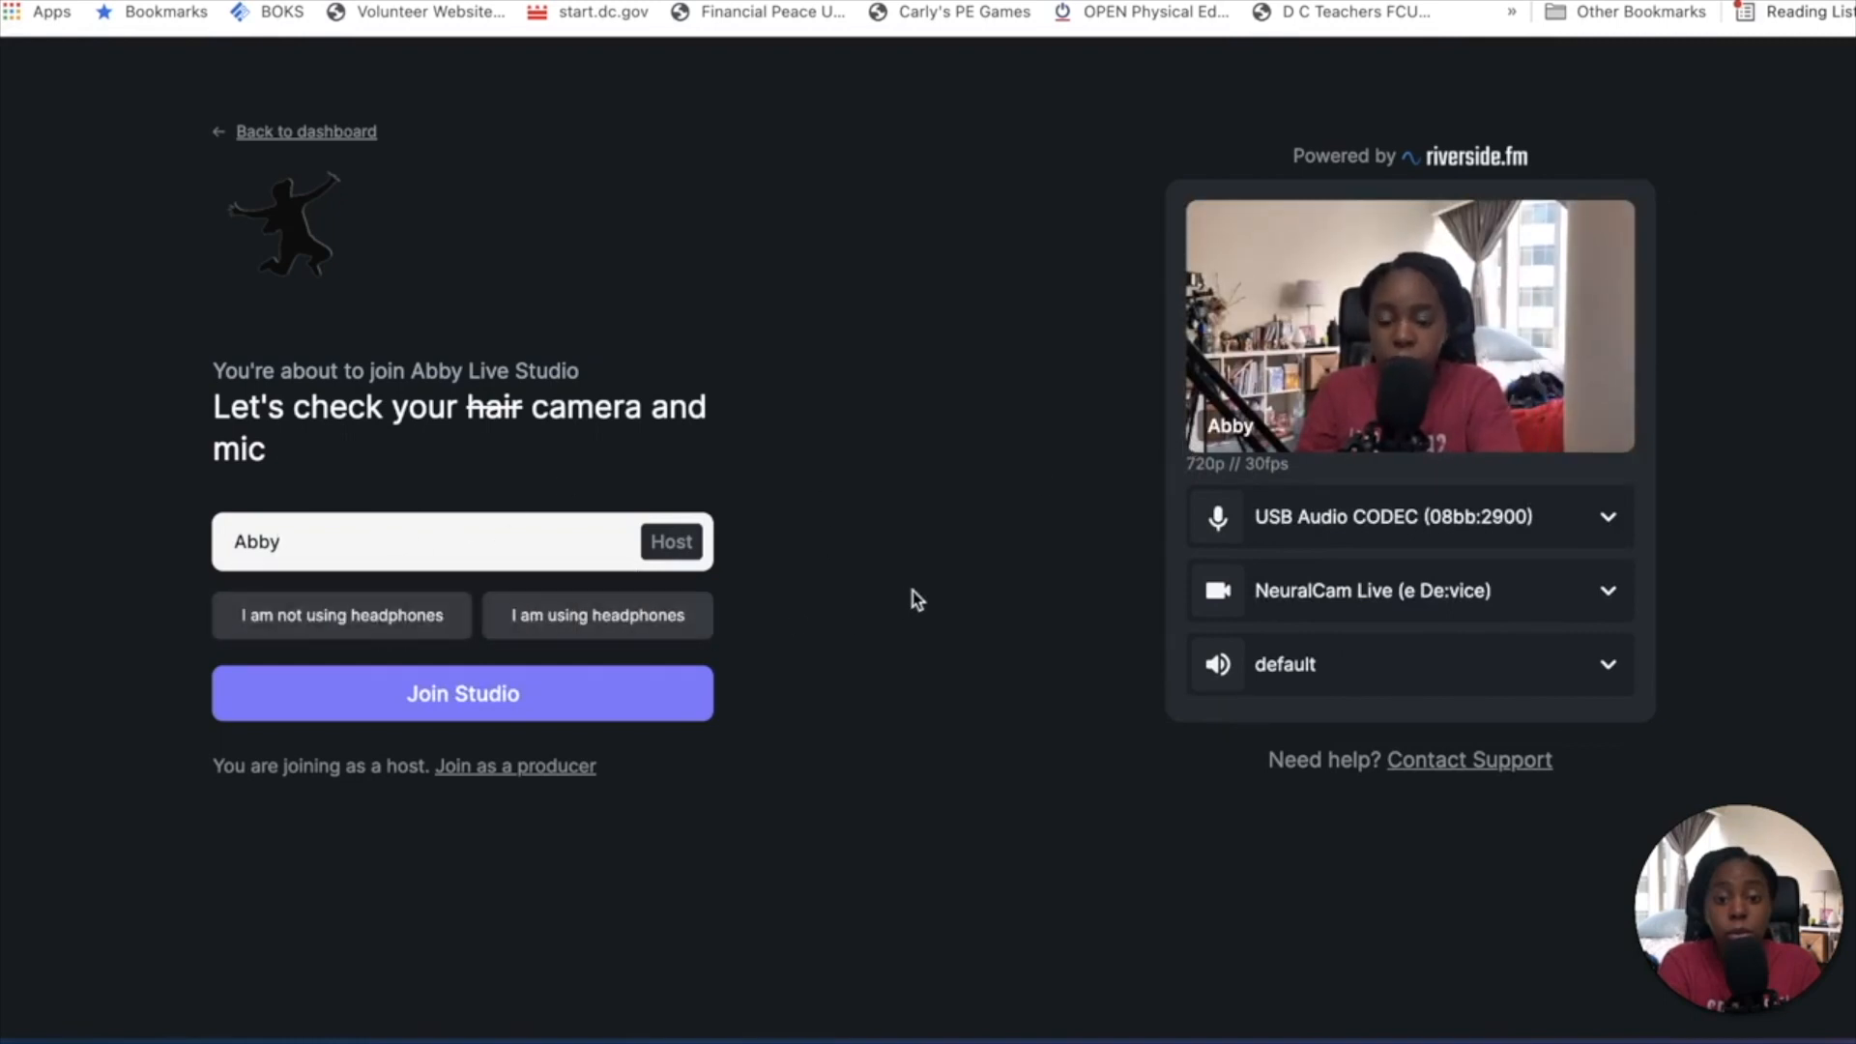
mouse_move(971, 640)
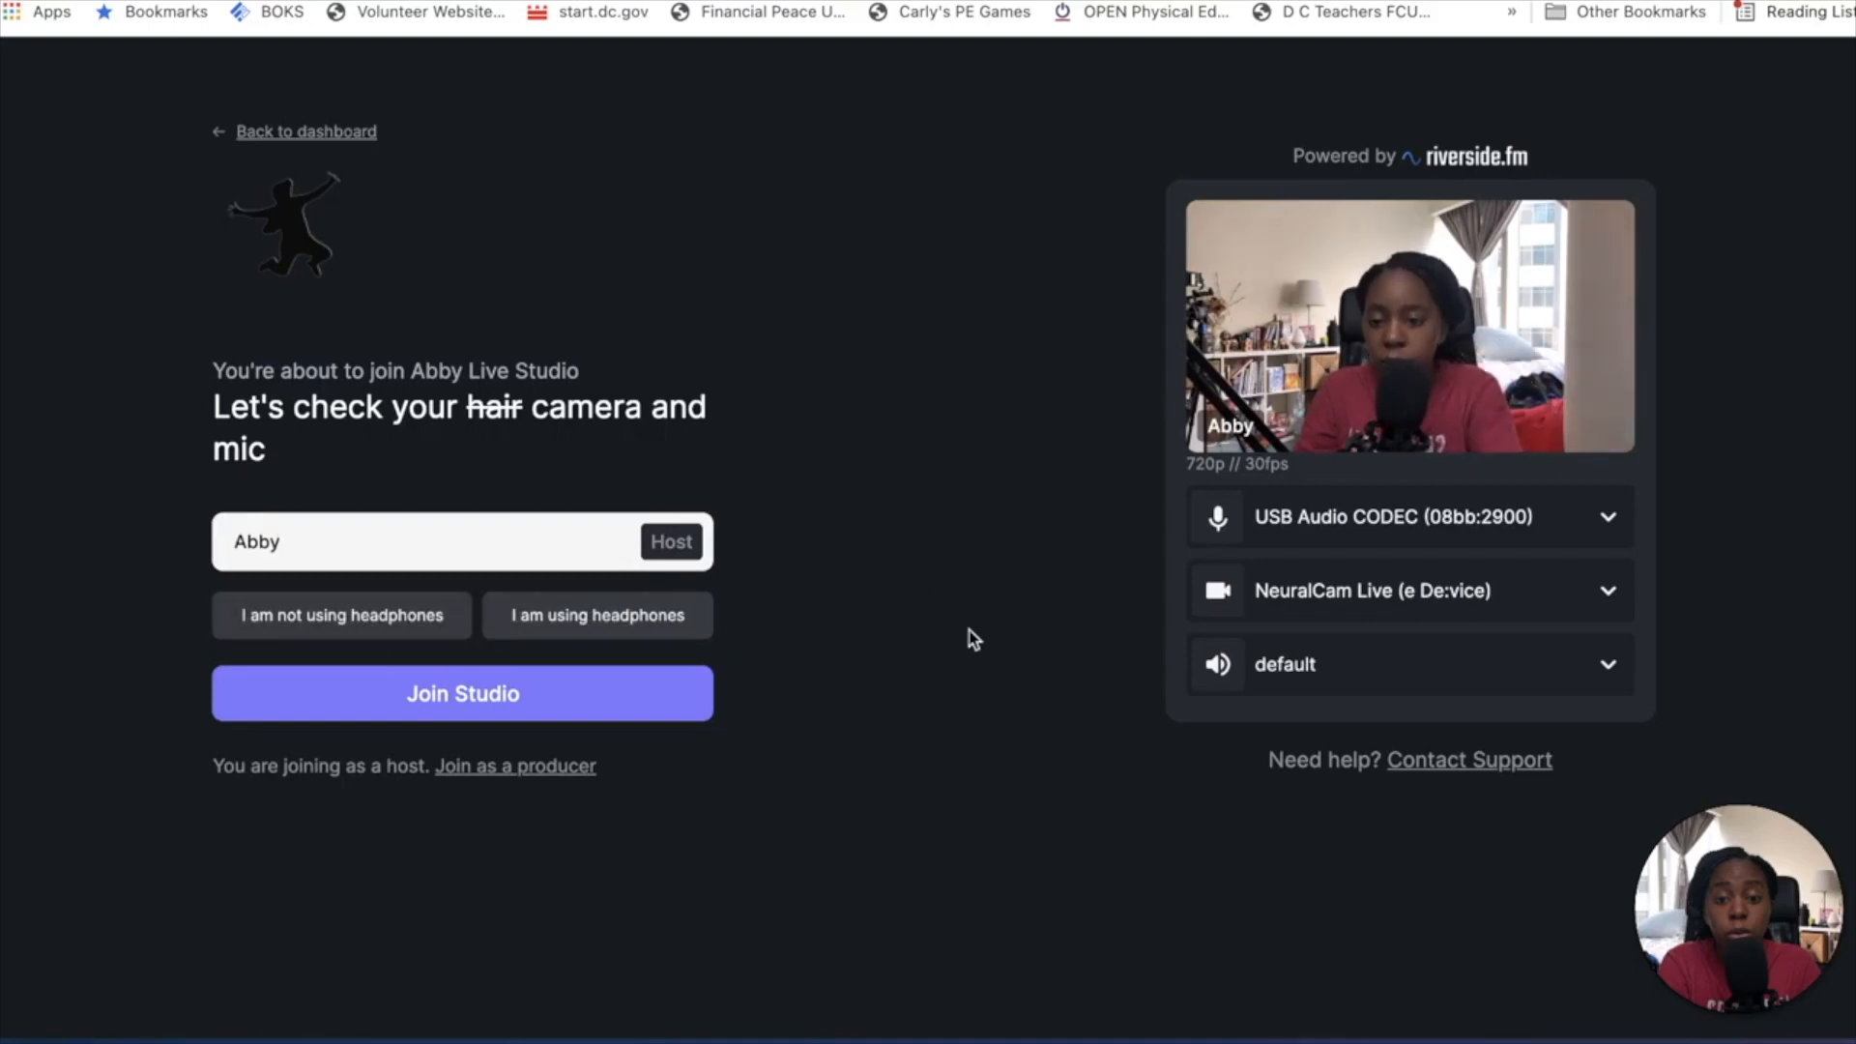
left_click(1408, 516)
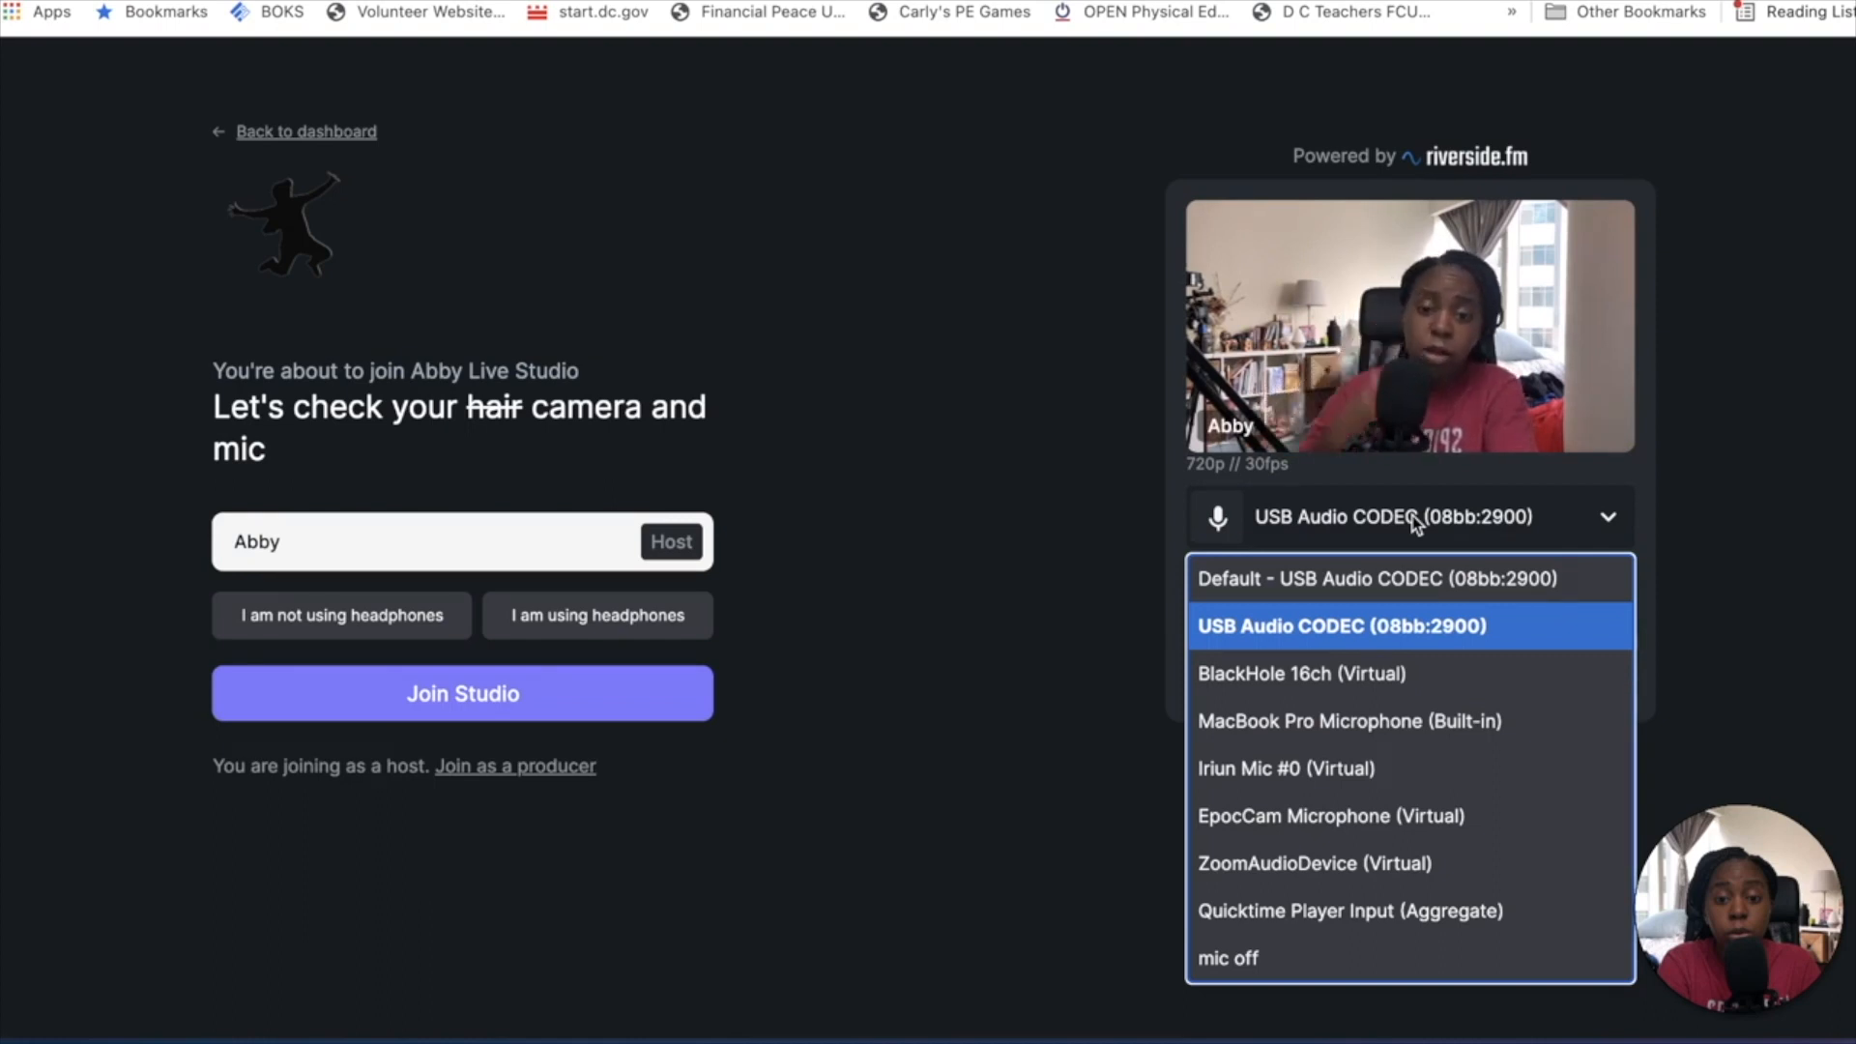
left_click(1342, 625)
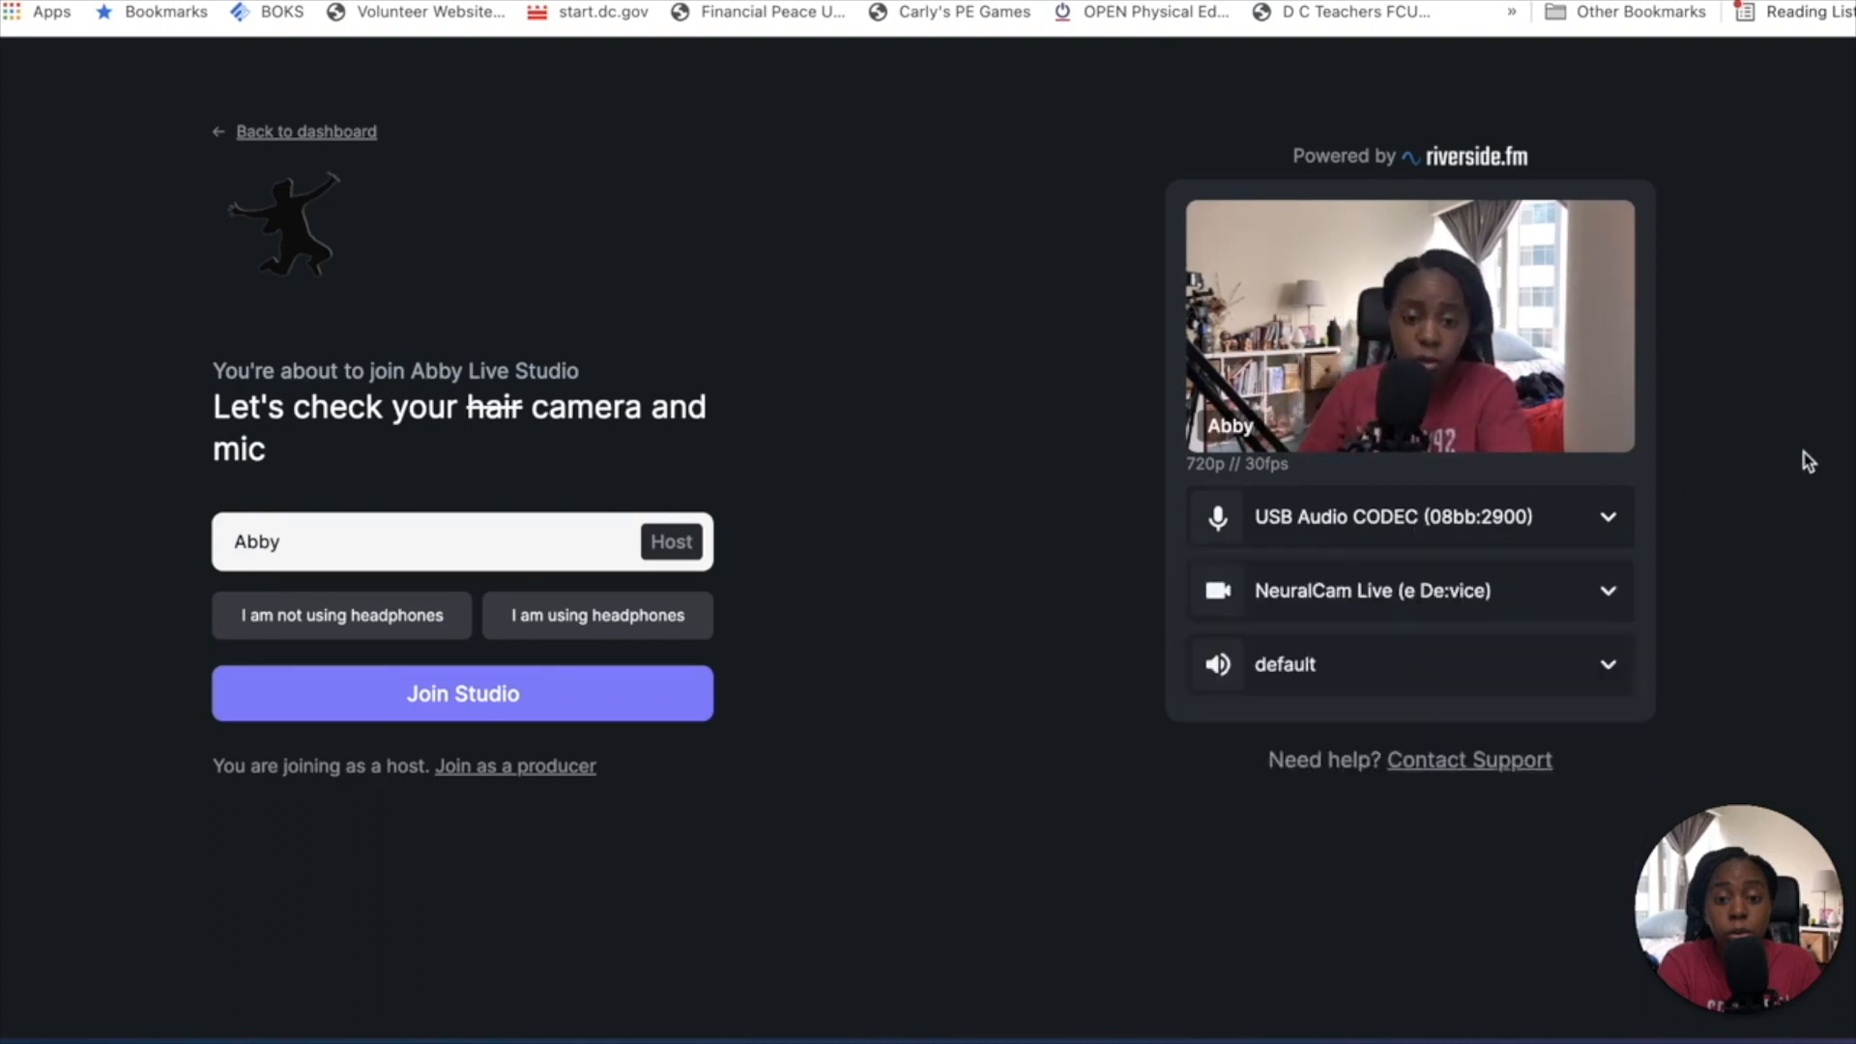
mouse_move(1569, 580)
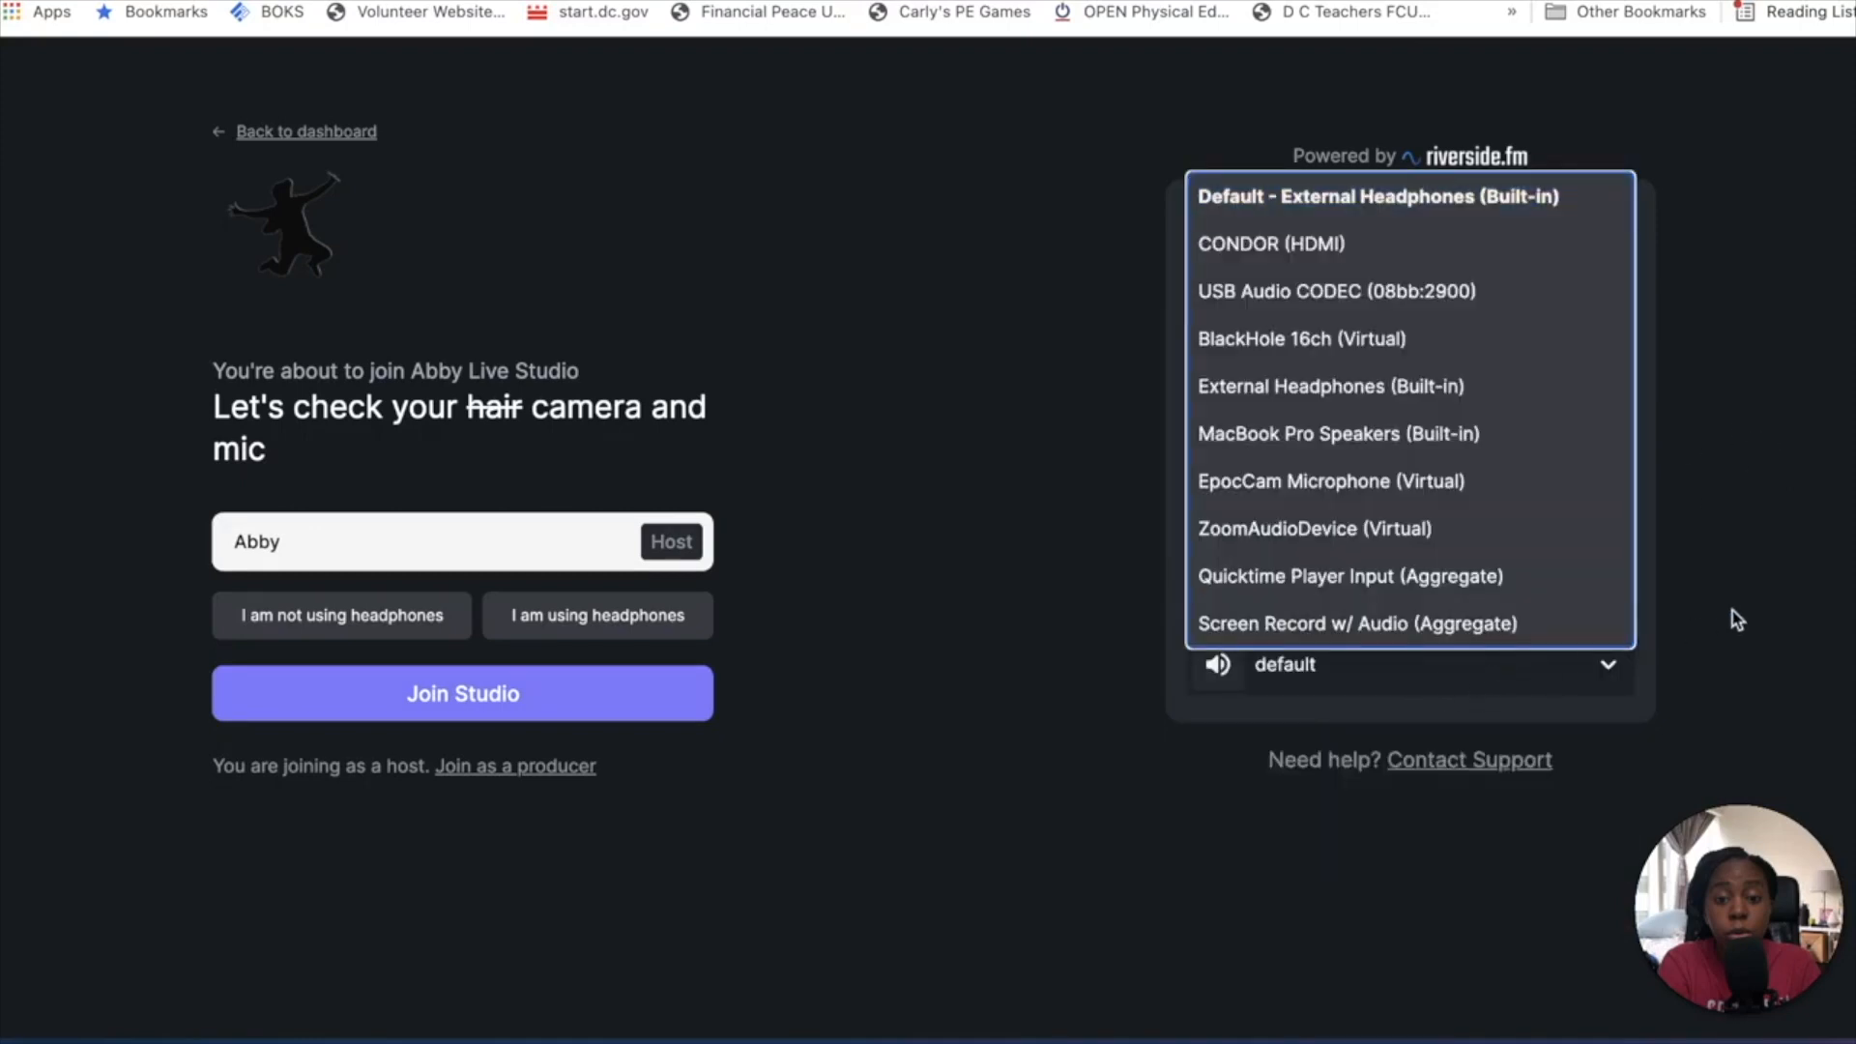
left_click(1337, 292)
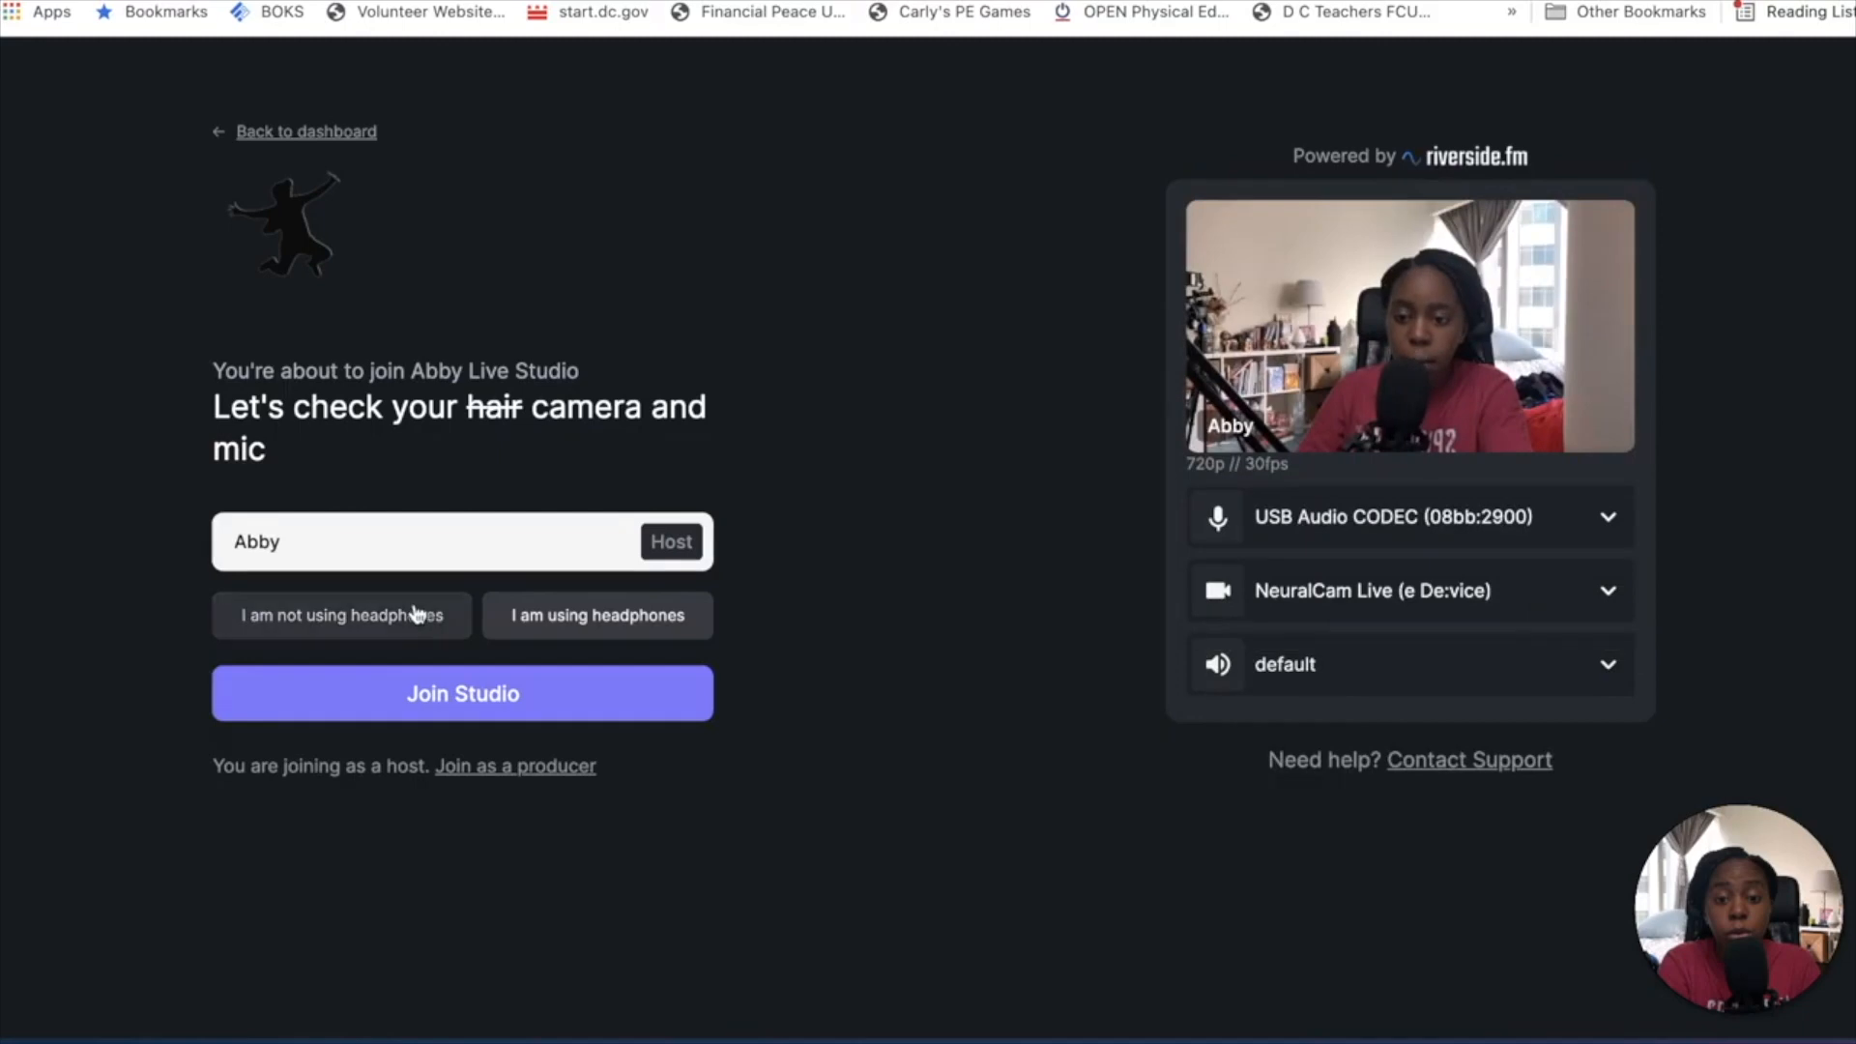
mouse_move(969, 667)
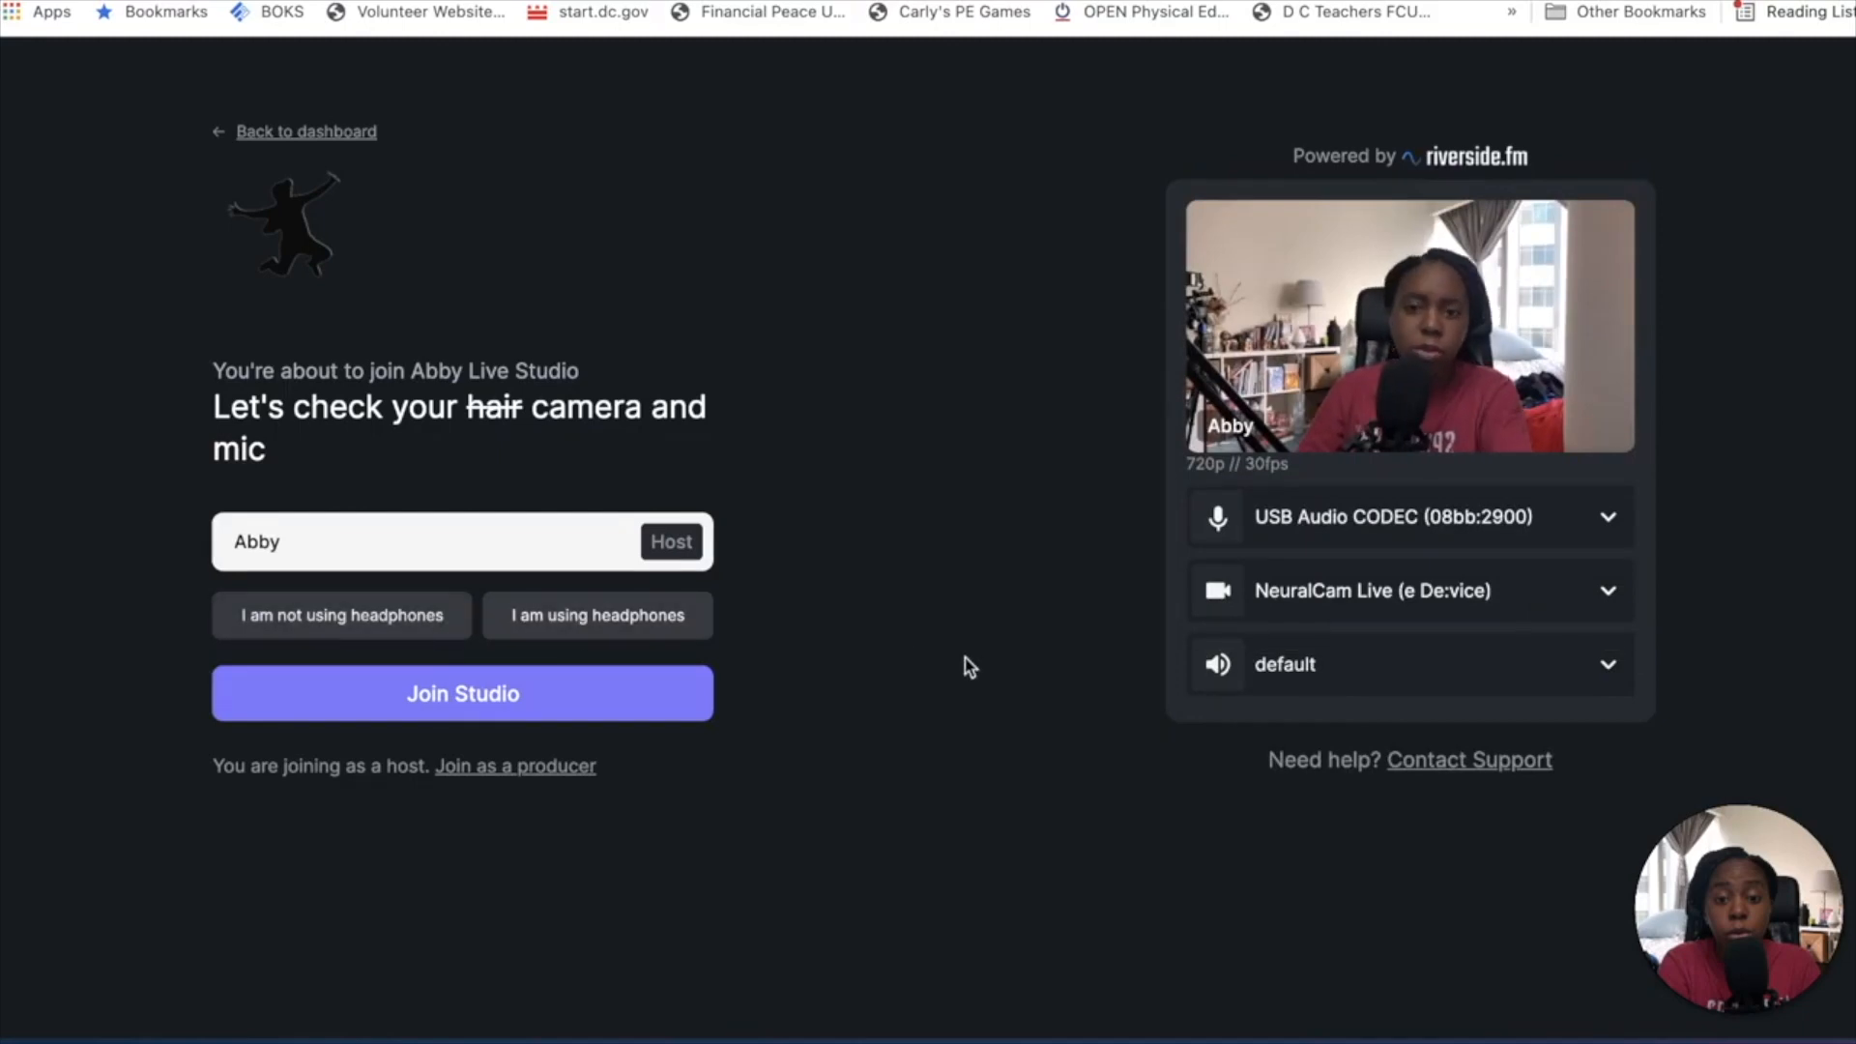
- Attempt to join the studio and declare that no headphones are in use
left_click(462, 693)
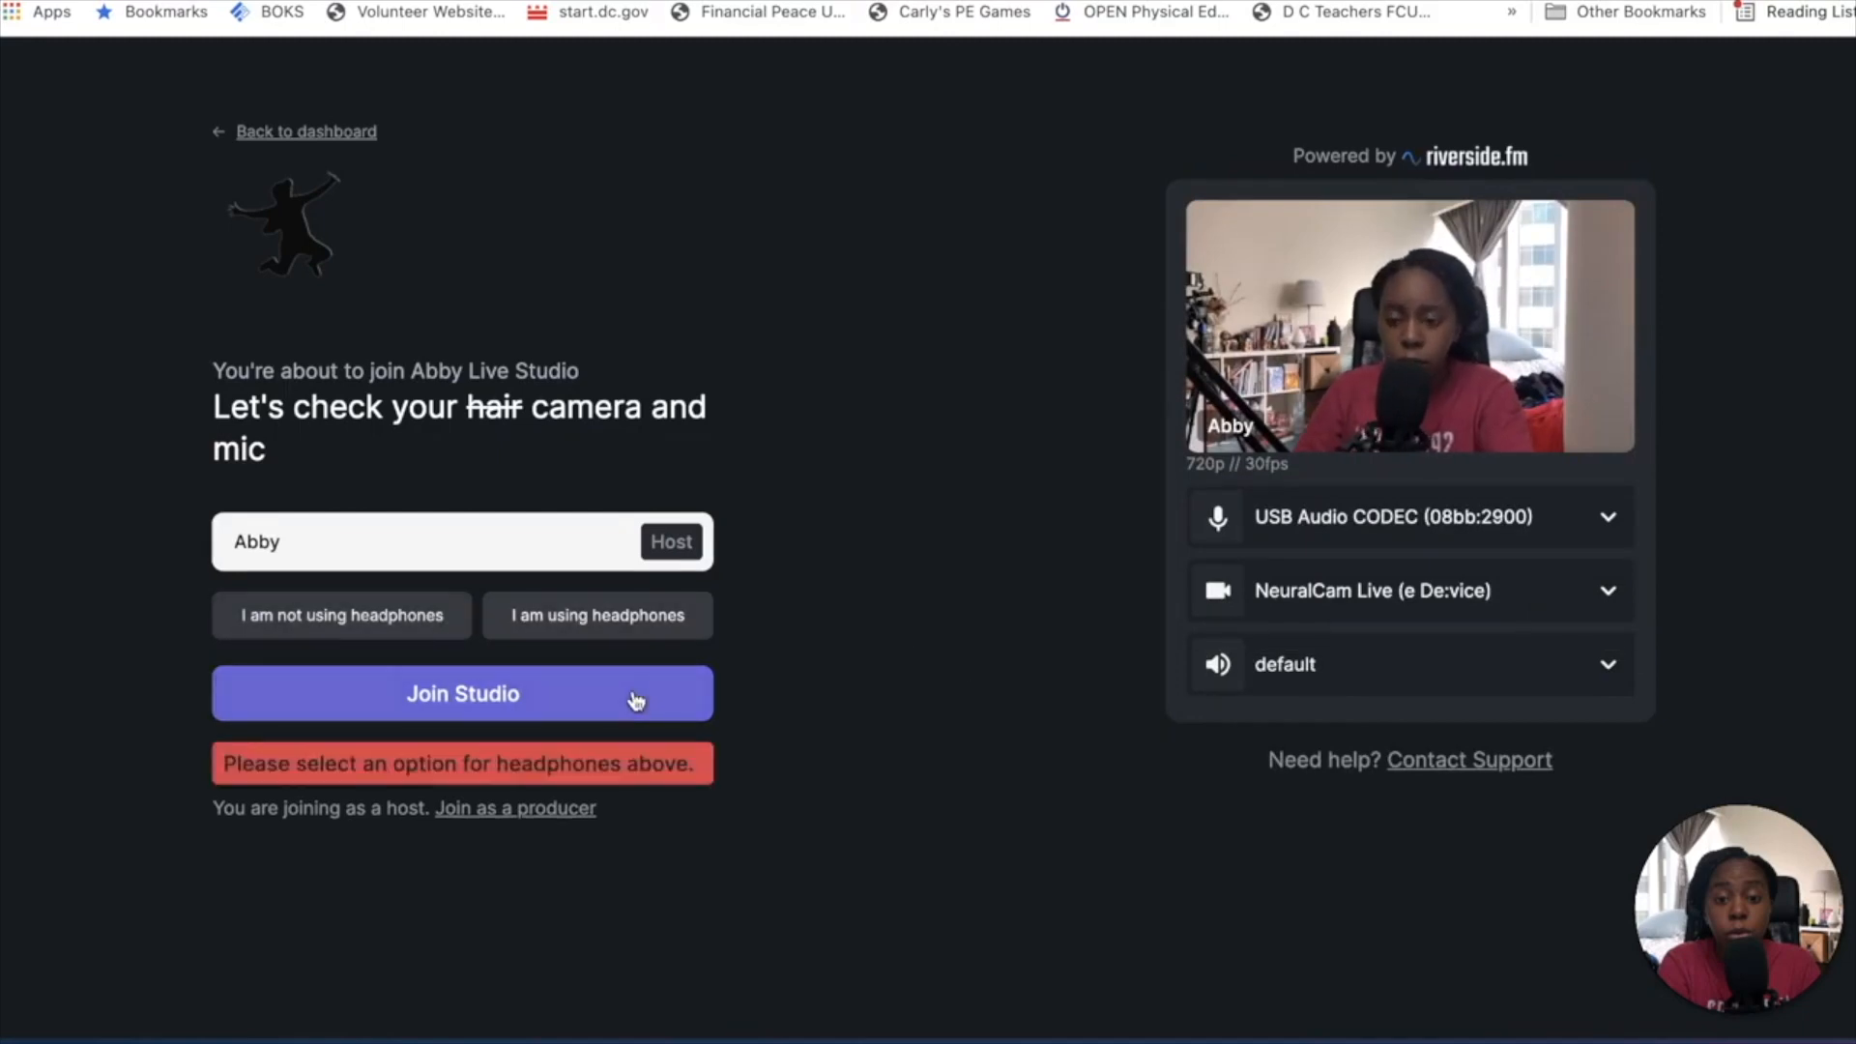
left_click(340, 615)
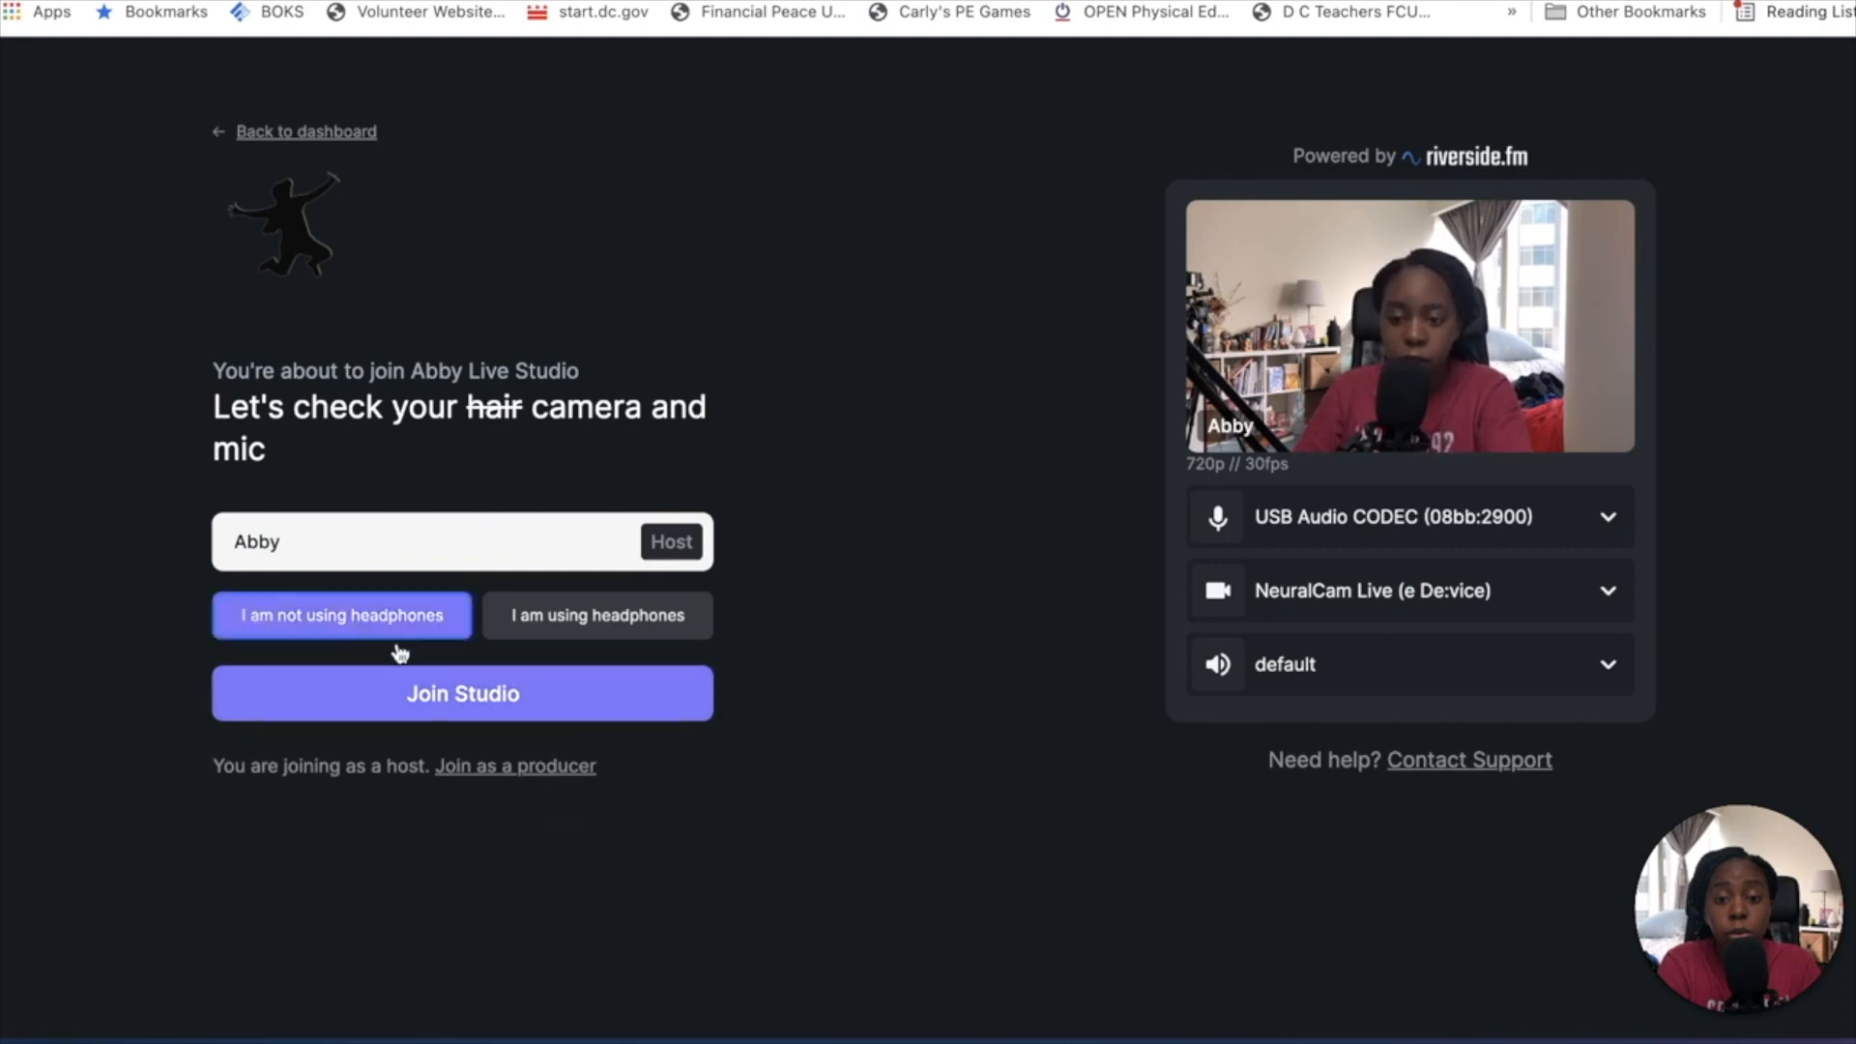
- Join as host and set the invite link role to Audience, then to Producer
left_click(462, 694)
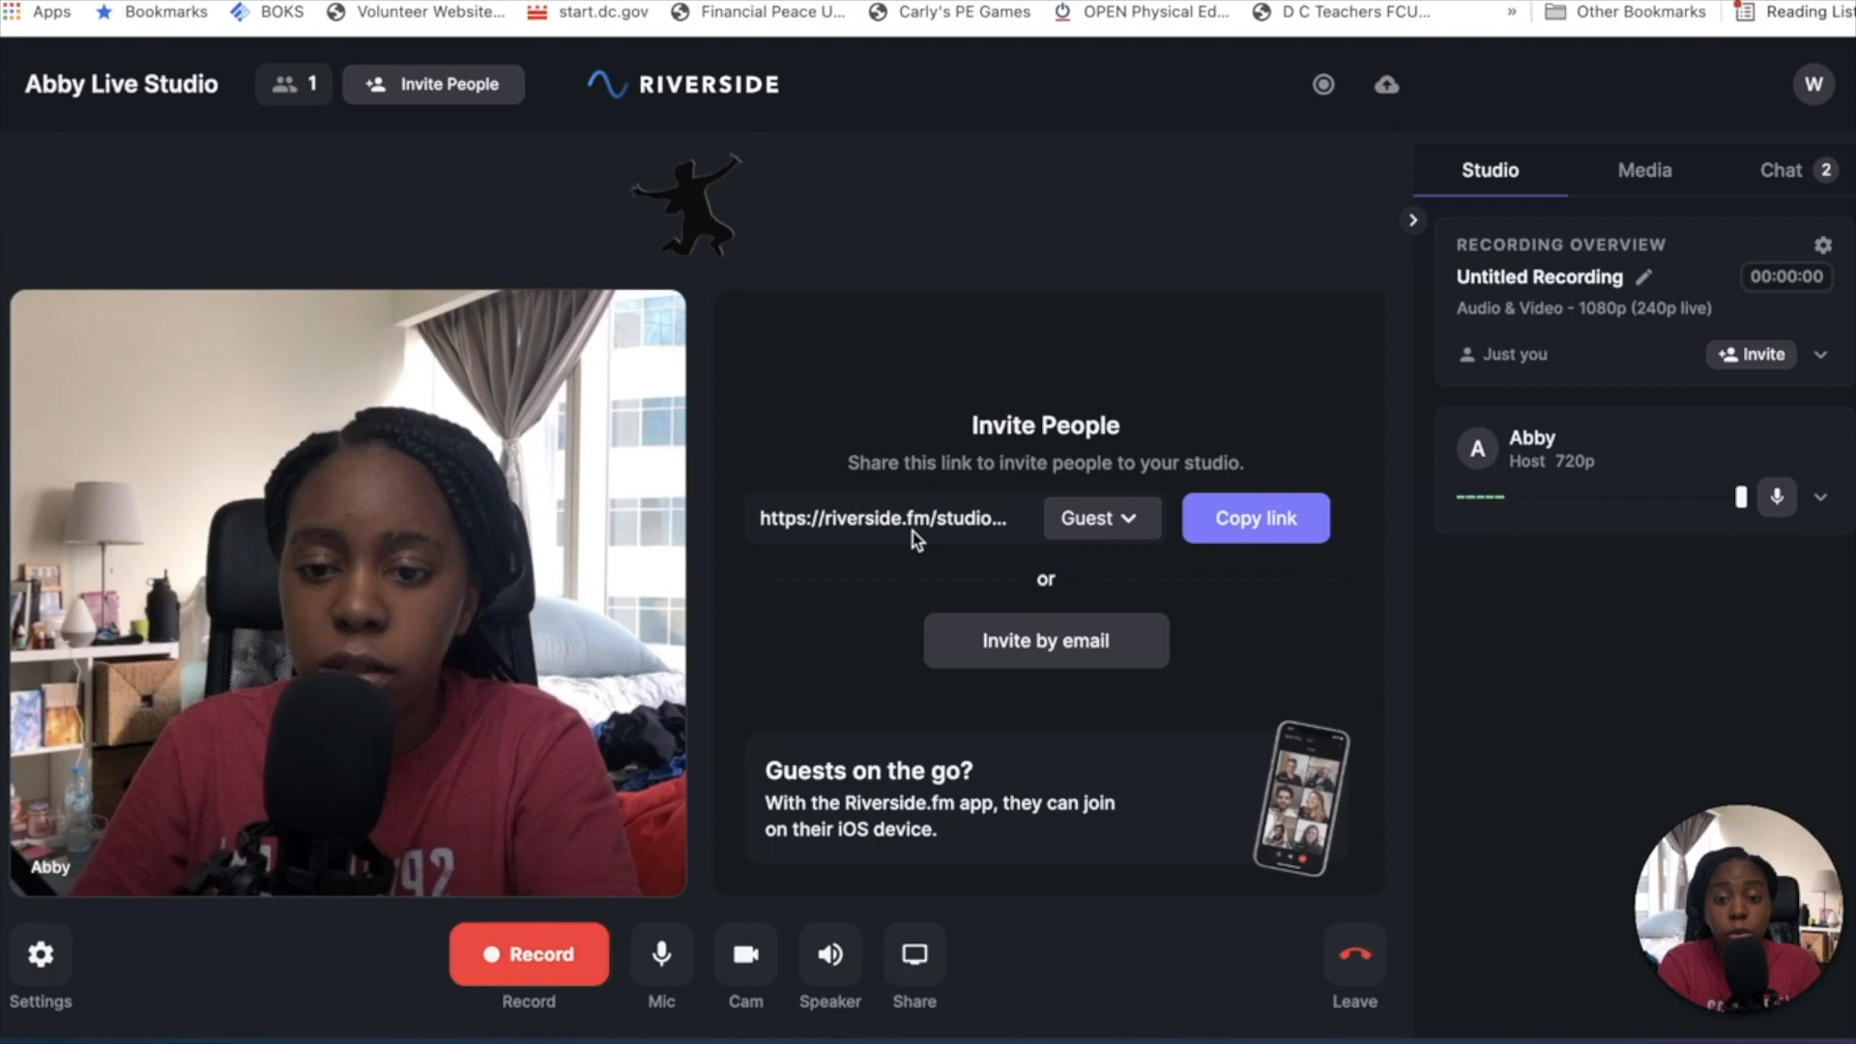
mouse_move(1162, 569)
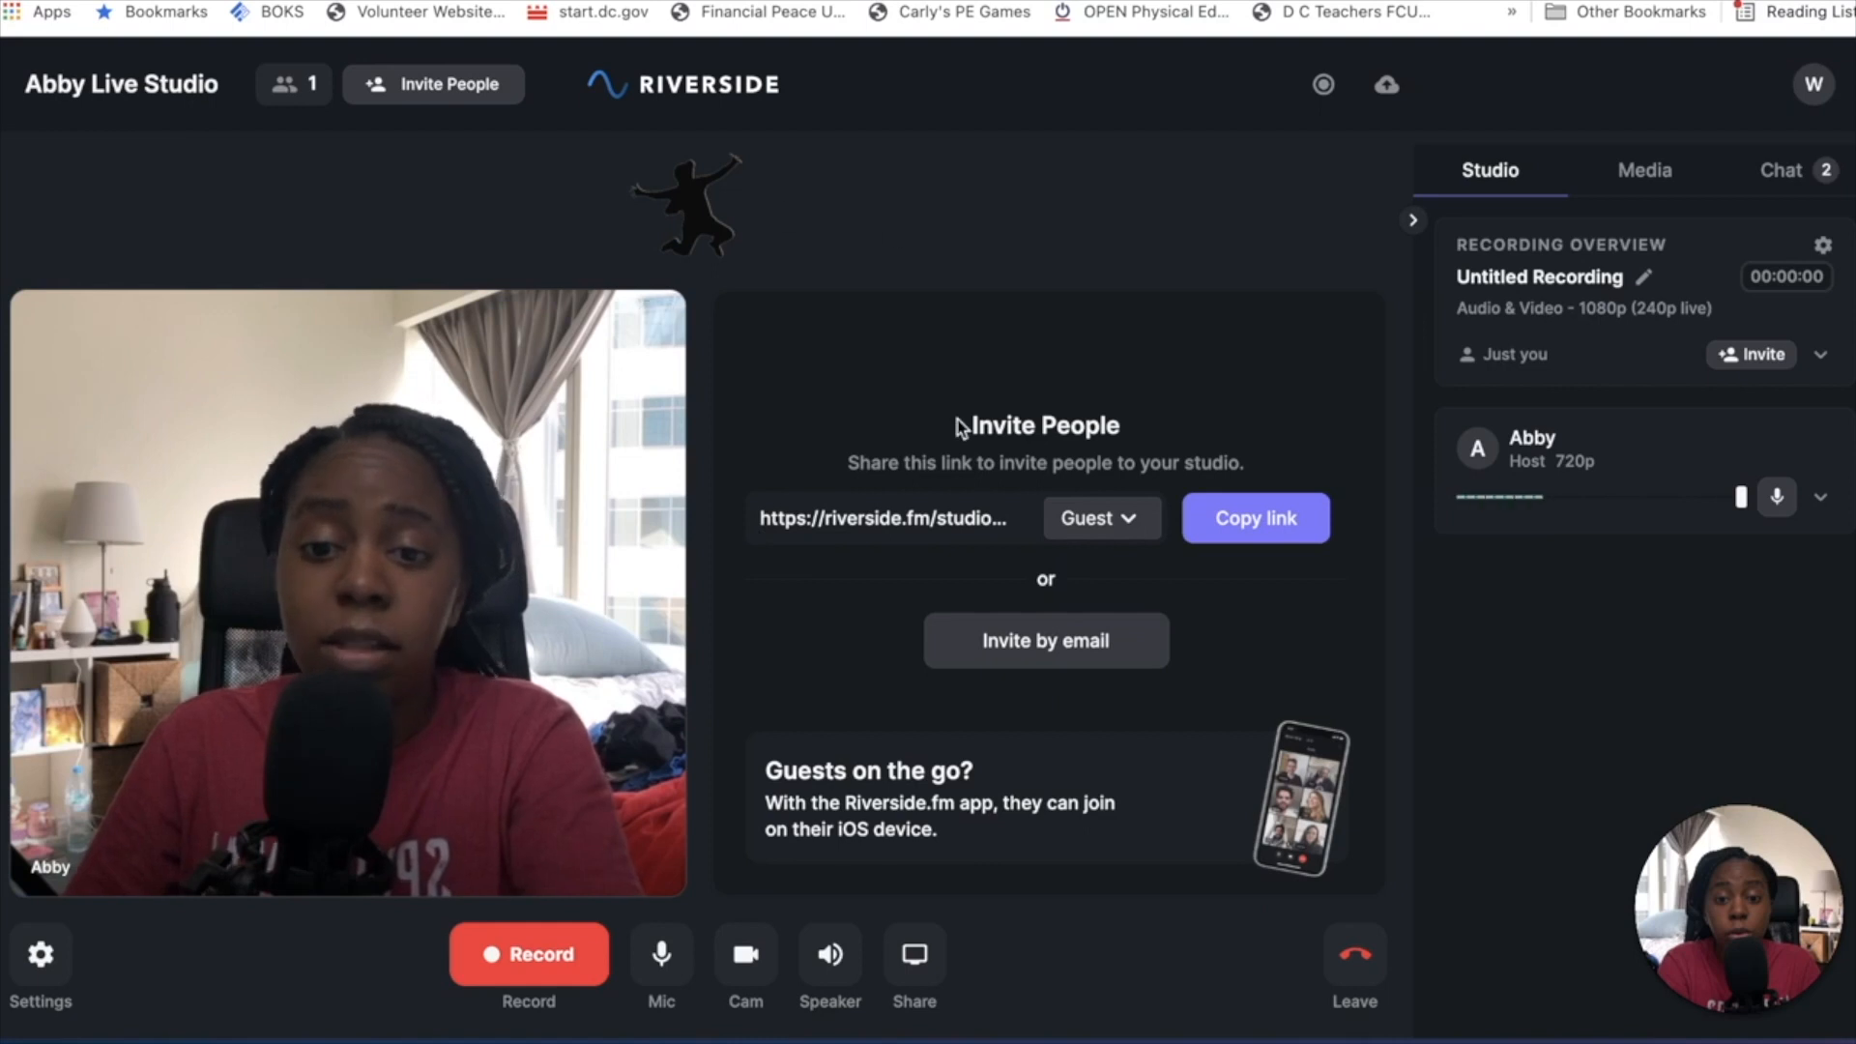
left_click(1098, 518)
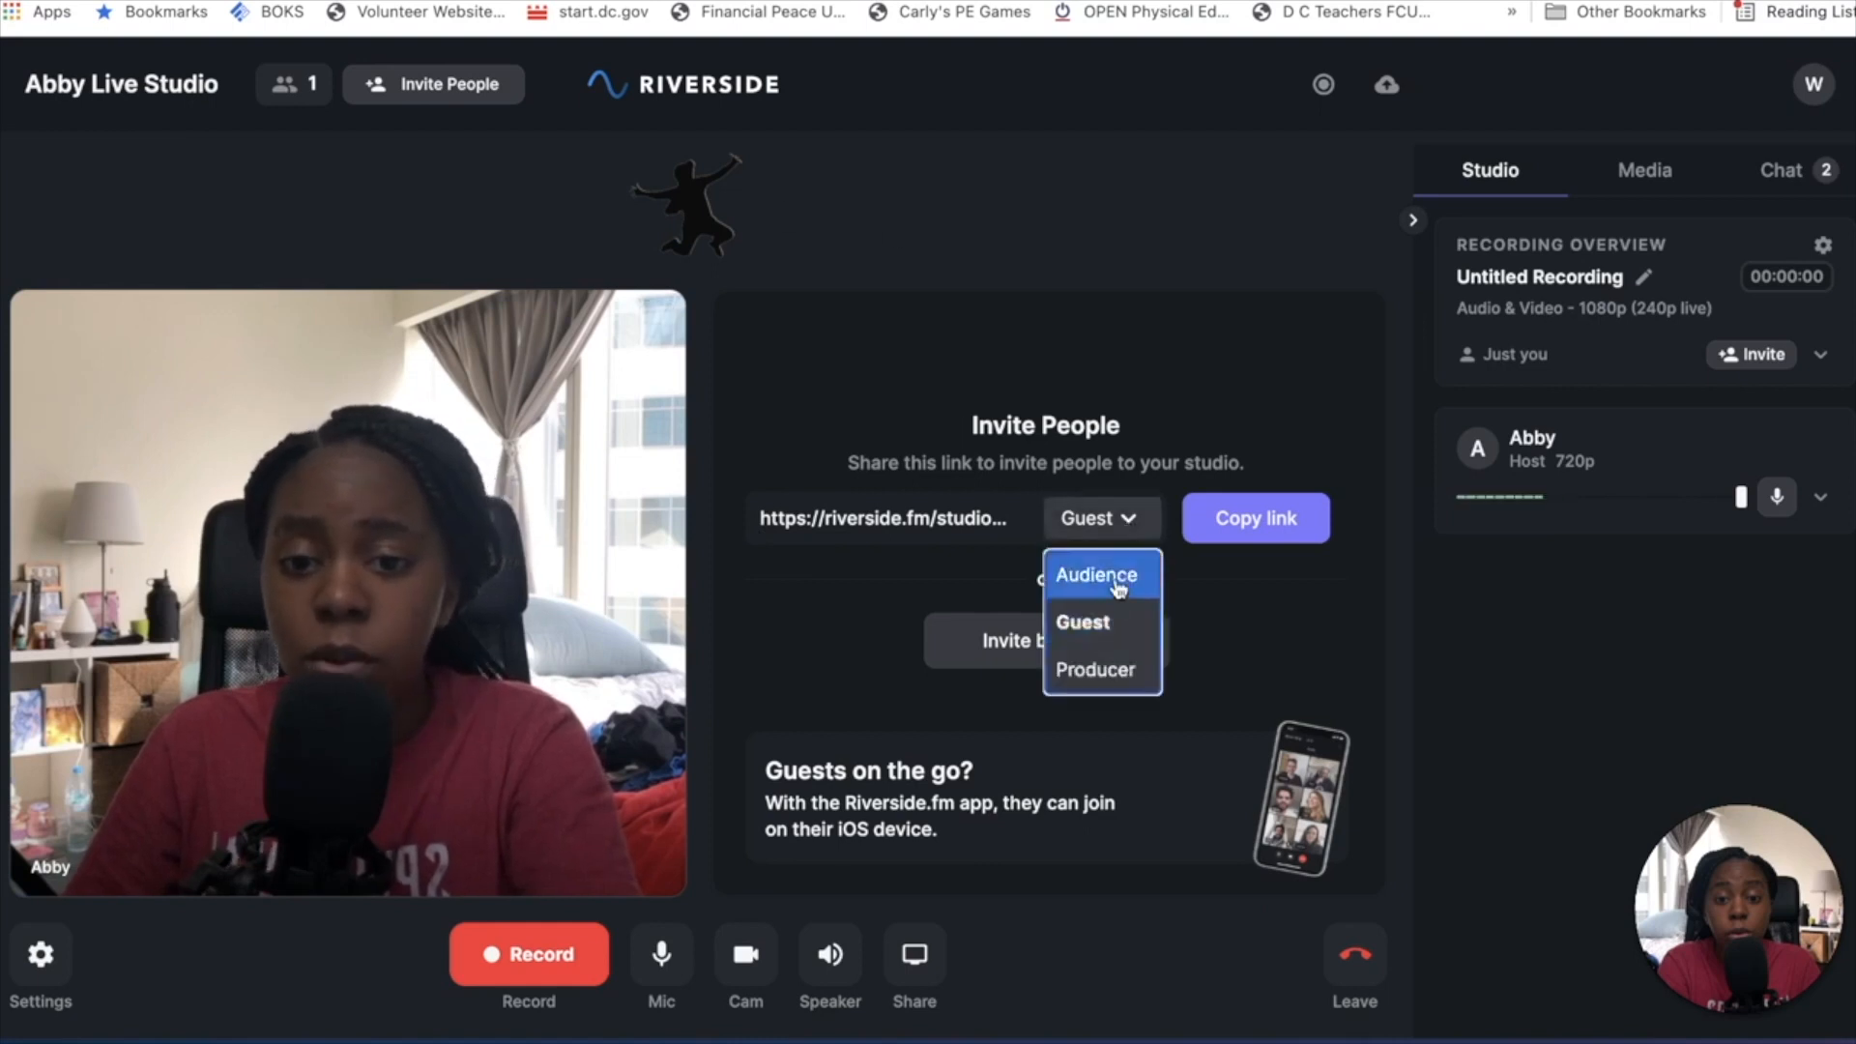
left_click(1094, 575)
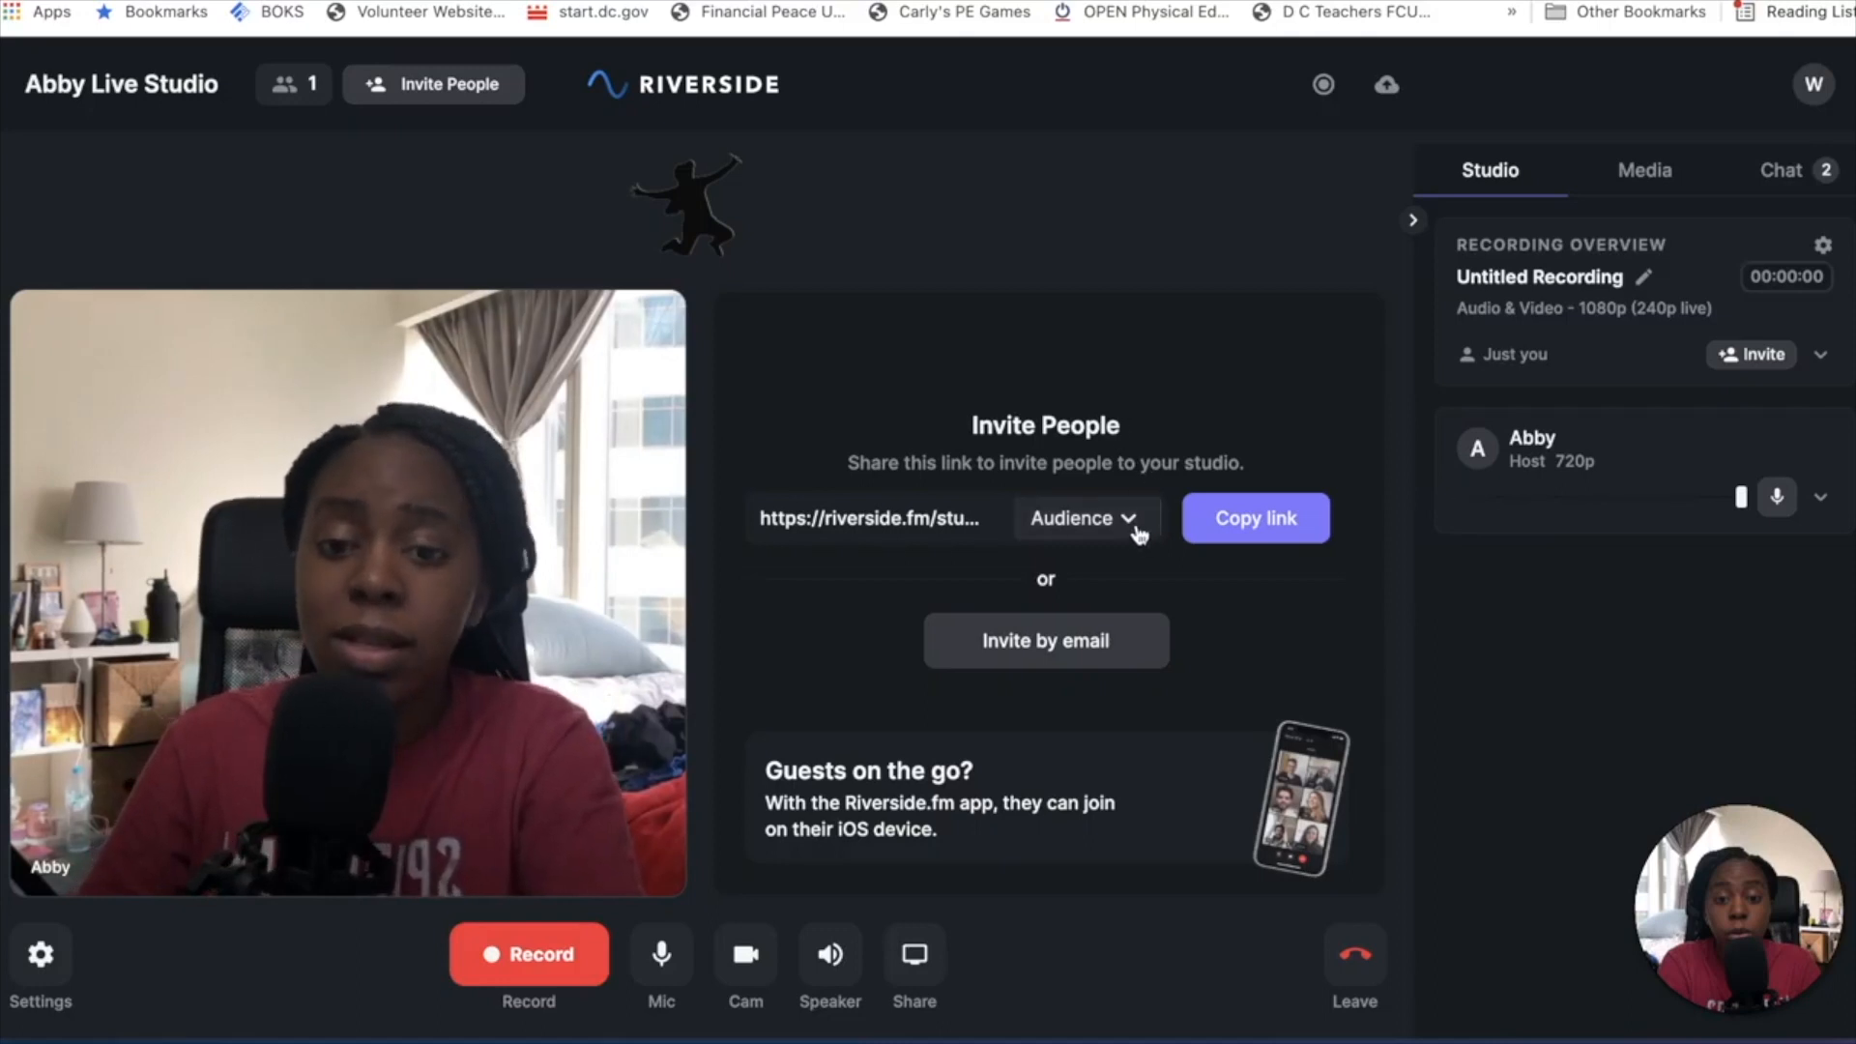
left_click(1077, 518)
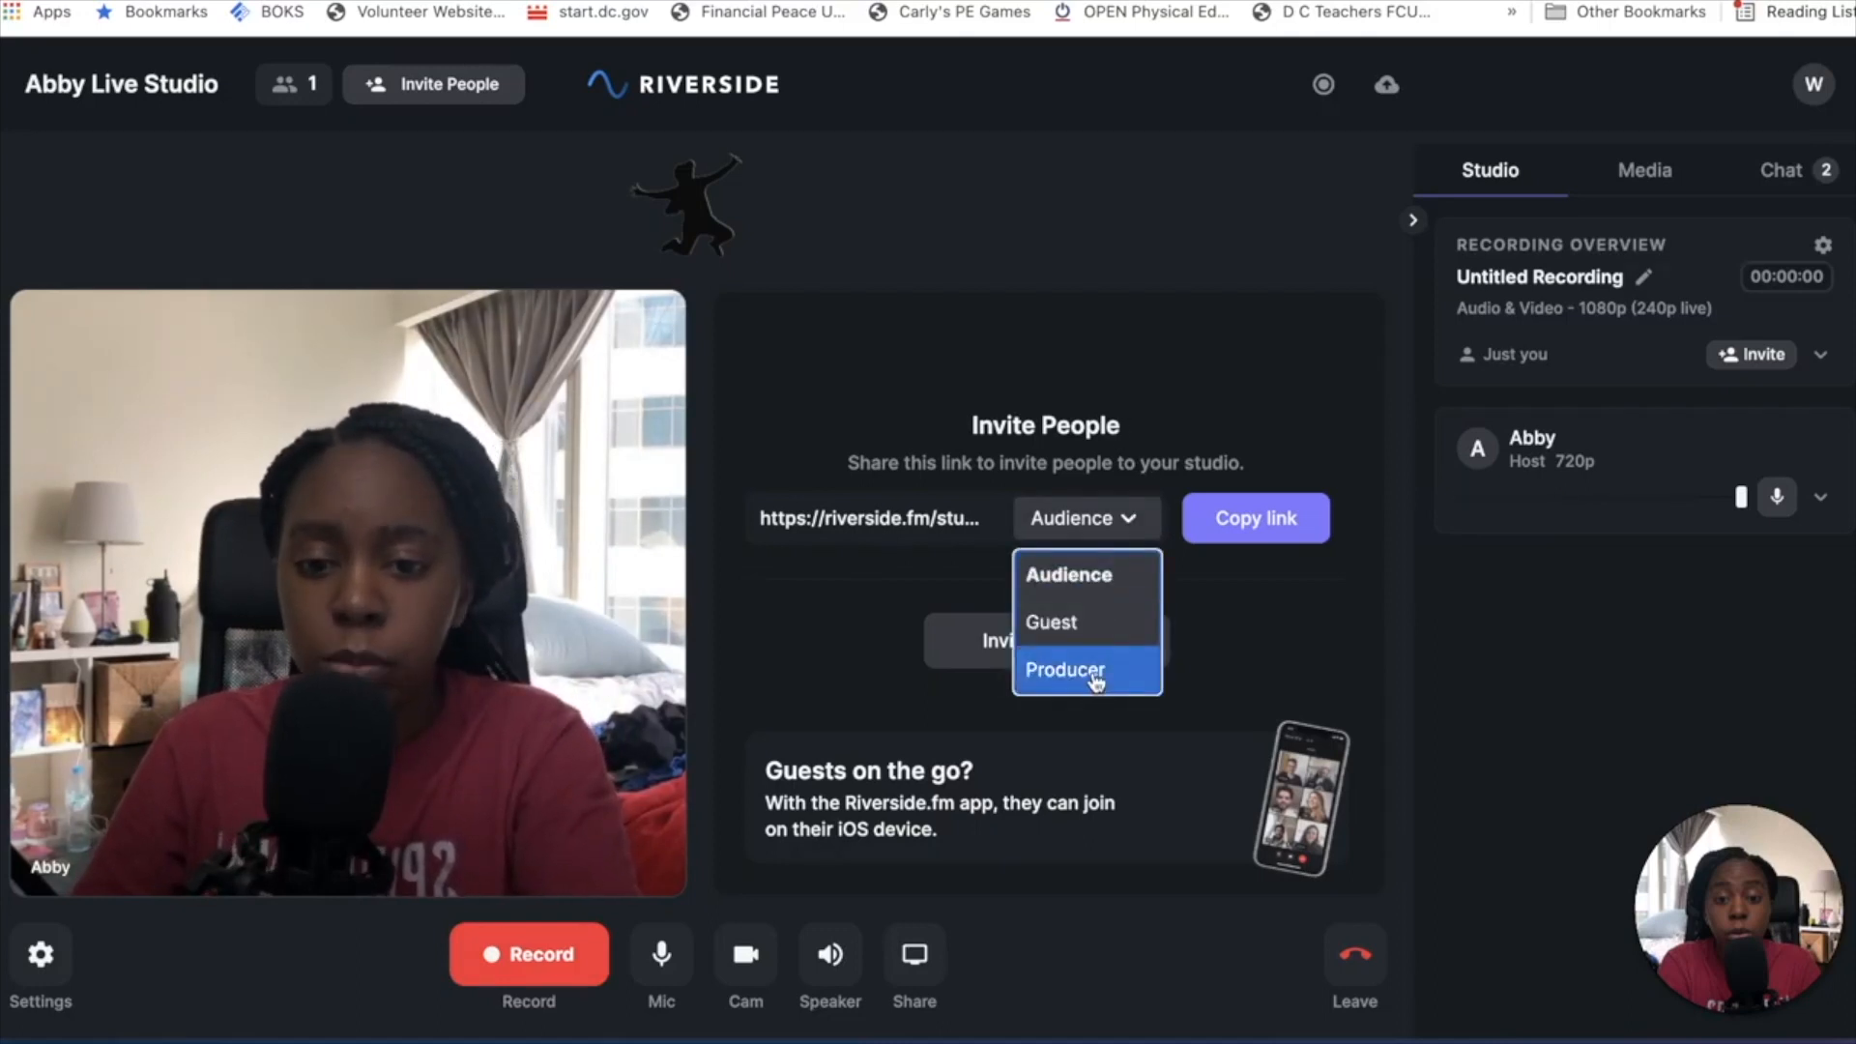
left_click(1064, 671)
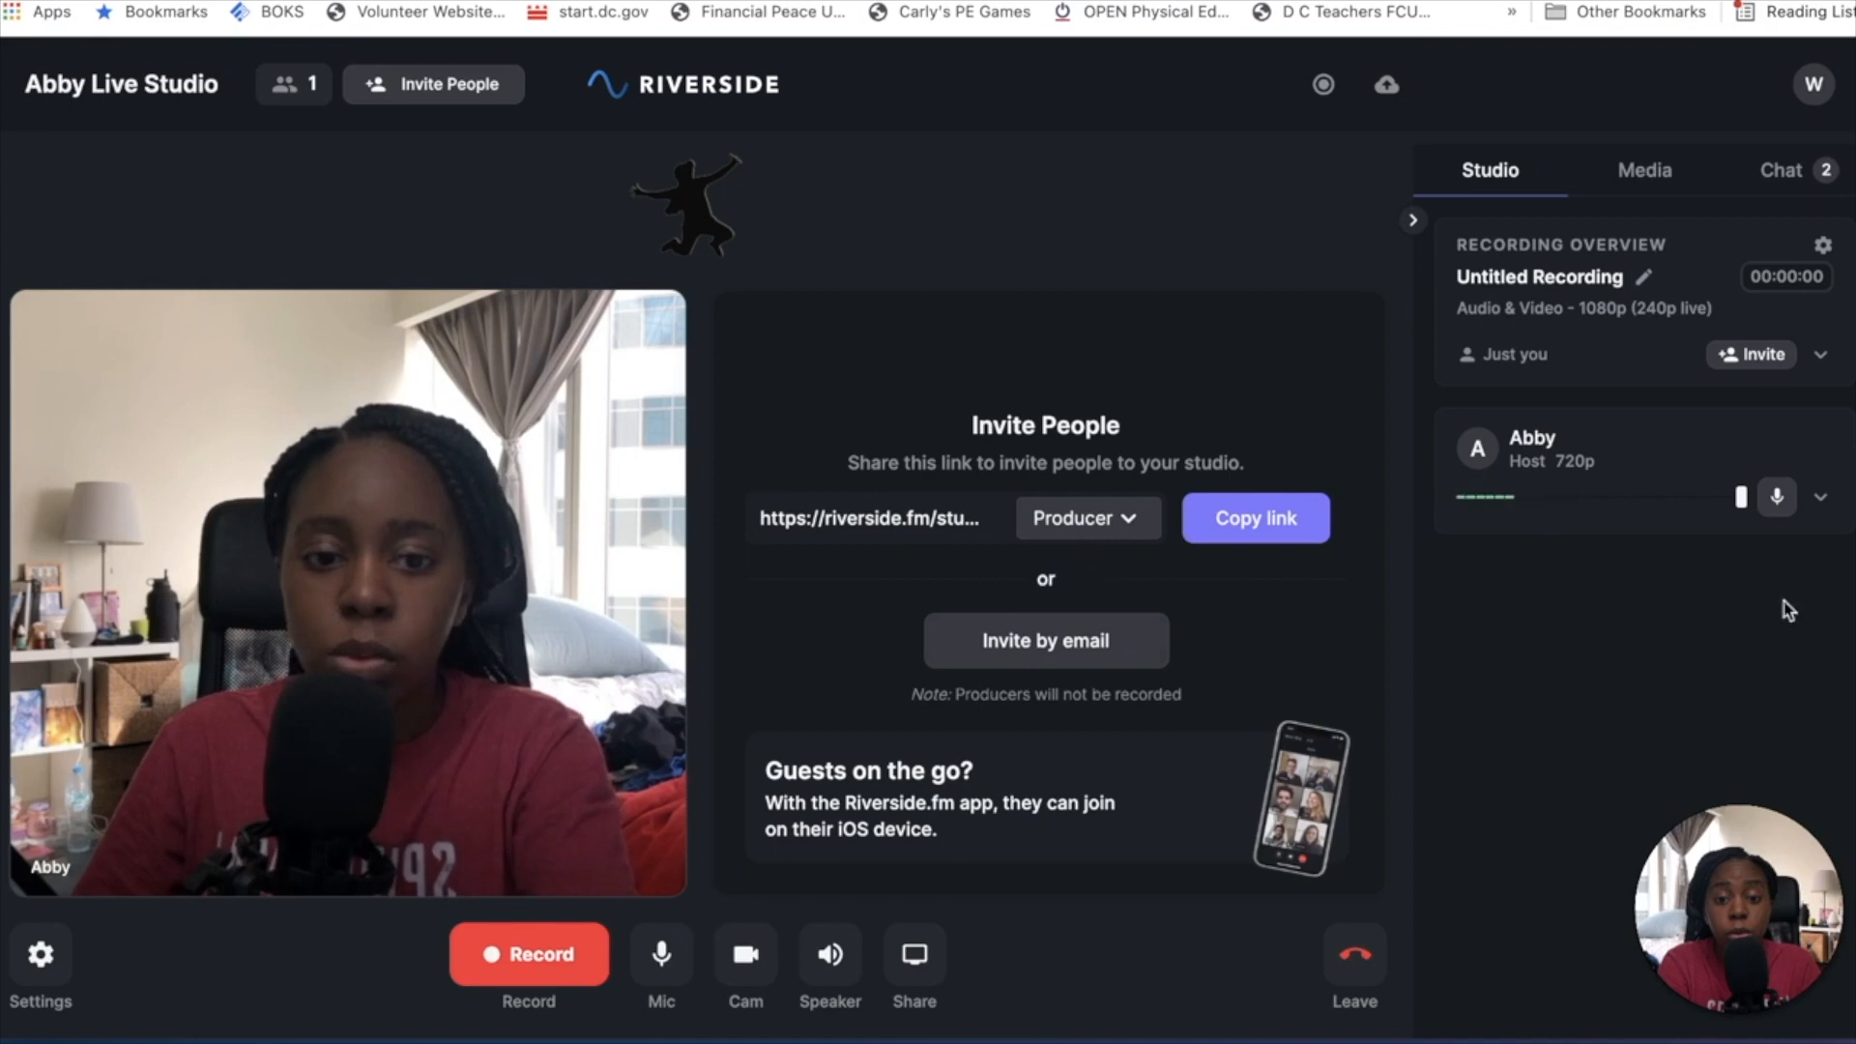
mouse_move(1236, 668)
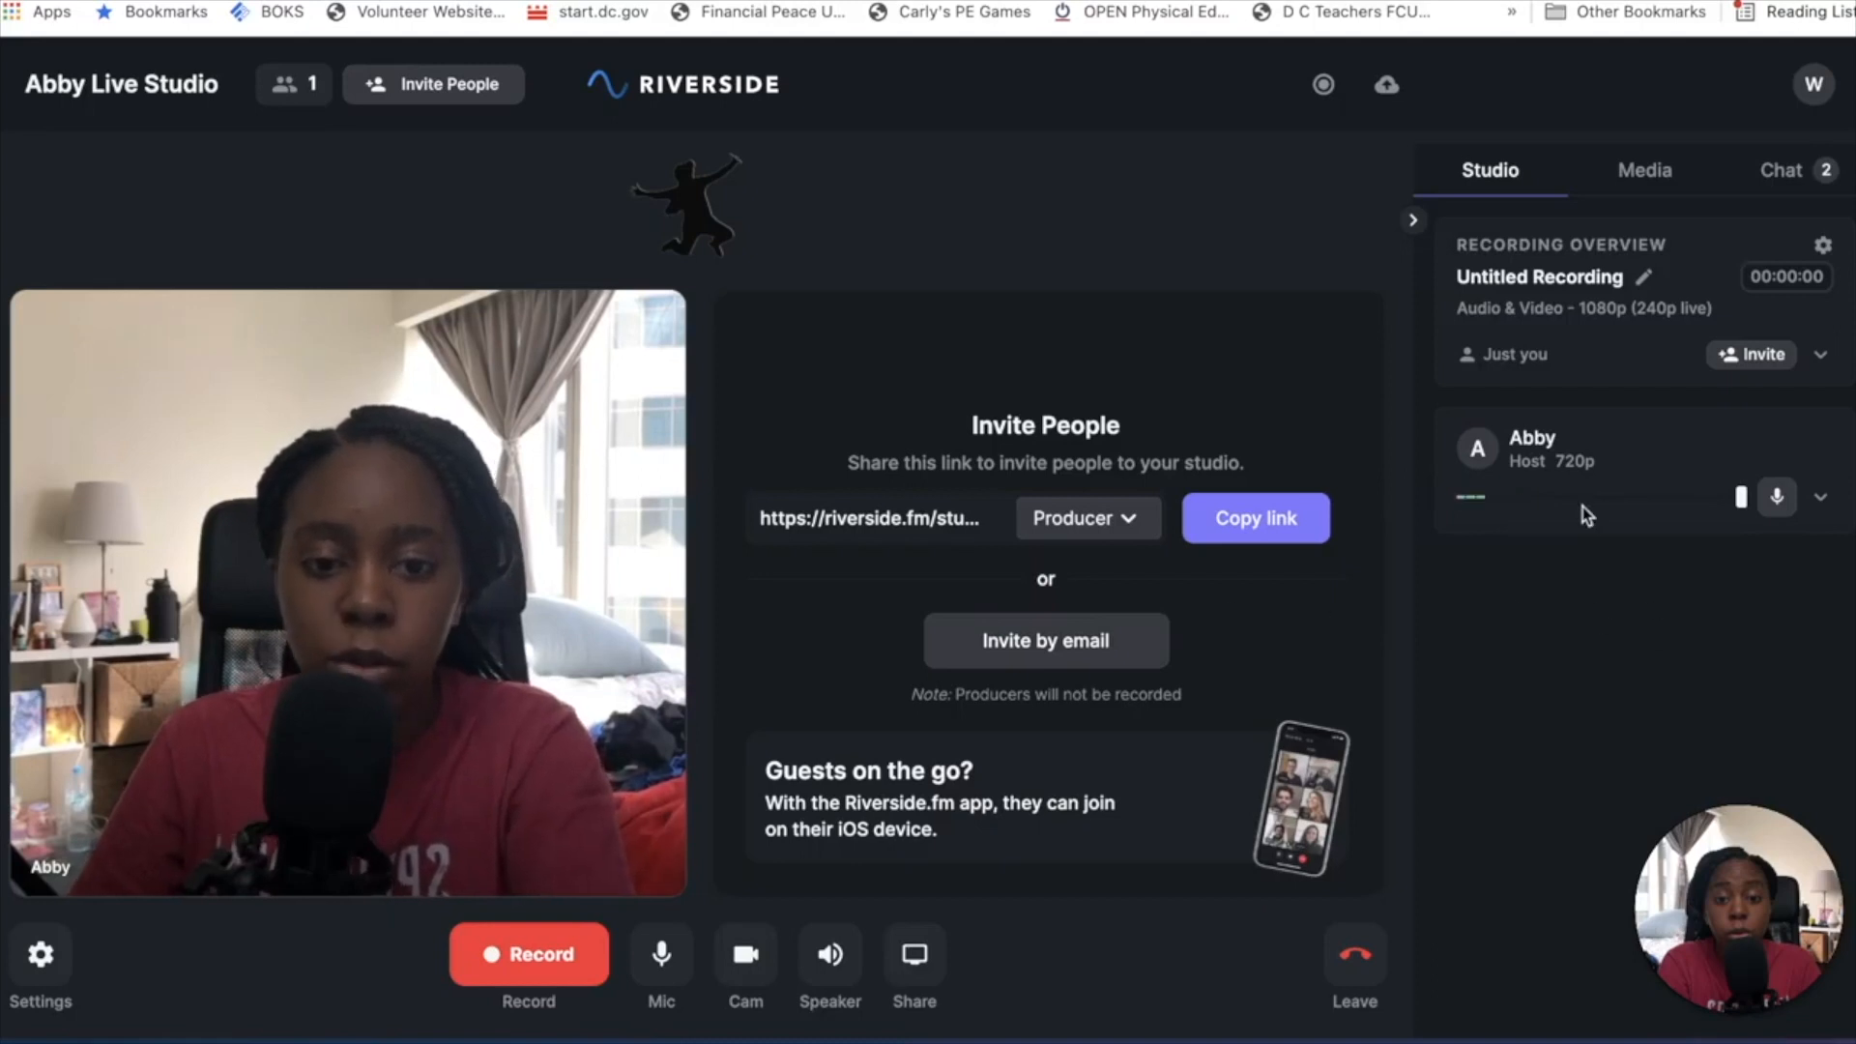
mouse_move(1540, 718)
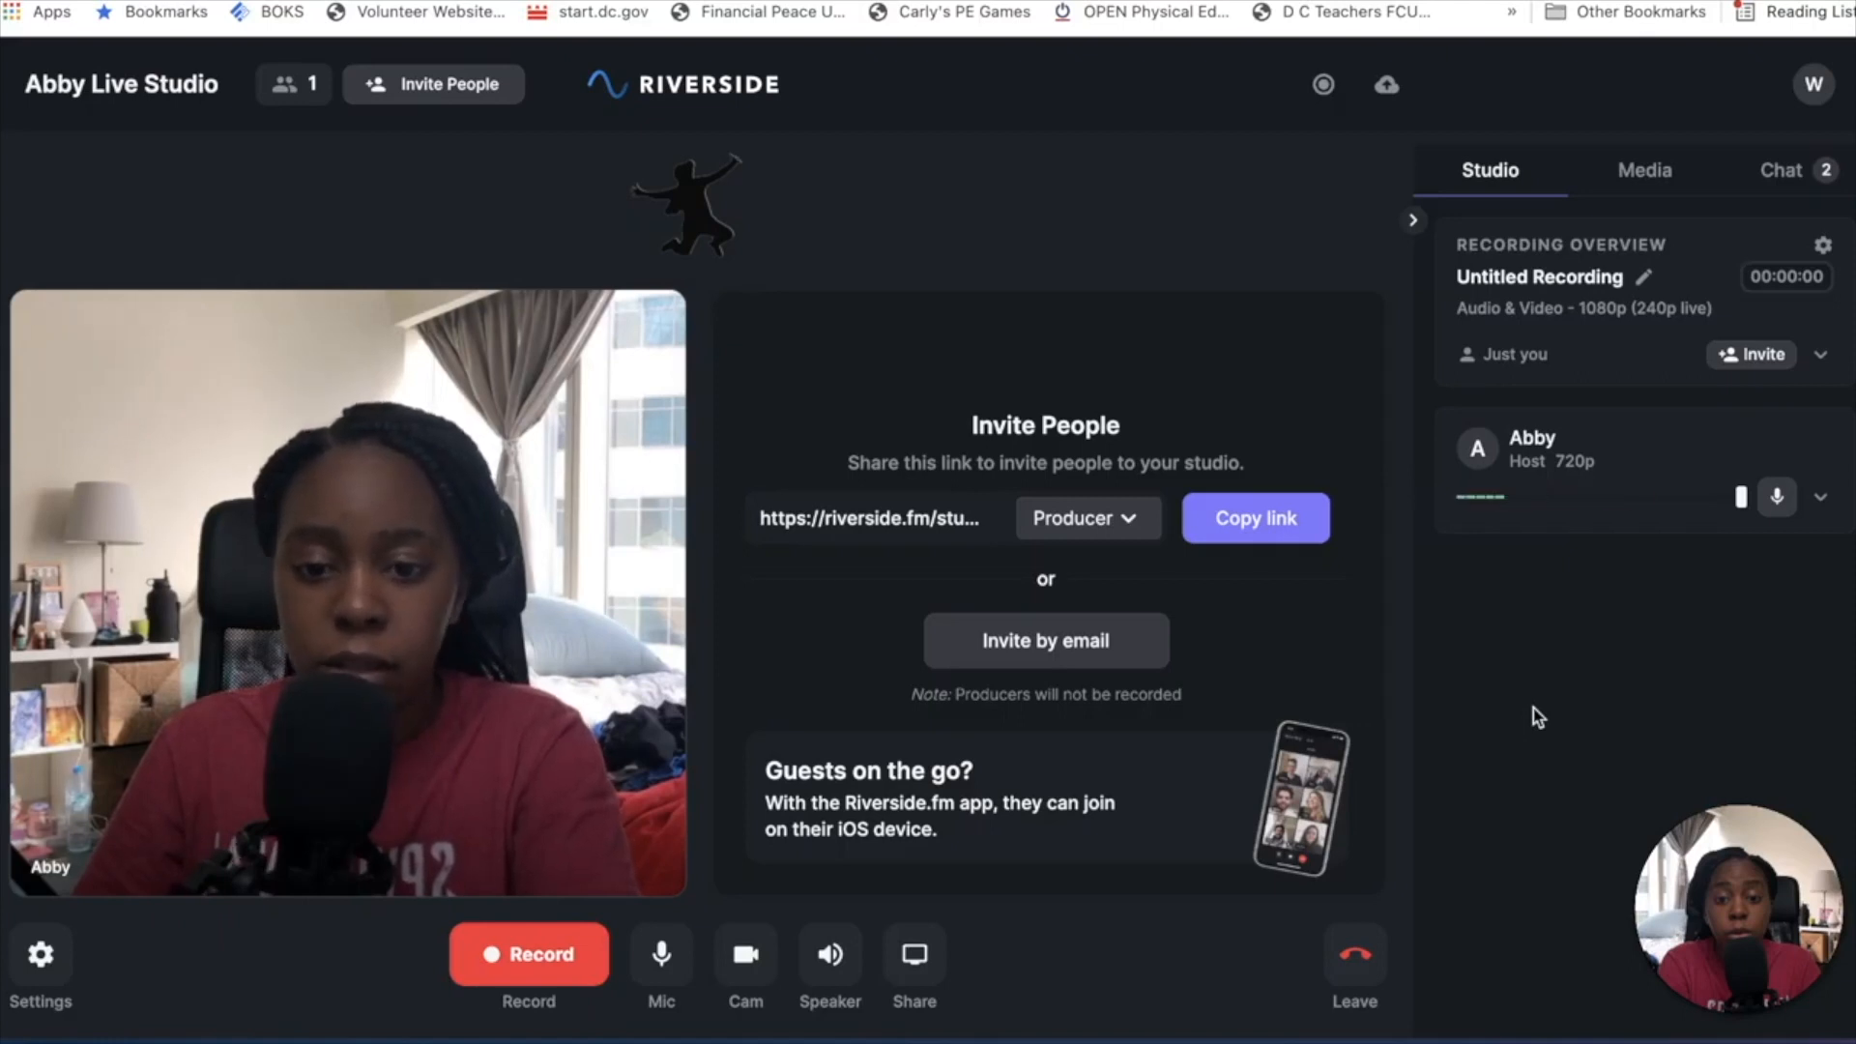
mouse_move(1458, 327)
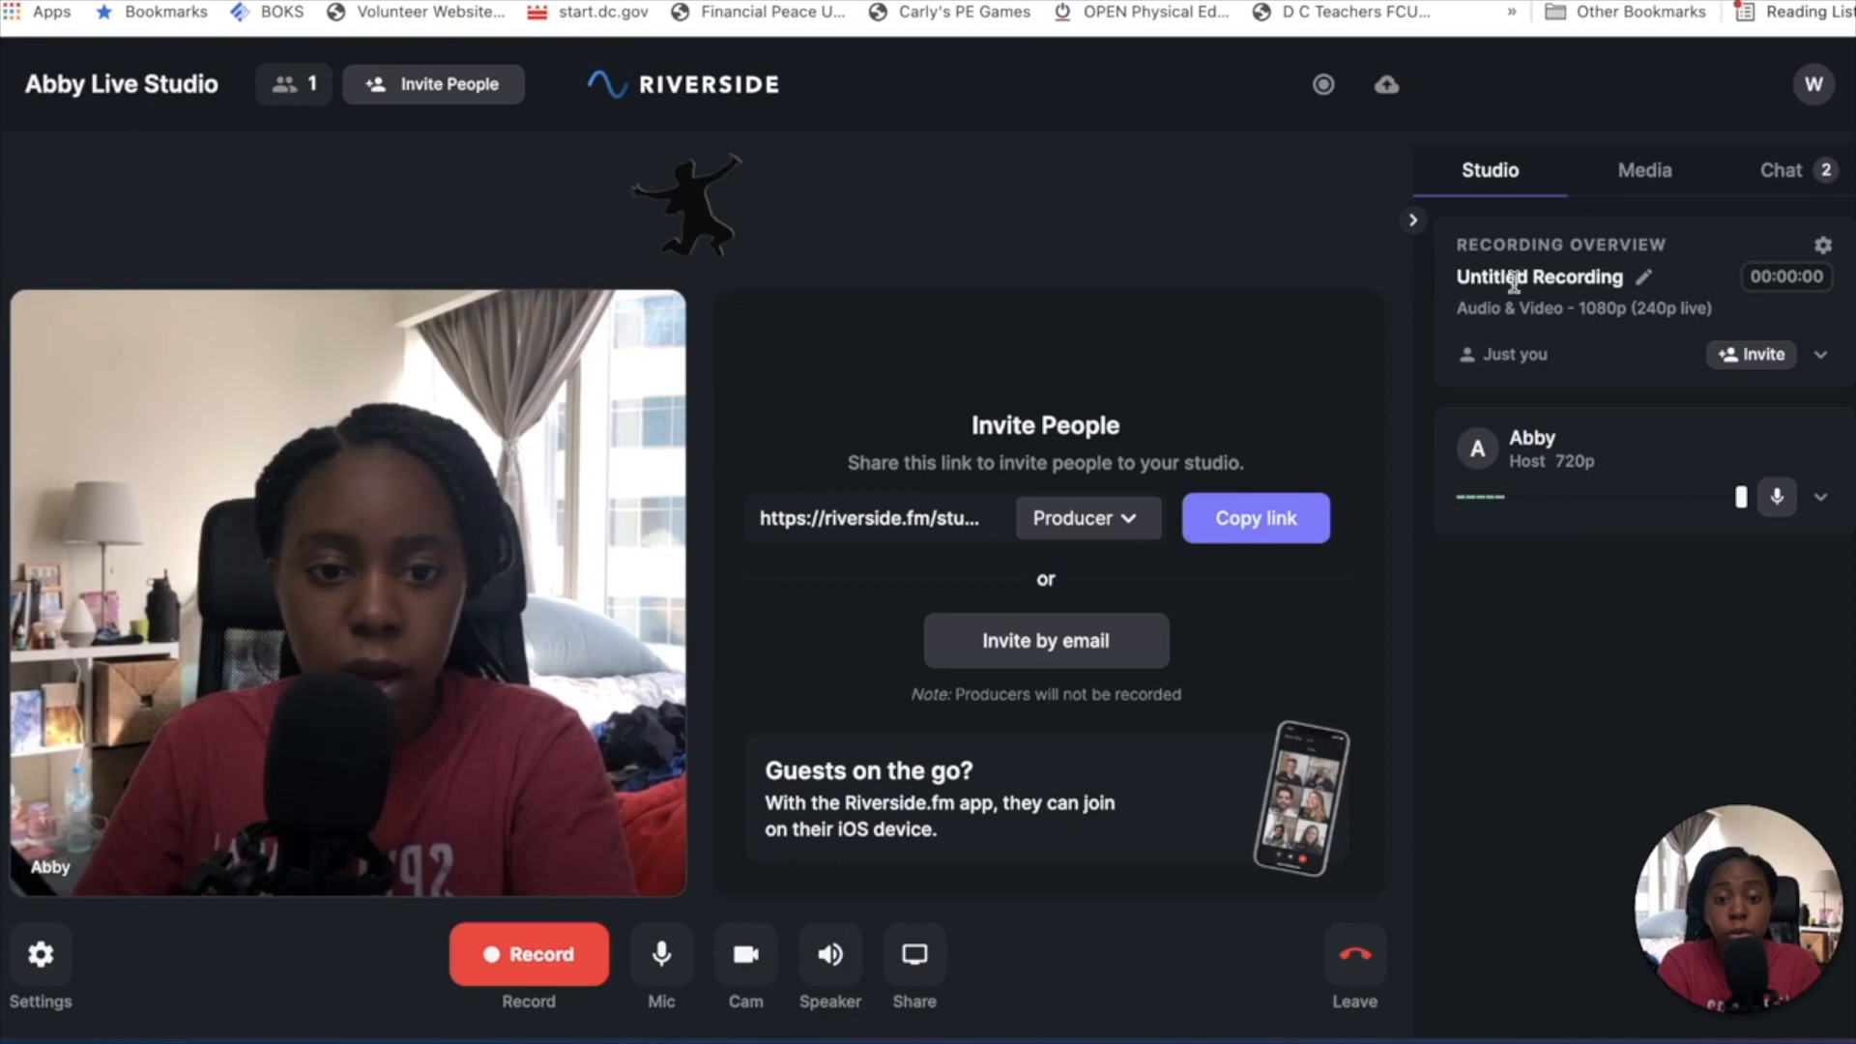
mouse_move(1646, 286)
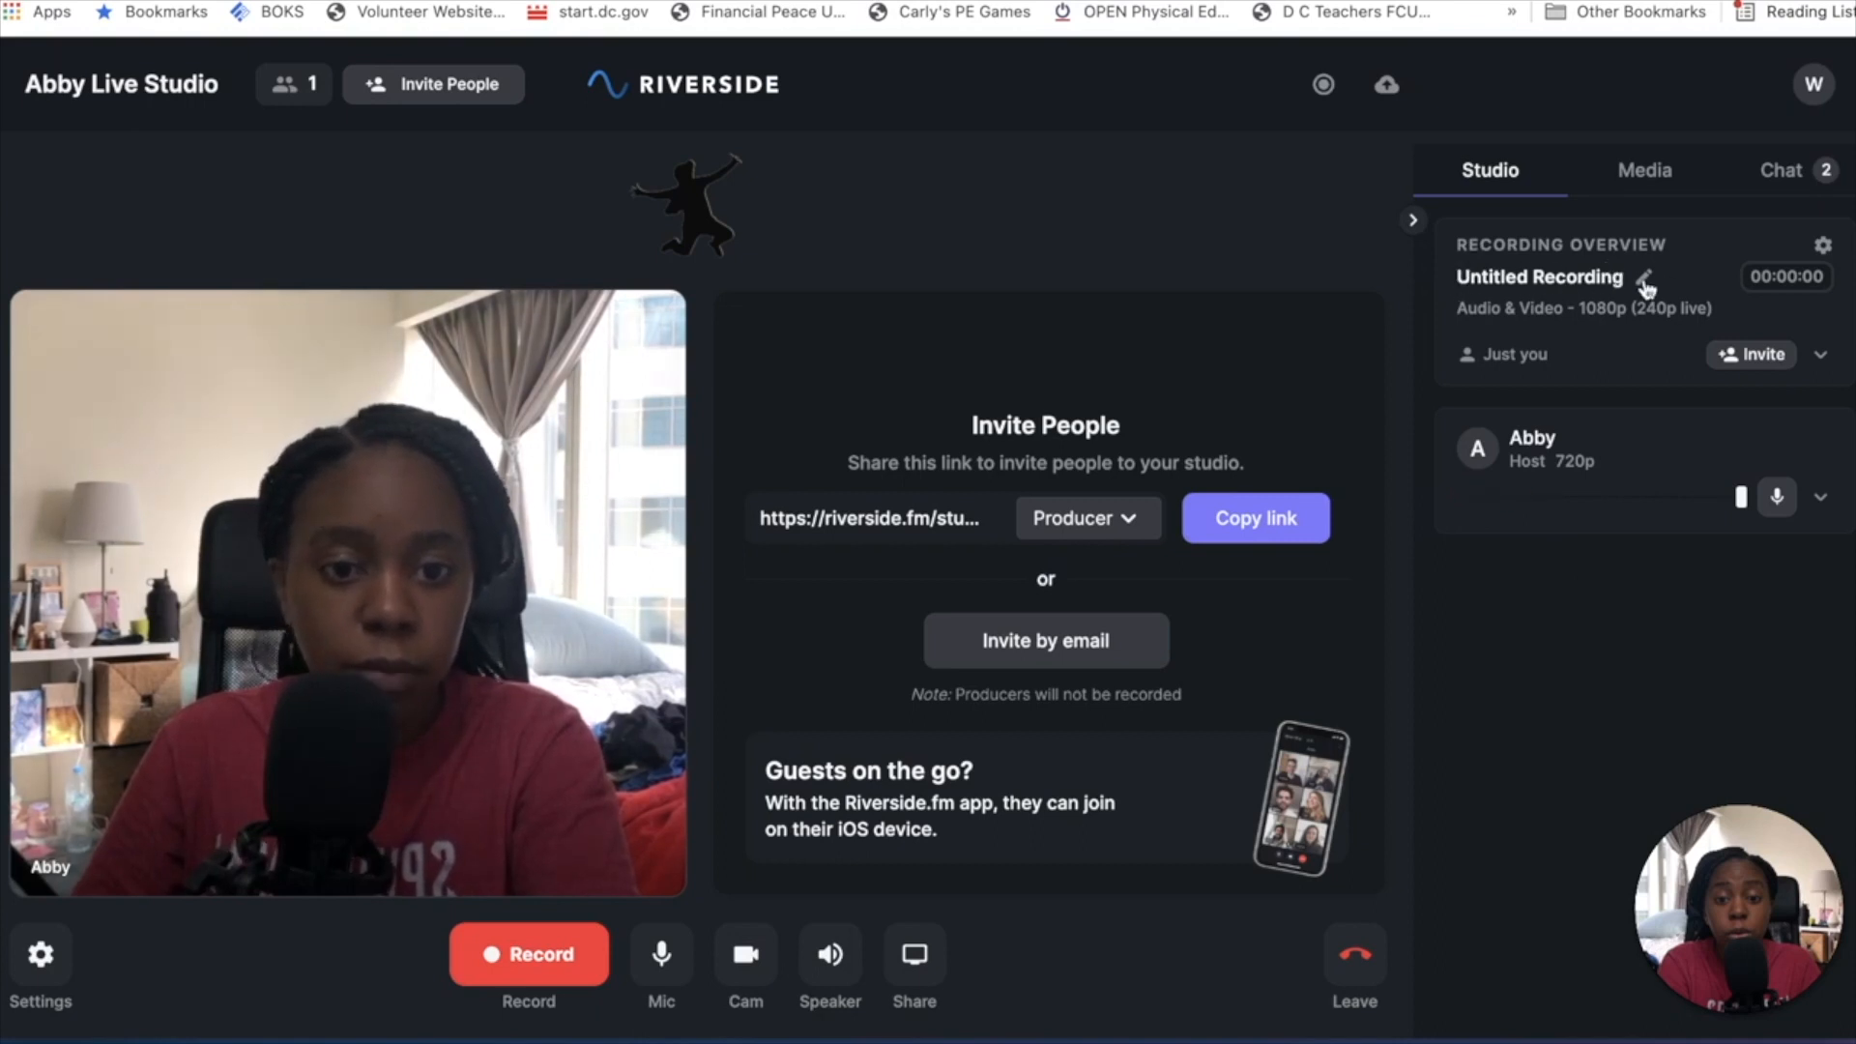
mouse_move(1657, 335)
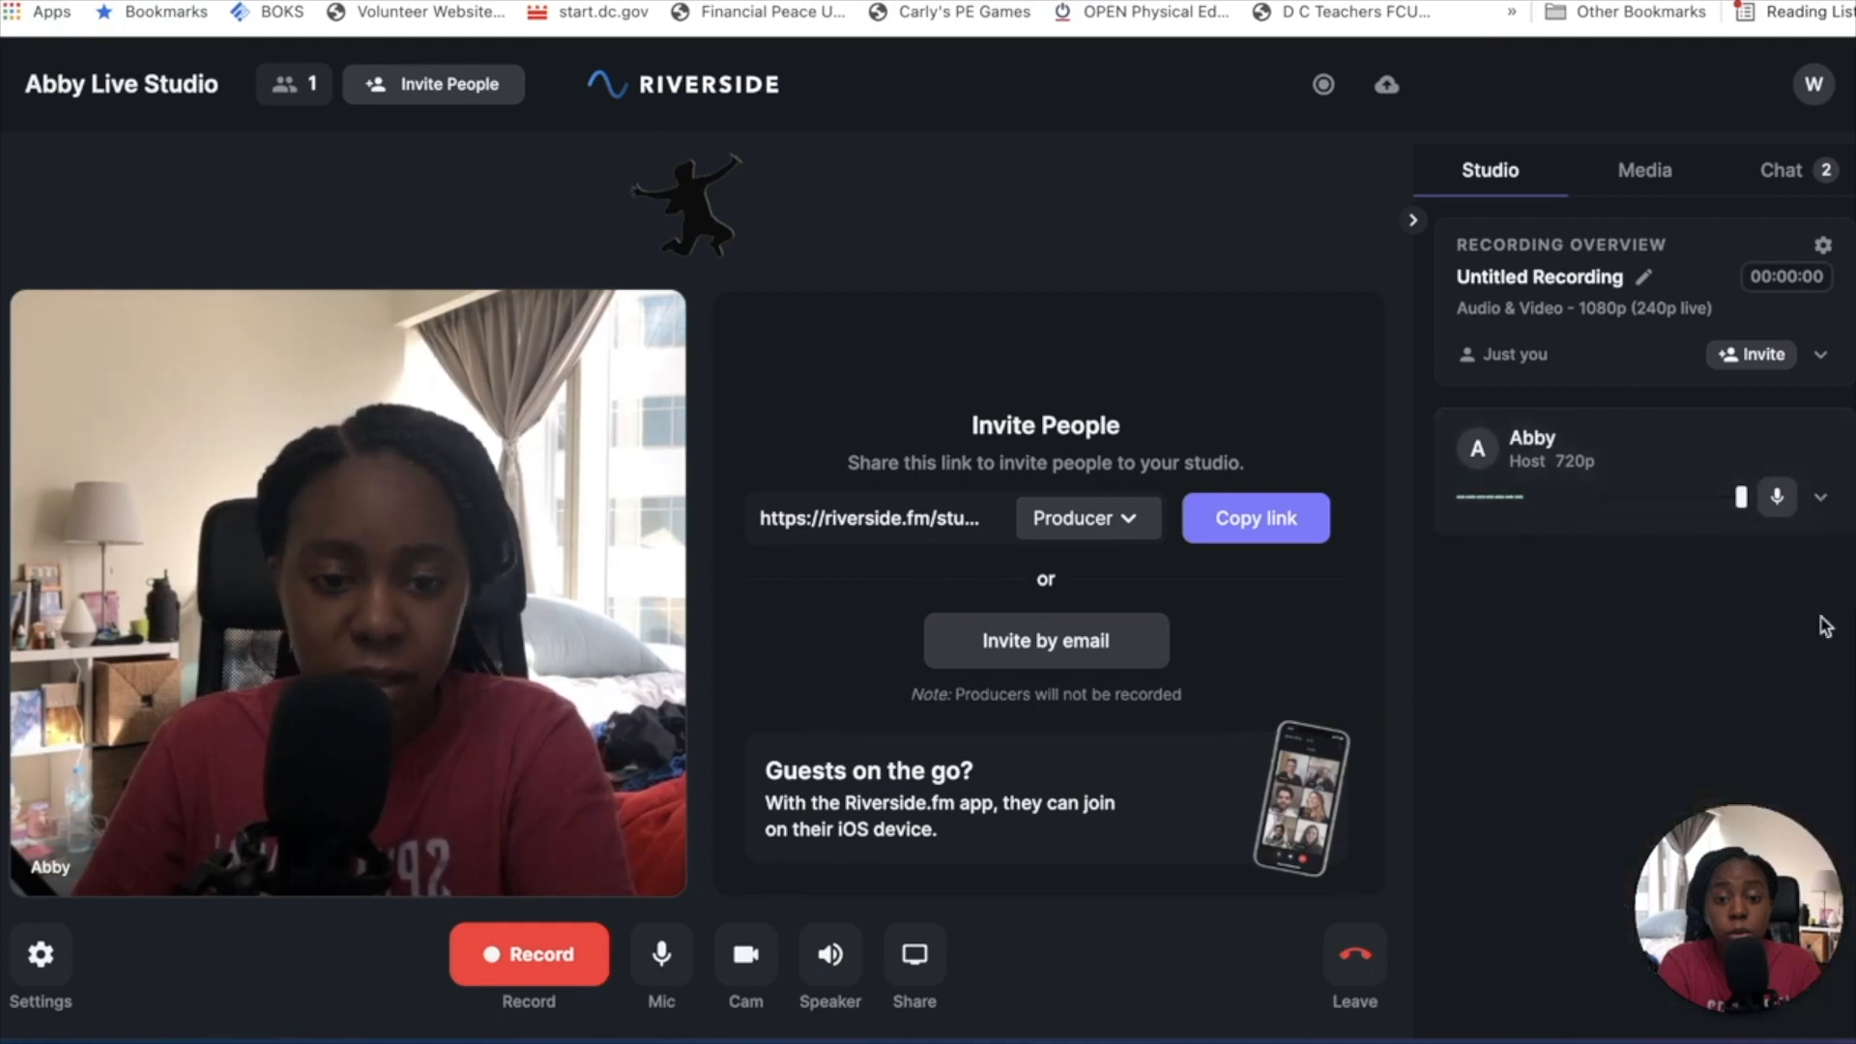
mouse_move(1640, 506)
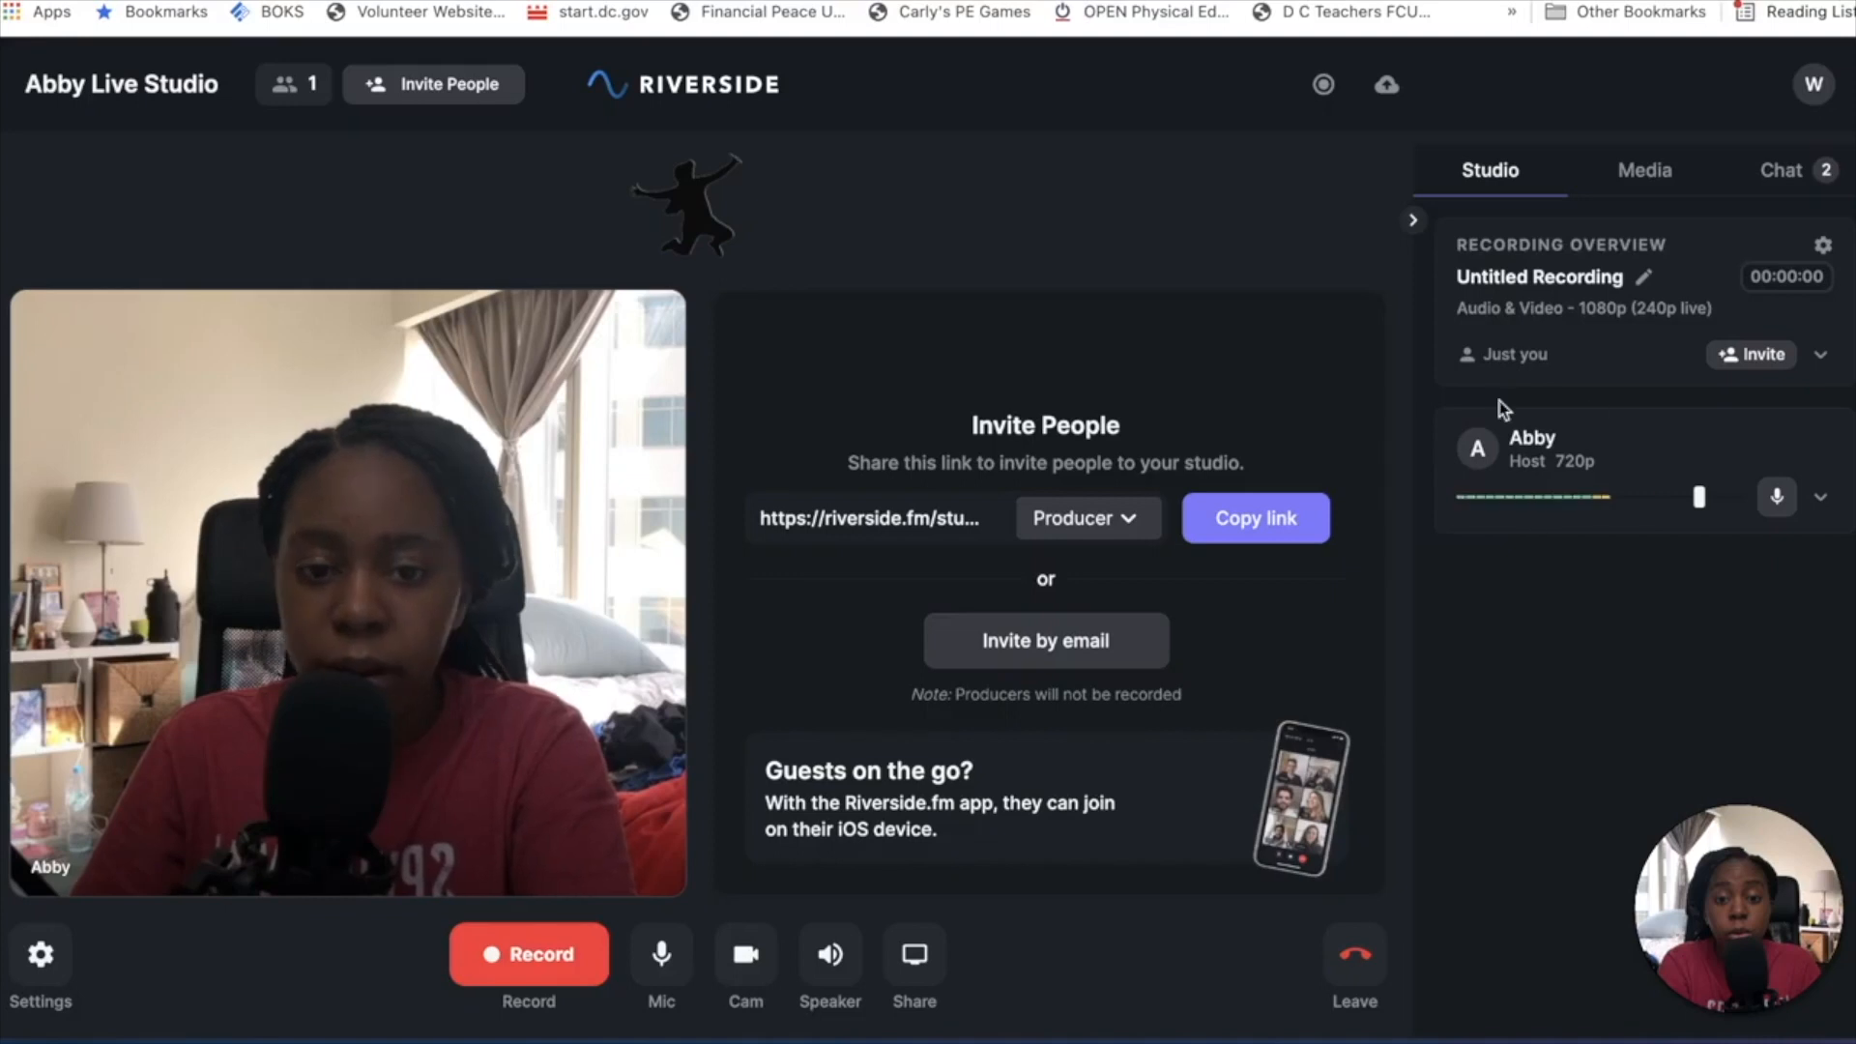
mouse_move(1644, 170)
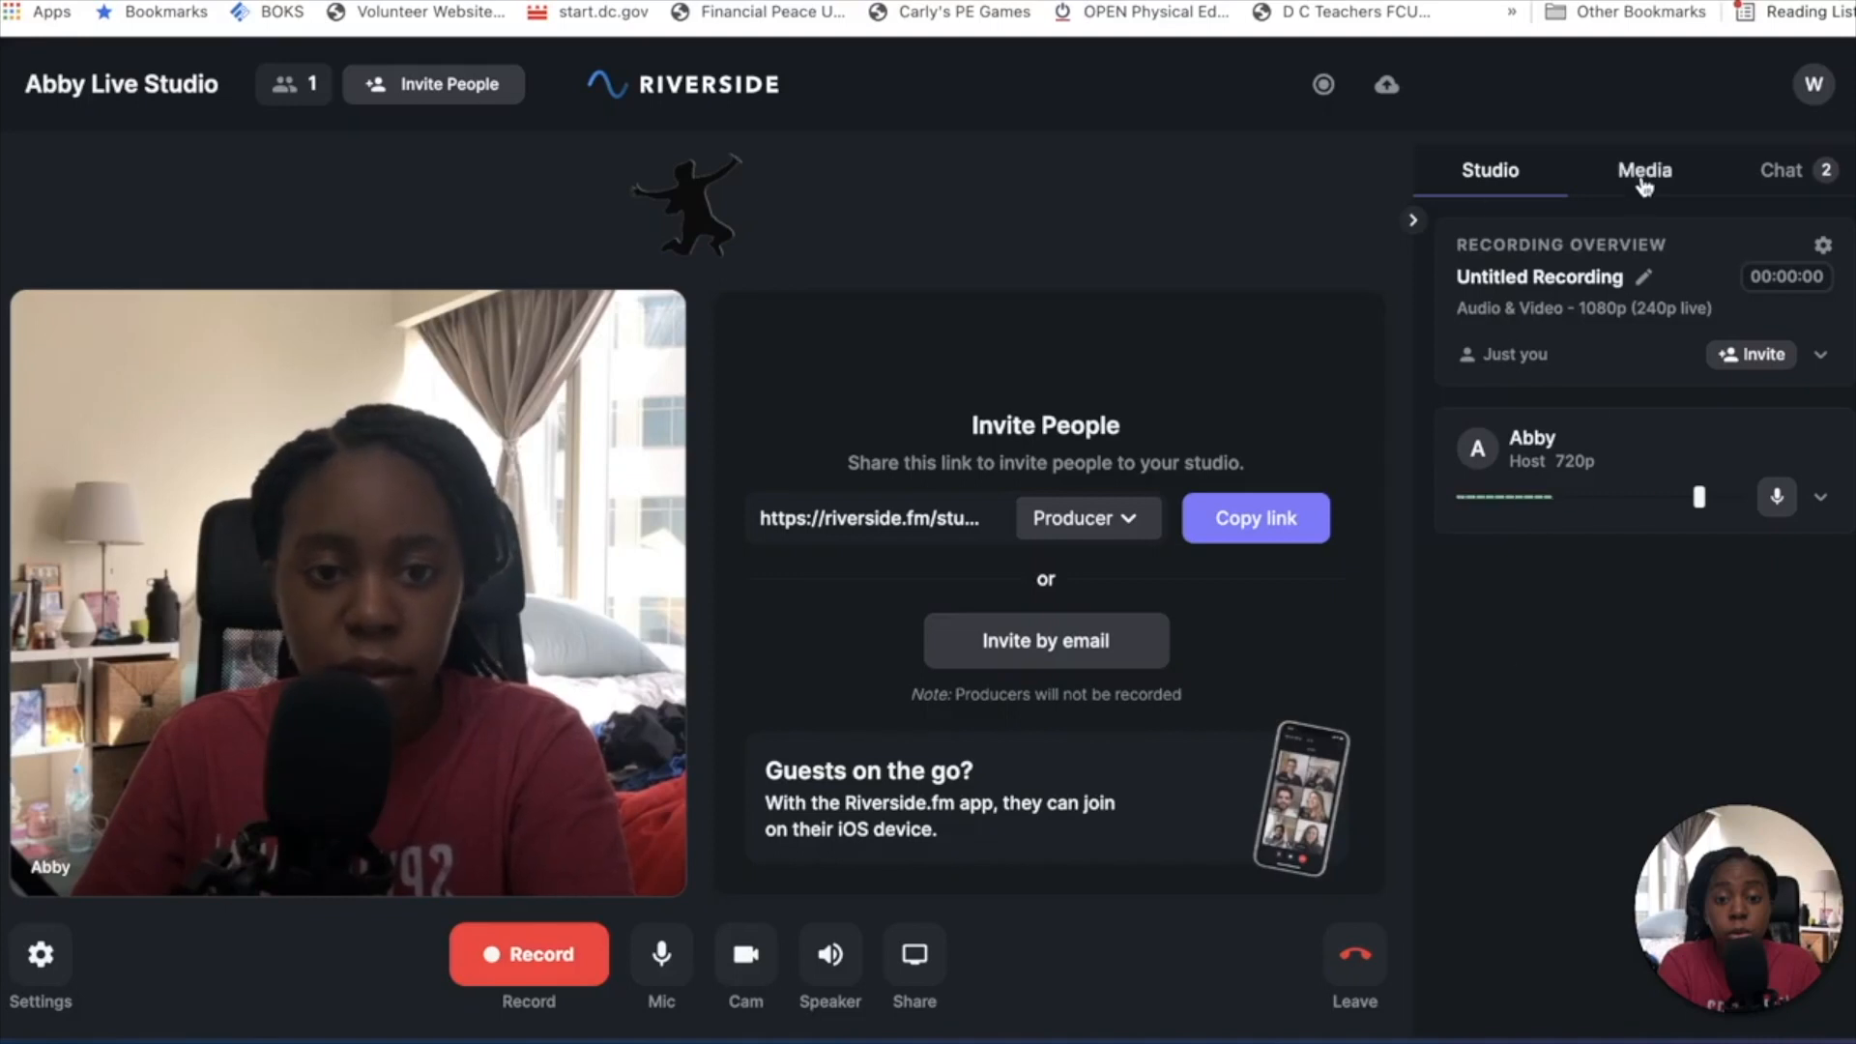
- Show the Media sound clips and load Drum Roll into the preview player
left_click(1644, 171)
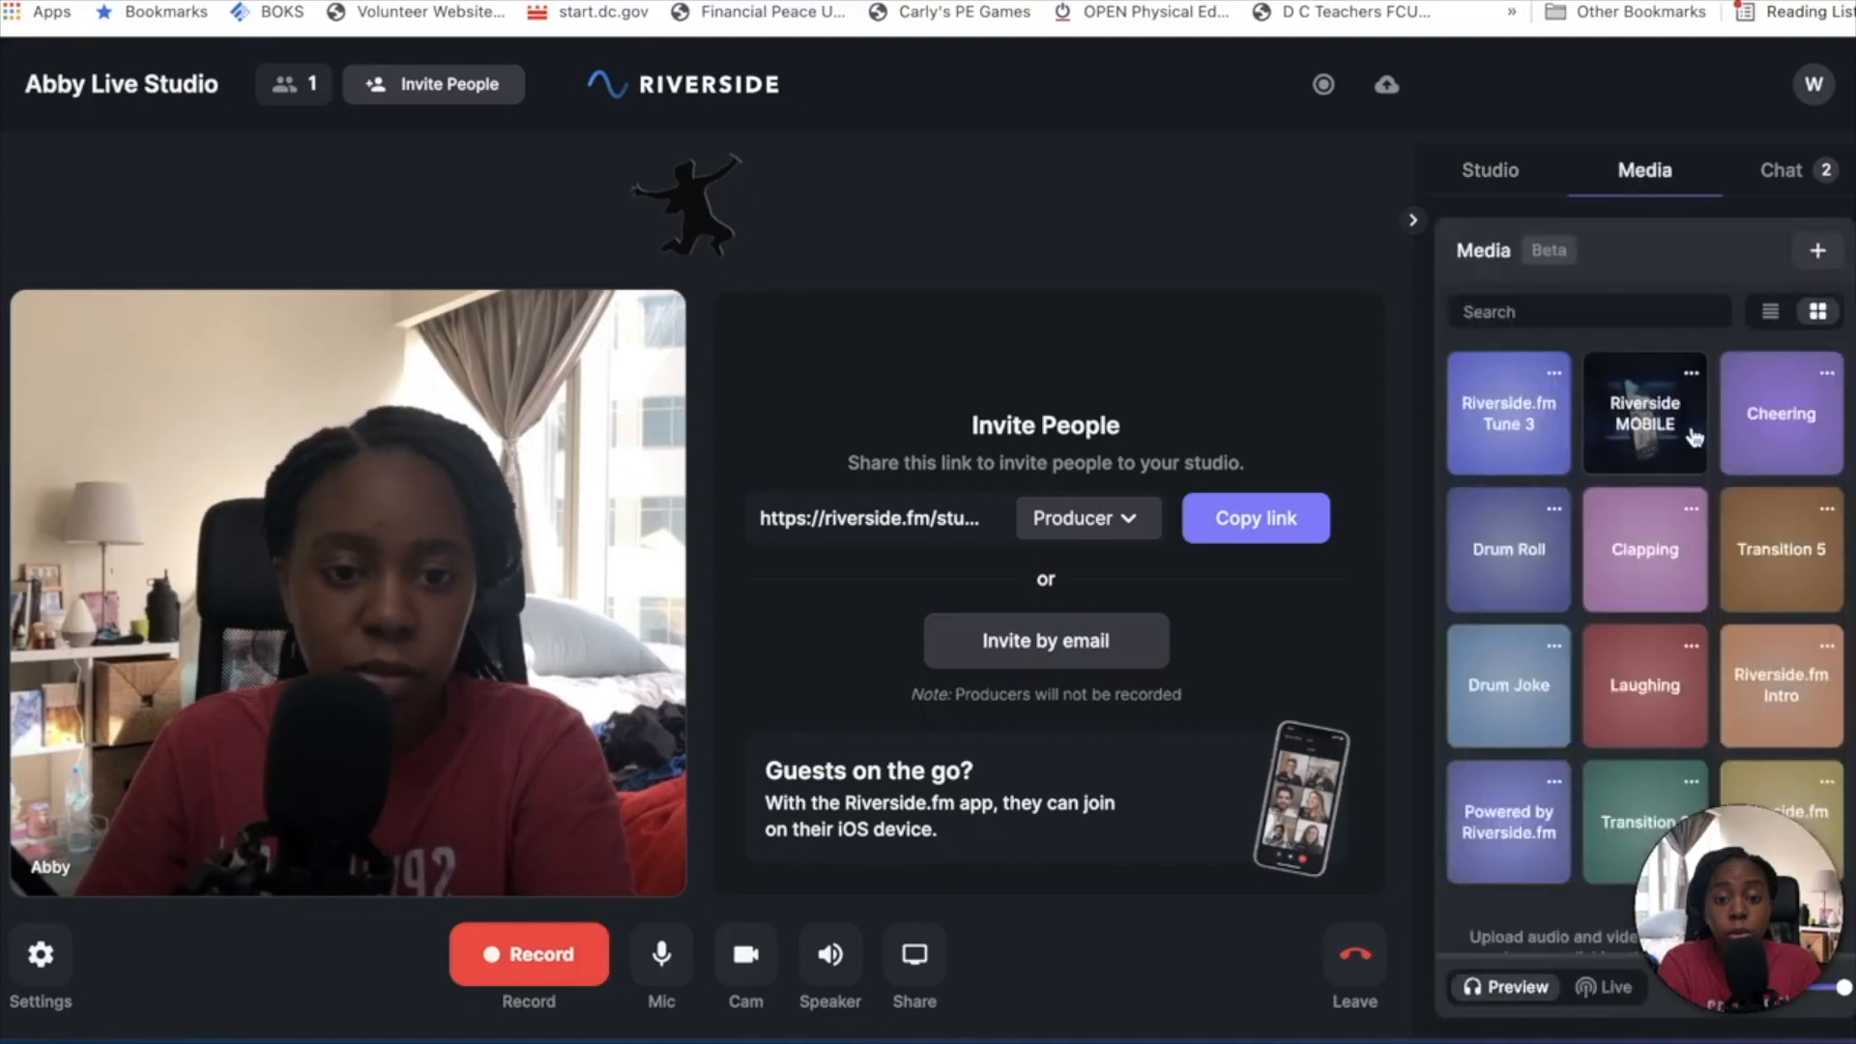
scroll("down", 3)
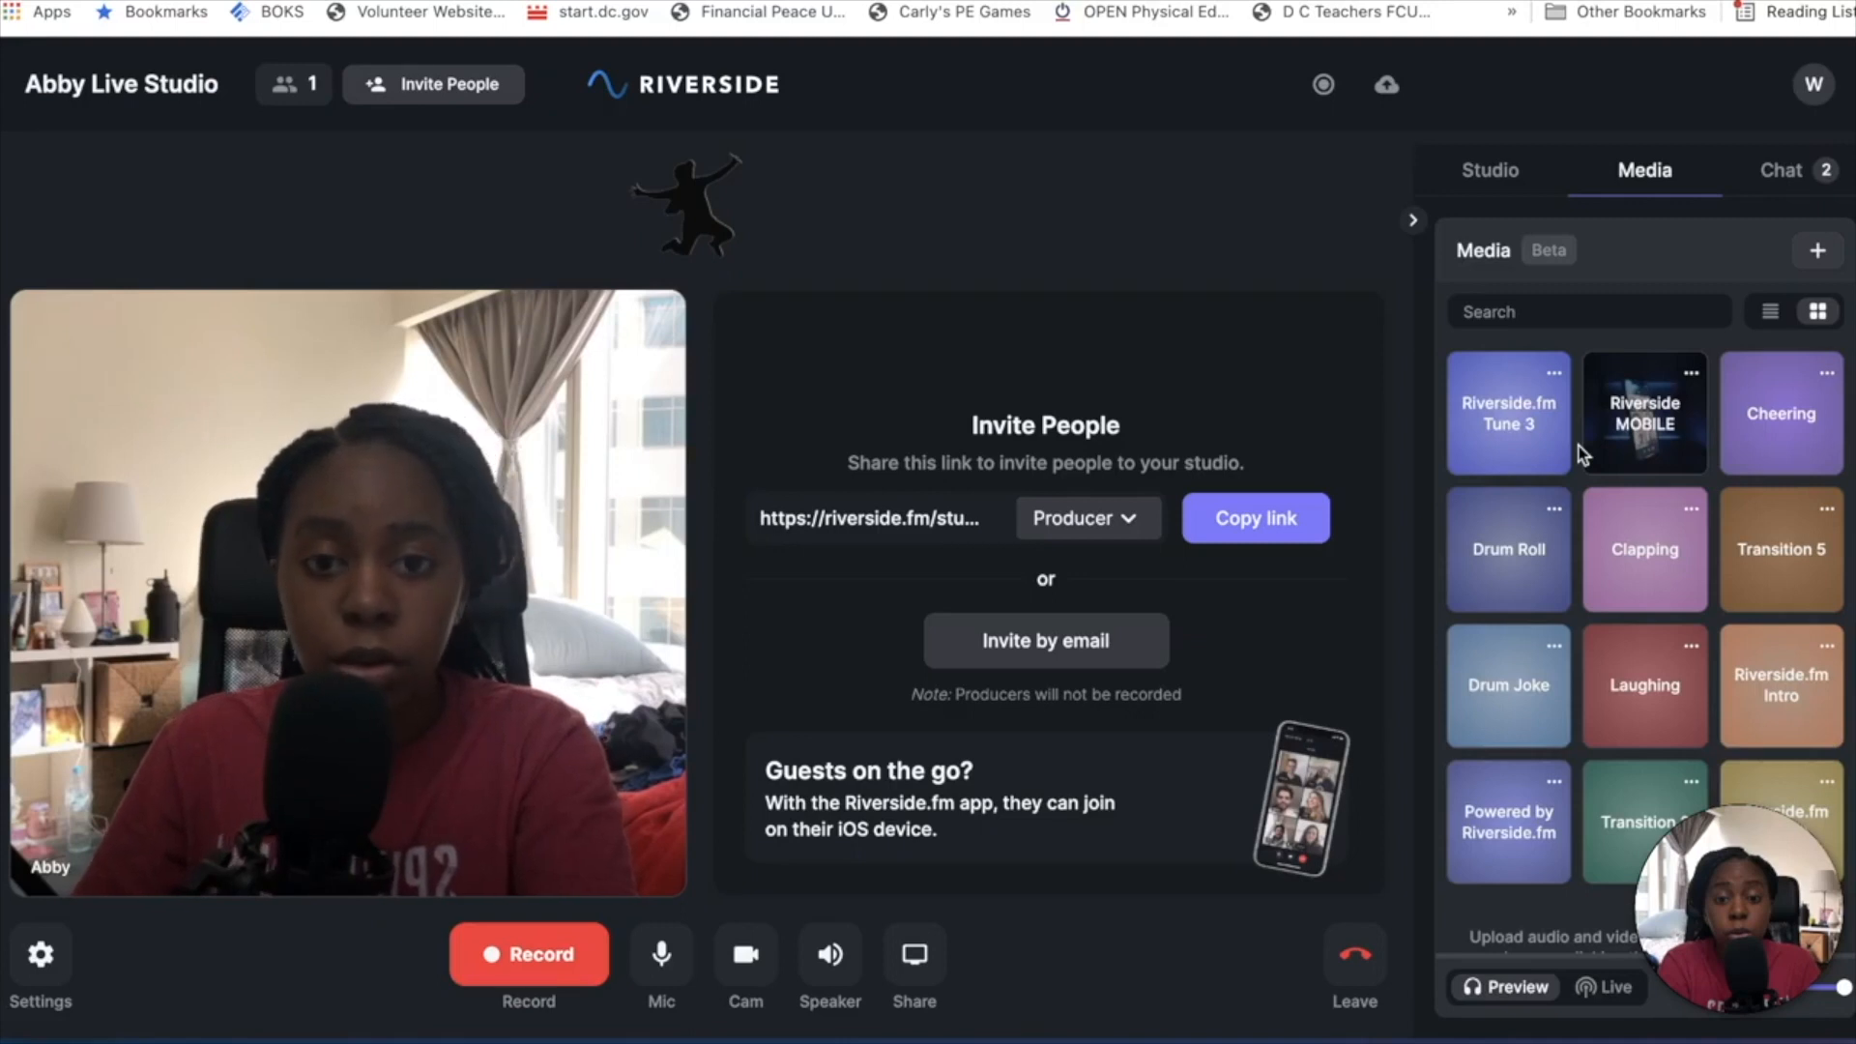
left_click(1508, 547)
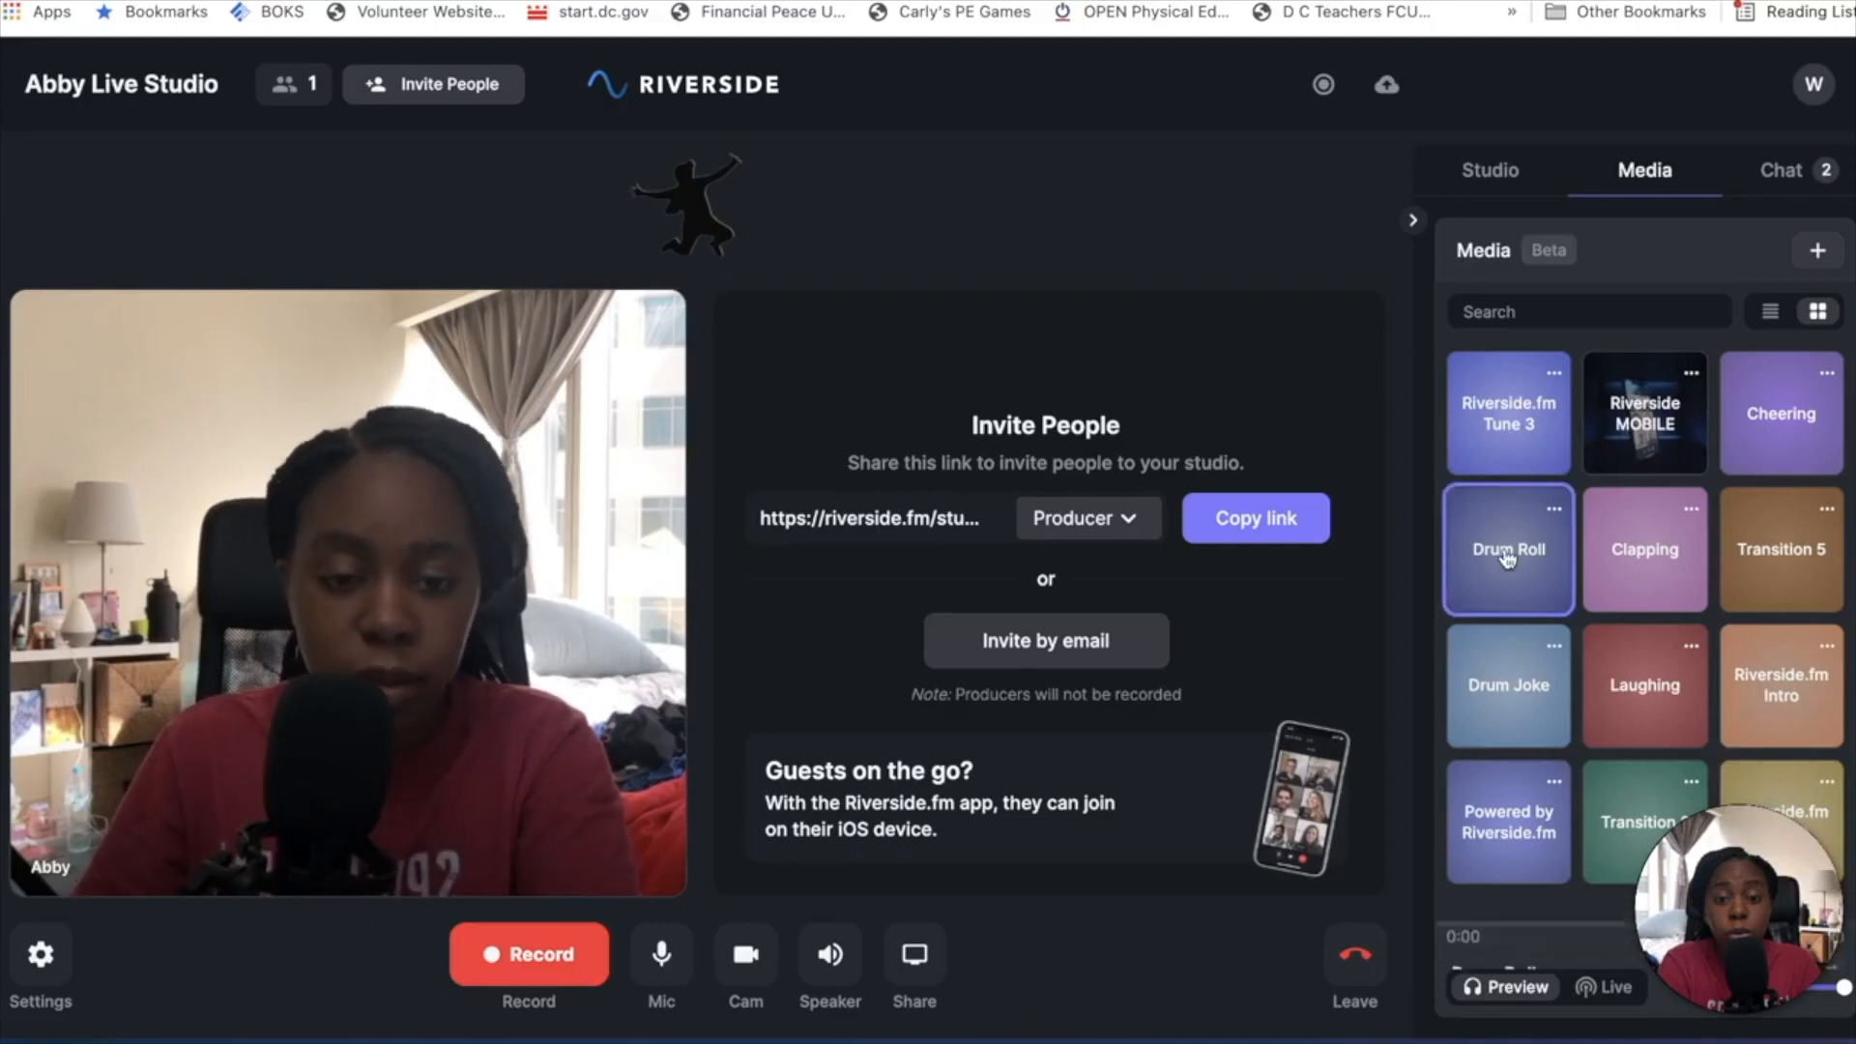
left_click(1508, 547)
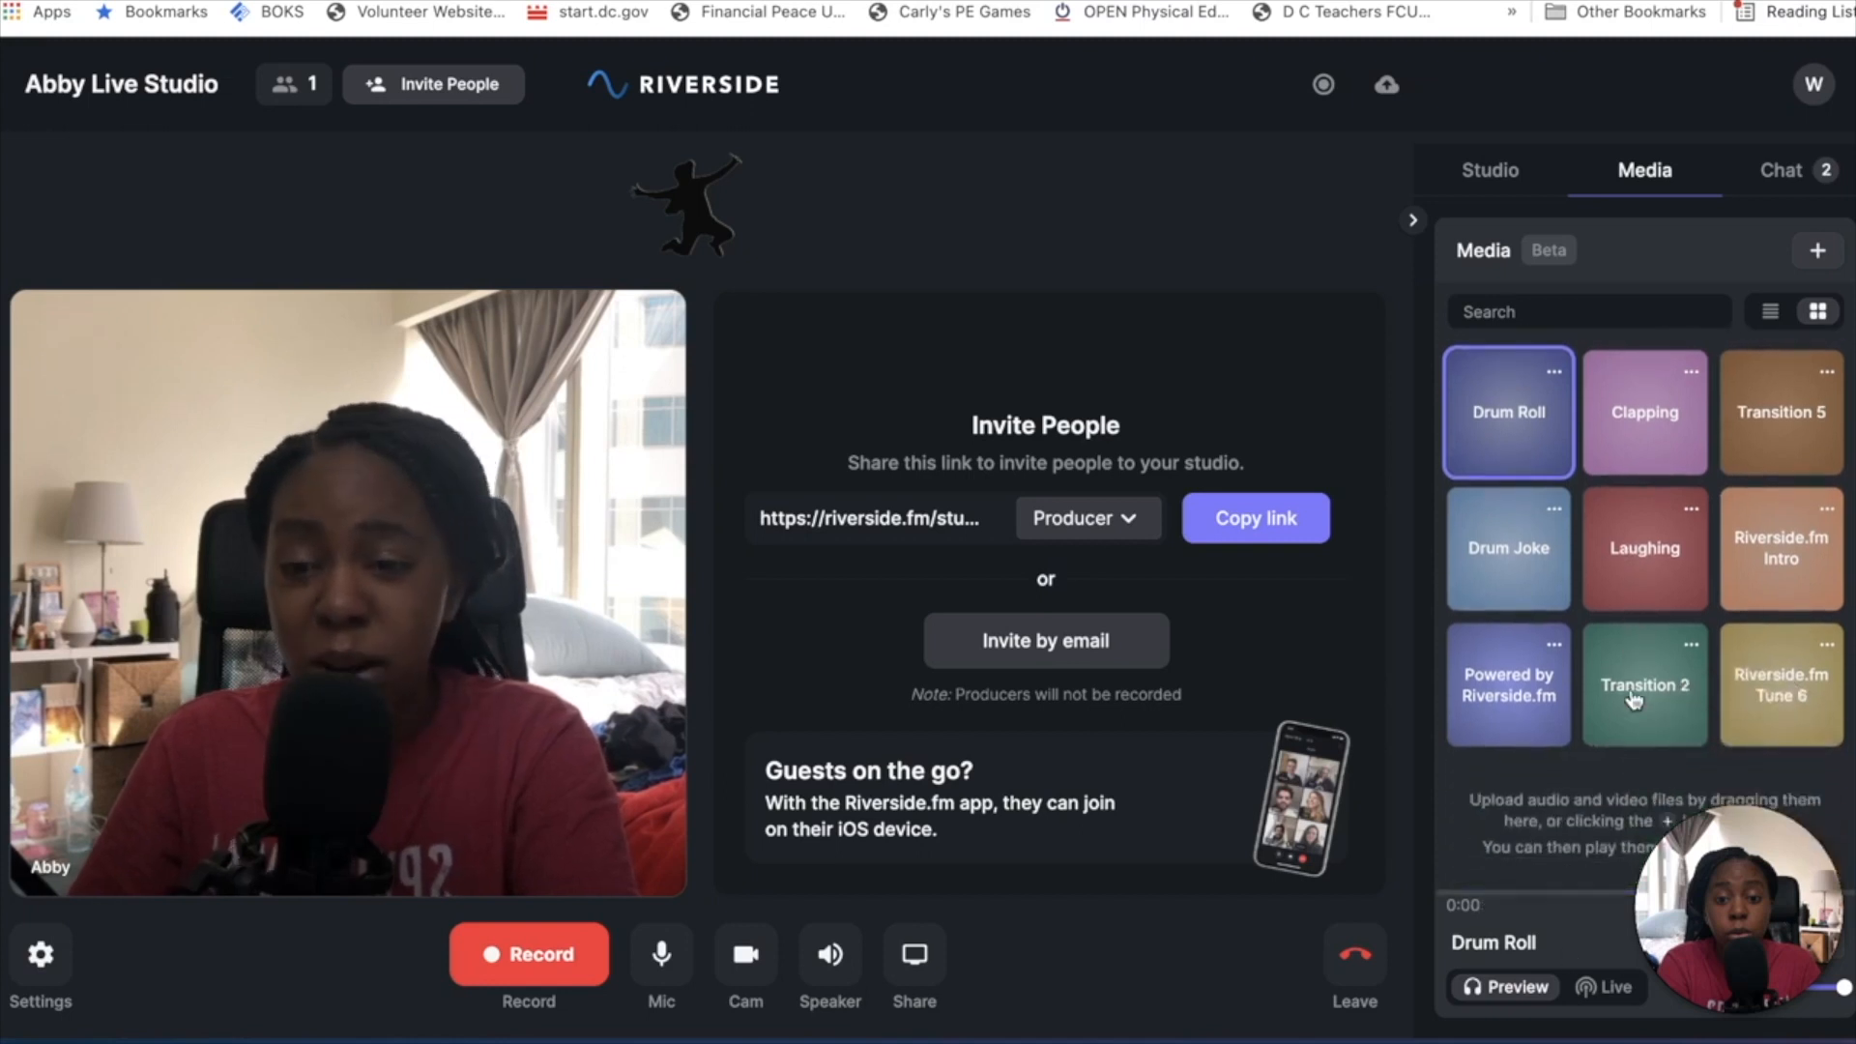
mouse_move(1601, 987)
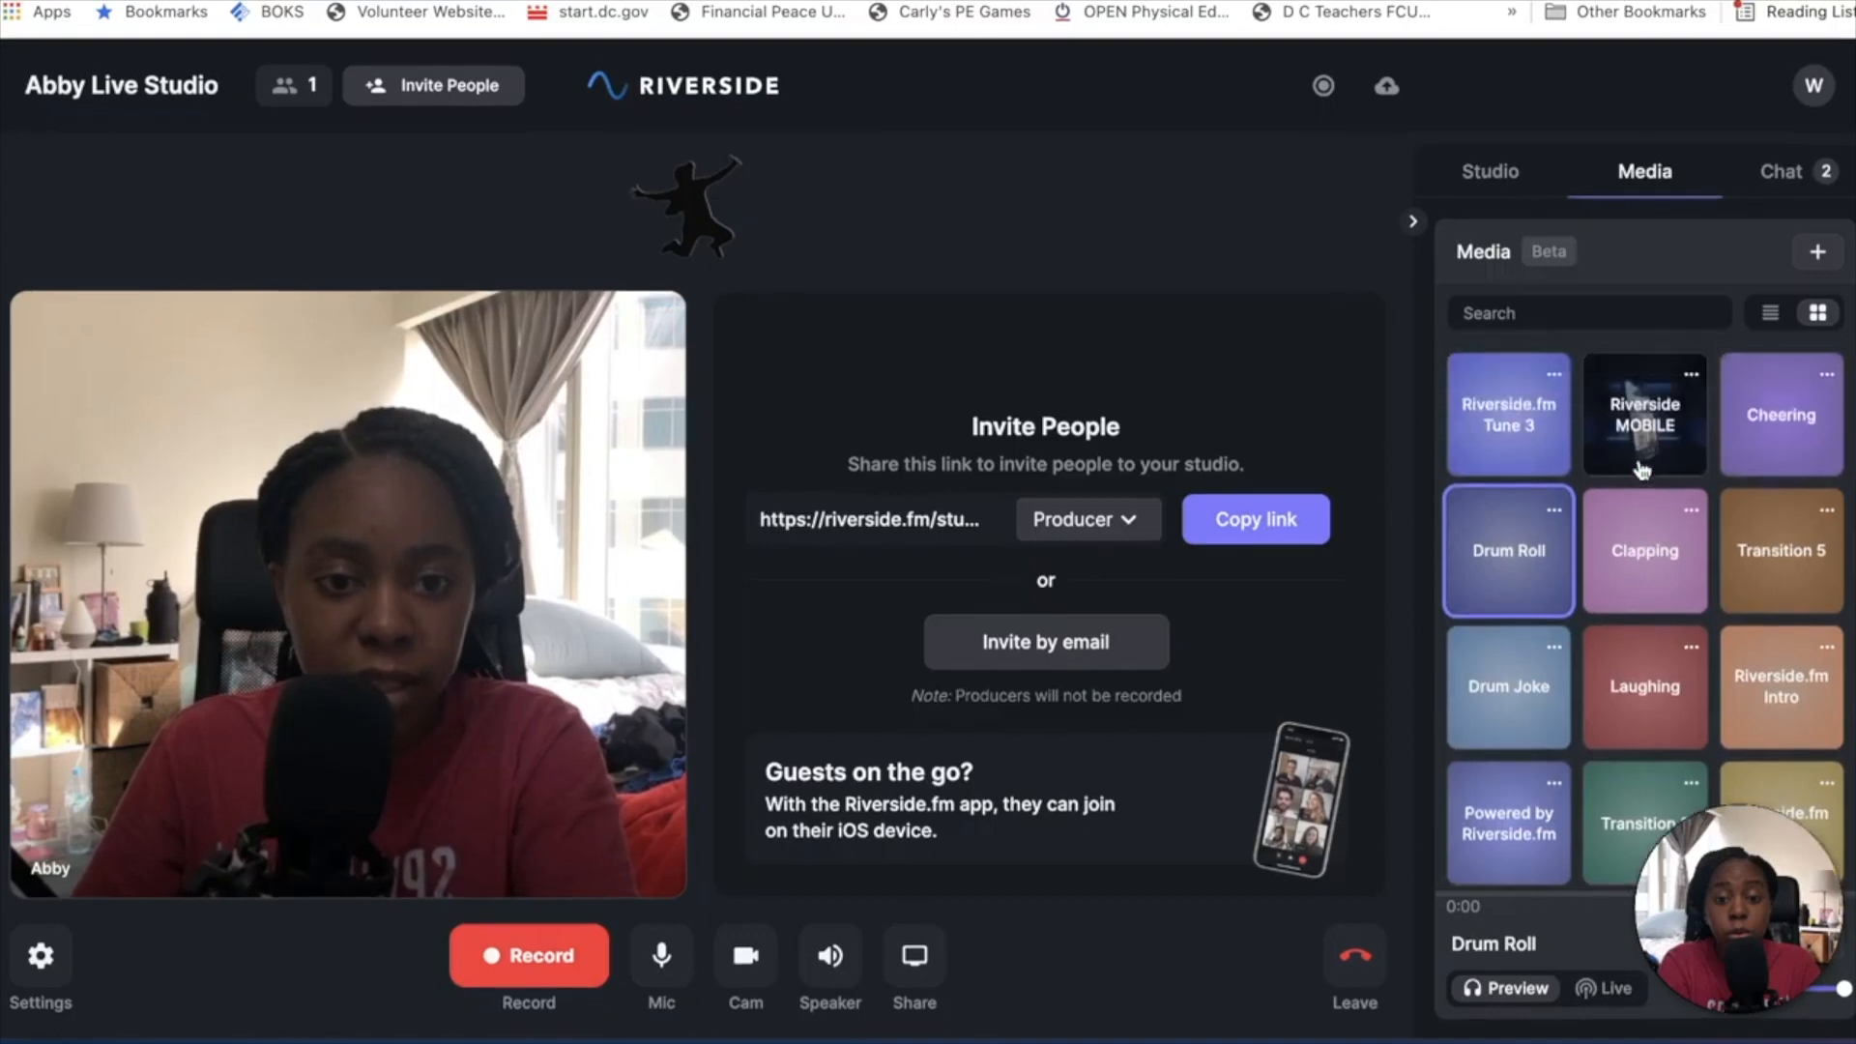
scroll("down", 3)
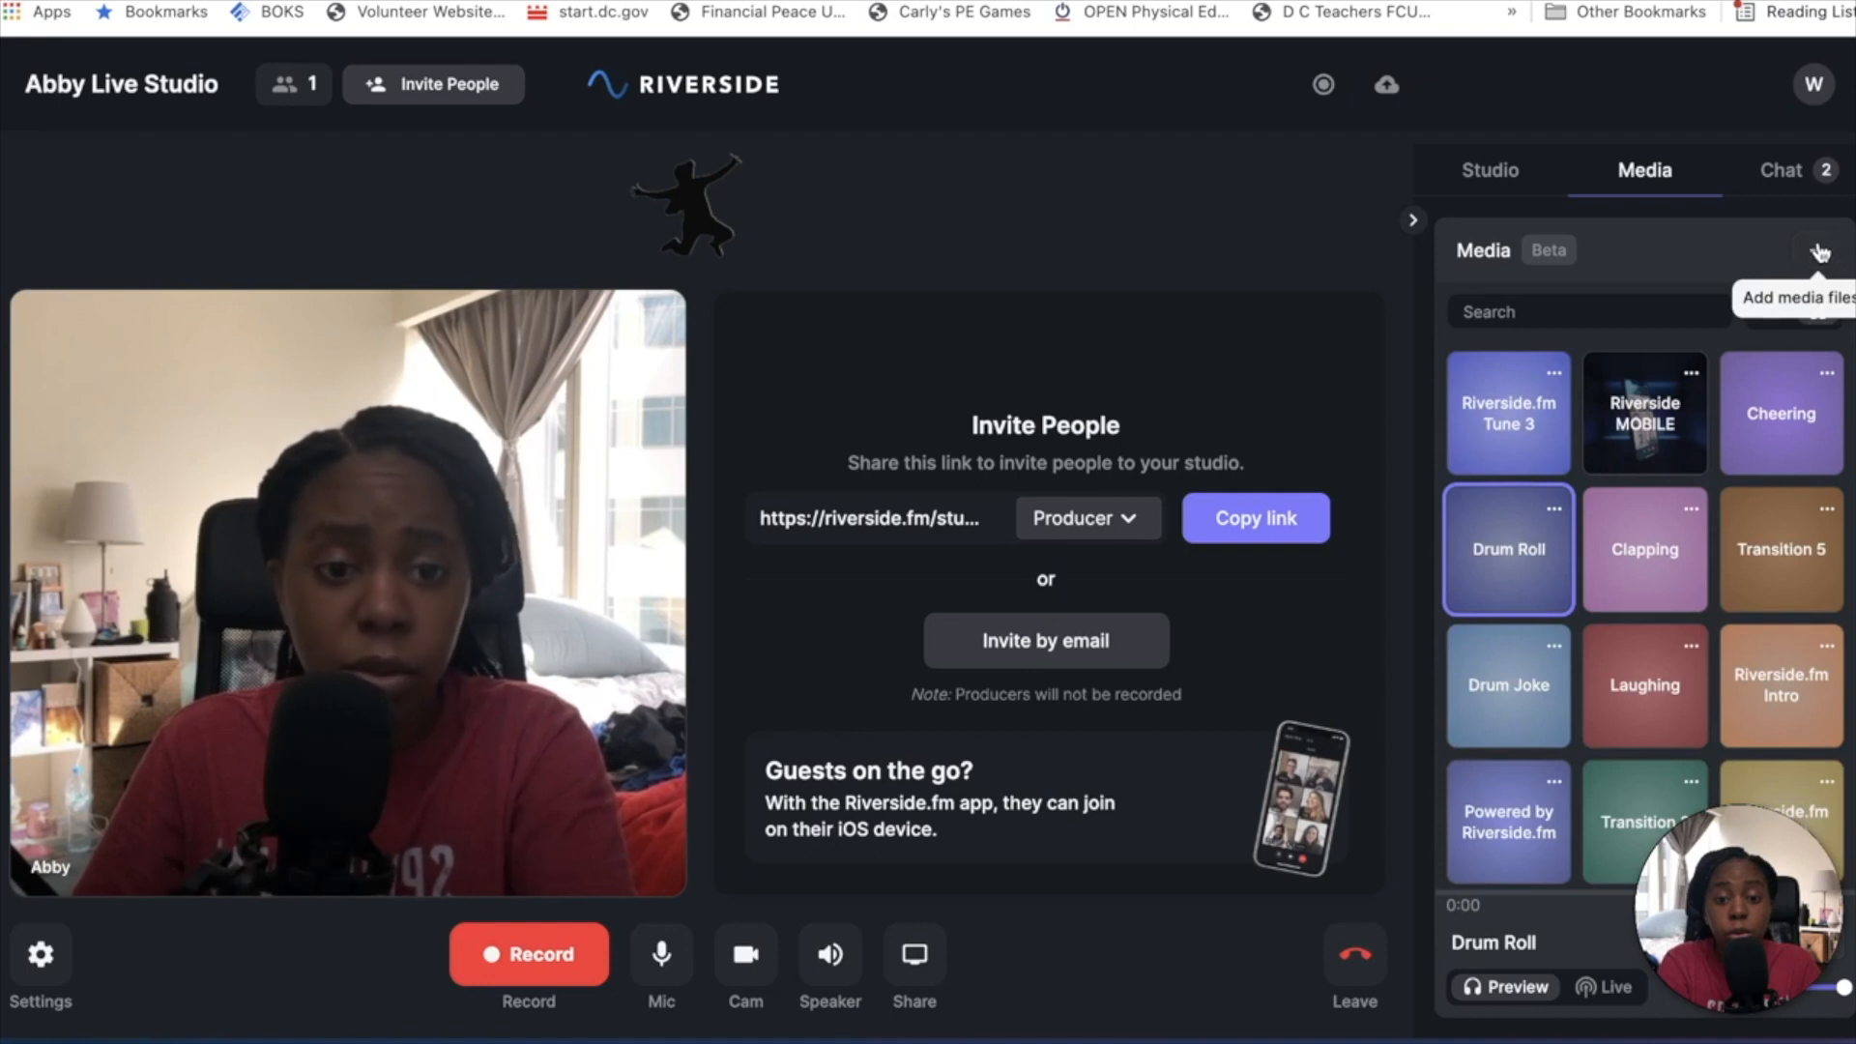
- Switch to the studio Chat and focus the message box to read the automated messages
left_click(1798, 170)
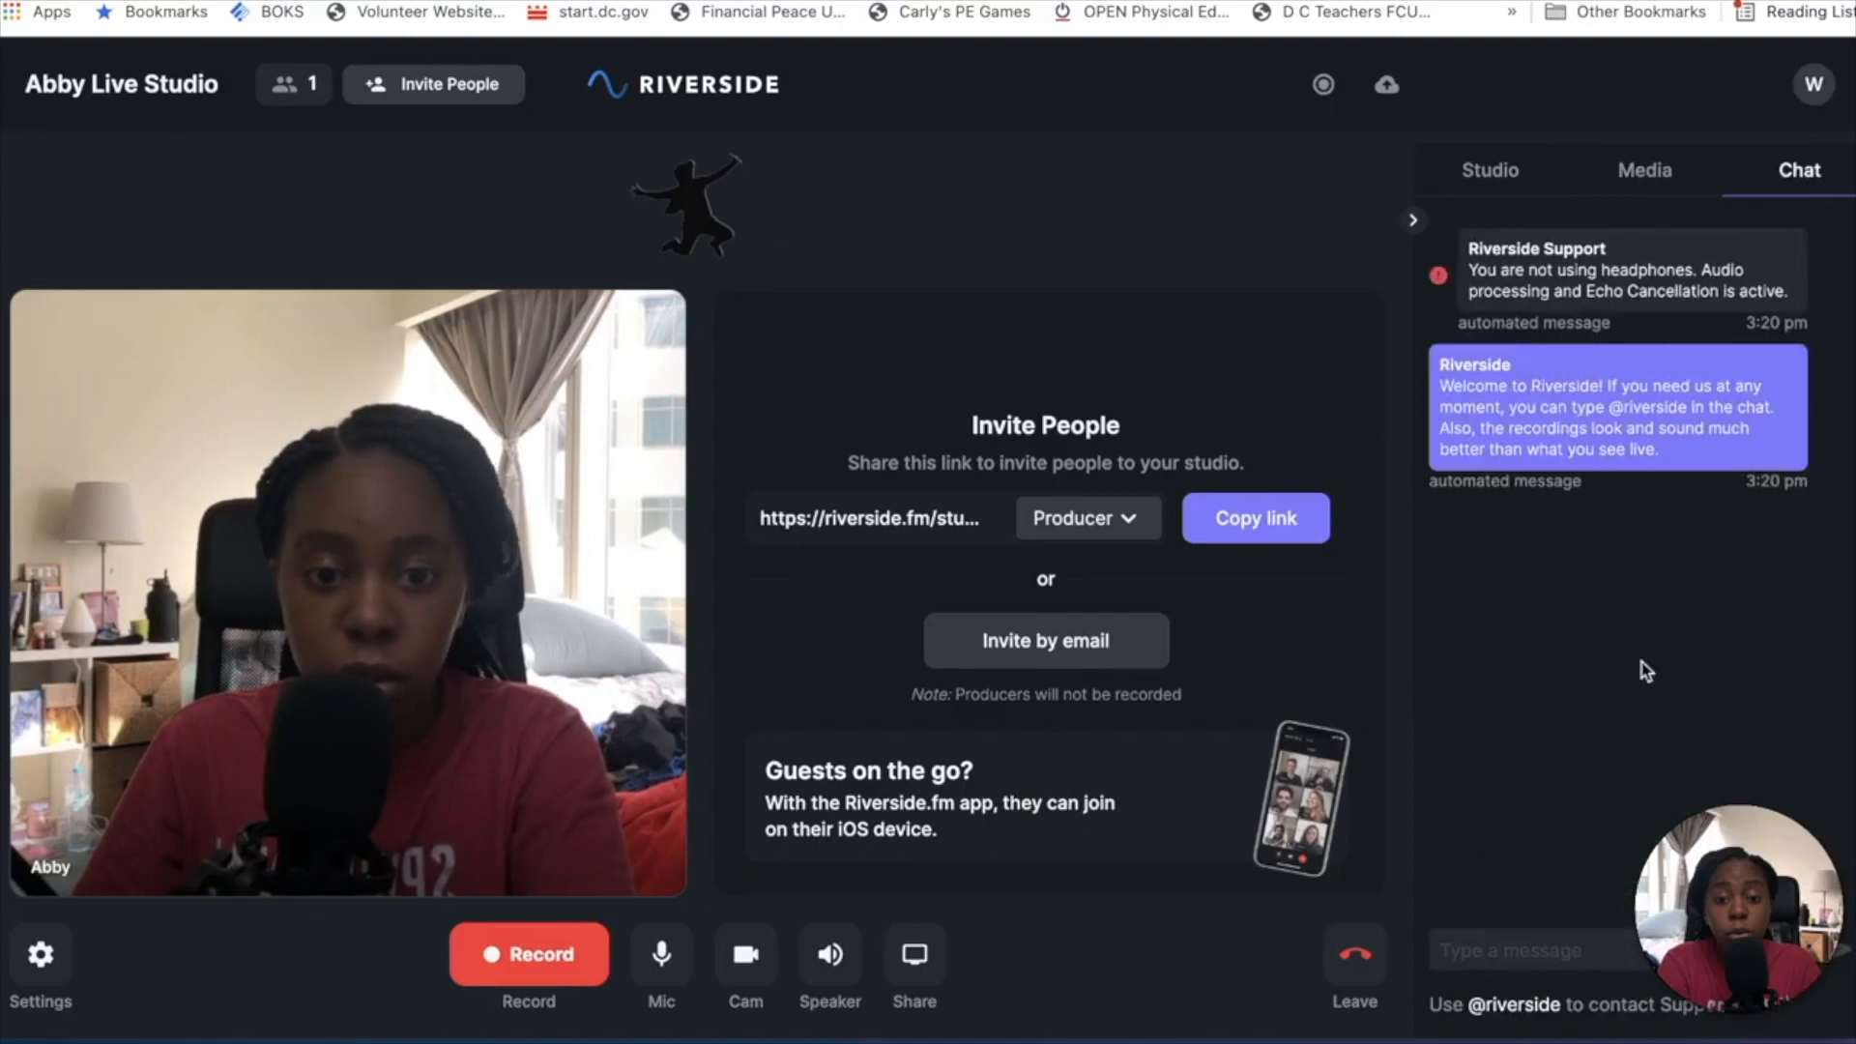
left_click(1527, 951)
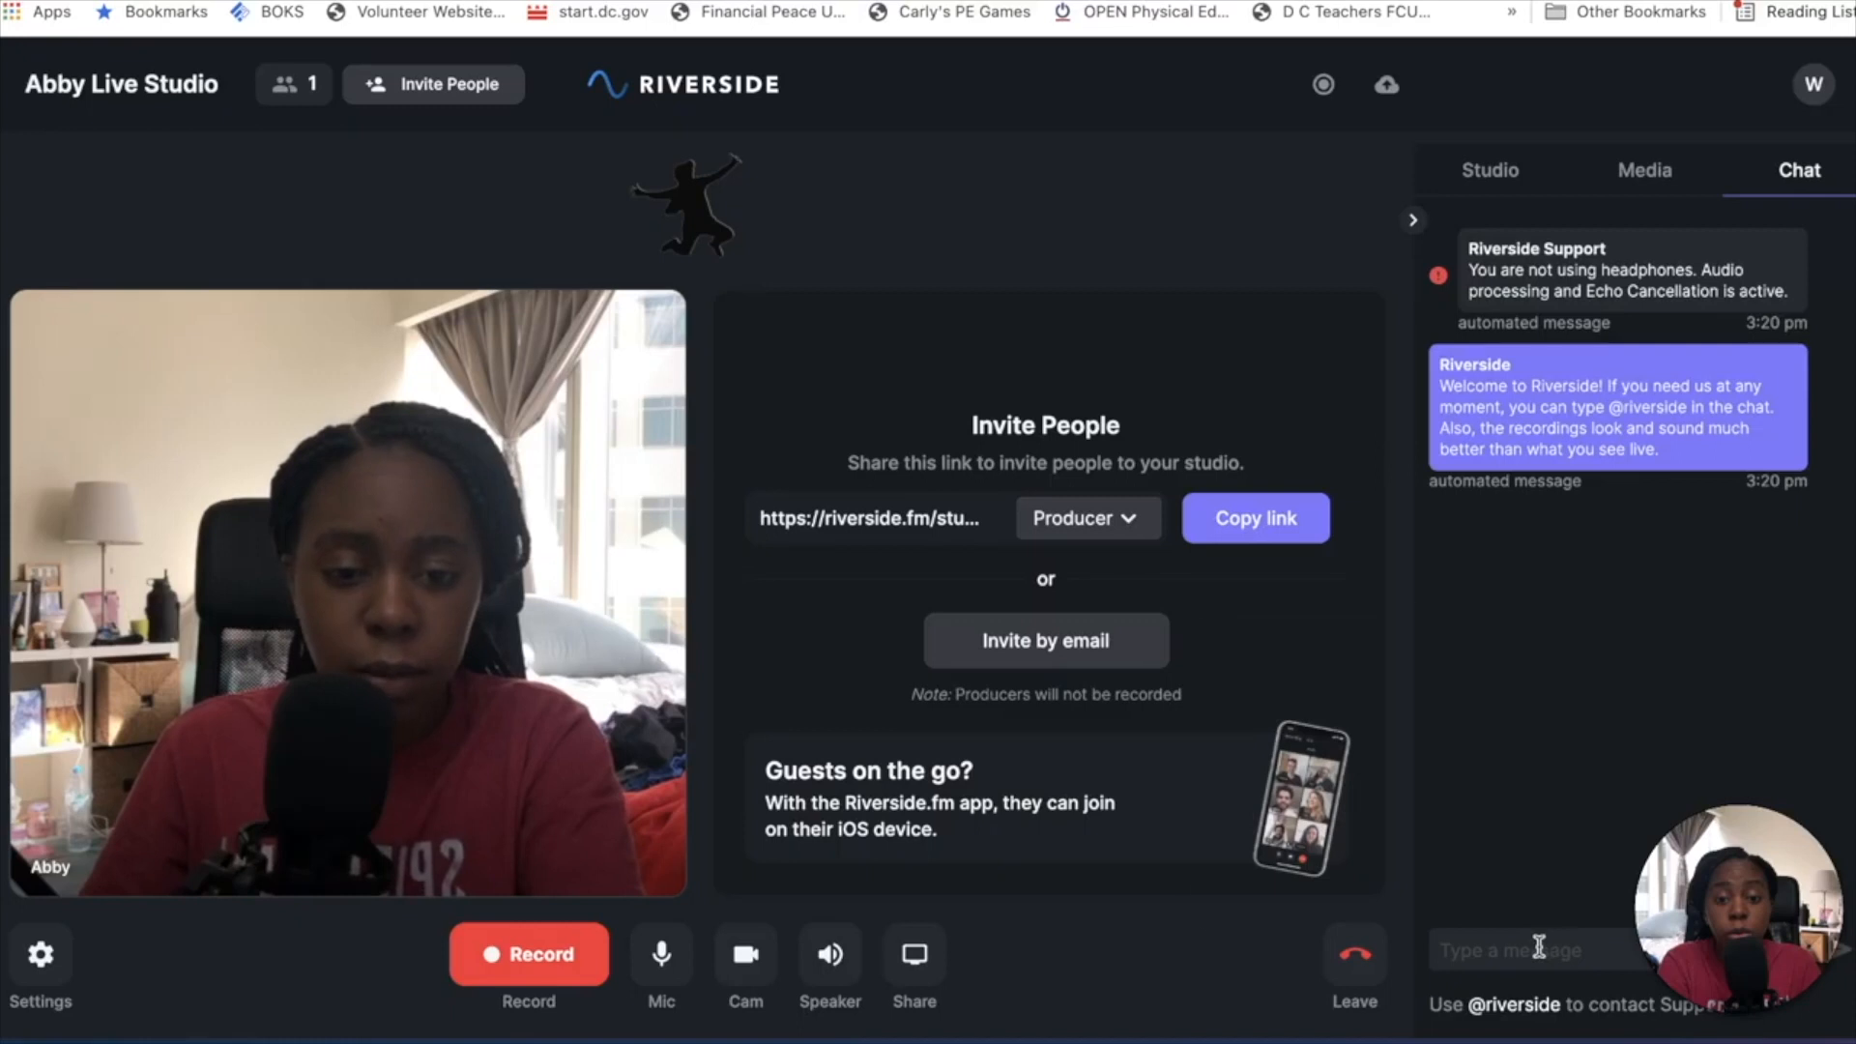
mouse_move(1574, 756)
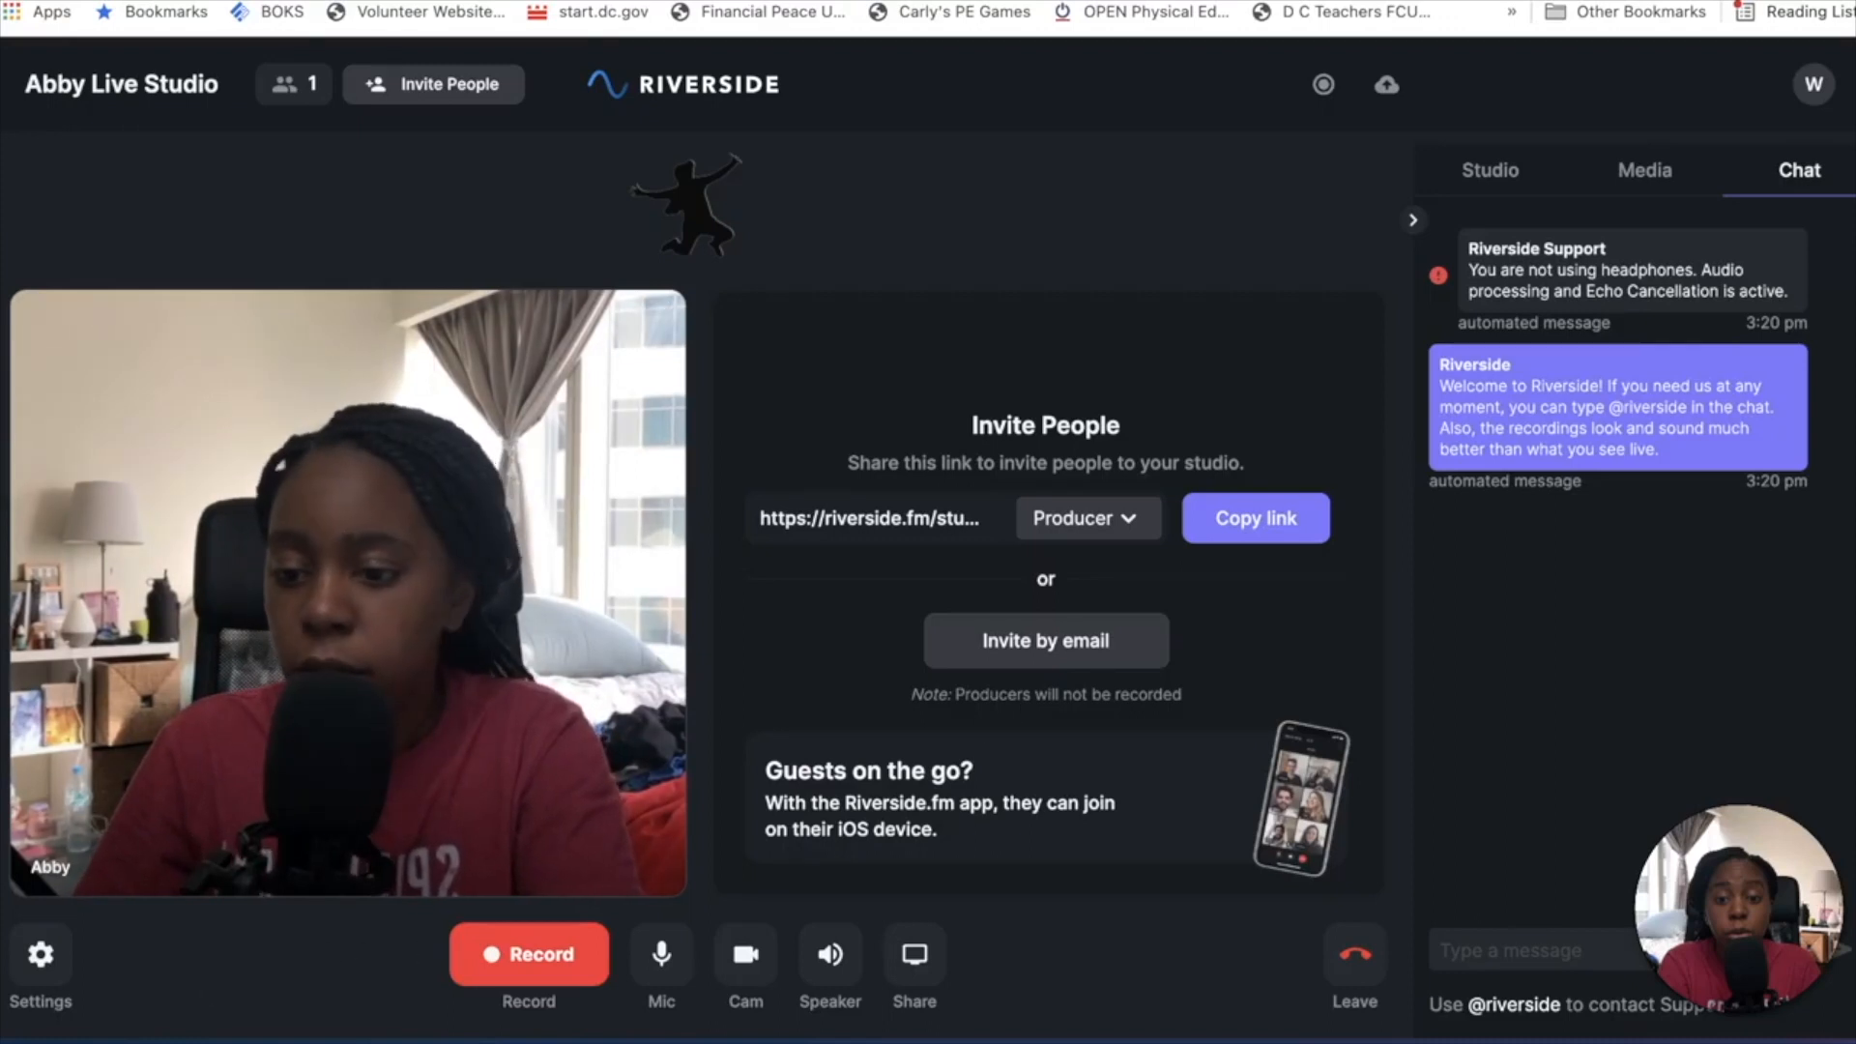
left_click(40, 953)
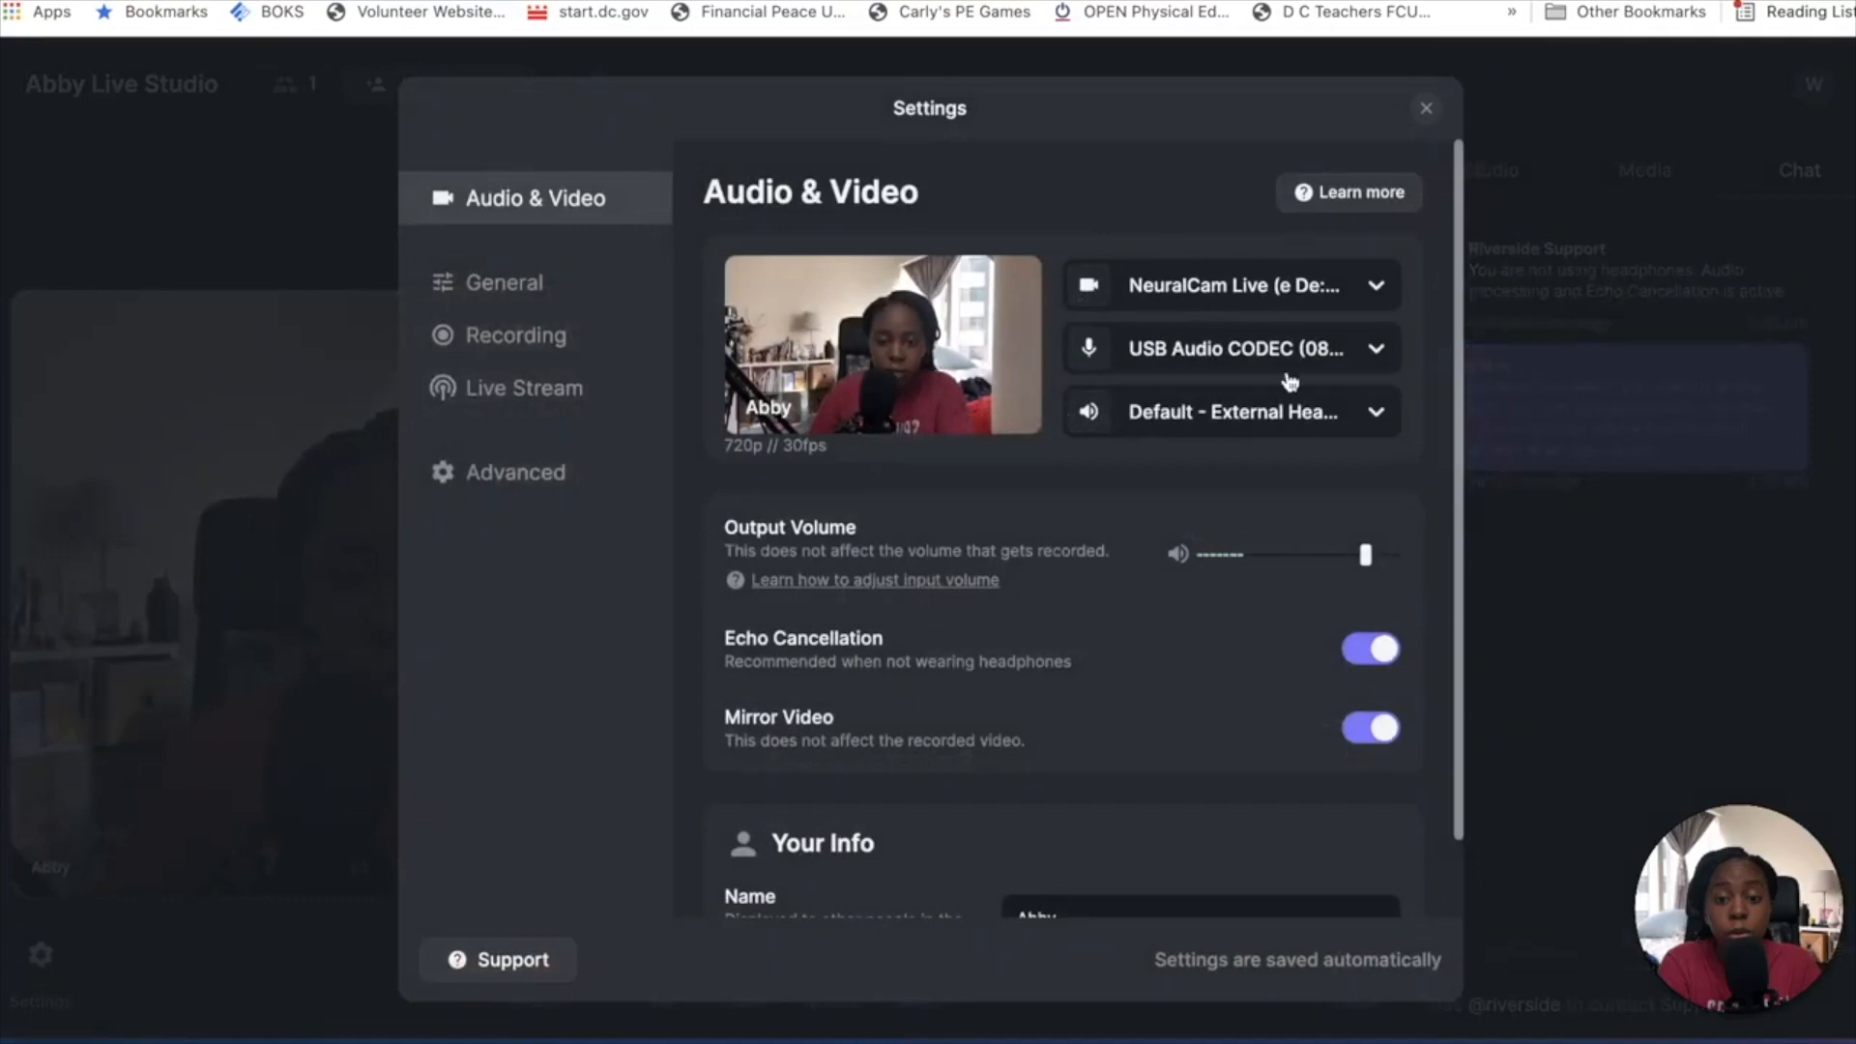
- Review the General settings: studio name, public type, waiting room, live call quality
scroll("down", 3)
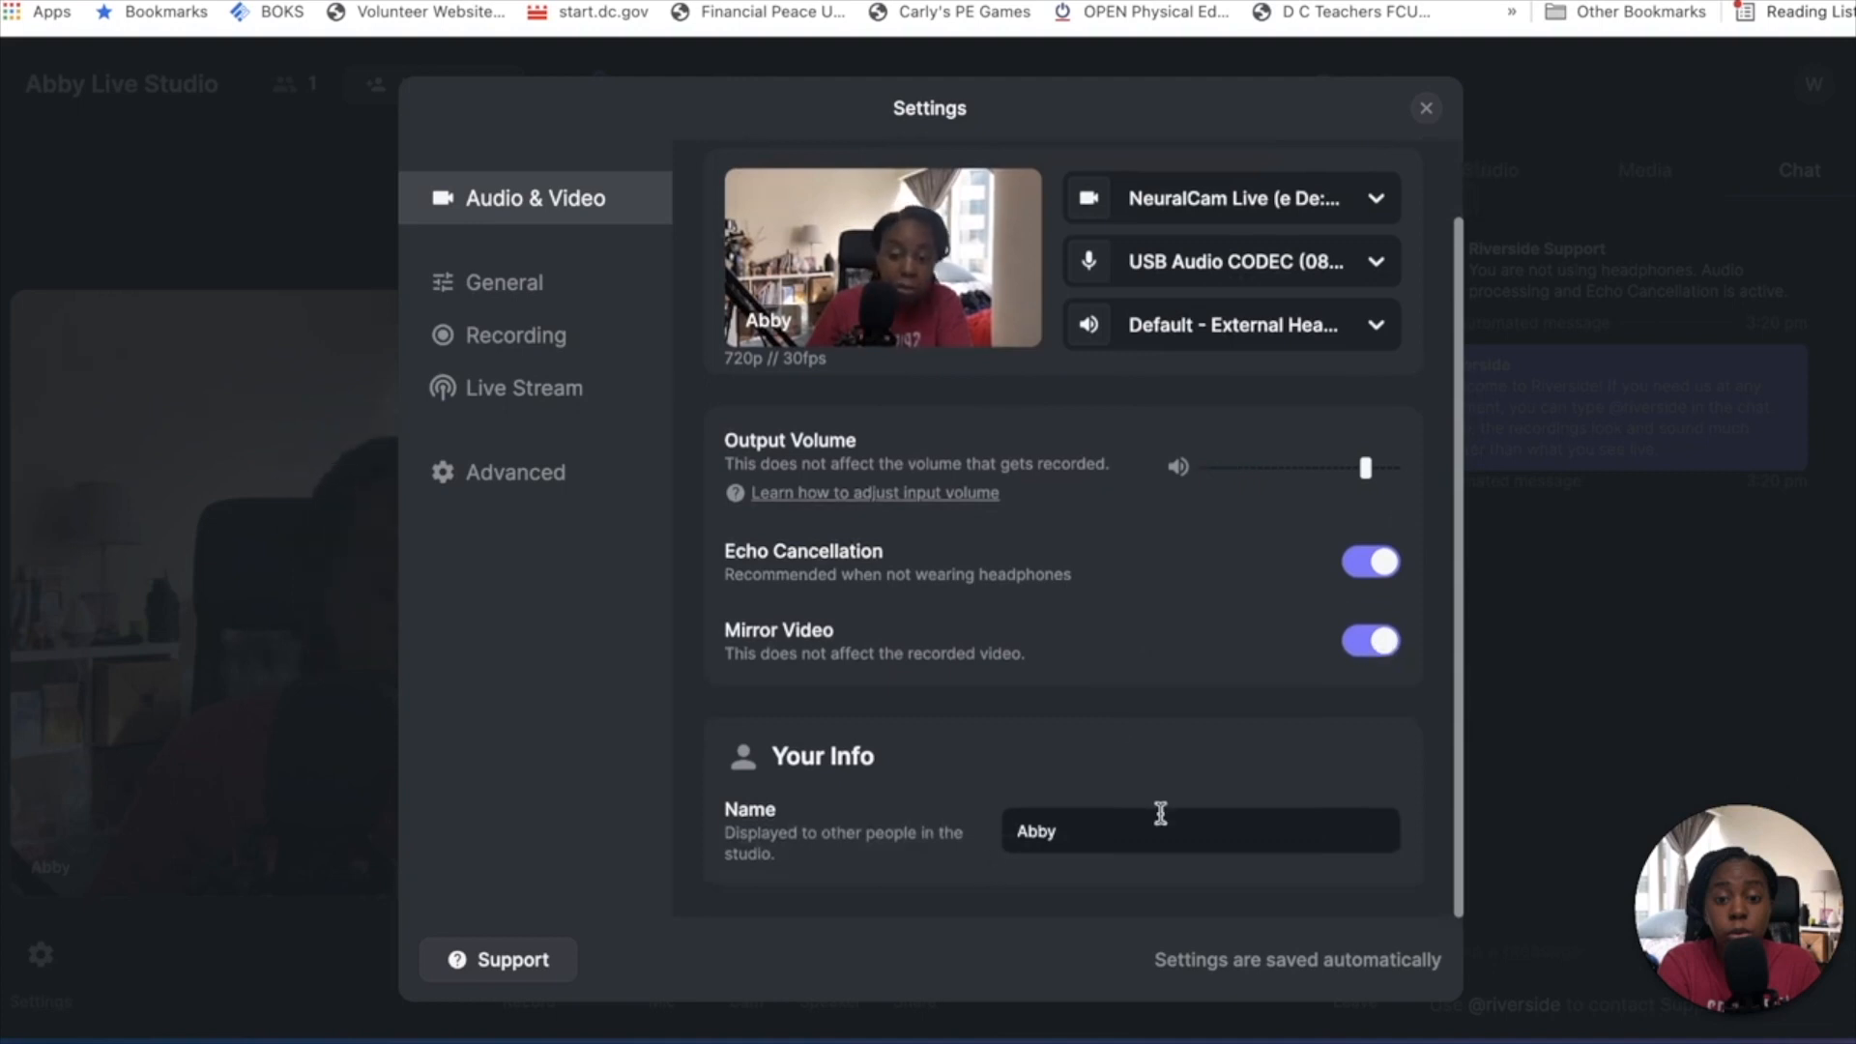
left_click(505, 283)
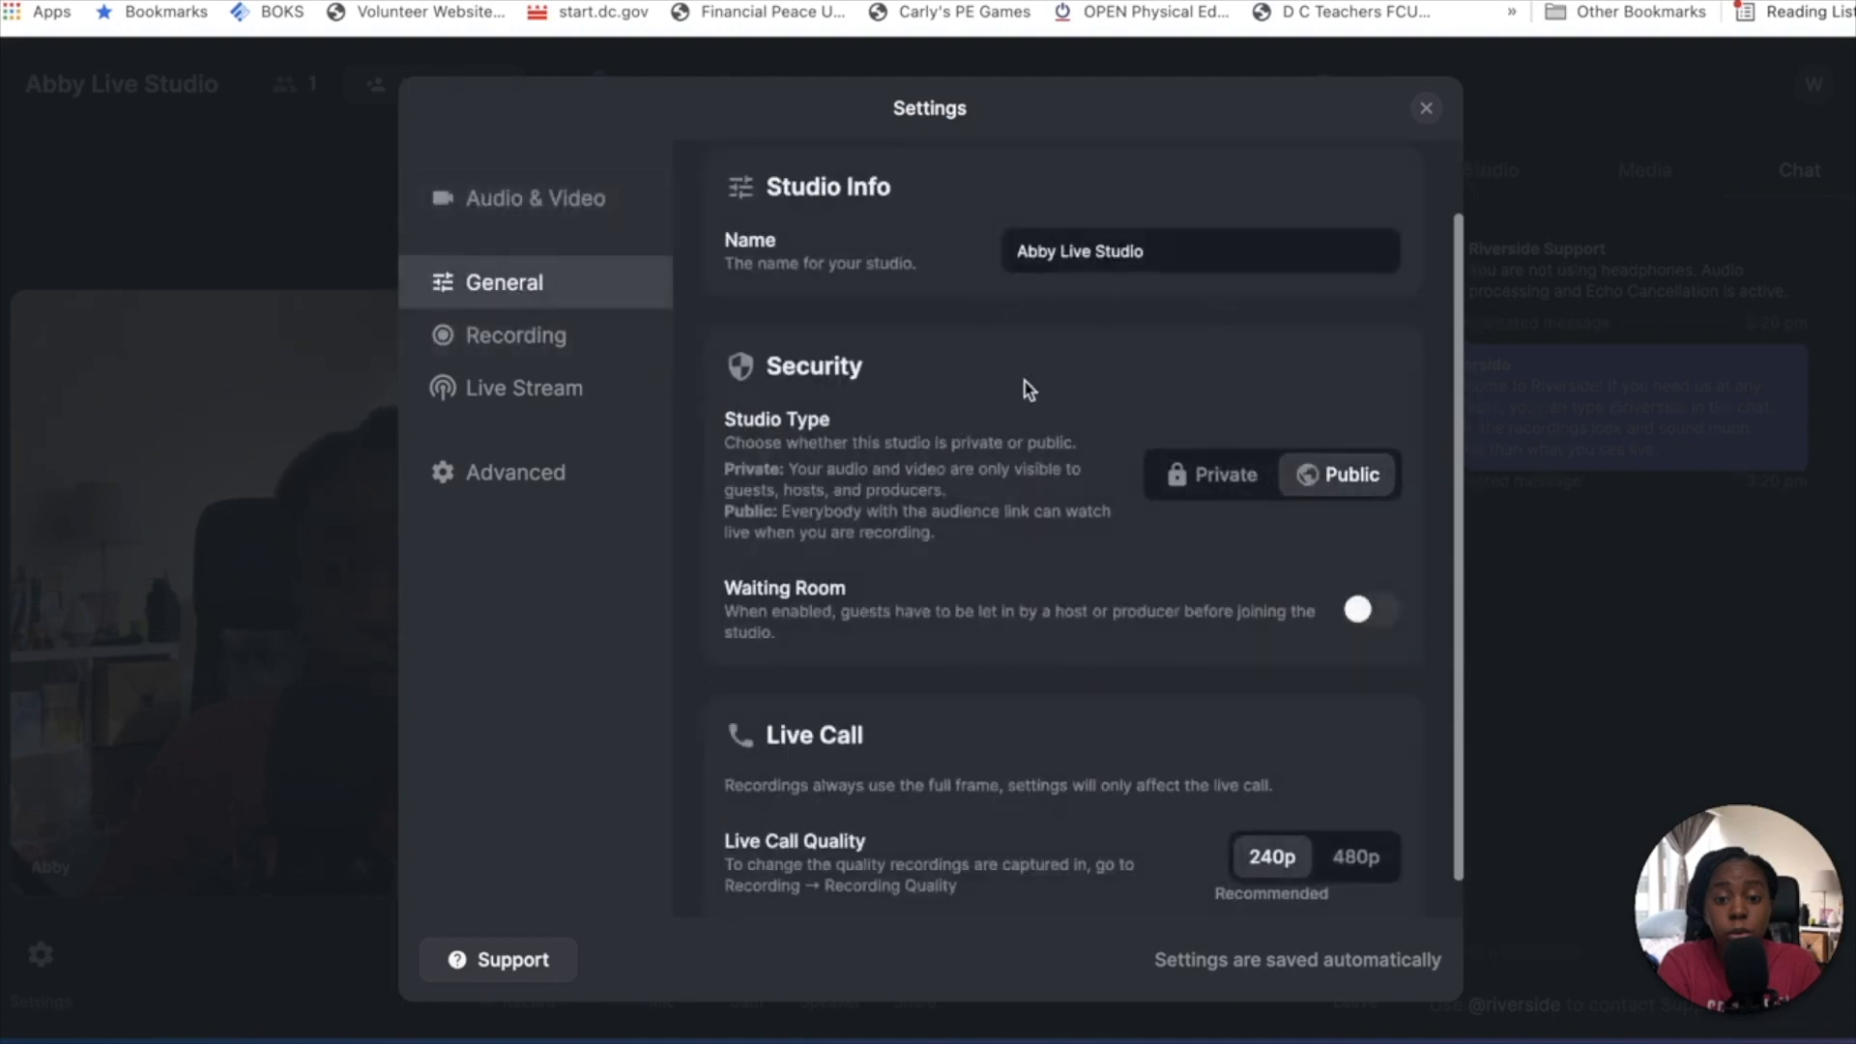
scroll("down", 3)
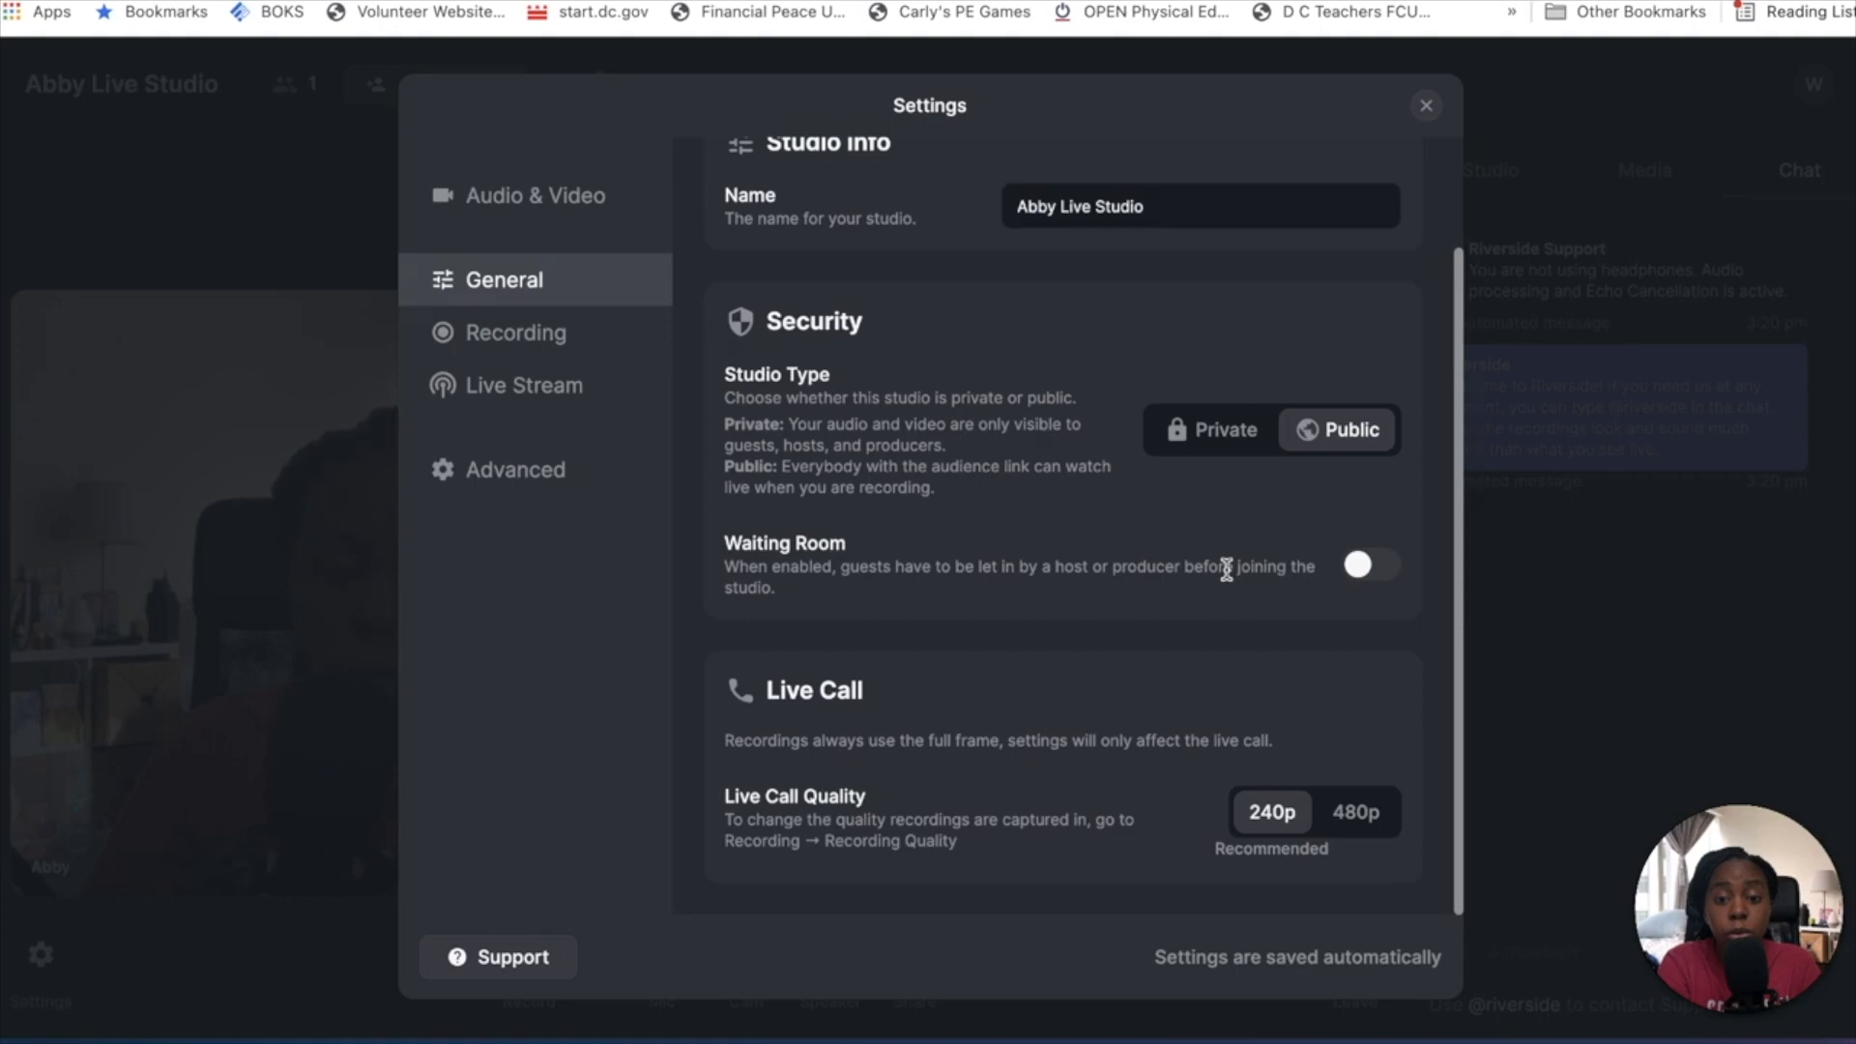
mouse_move(1394, 596)
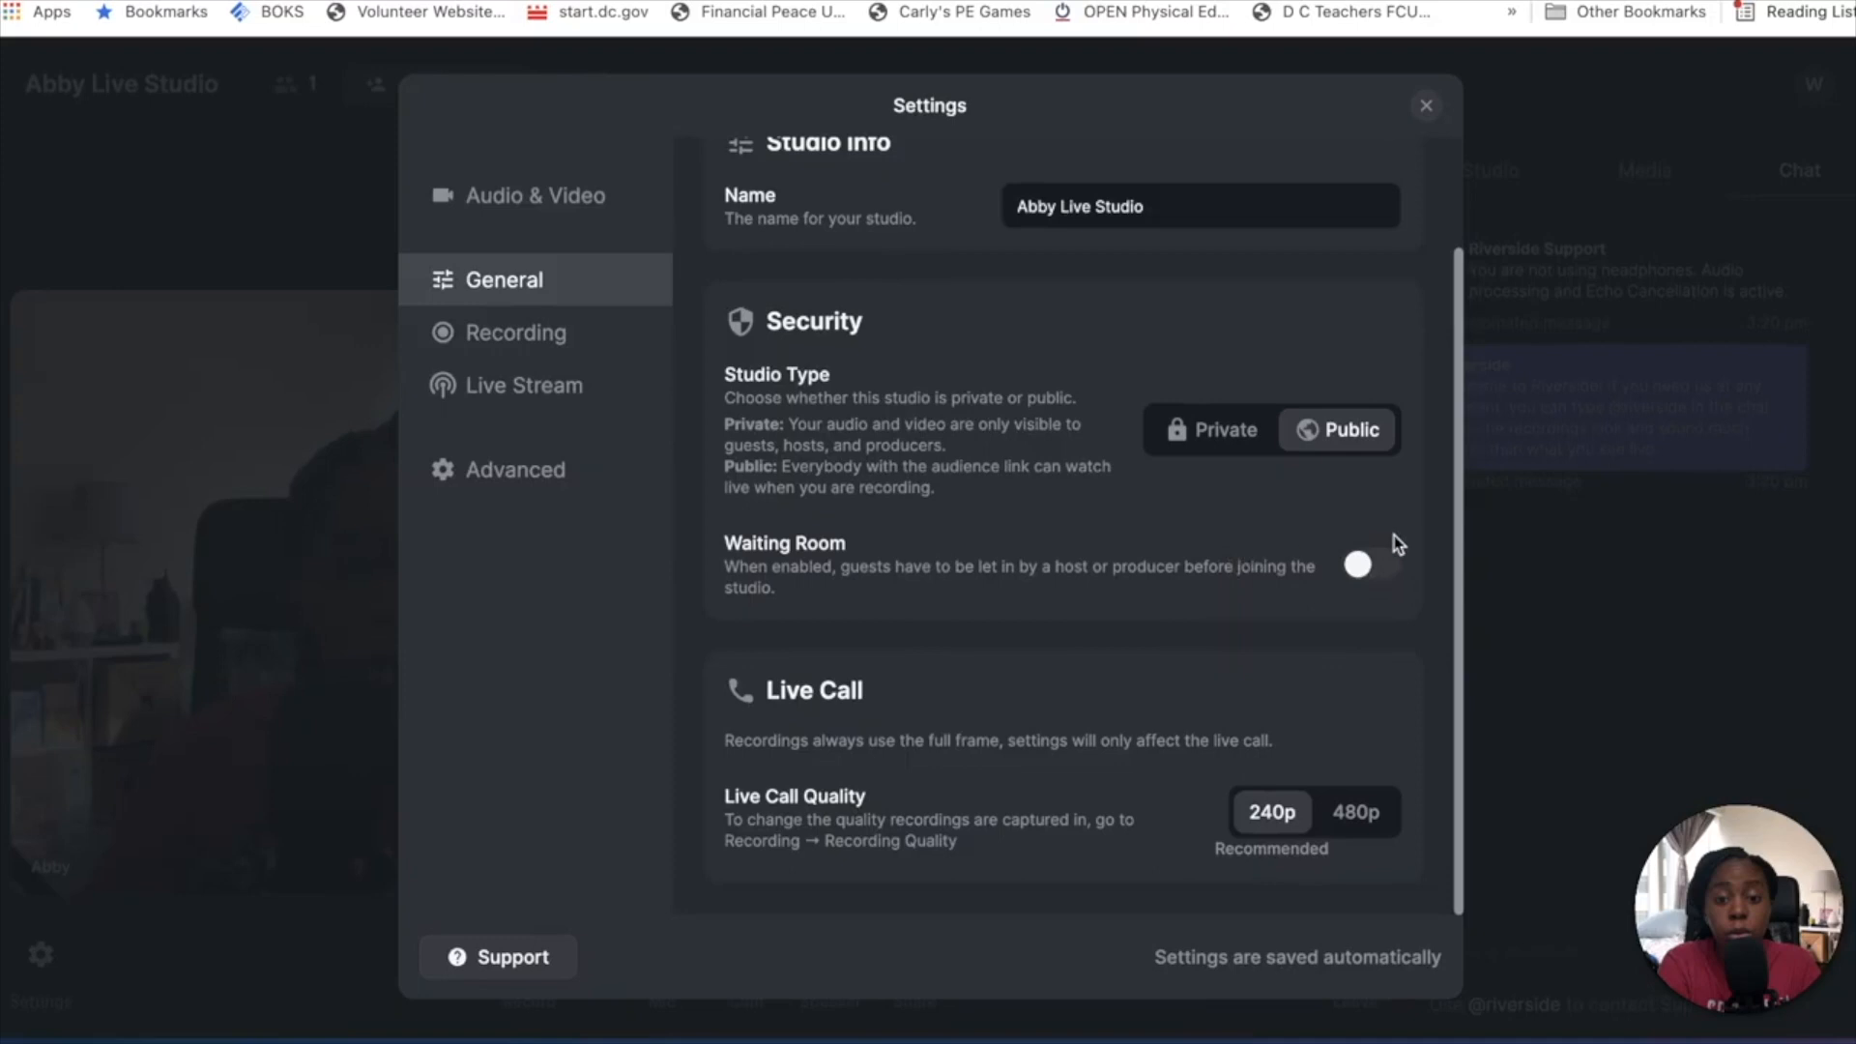
mouse_move(1244, 592)
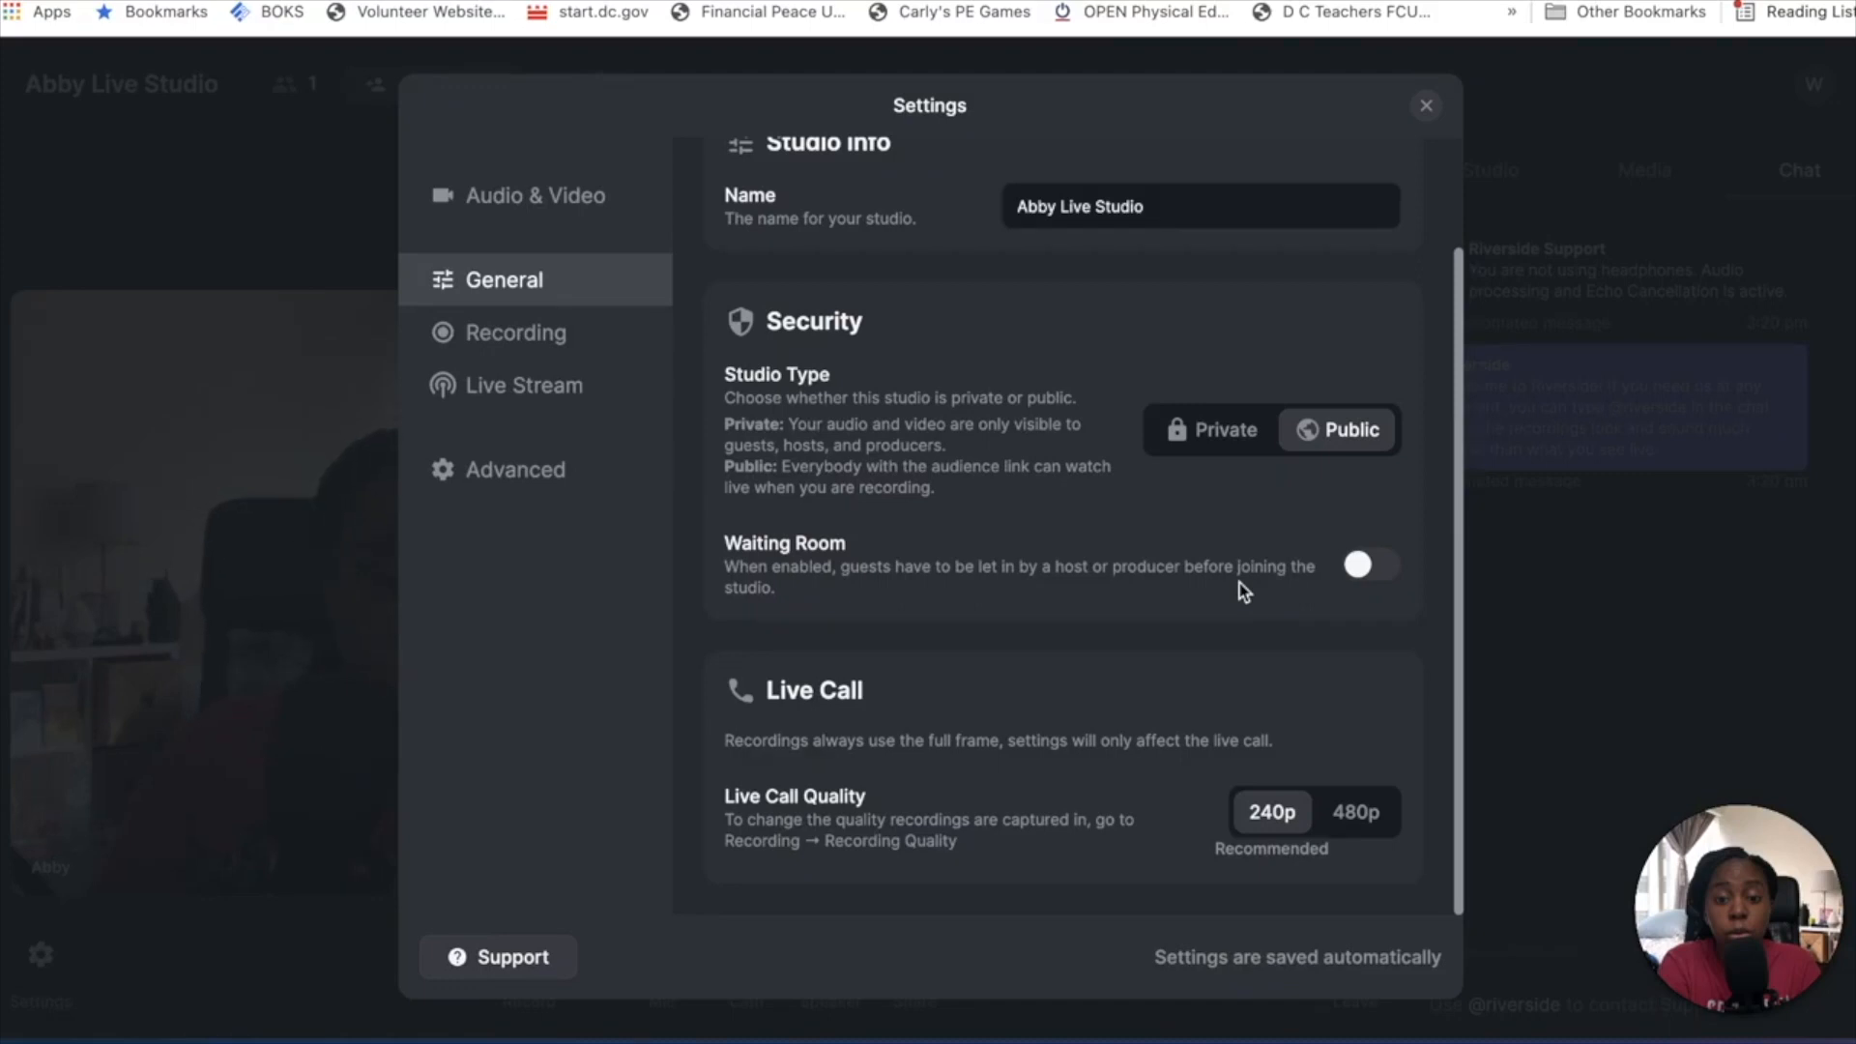
mouse_move(1265, 794)
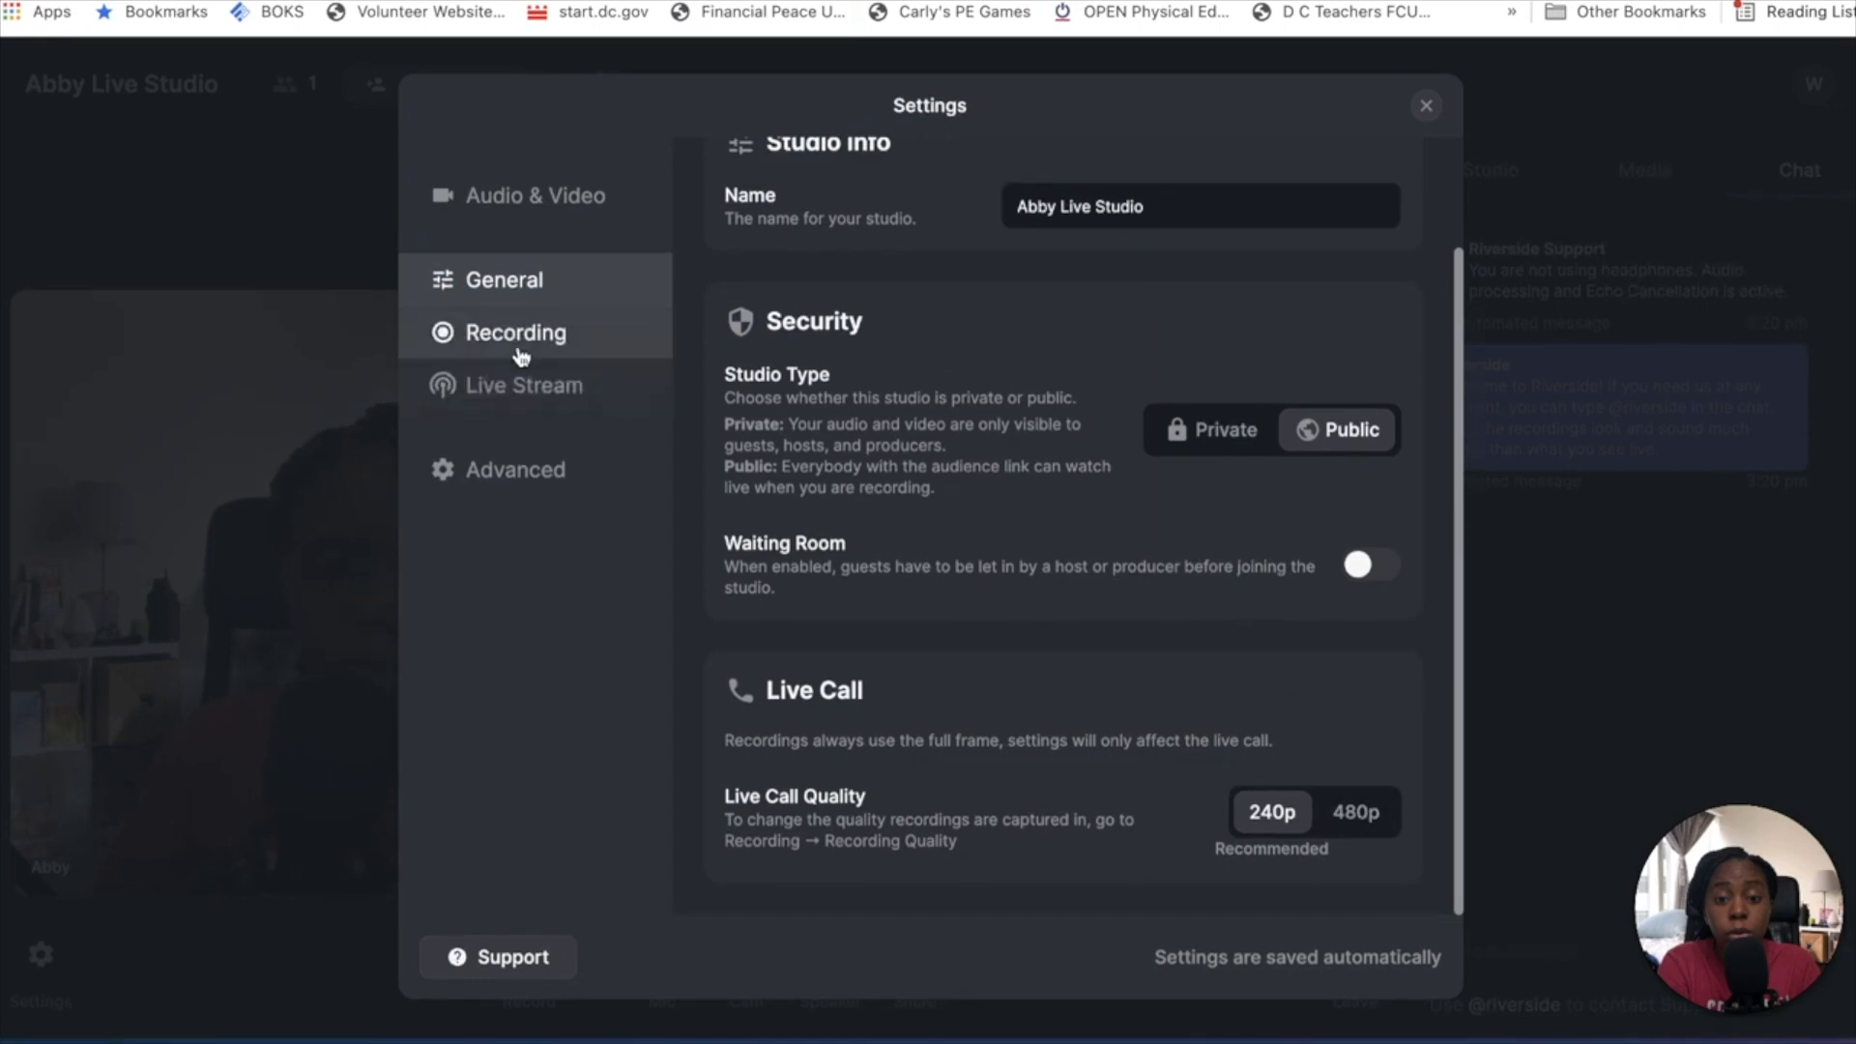
left_click(516, 333)
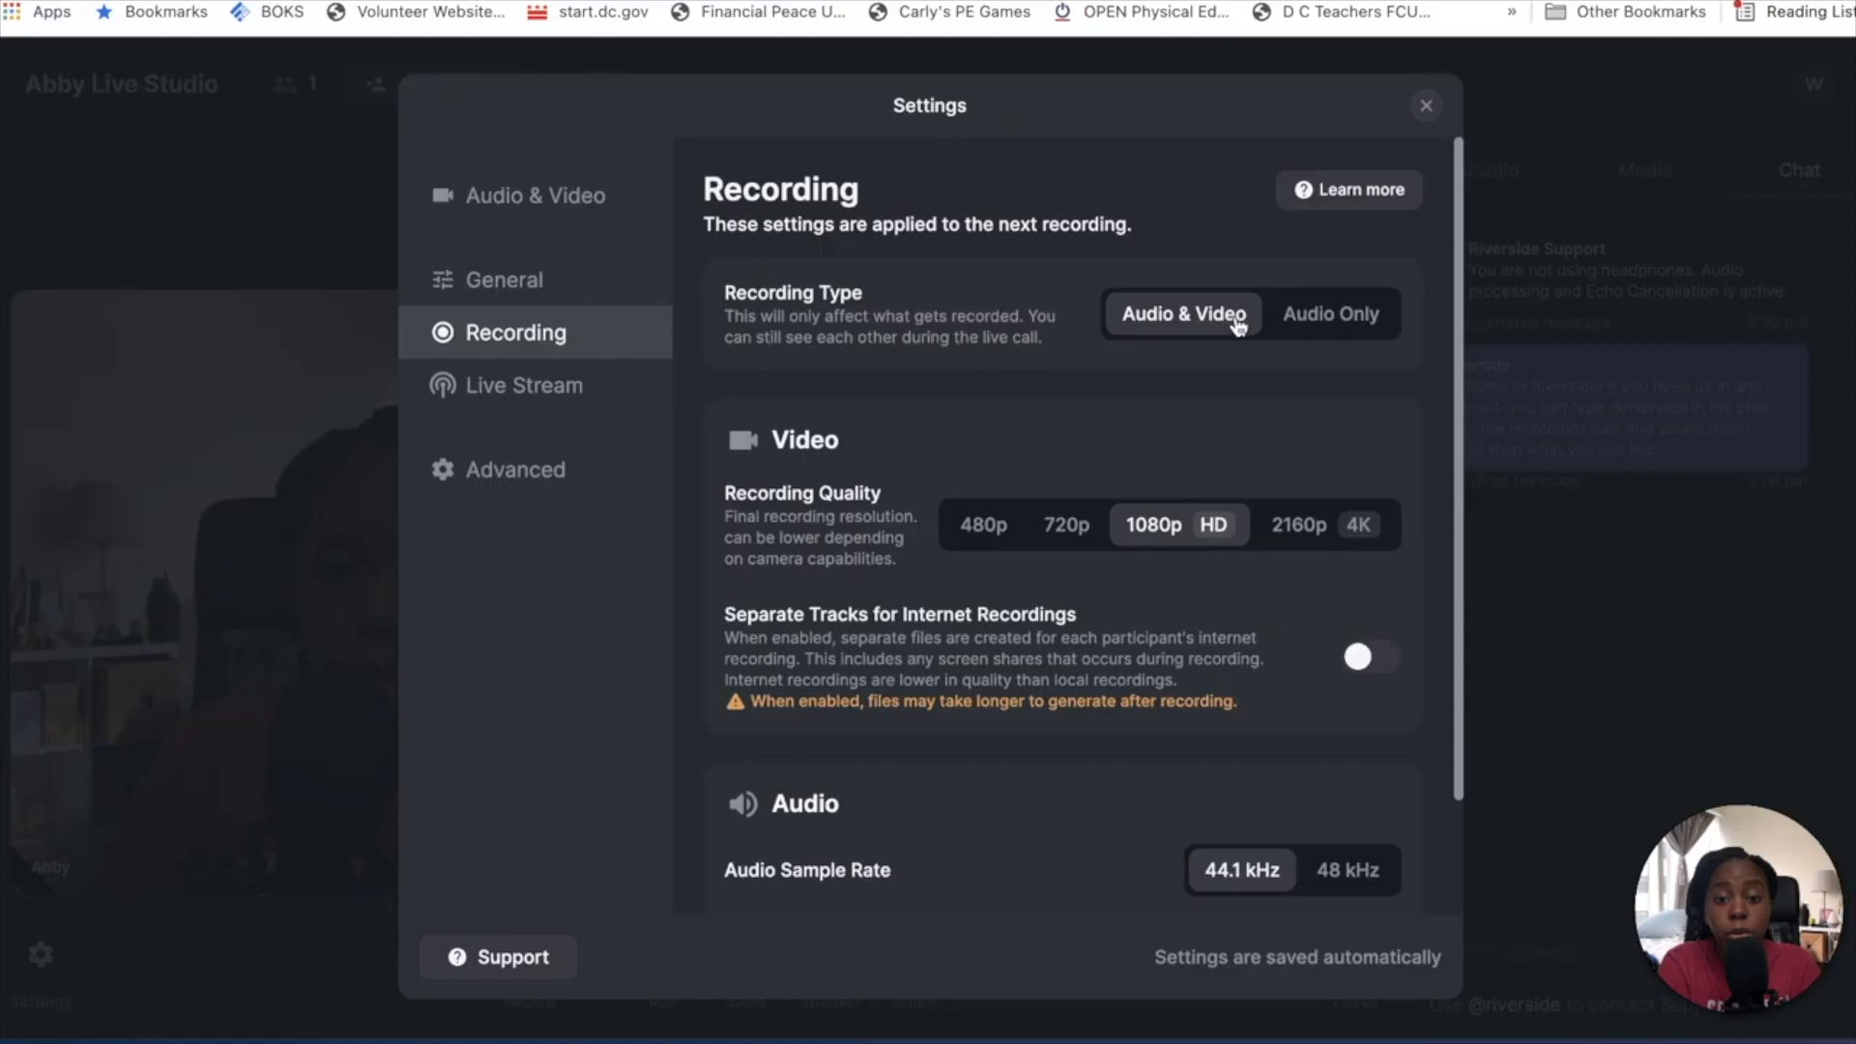
mouse_move(1168, 350)
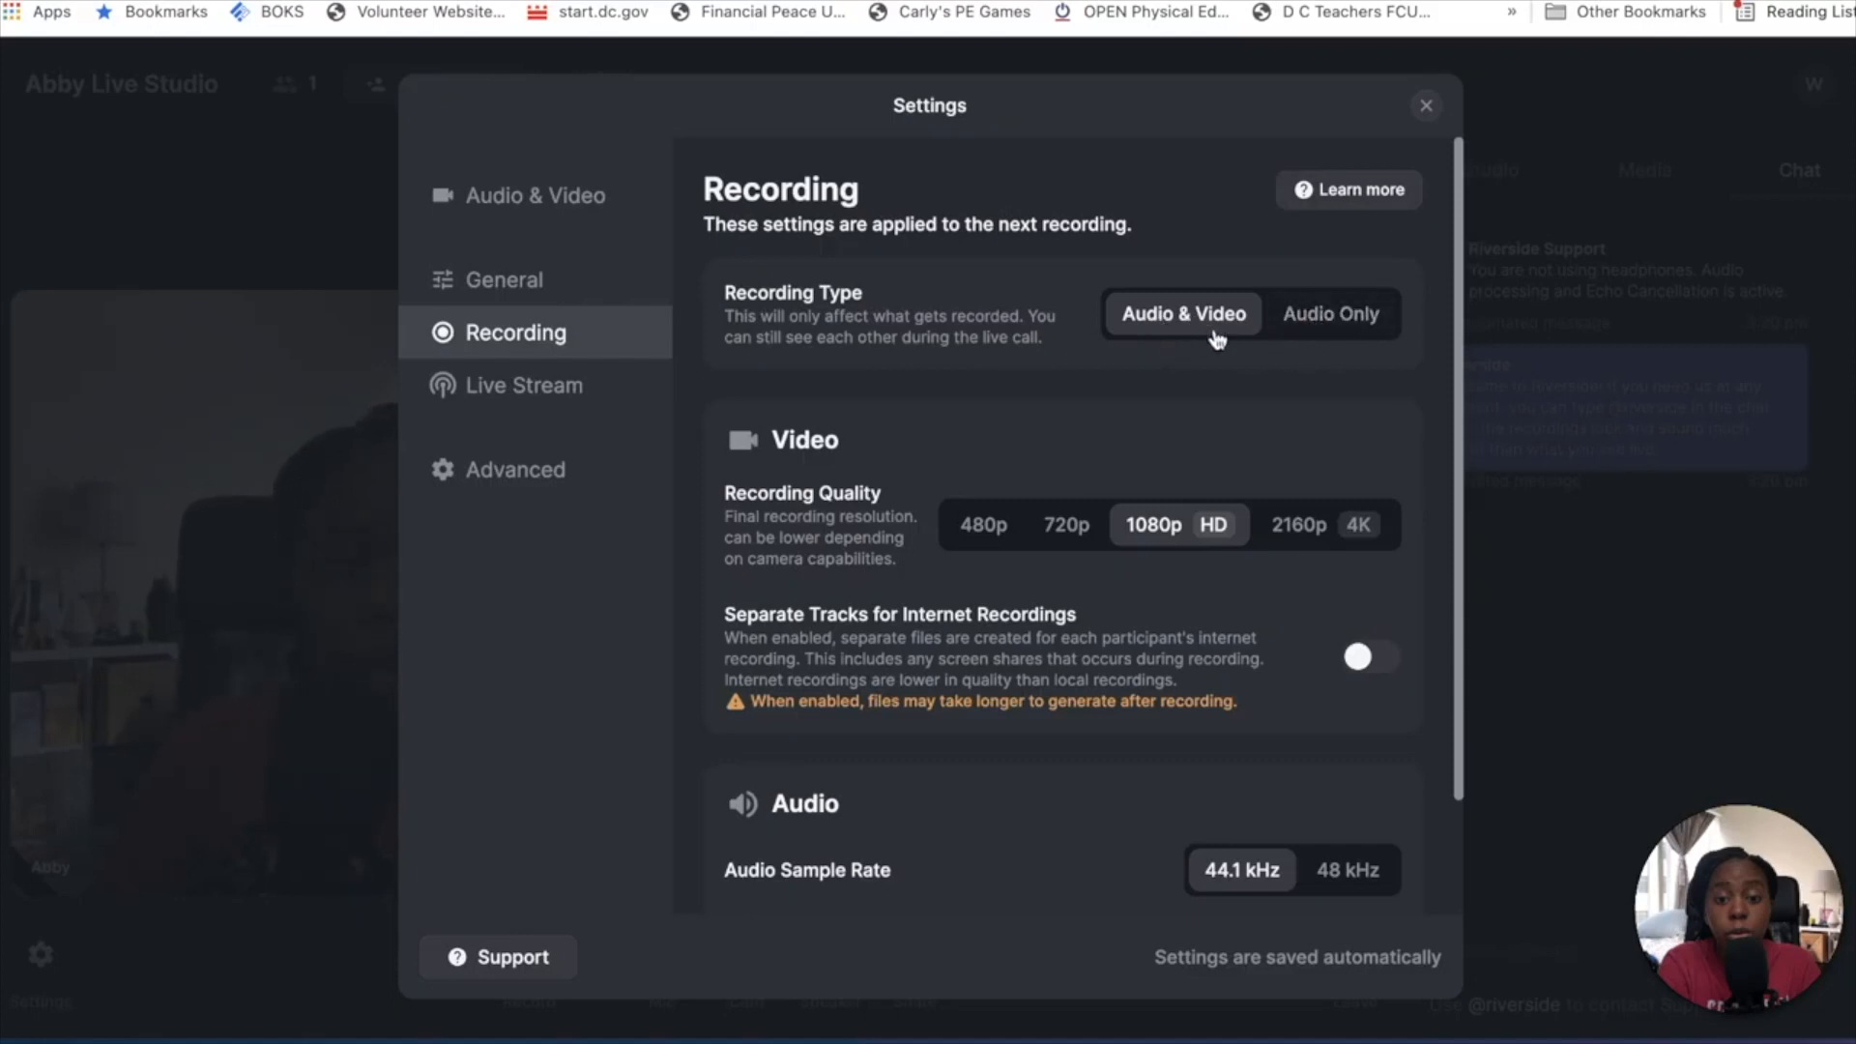
- Turn on Separate Tracks for Internet Recordings, keeping 1080p and 44.1 kHz
scroll("down", 3)
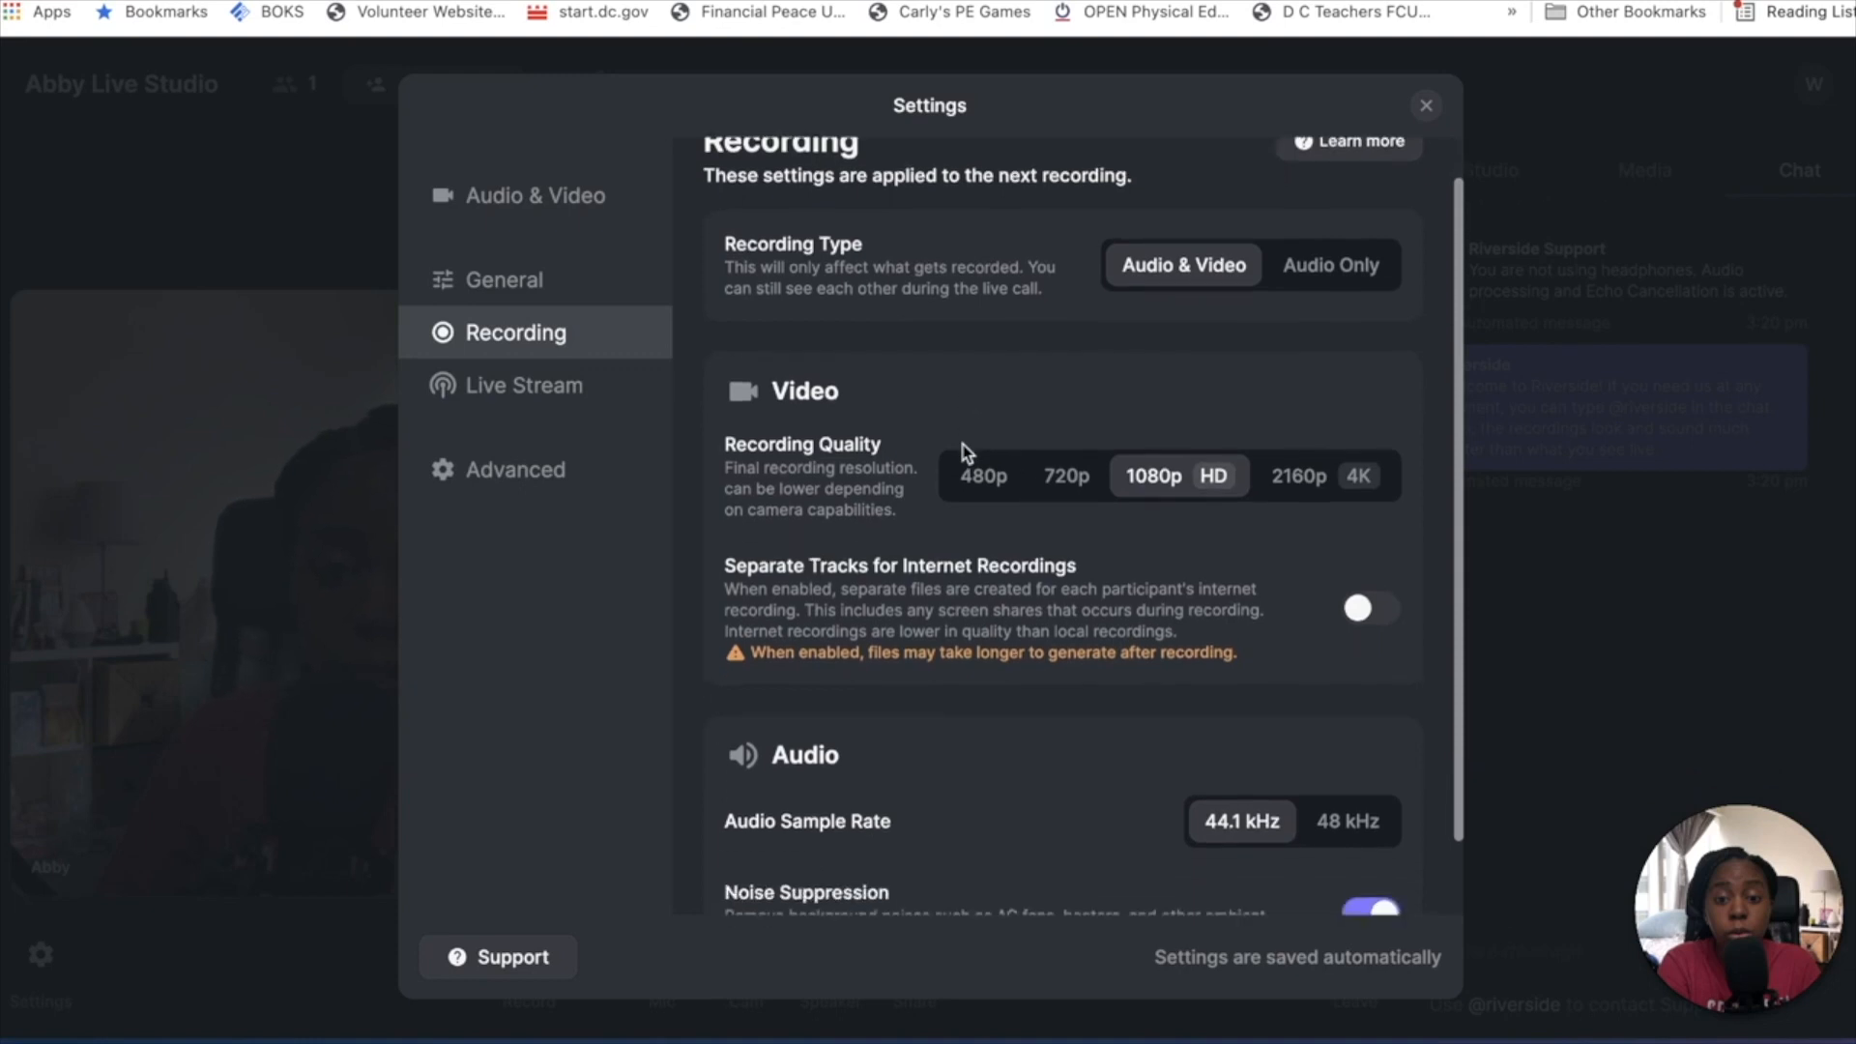
mouse_move(963, 503)
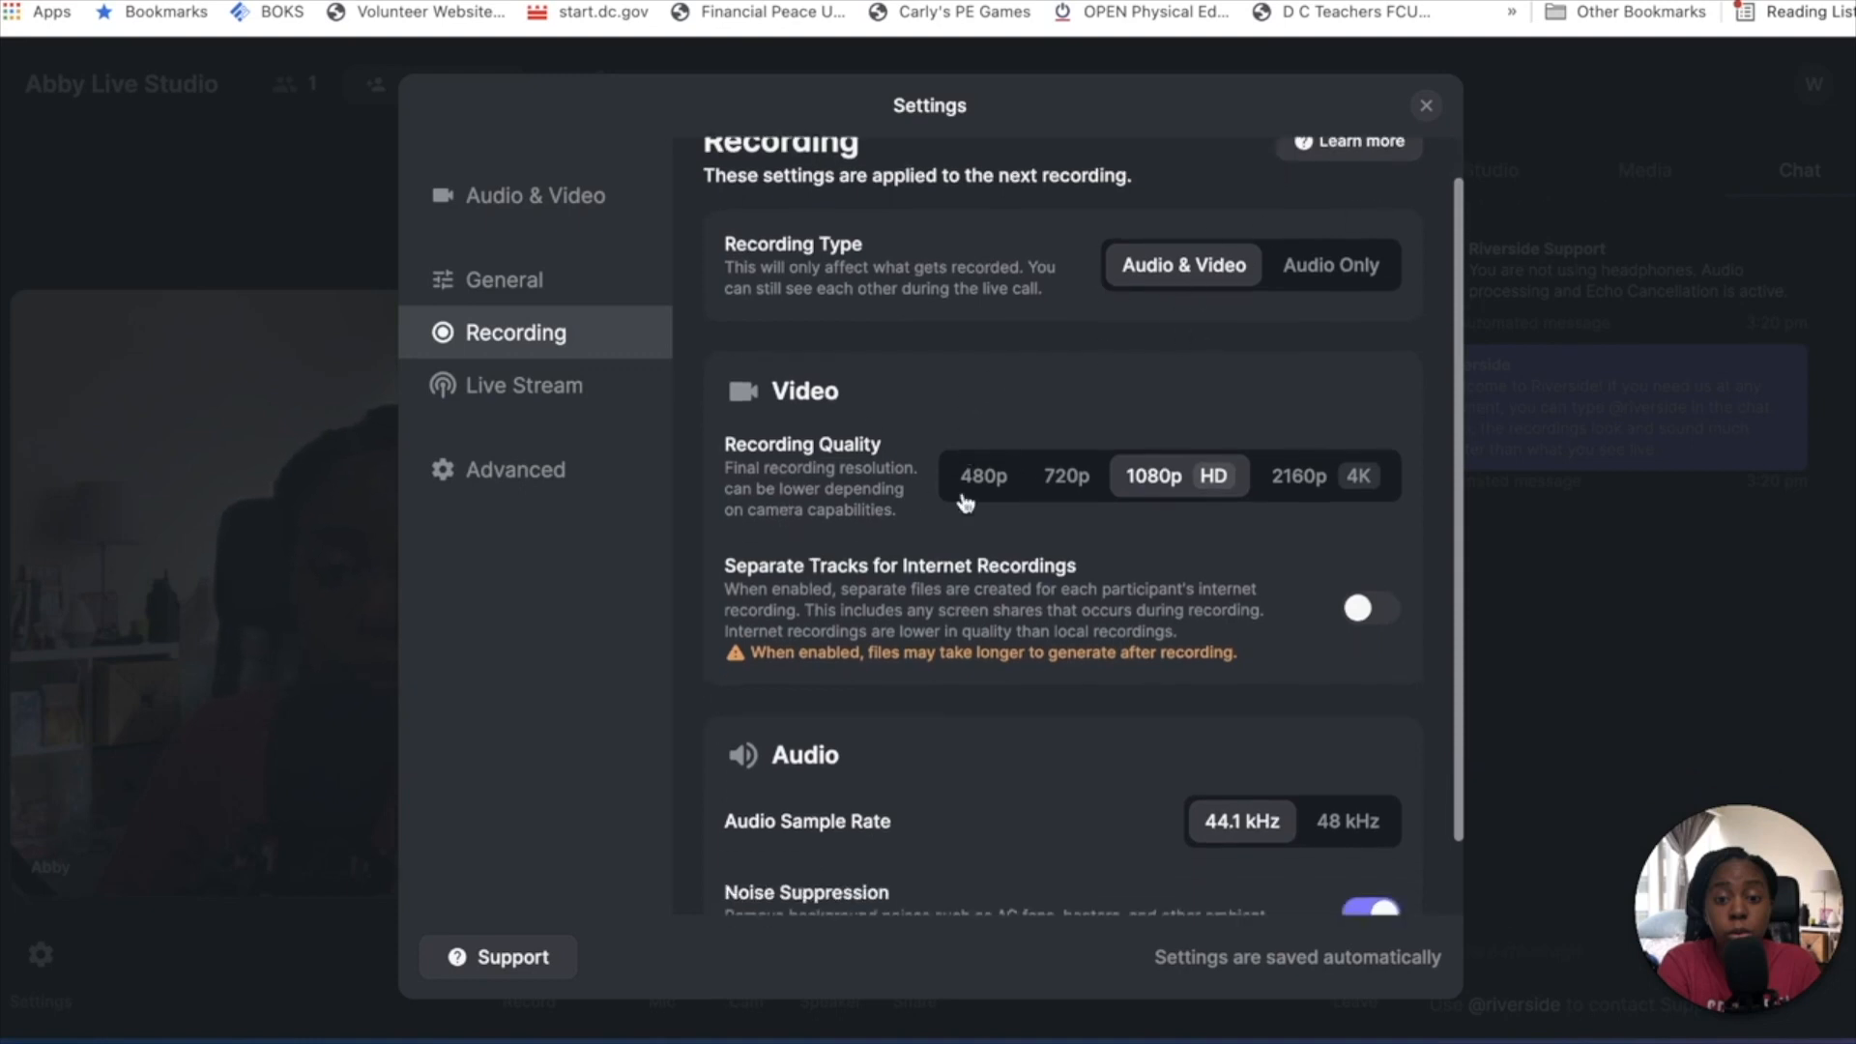
mouse_move(1288, 497)
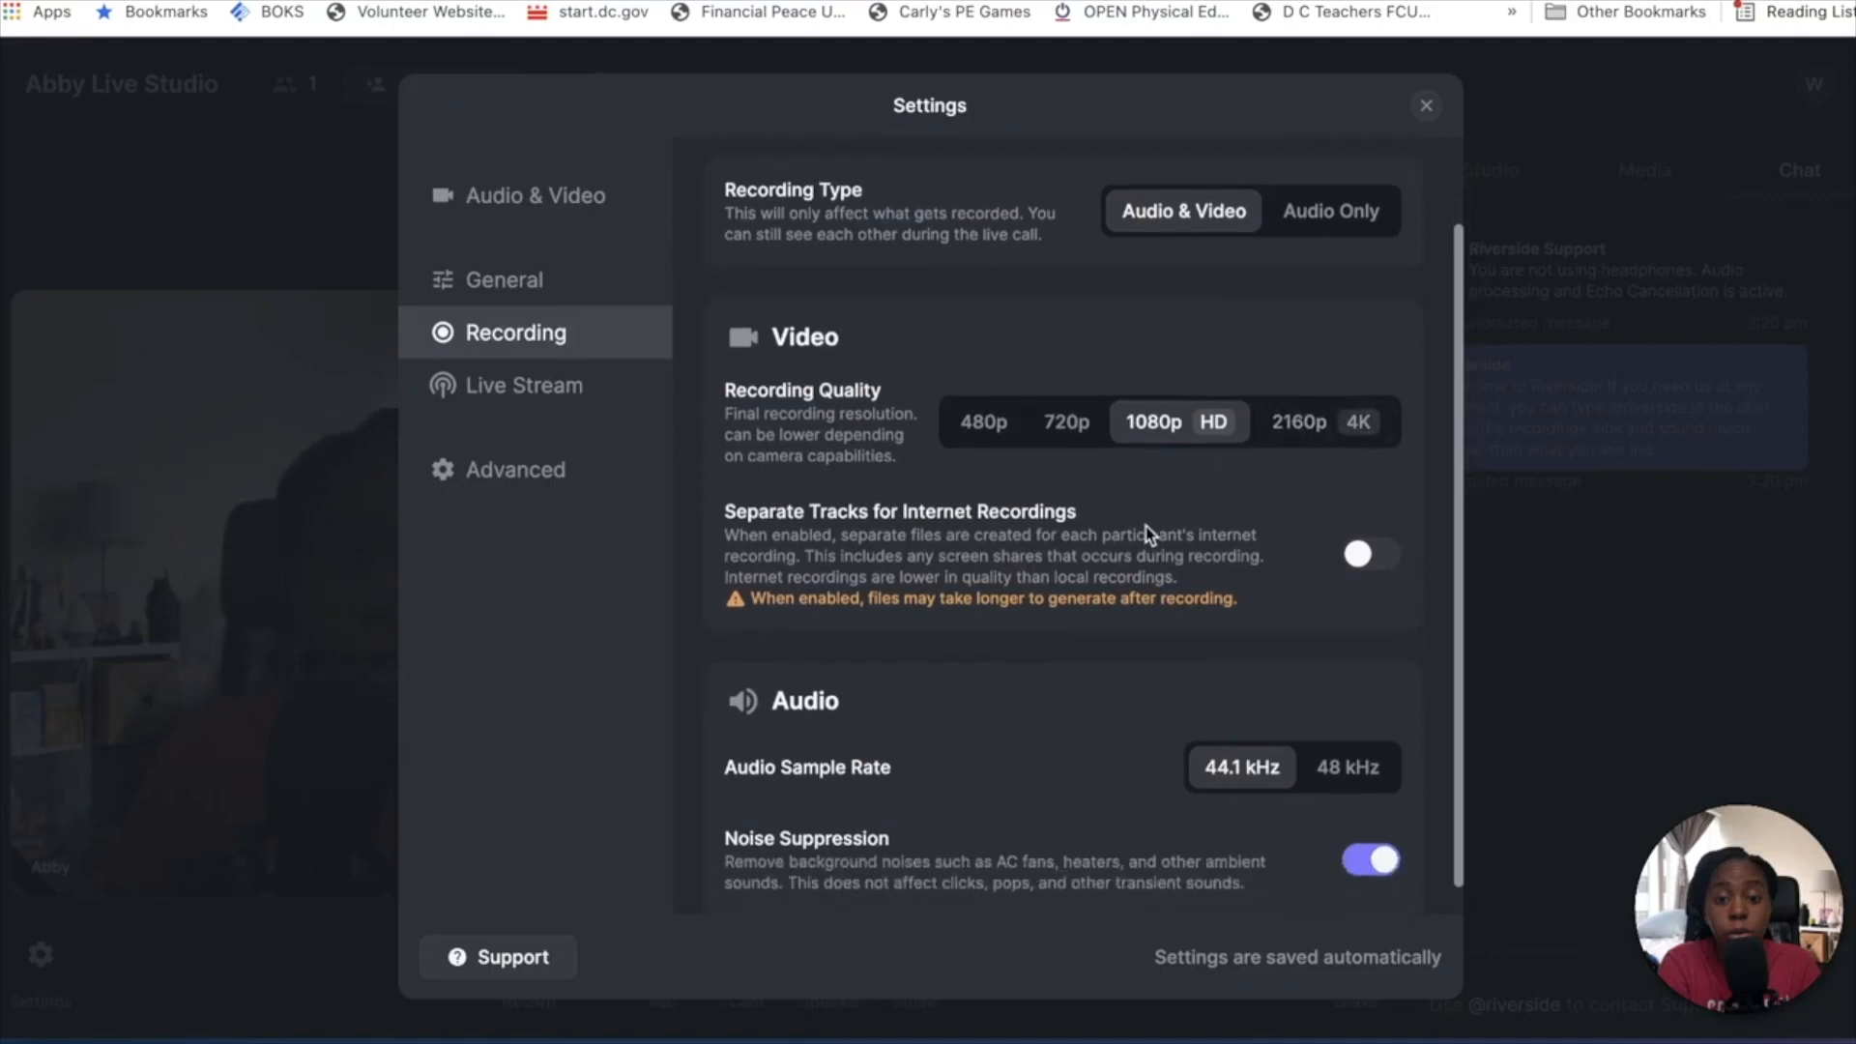
scroll("down", 3)
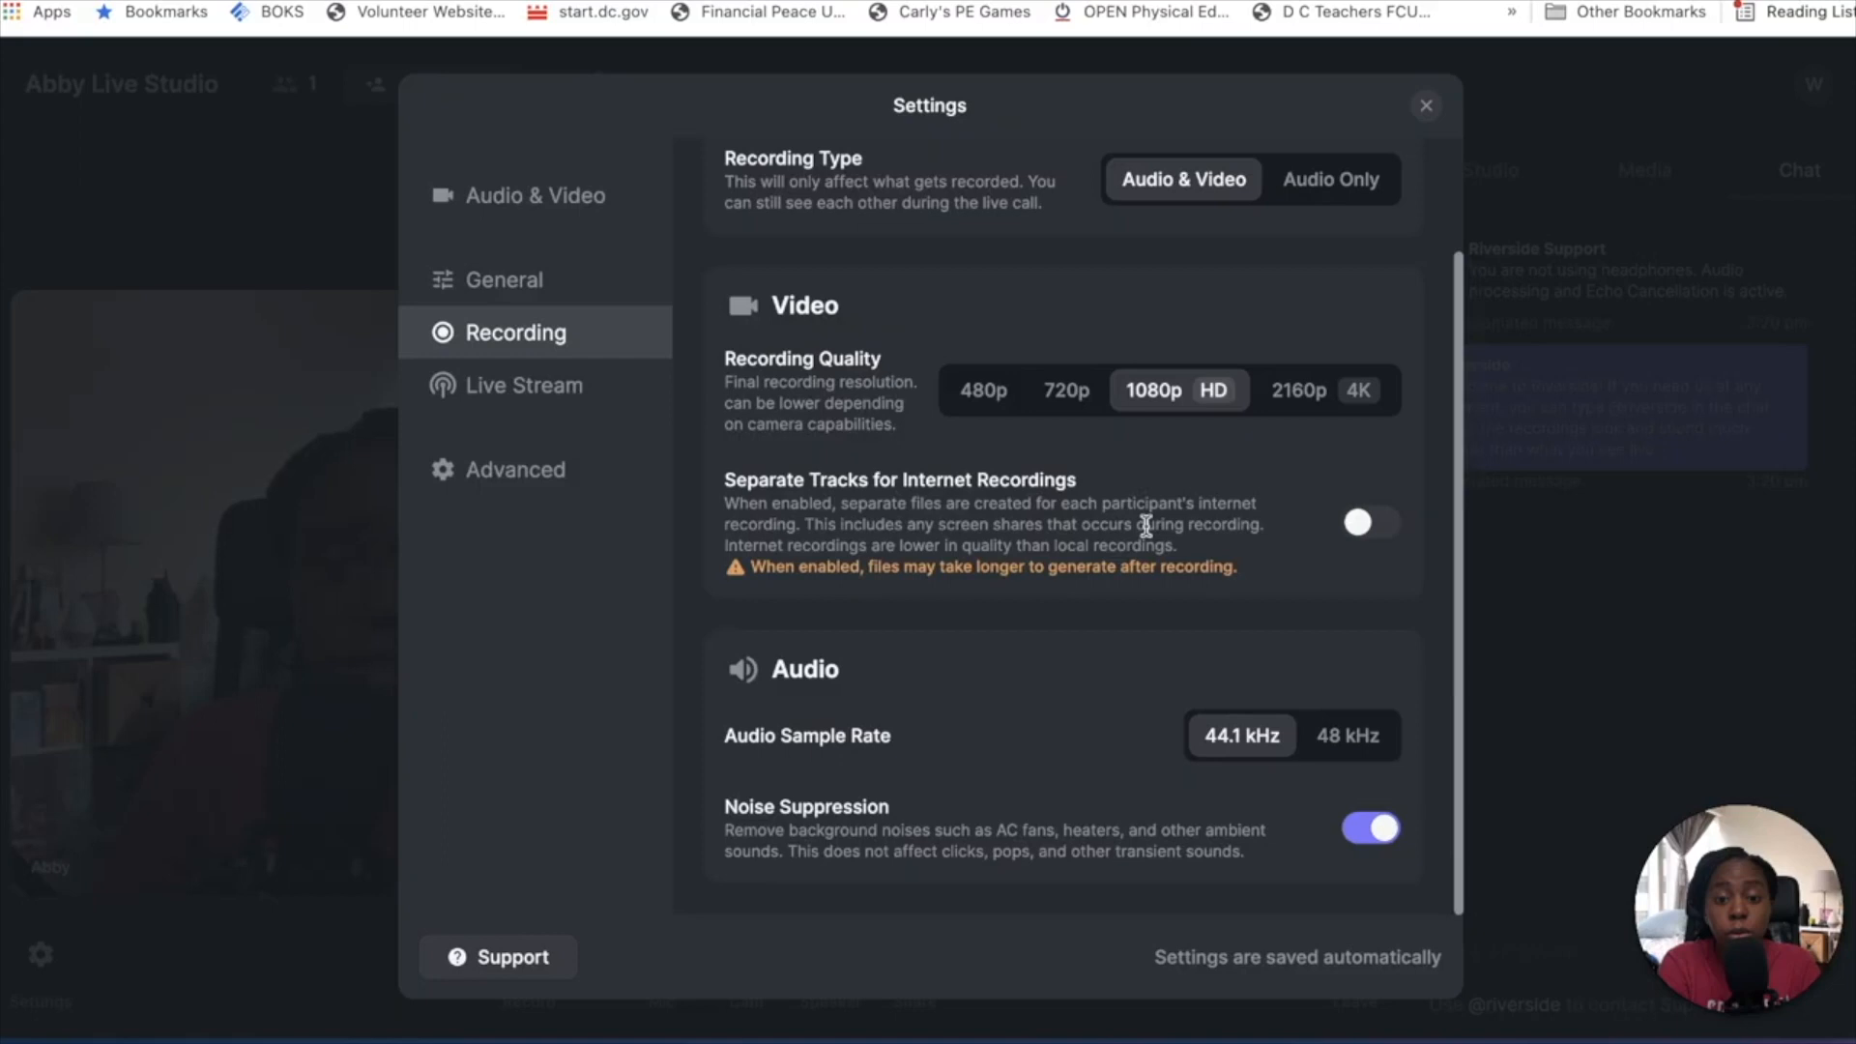
mouse_move(1195, 521)
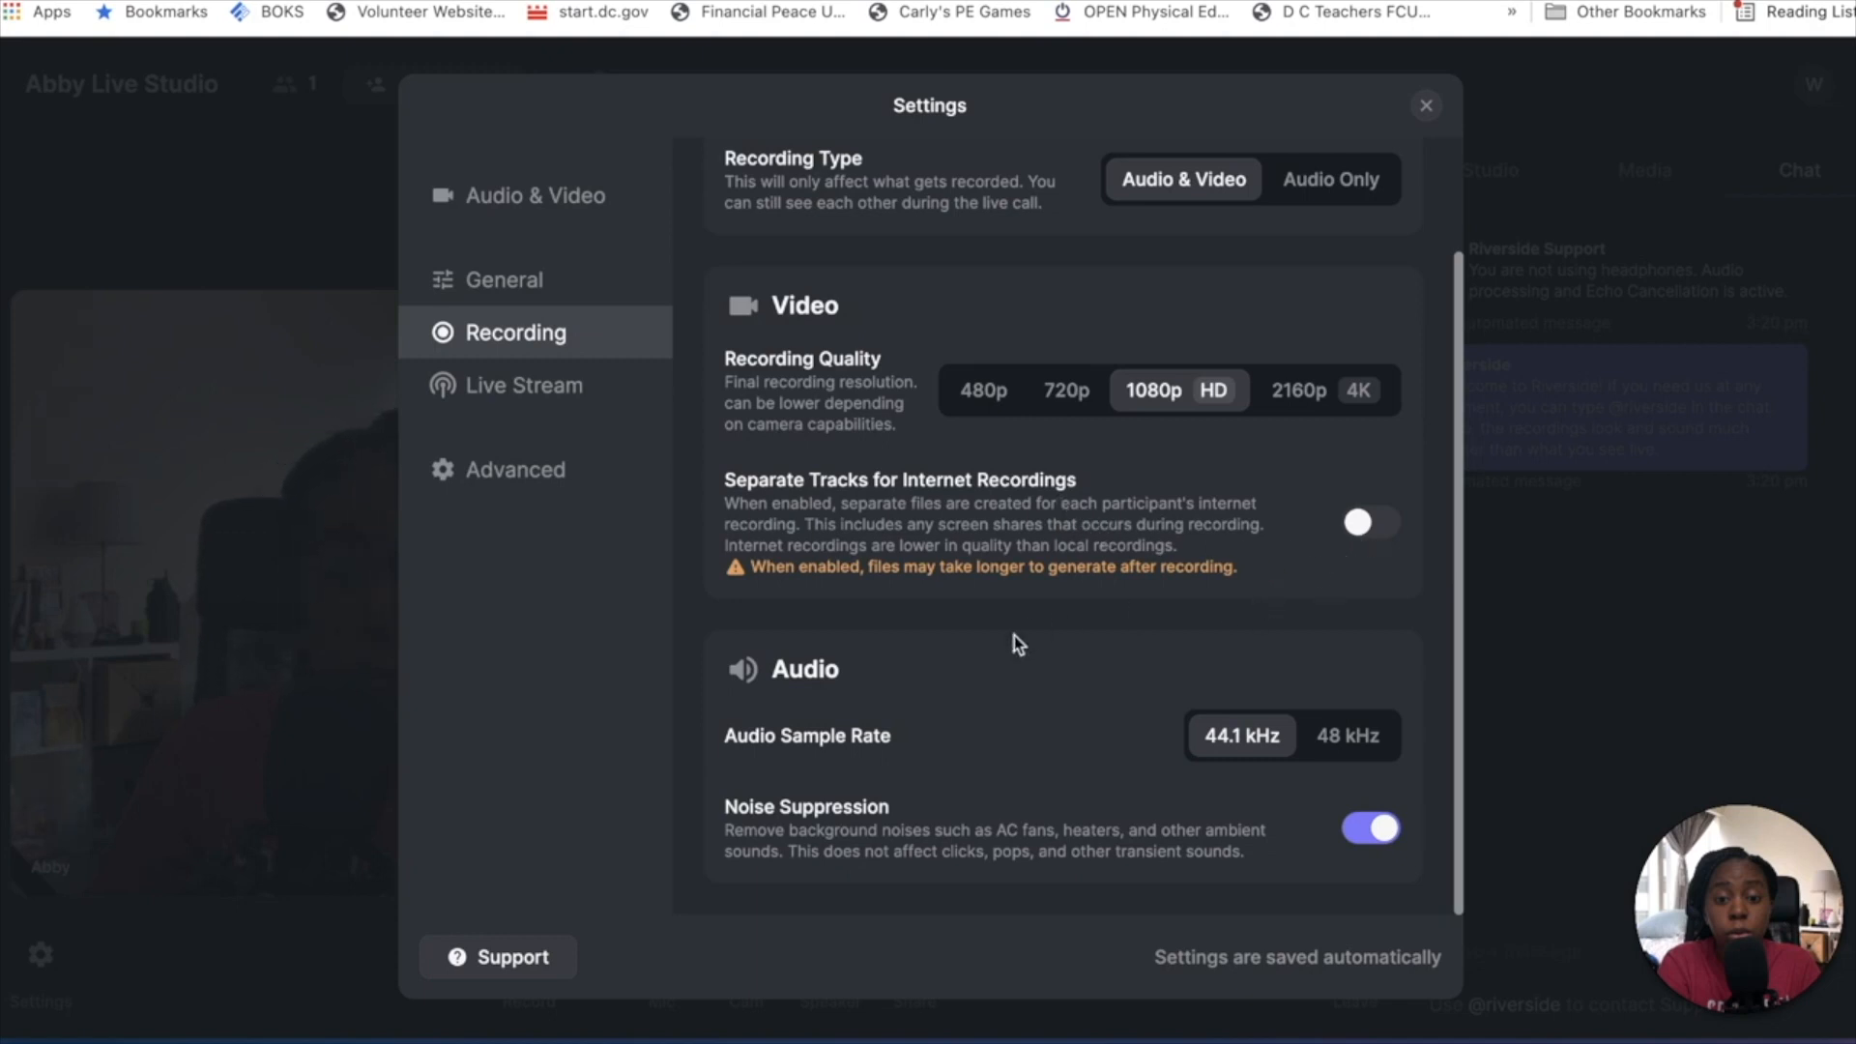
mouse_move(1338, 497)
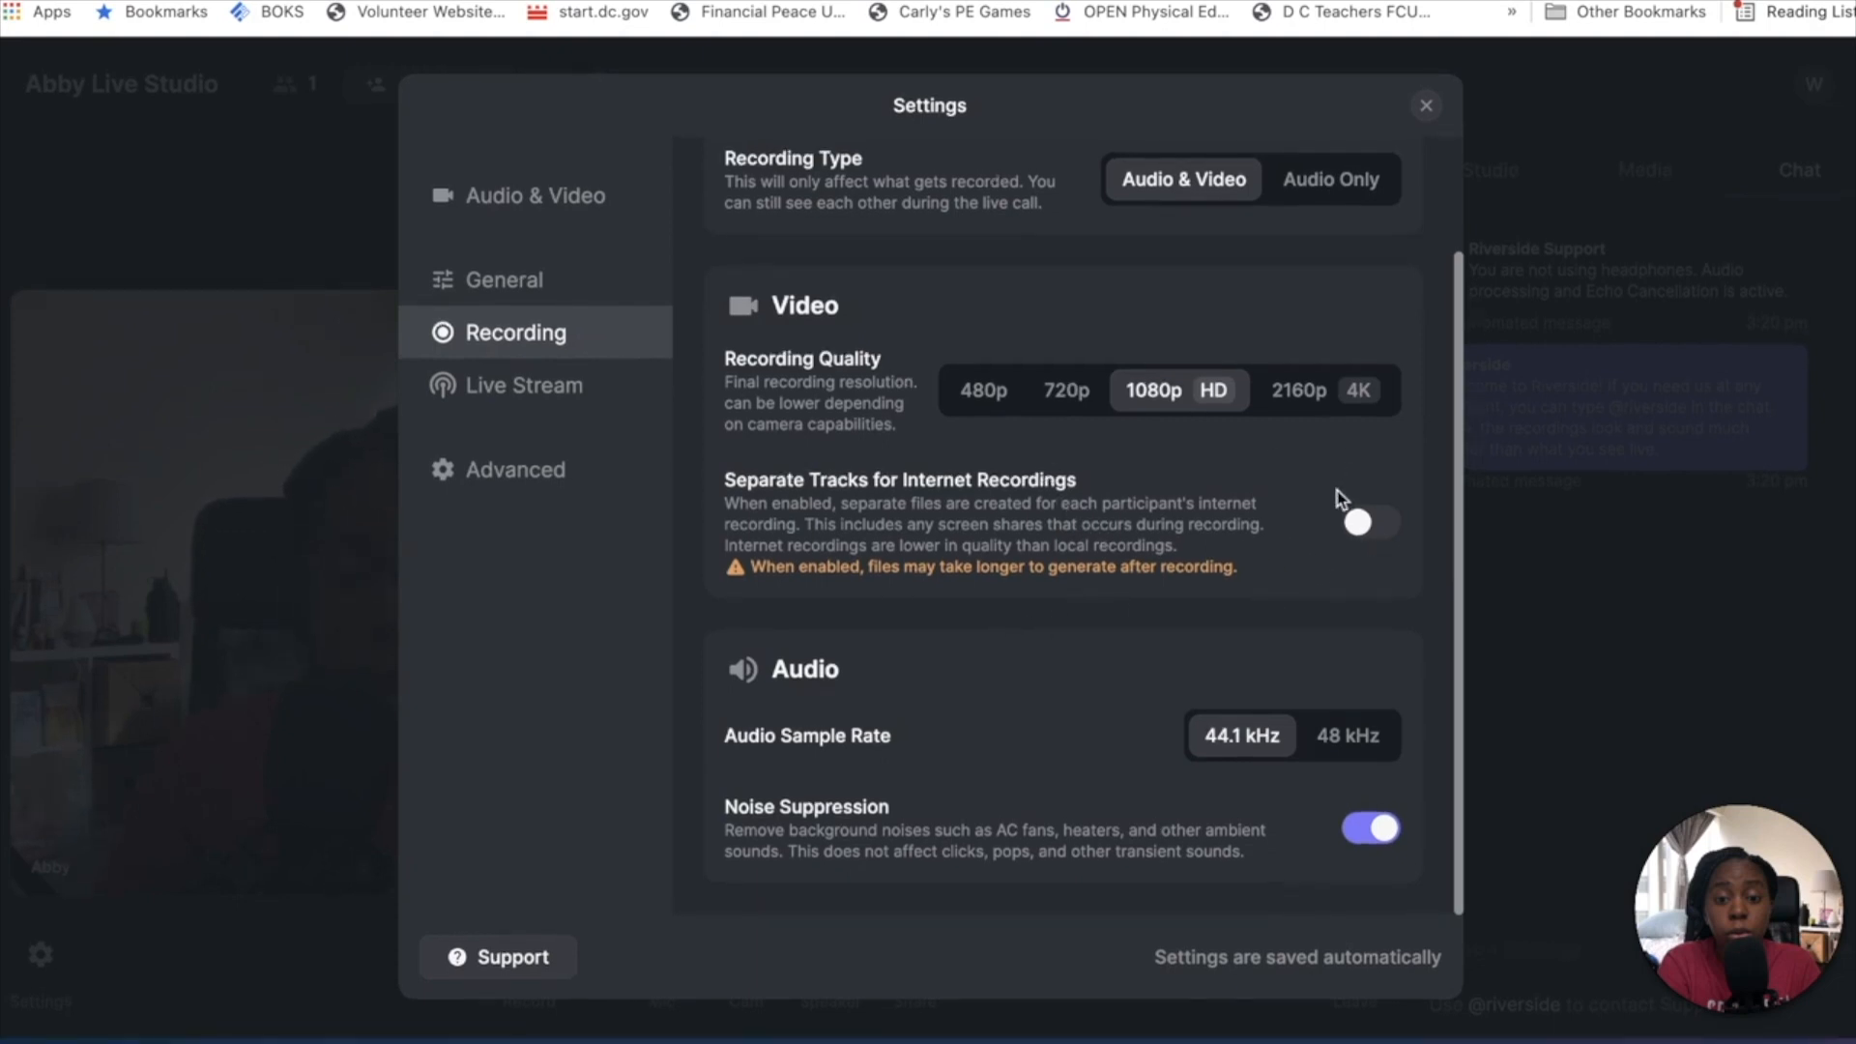
left_click(1370, 523)
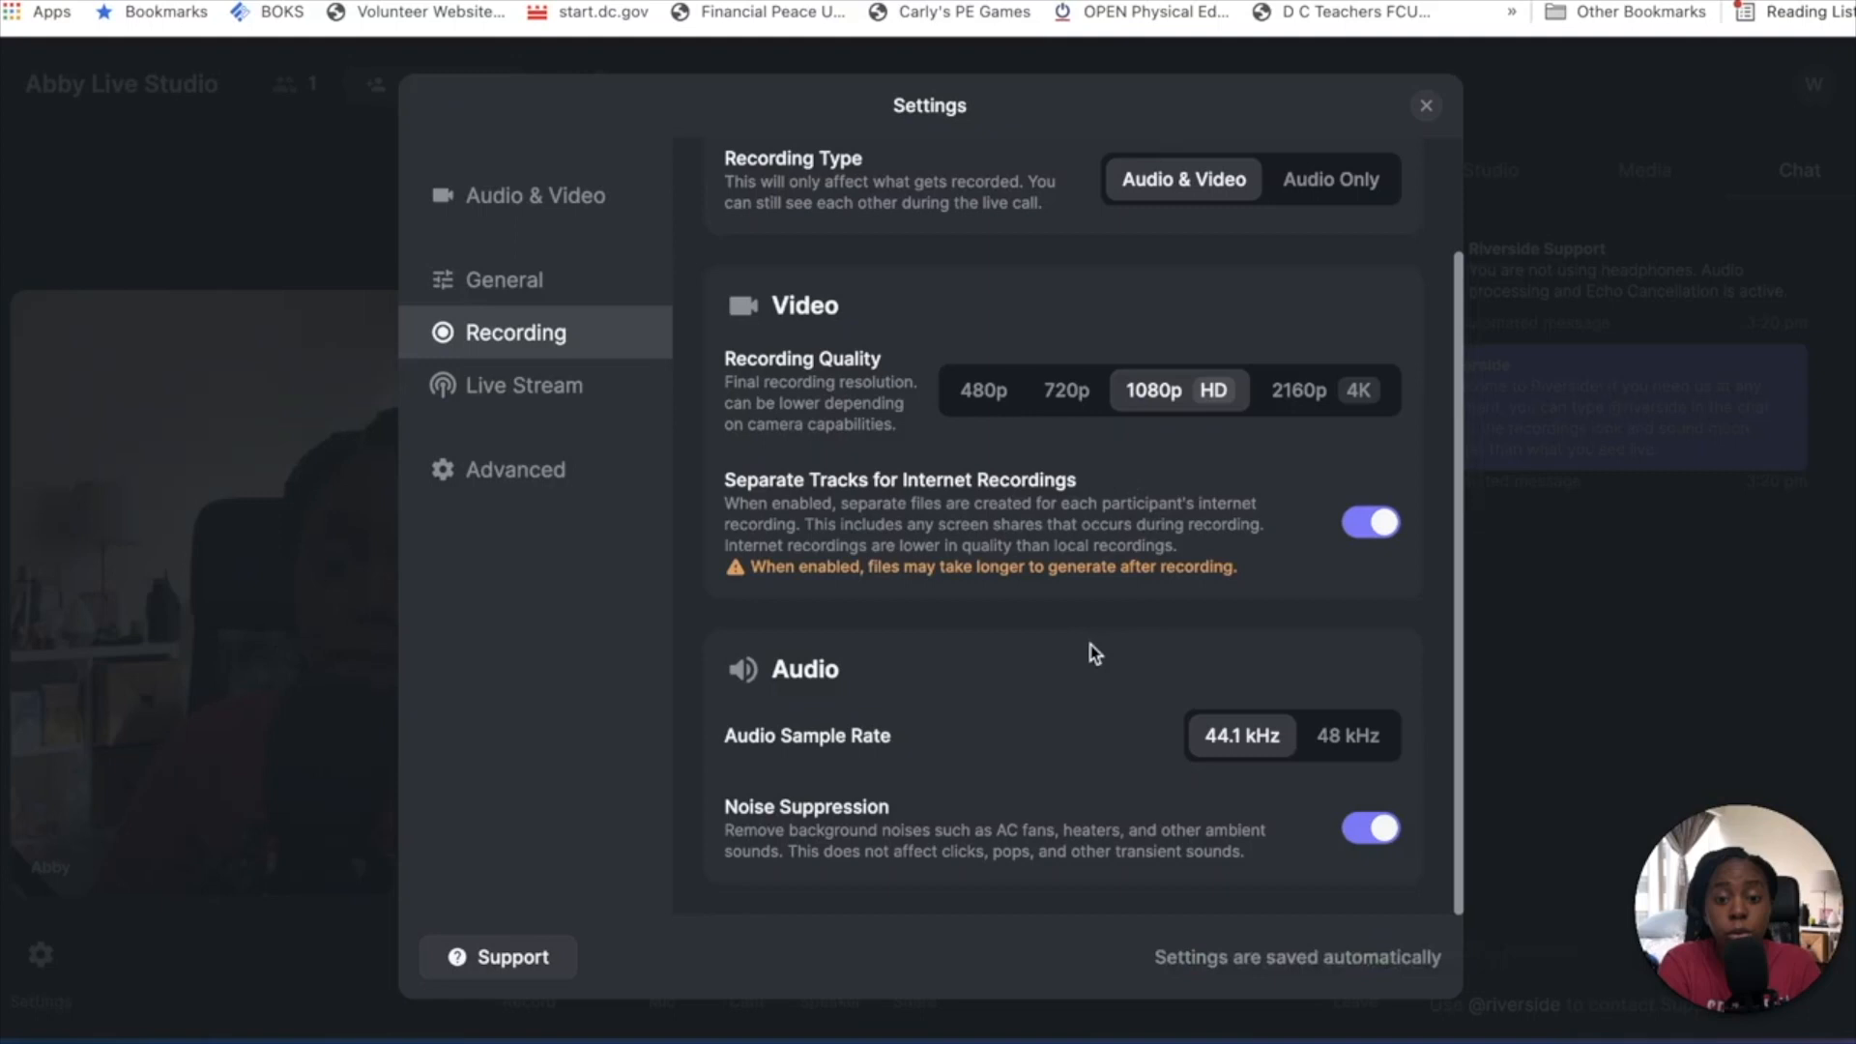
mouse_move(1299, 762)
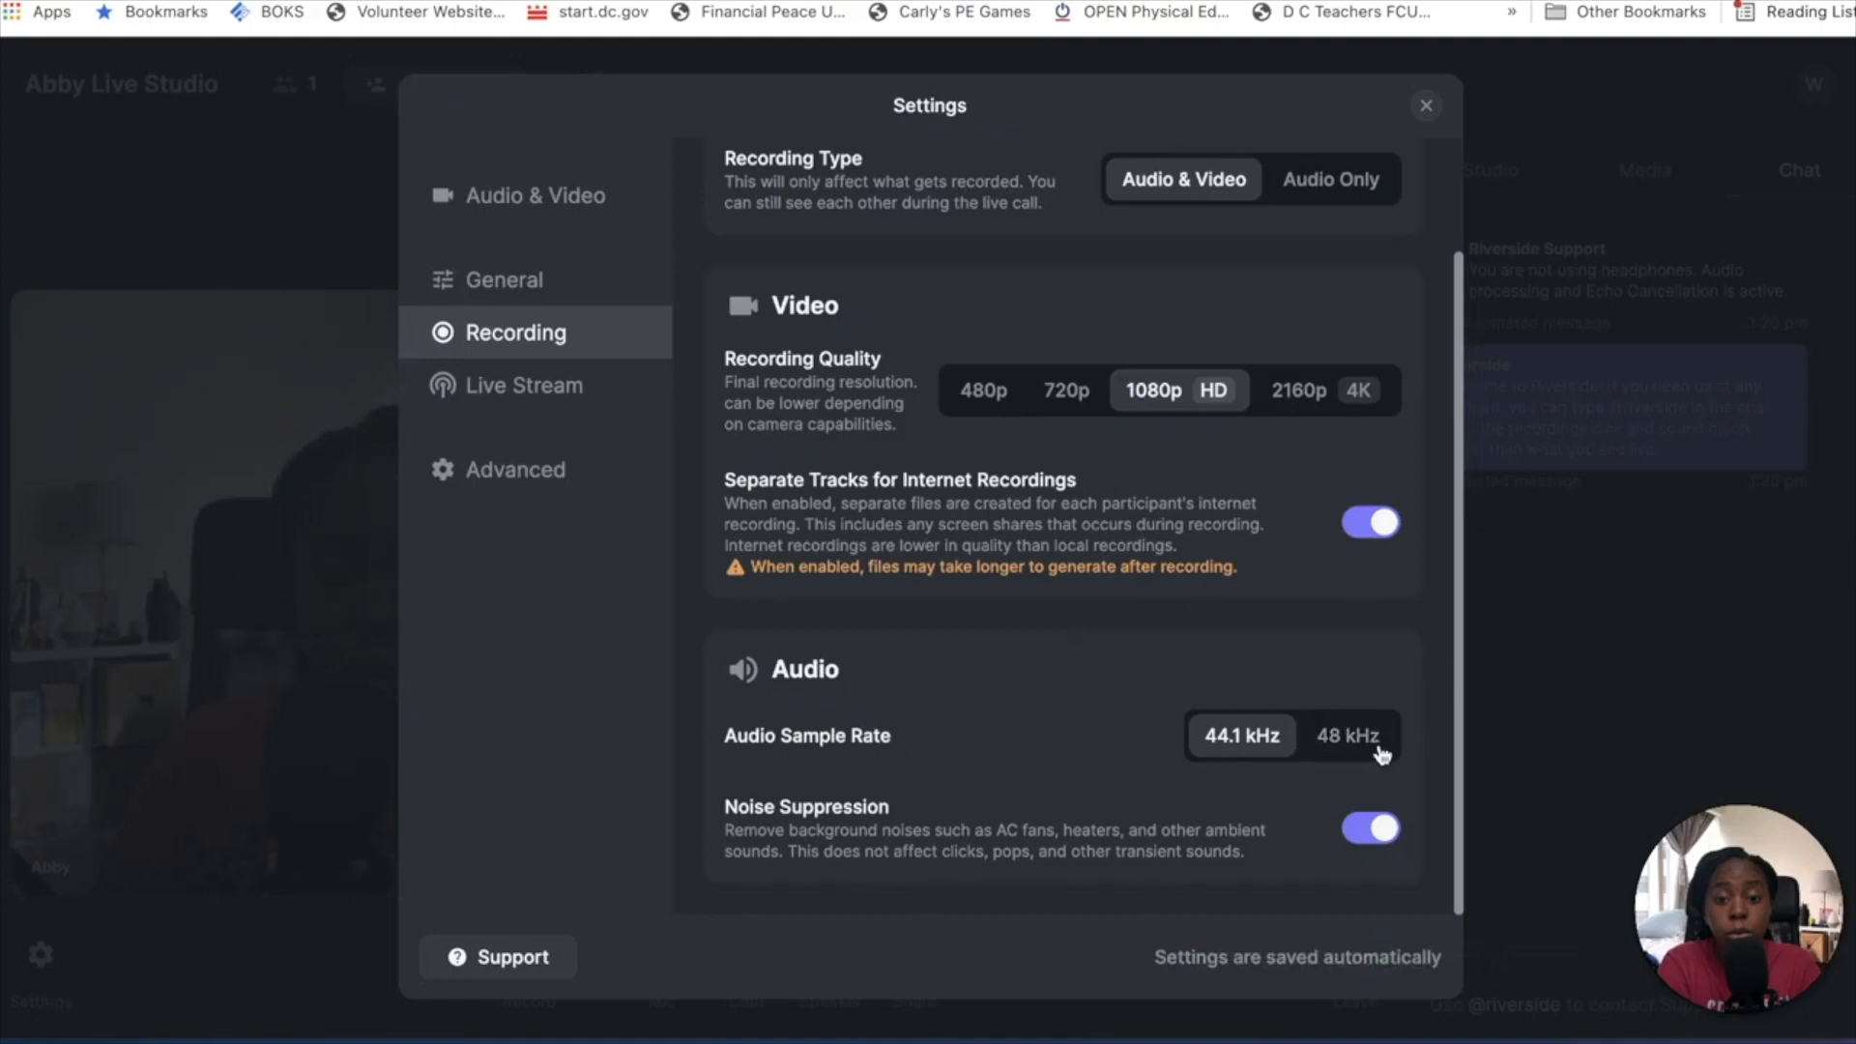
mouse_move(526, 385)
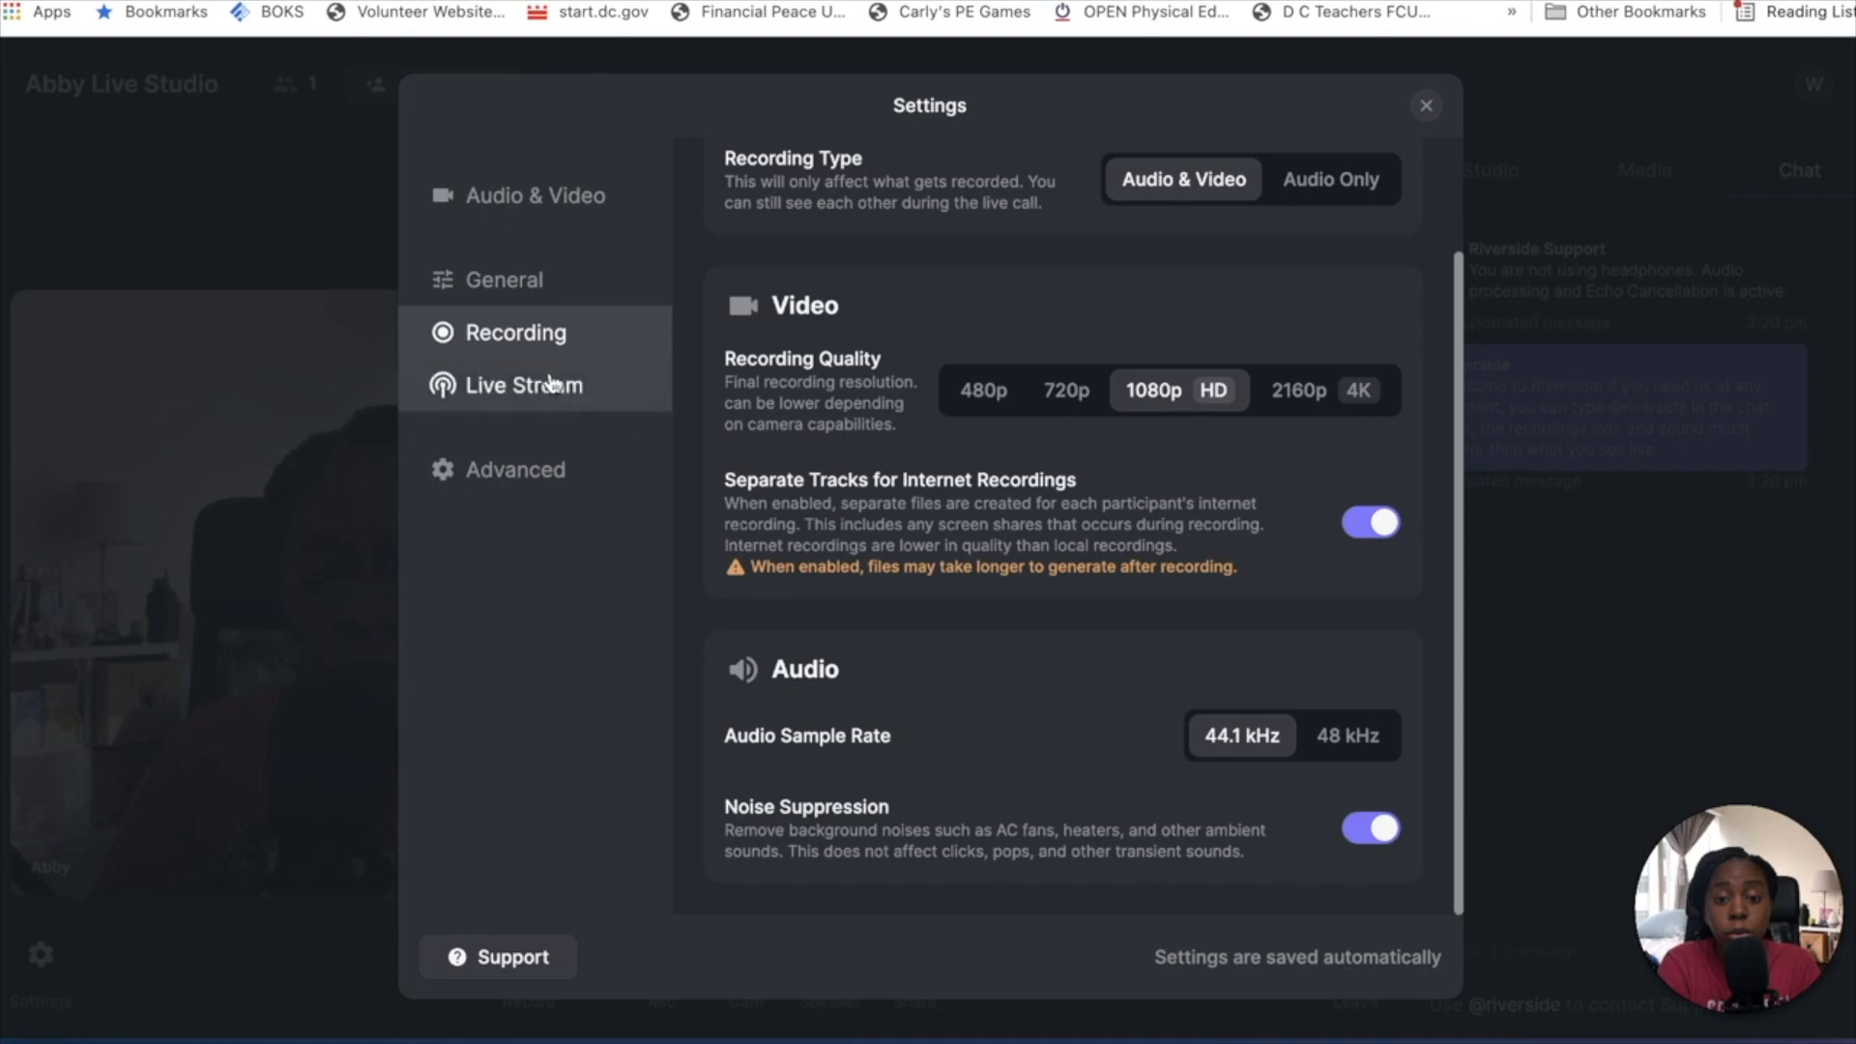
left_click(524, 385)
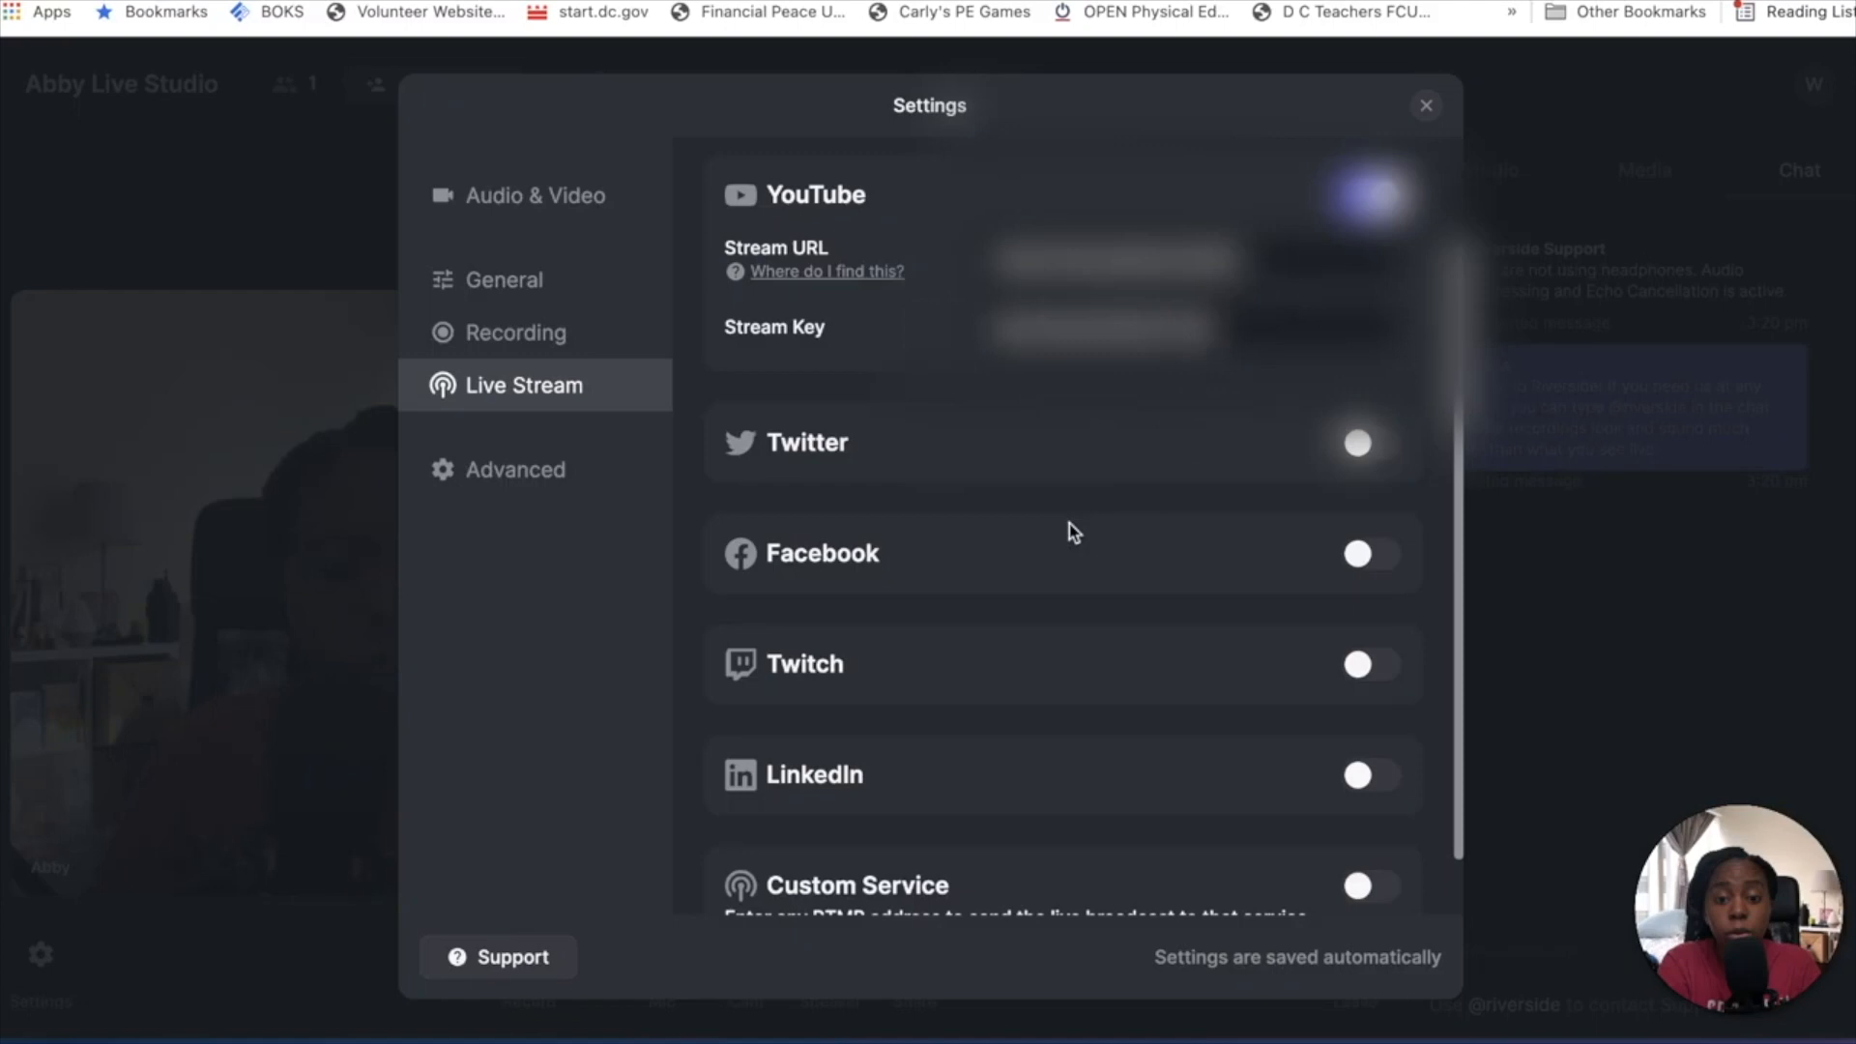
- Review the live stream destinations, view the Advanced upload-control options, and return to the studio
scroll("down", 3)
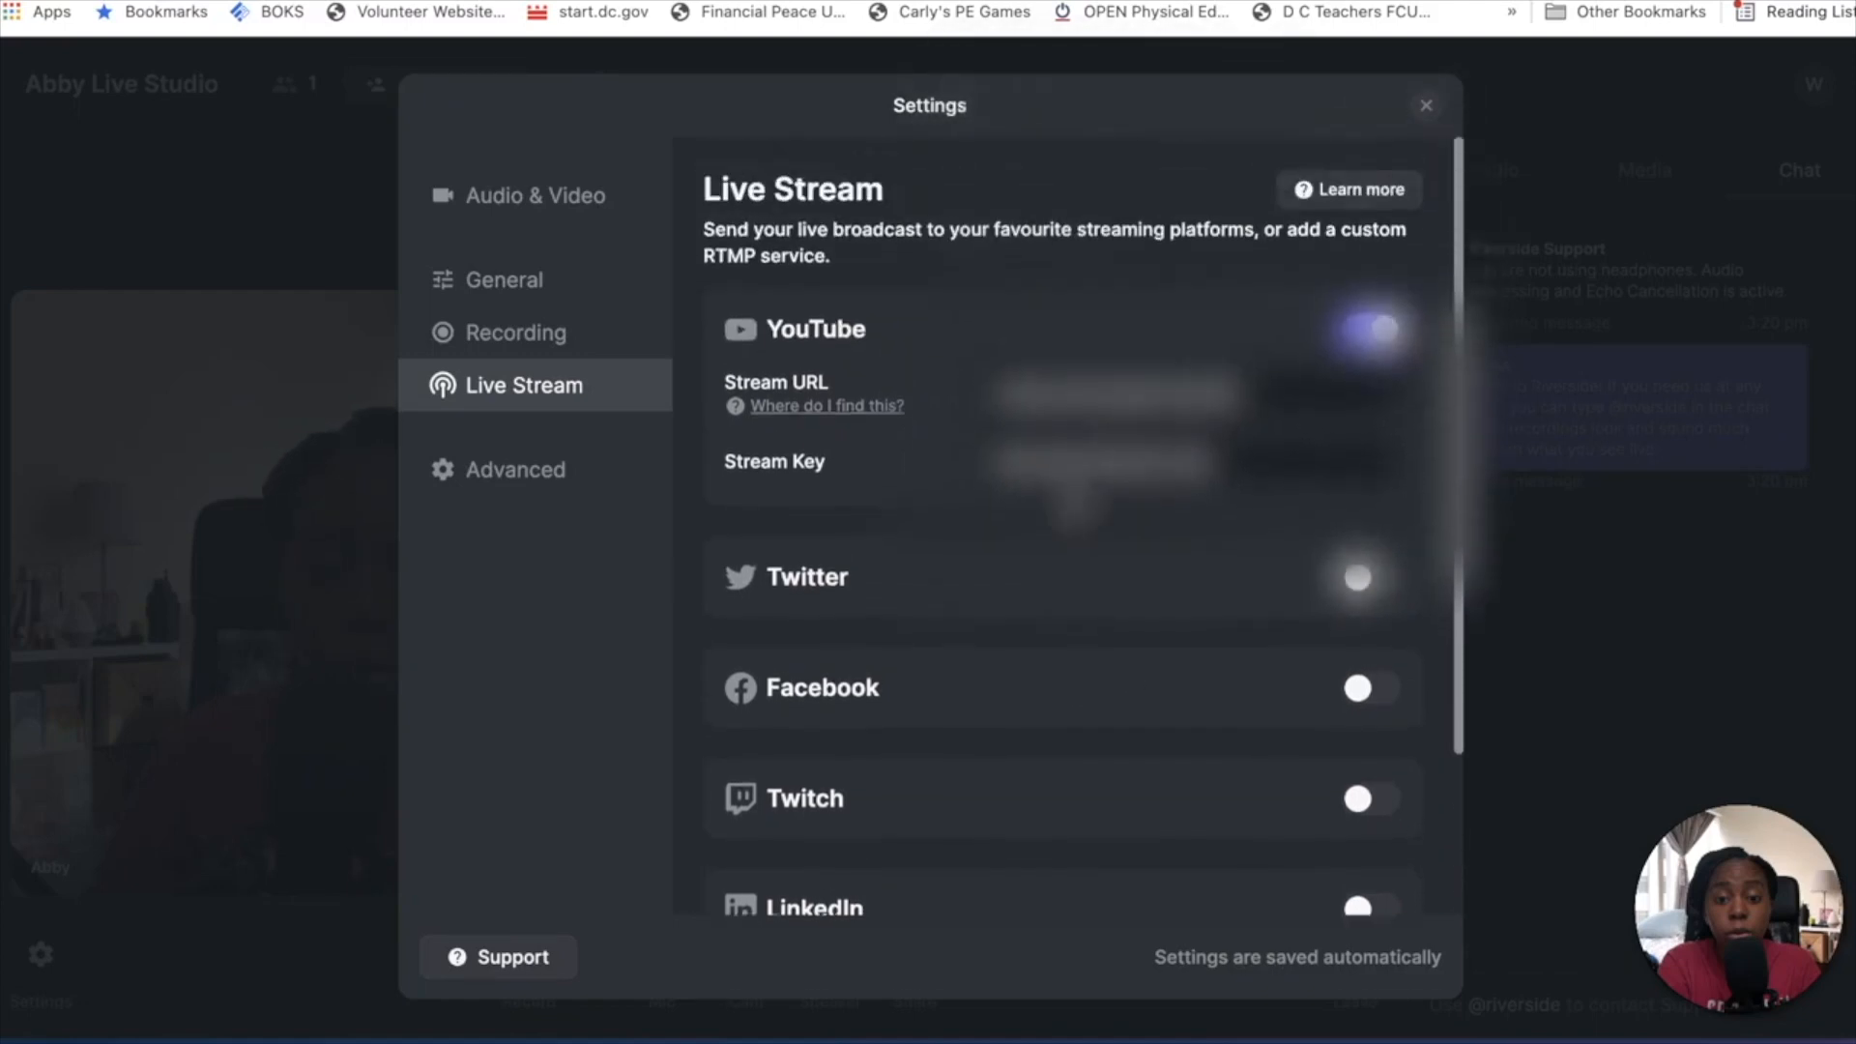
scroll("down", 3)
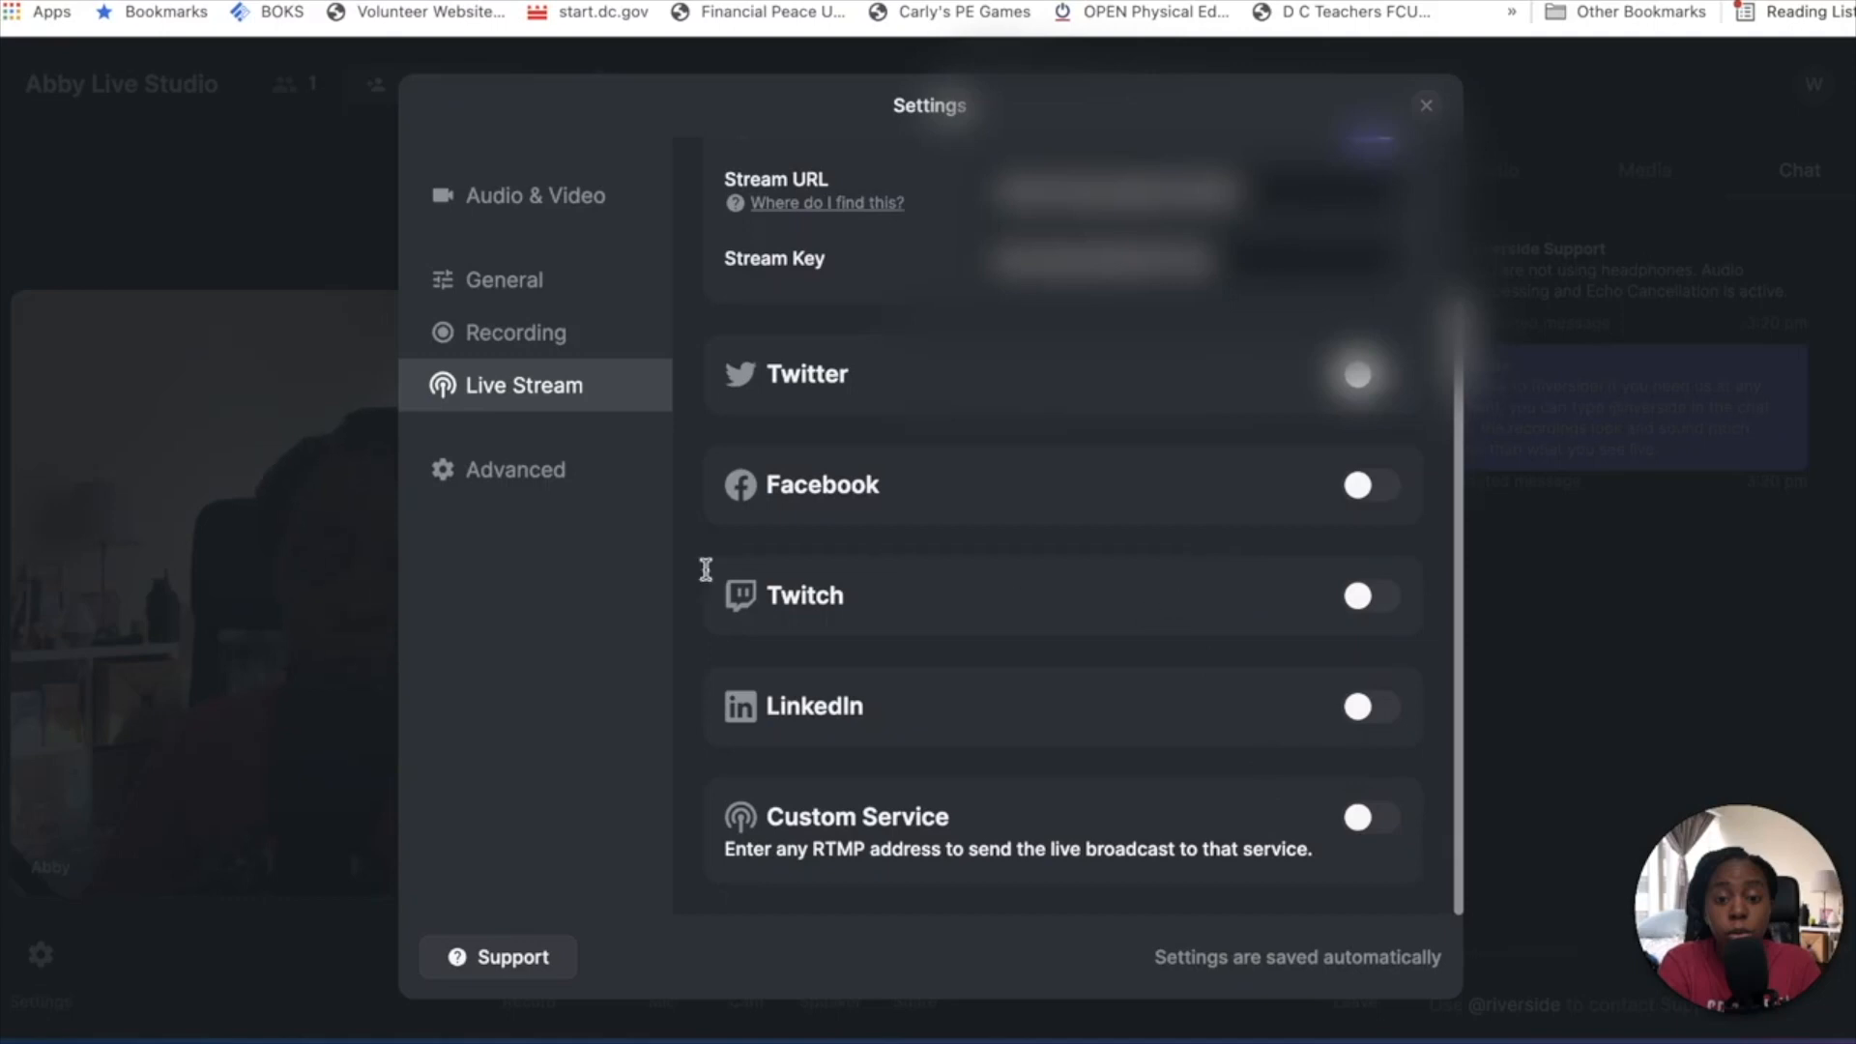
left_click(515, 468)
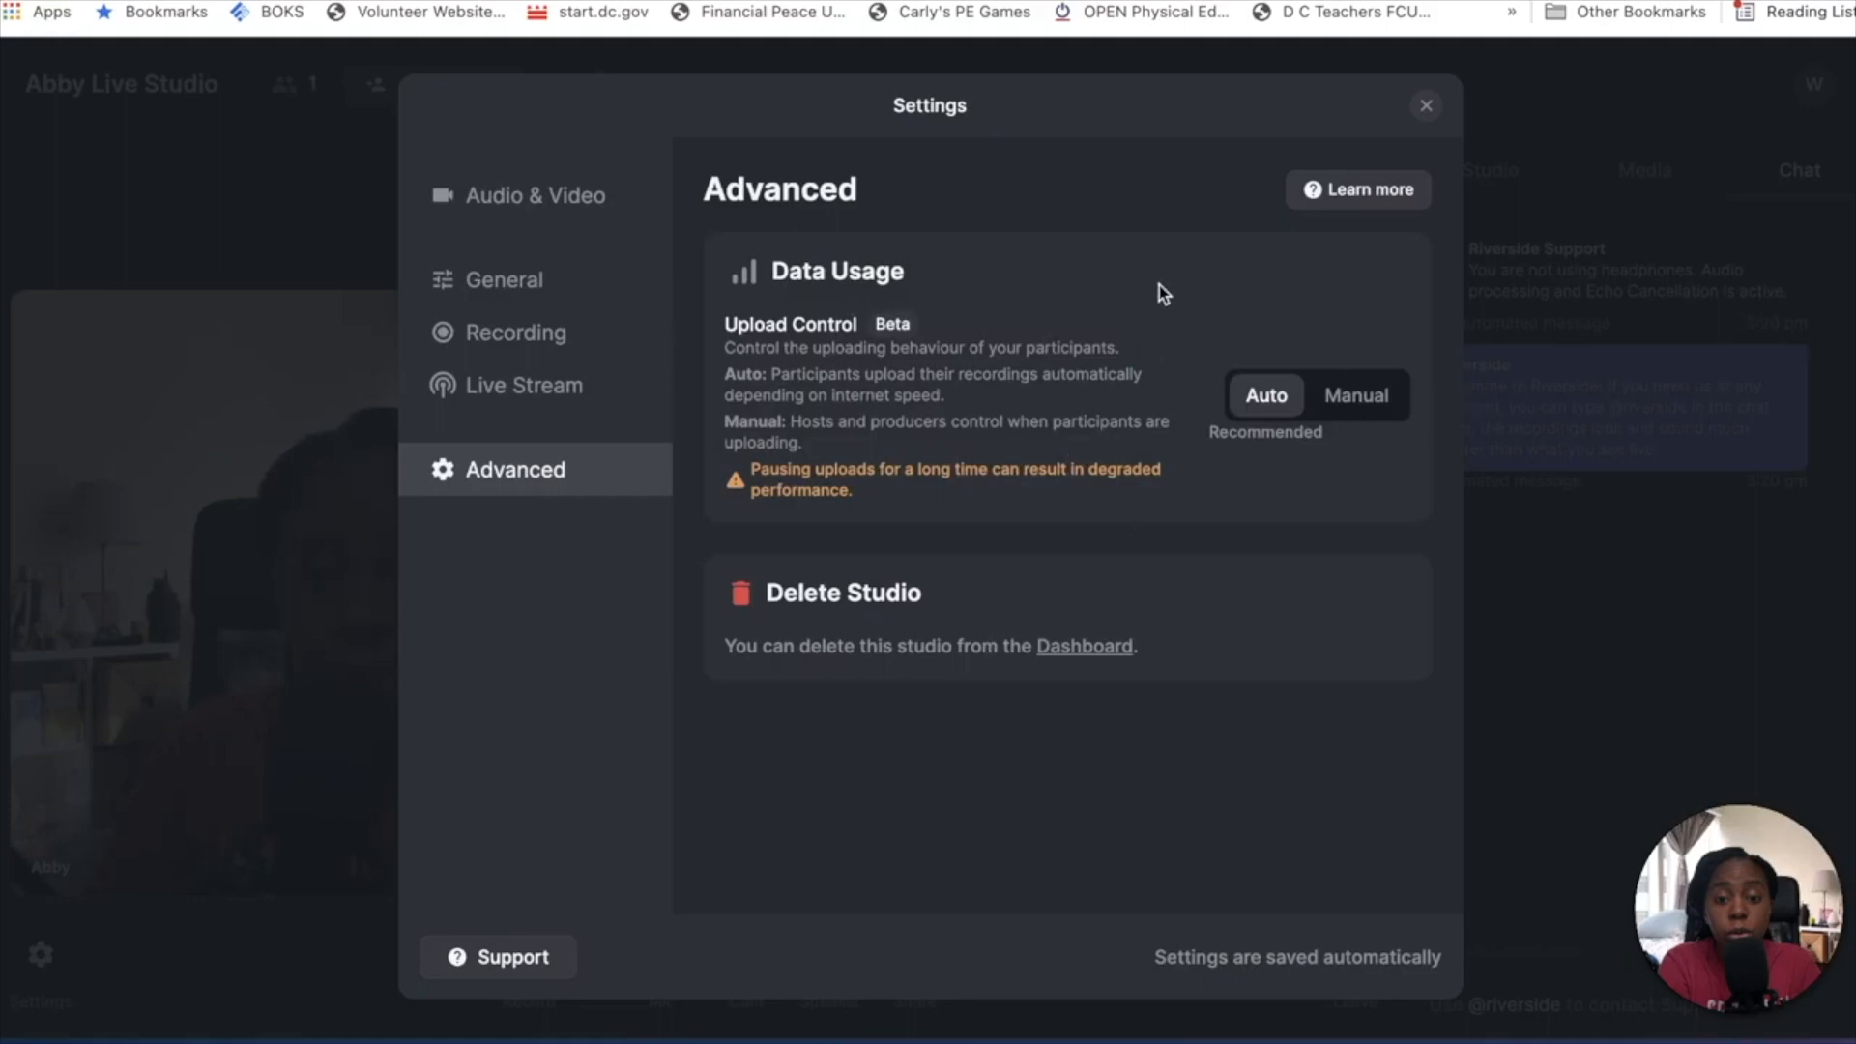
mouse_move(1201, 190)
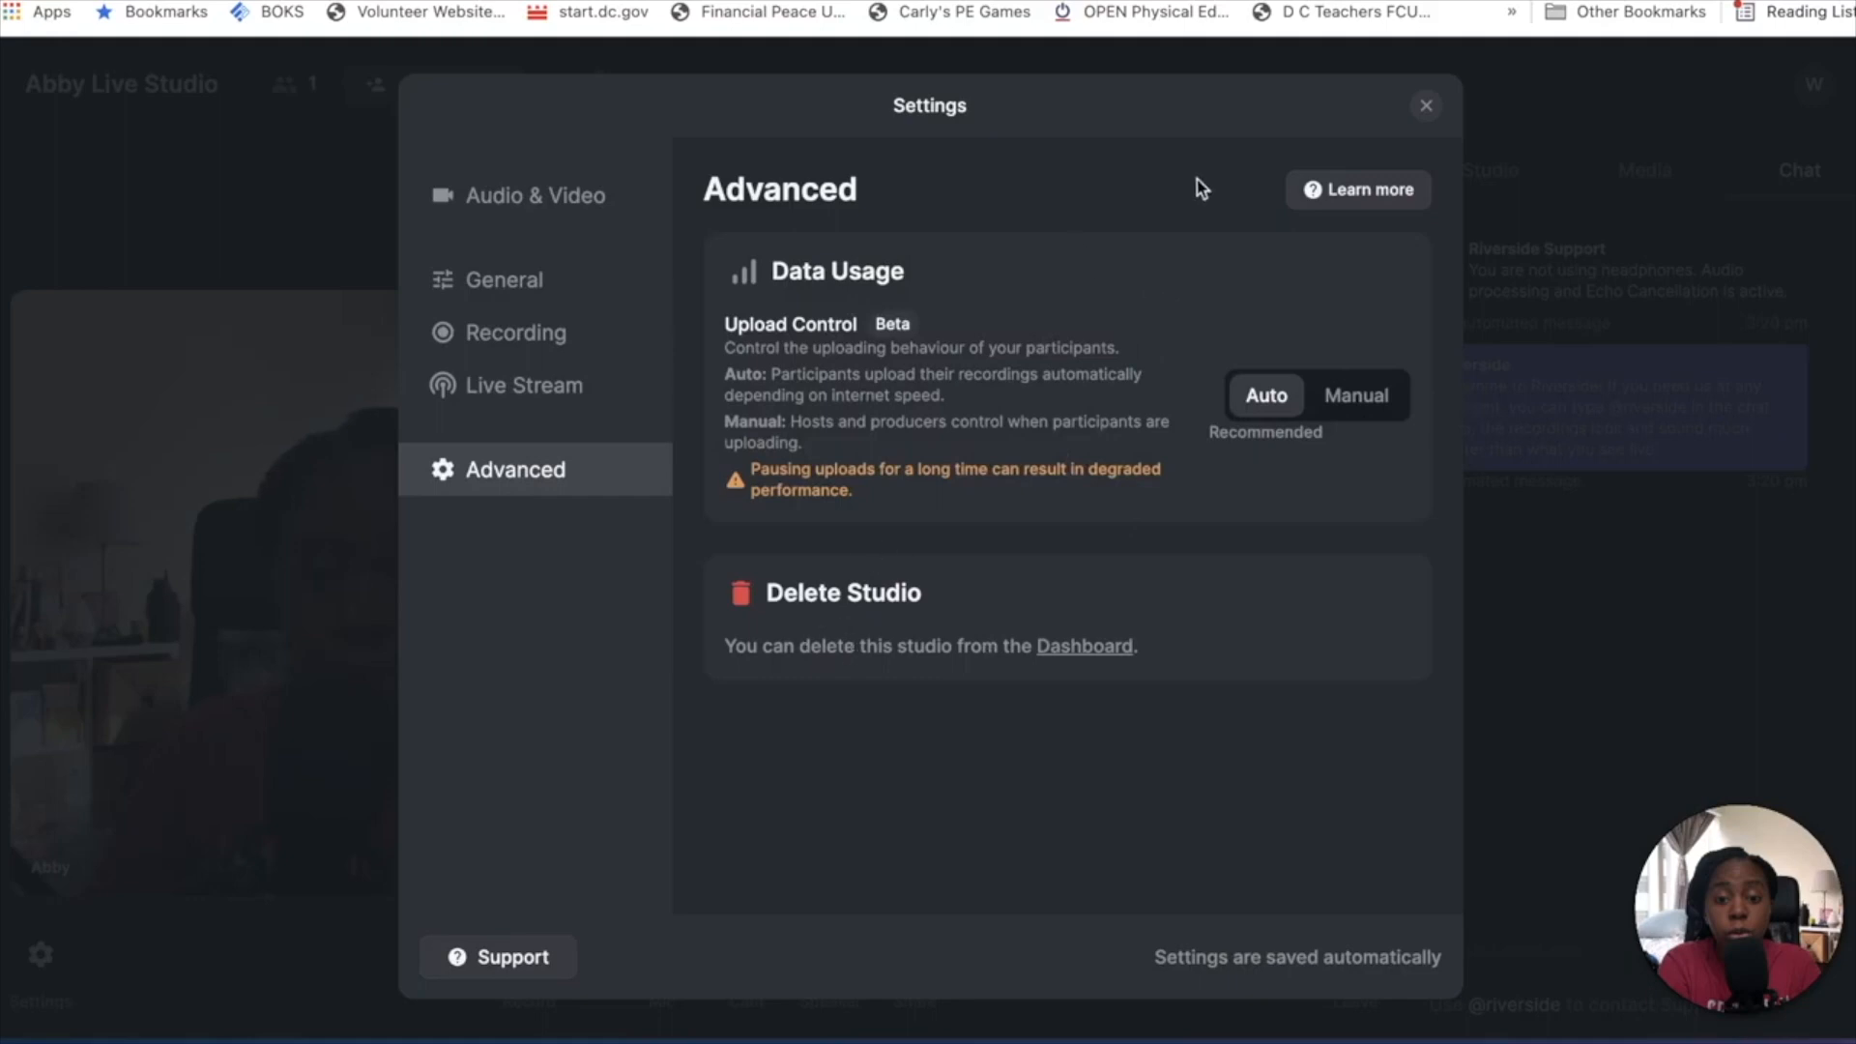
left_click(1427, 104)
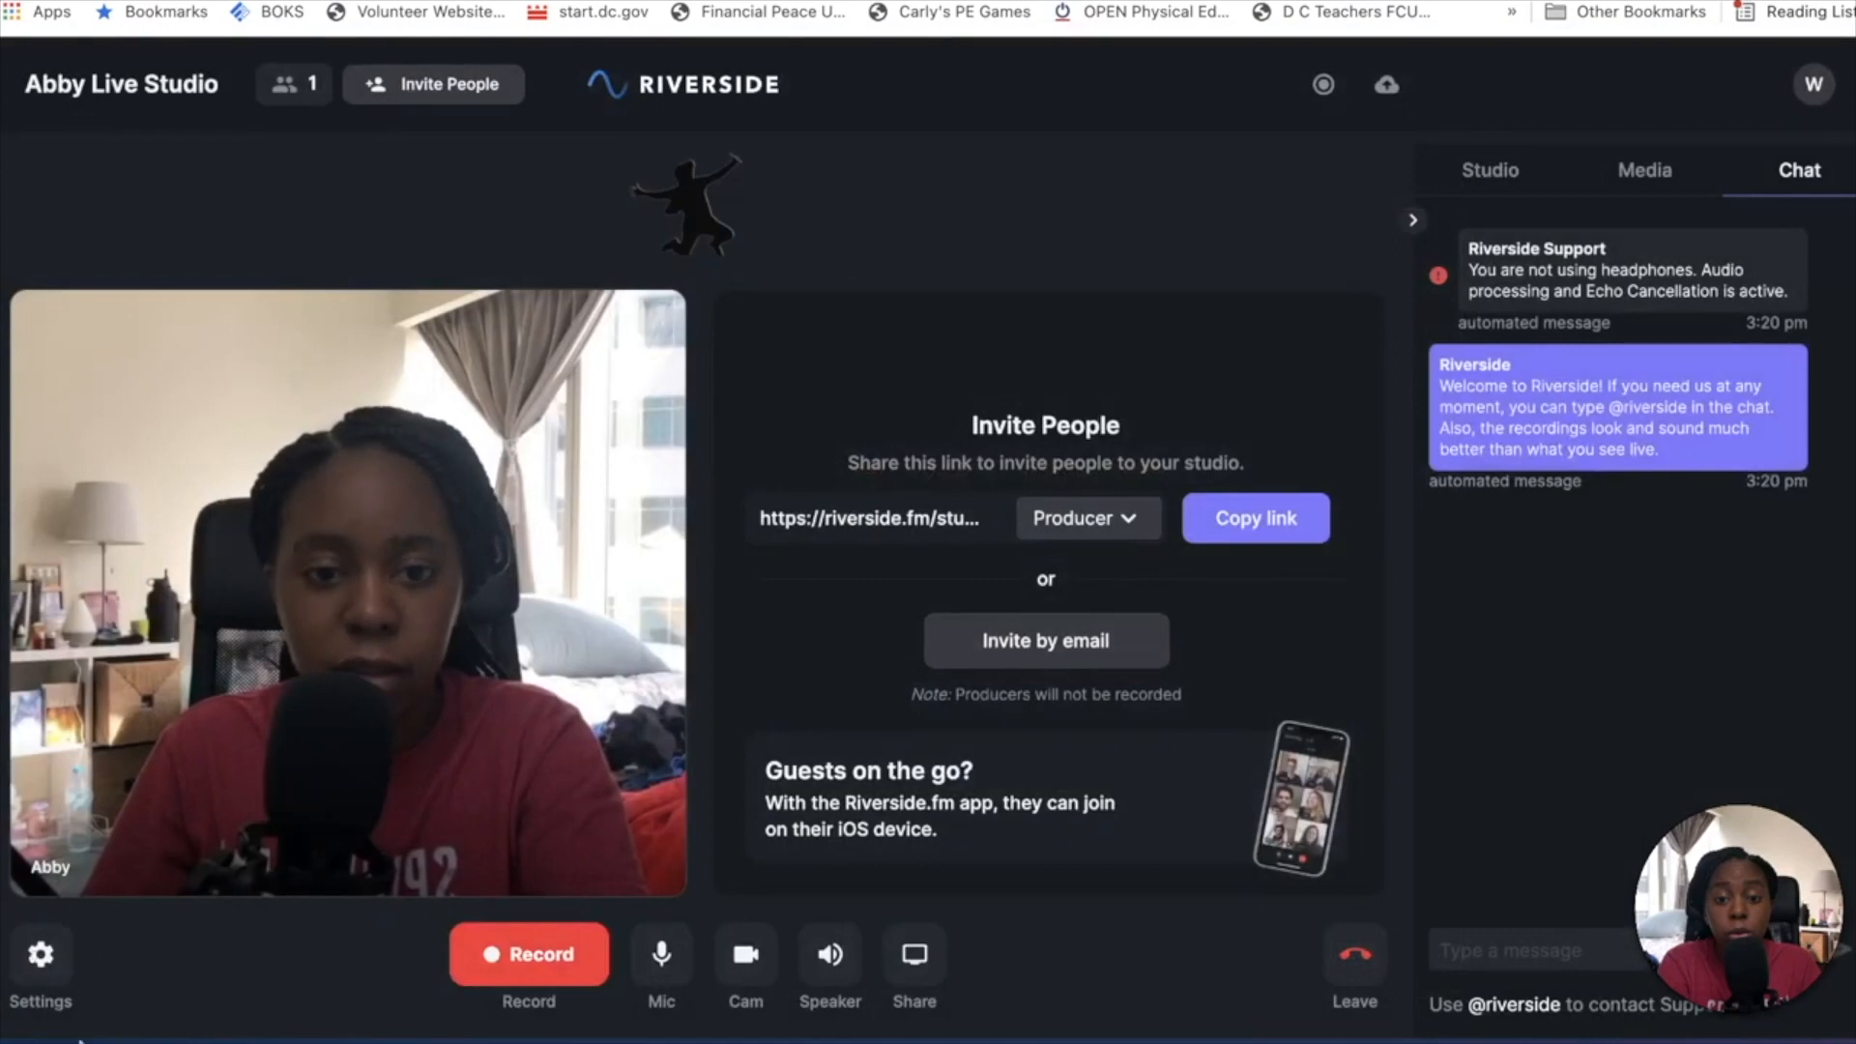
mouse_move(166, 961)
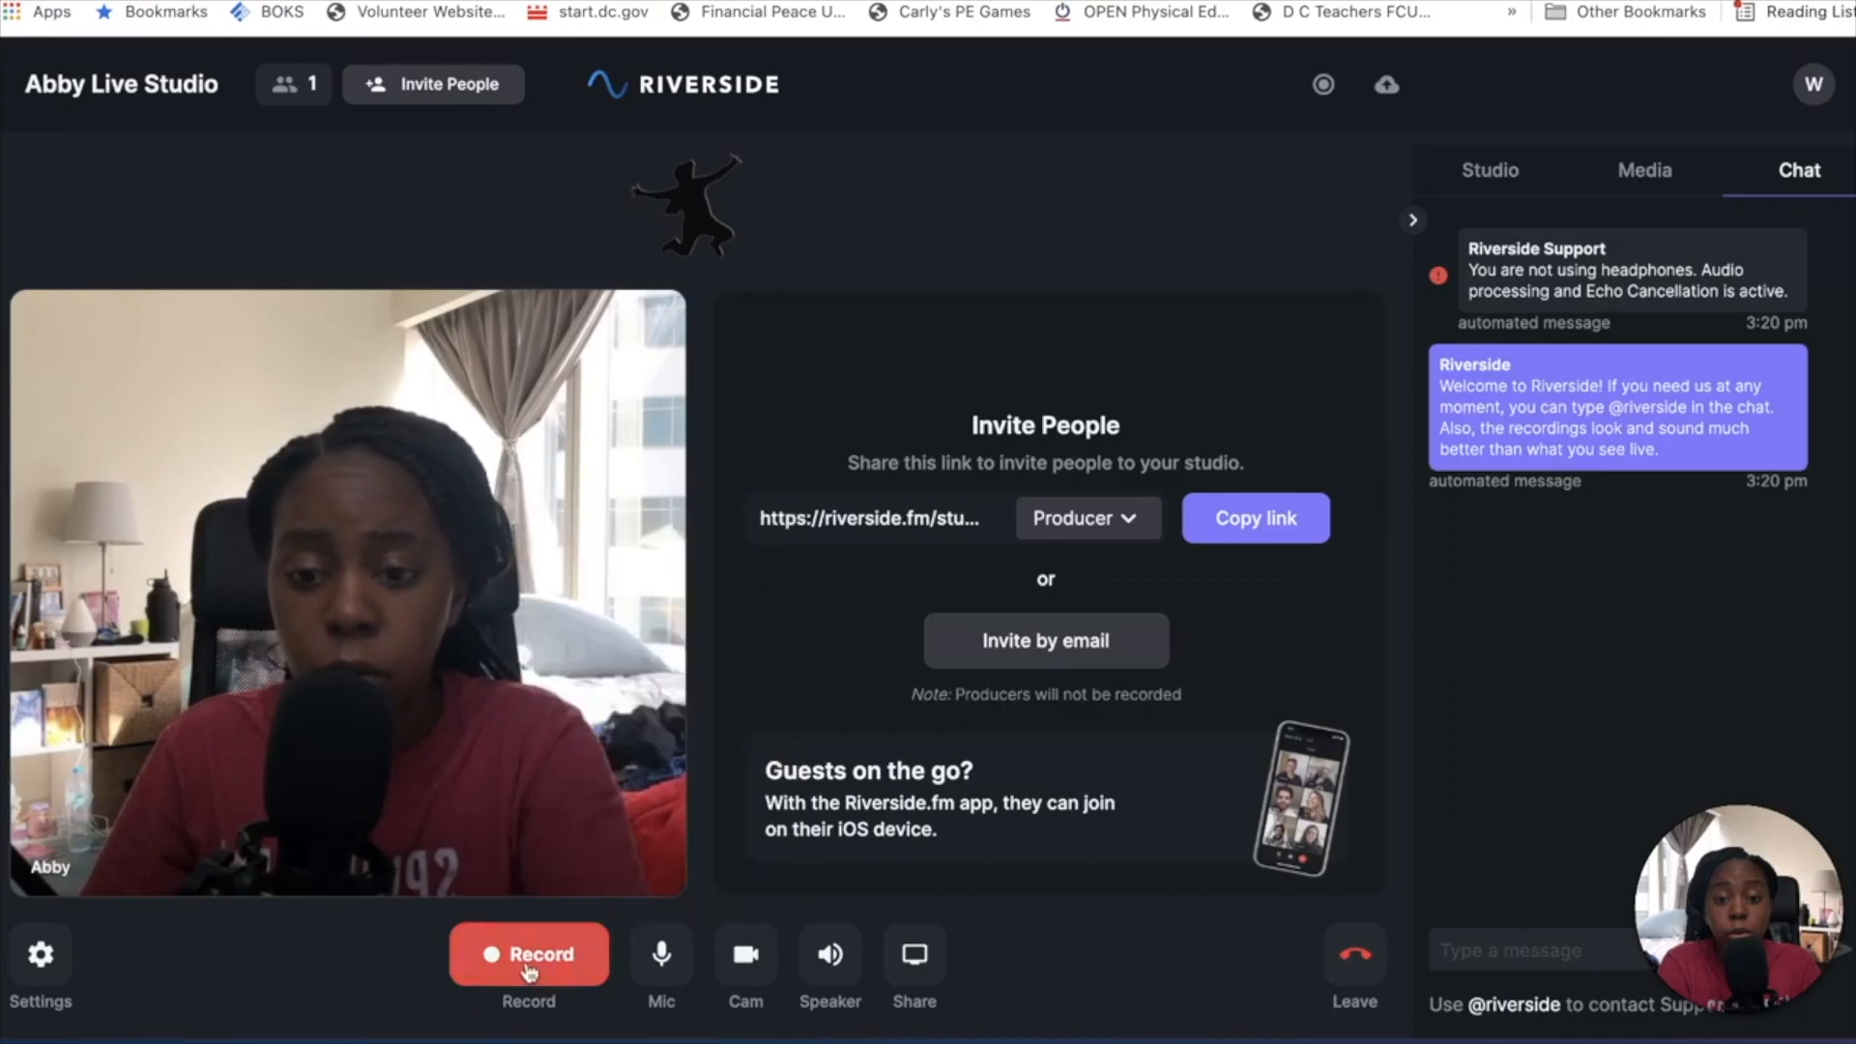
- Start a test recording of the studio session
left_click(530, 953)
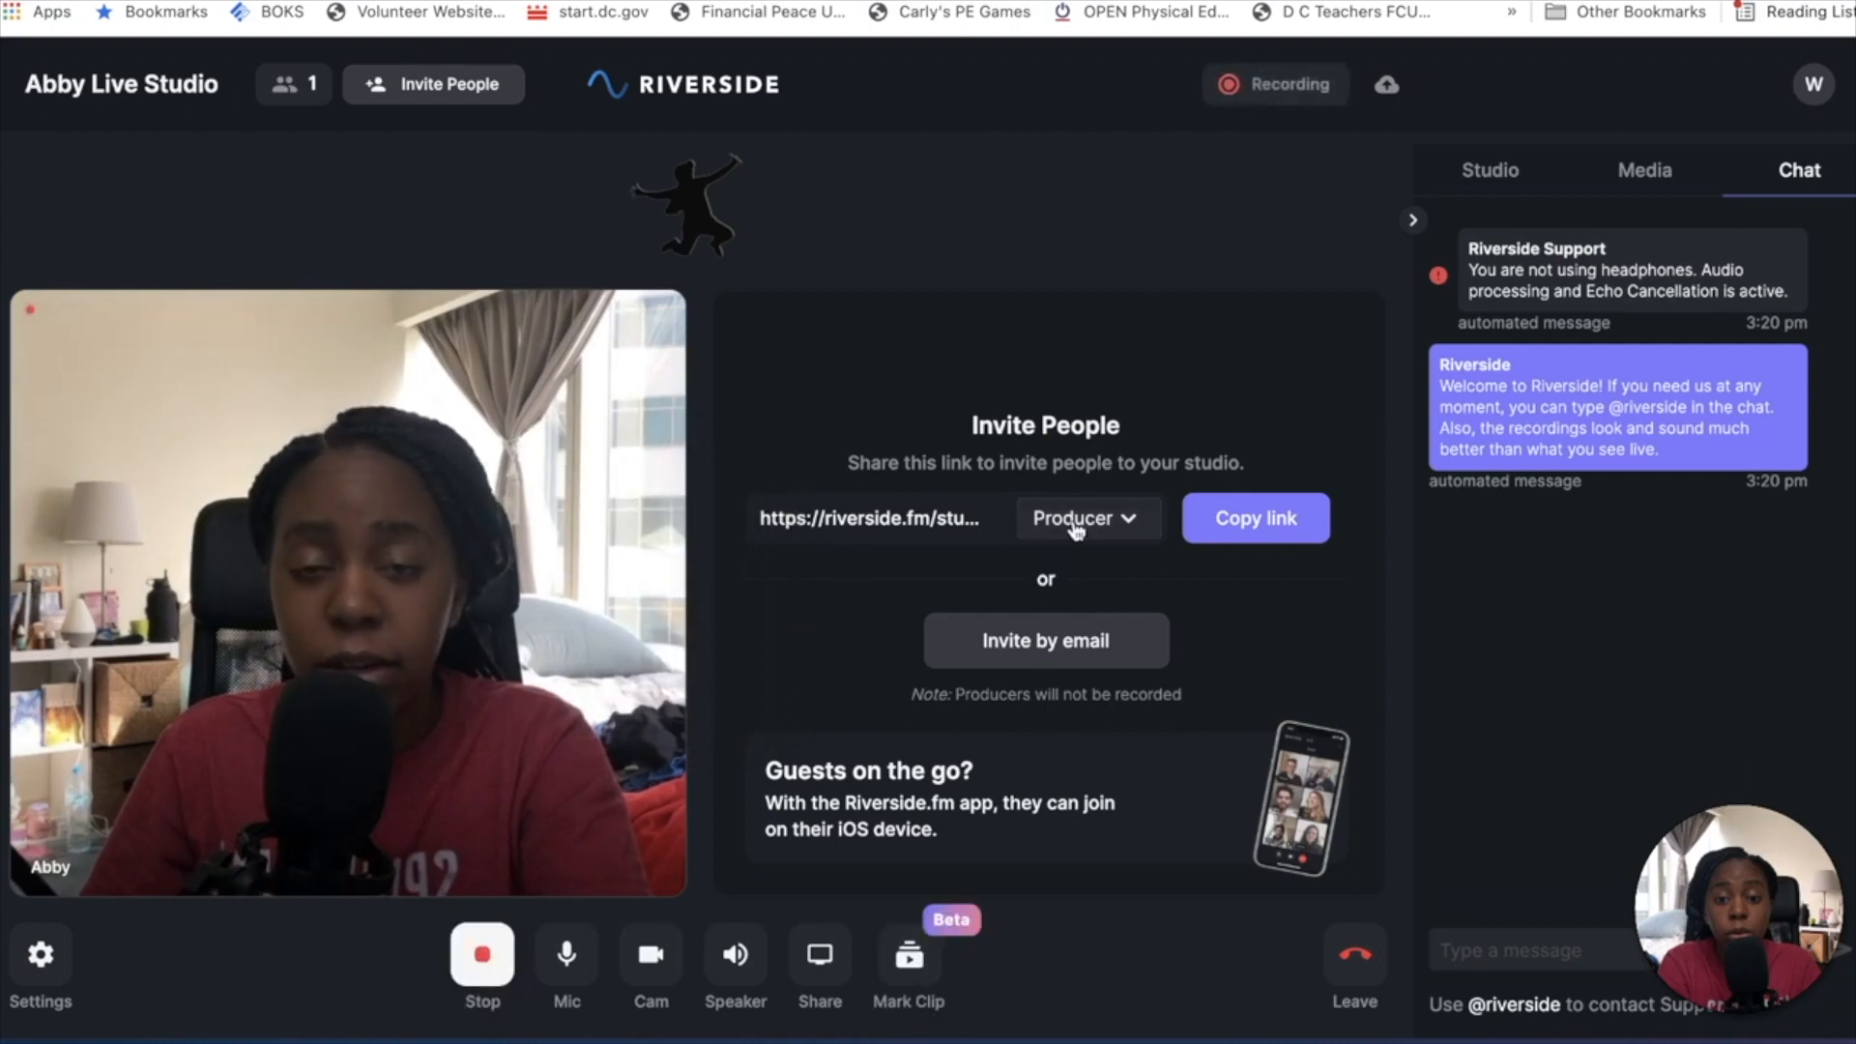
mouse_move(1385, 317)
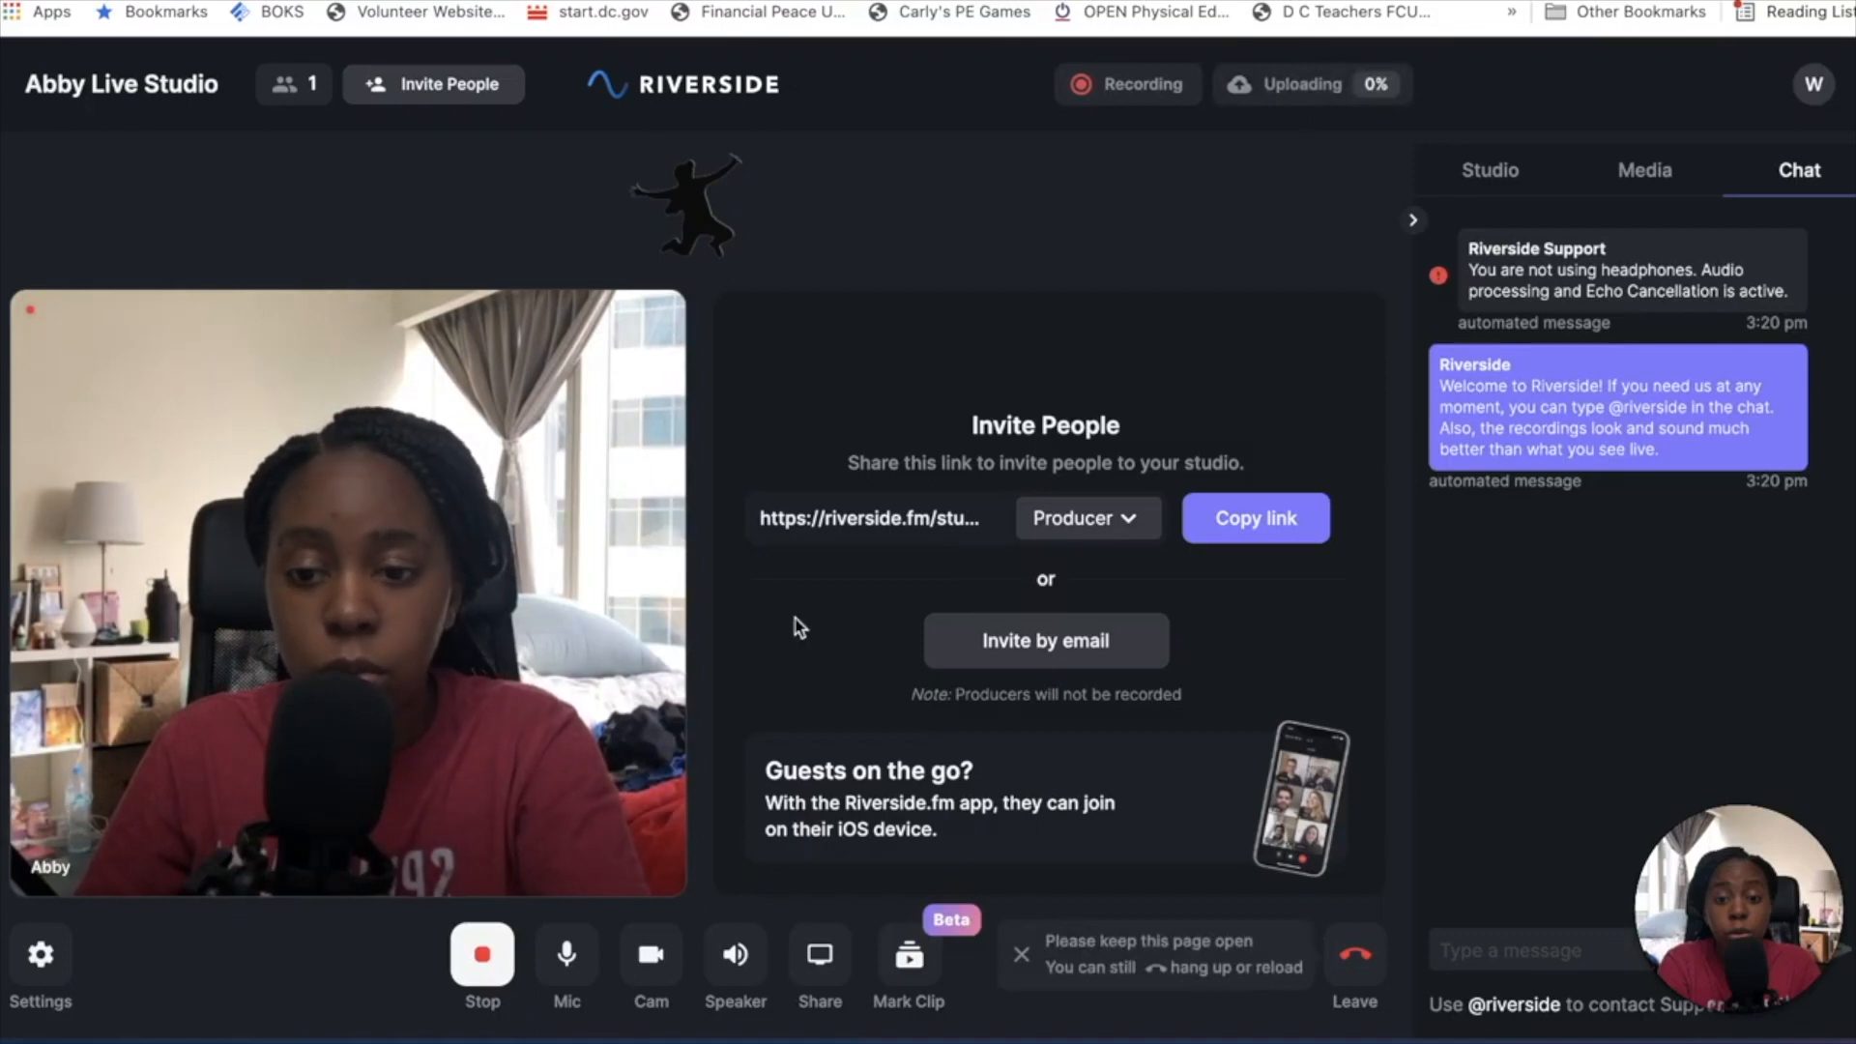
left_click(567, 953)
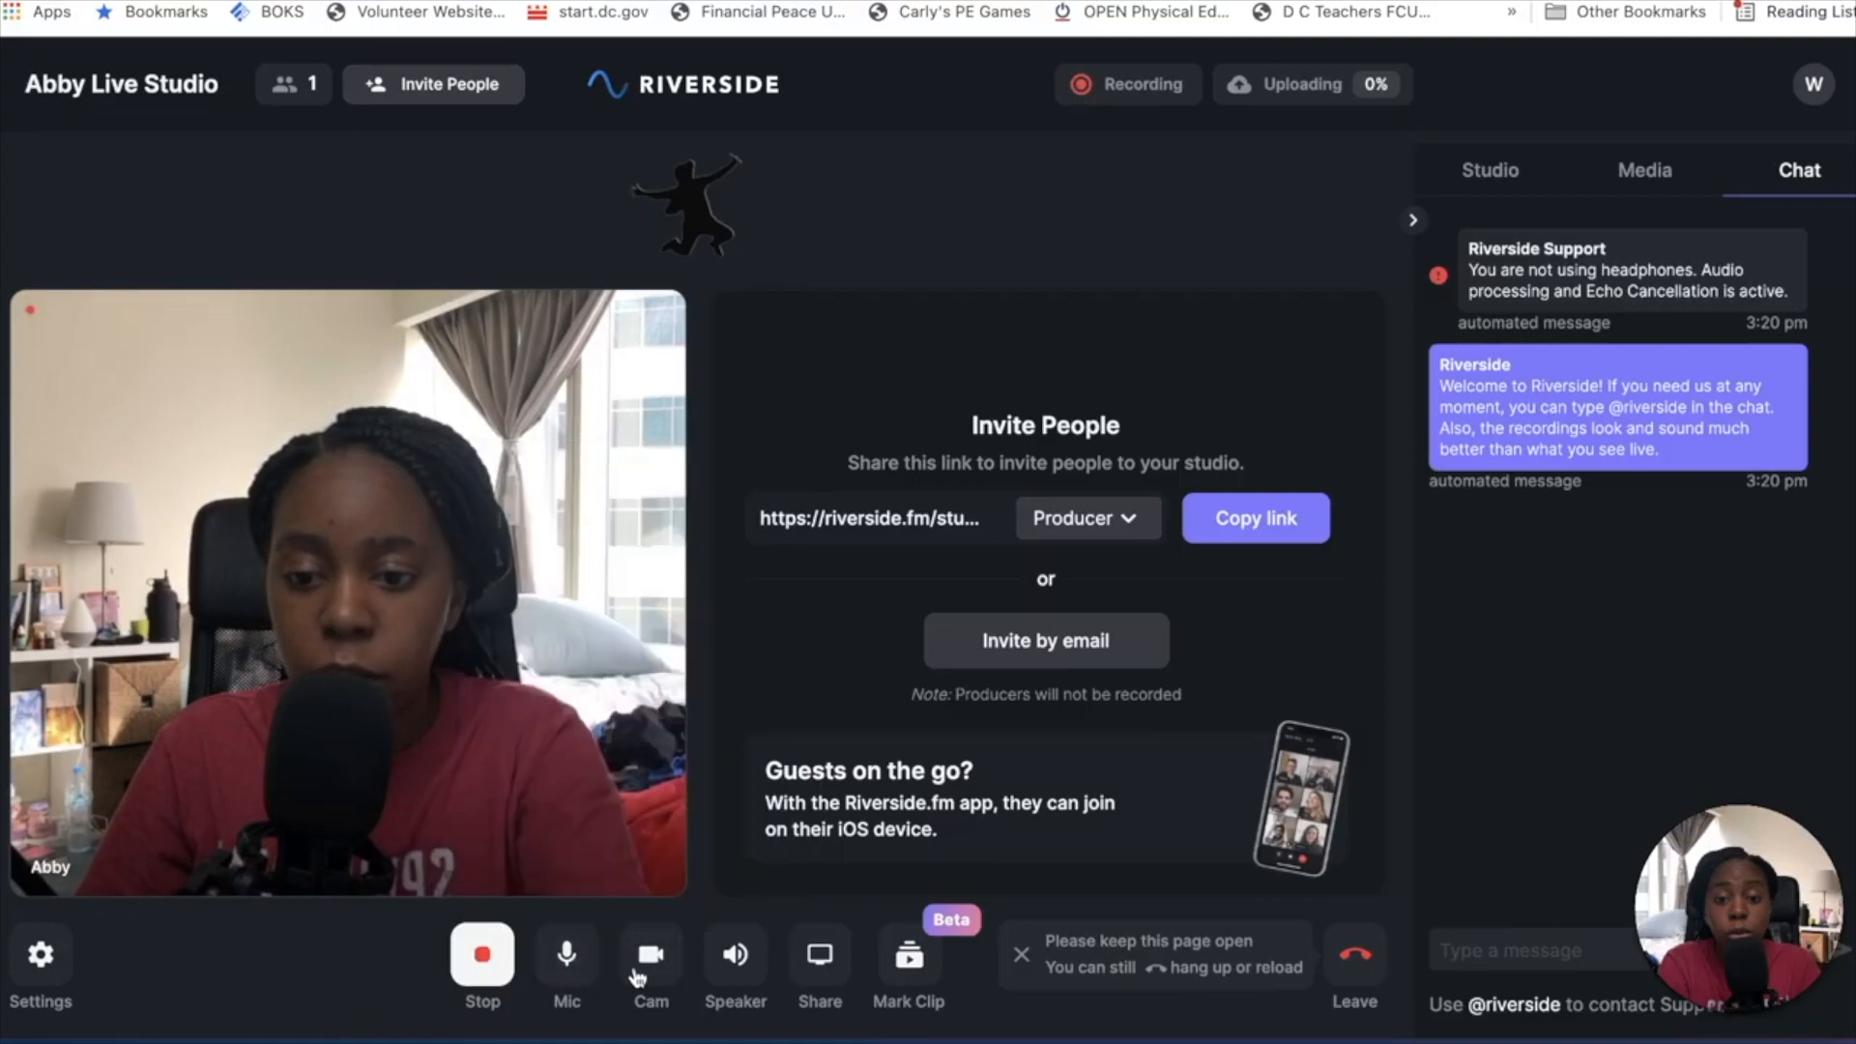
left_click(735, 953)
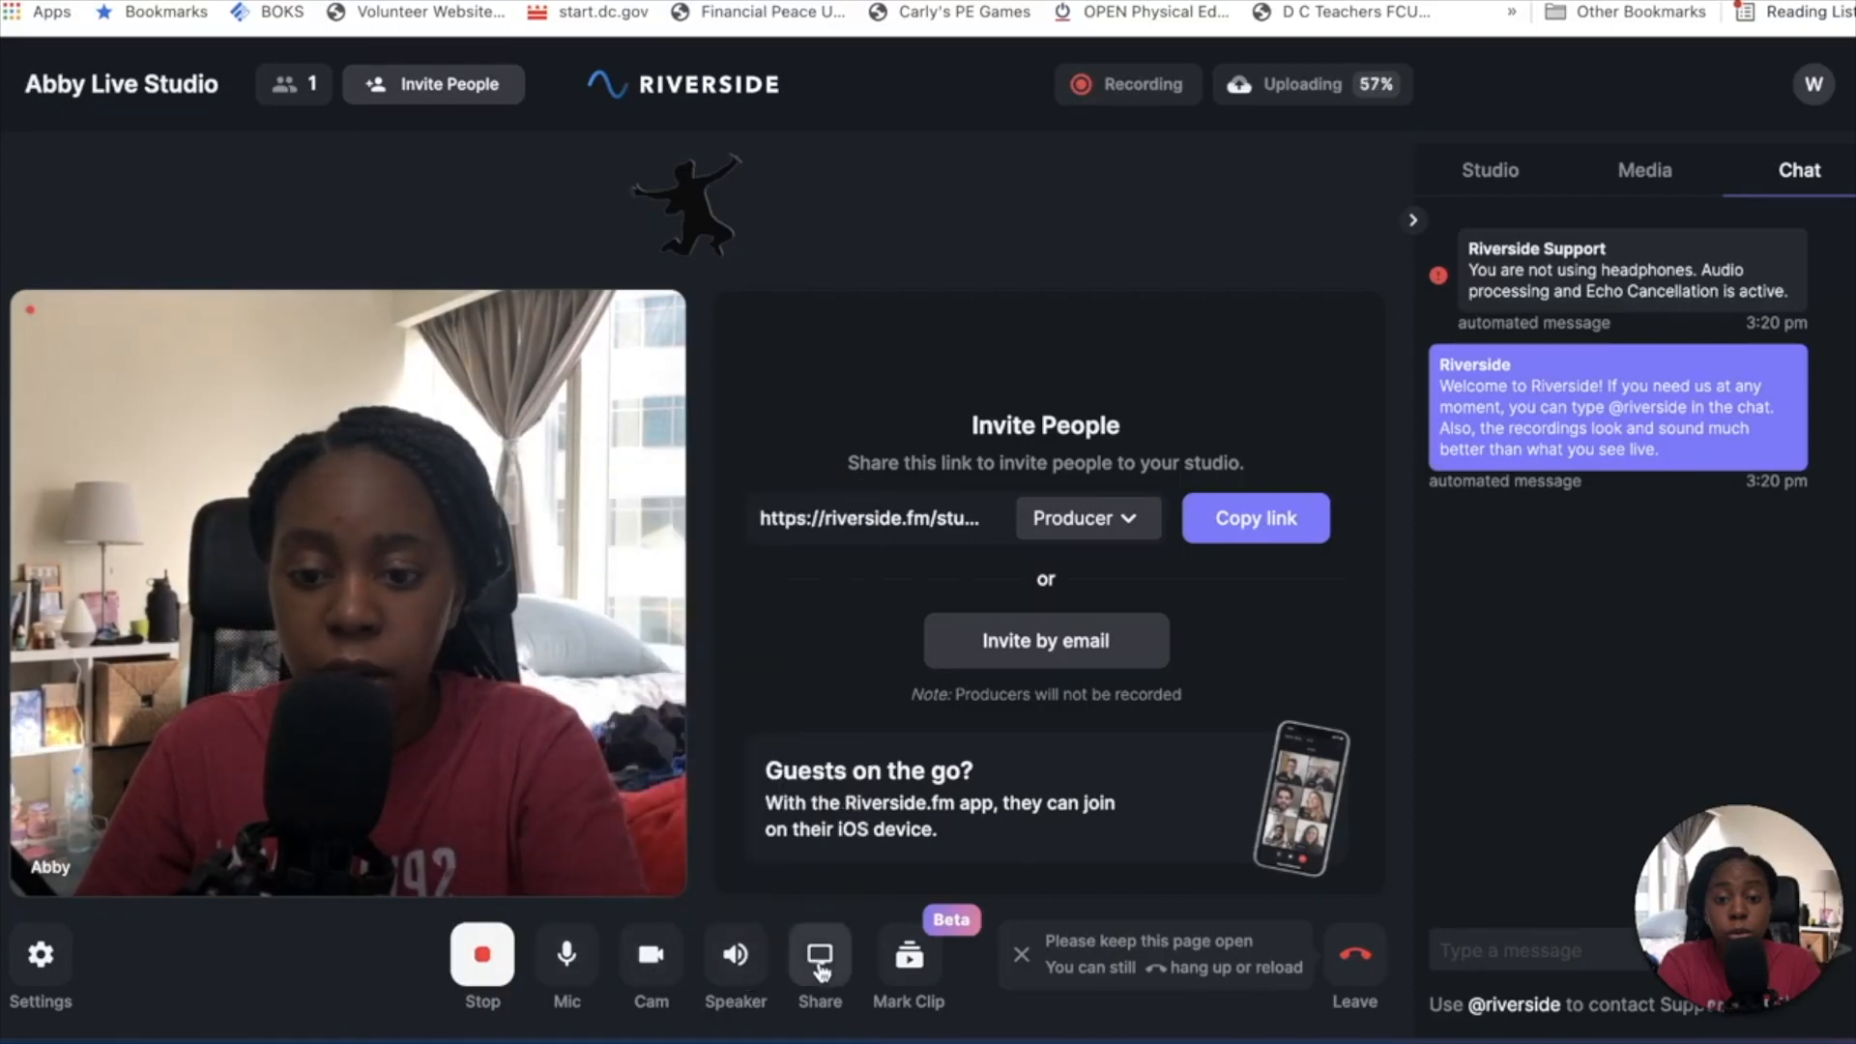
- Briefly share the screen into the session and end the share again
left_click(820, 954)
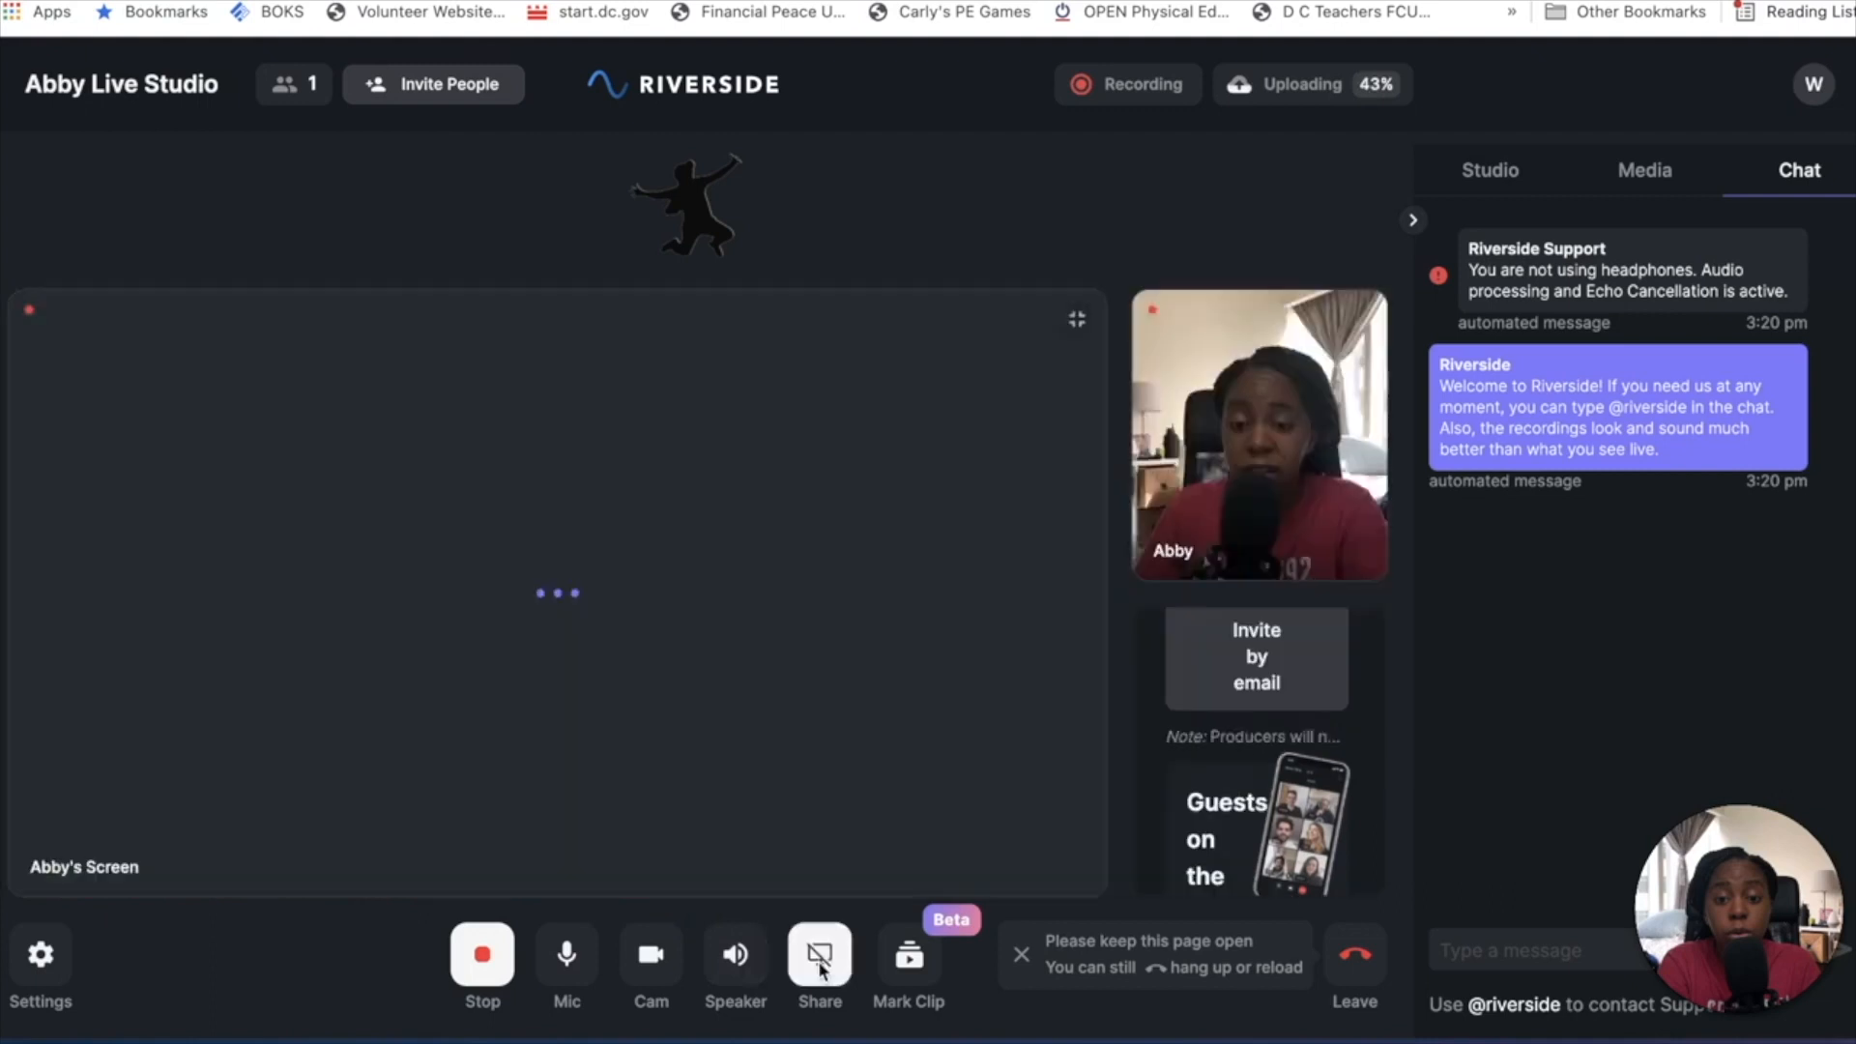
left_click(818, 954)
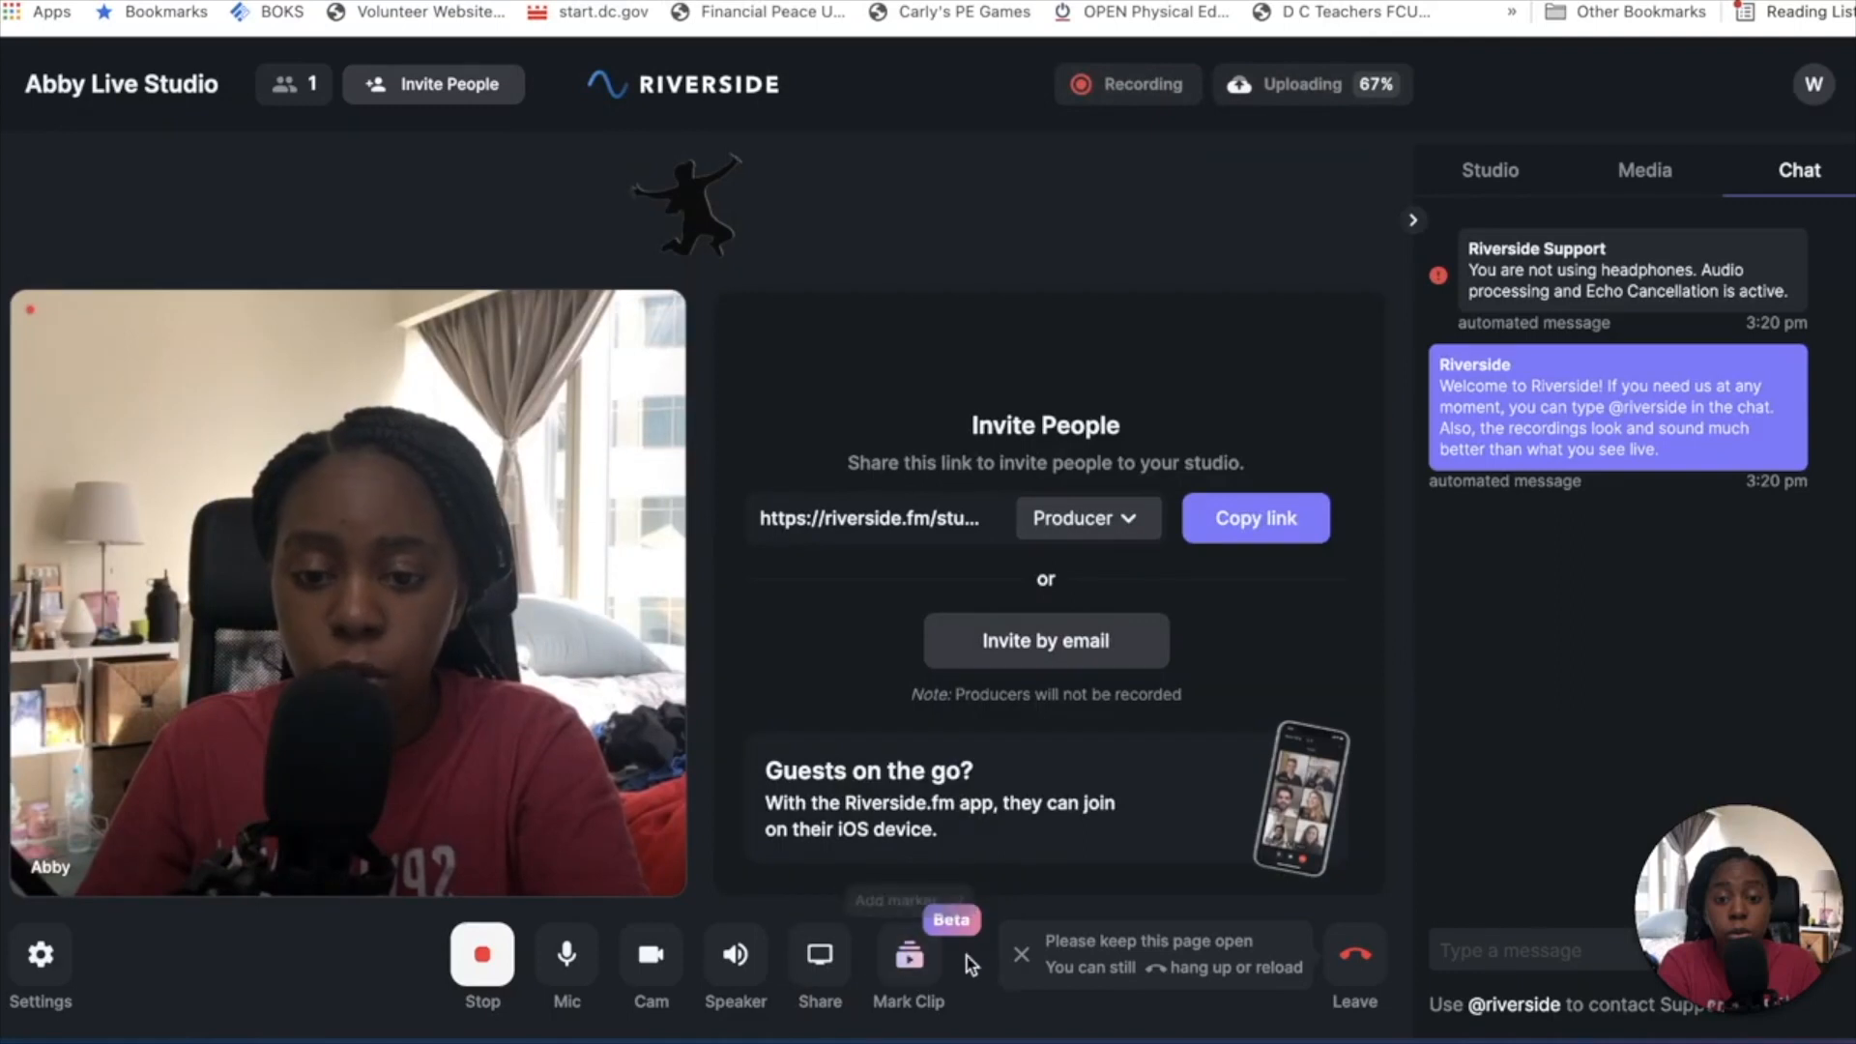
mouse_move(1290, 84)
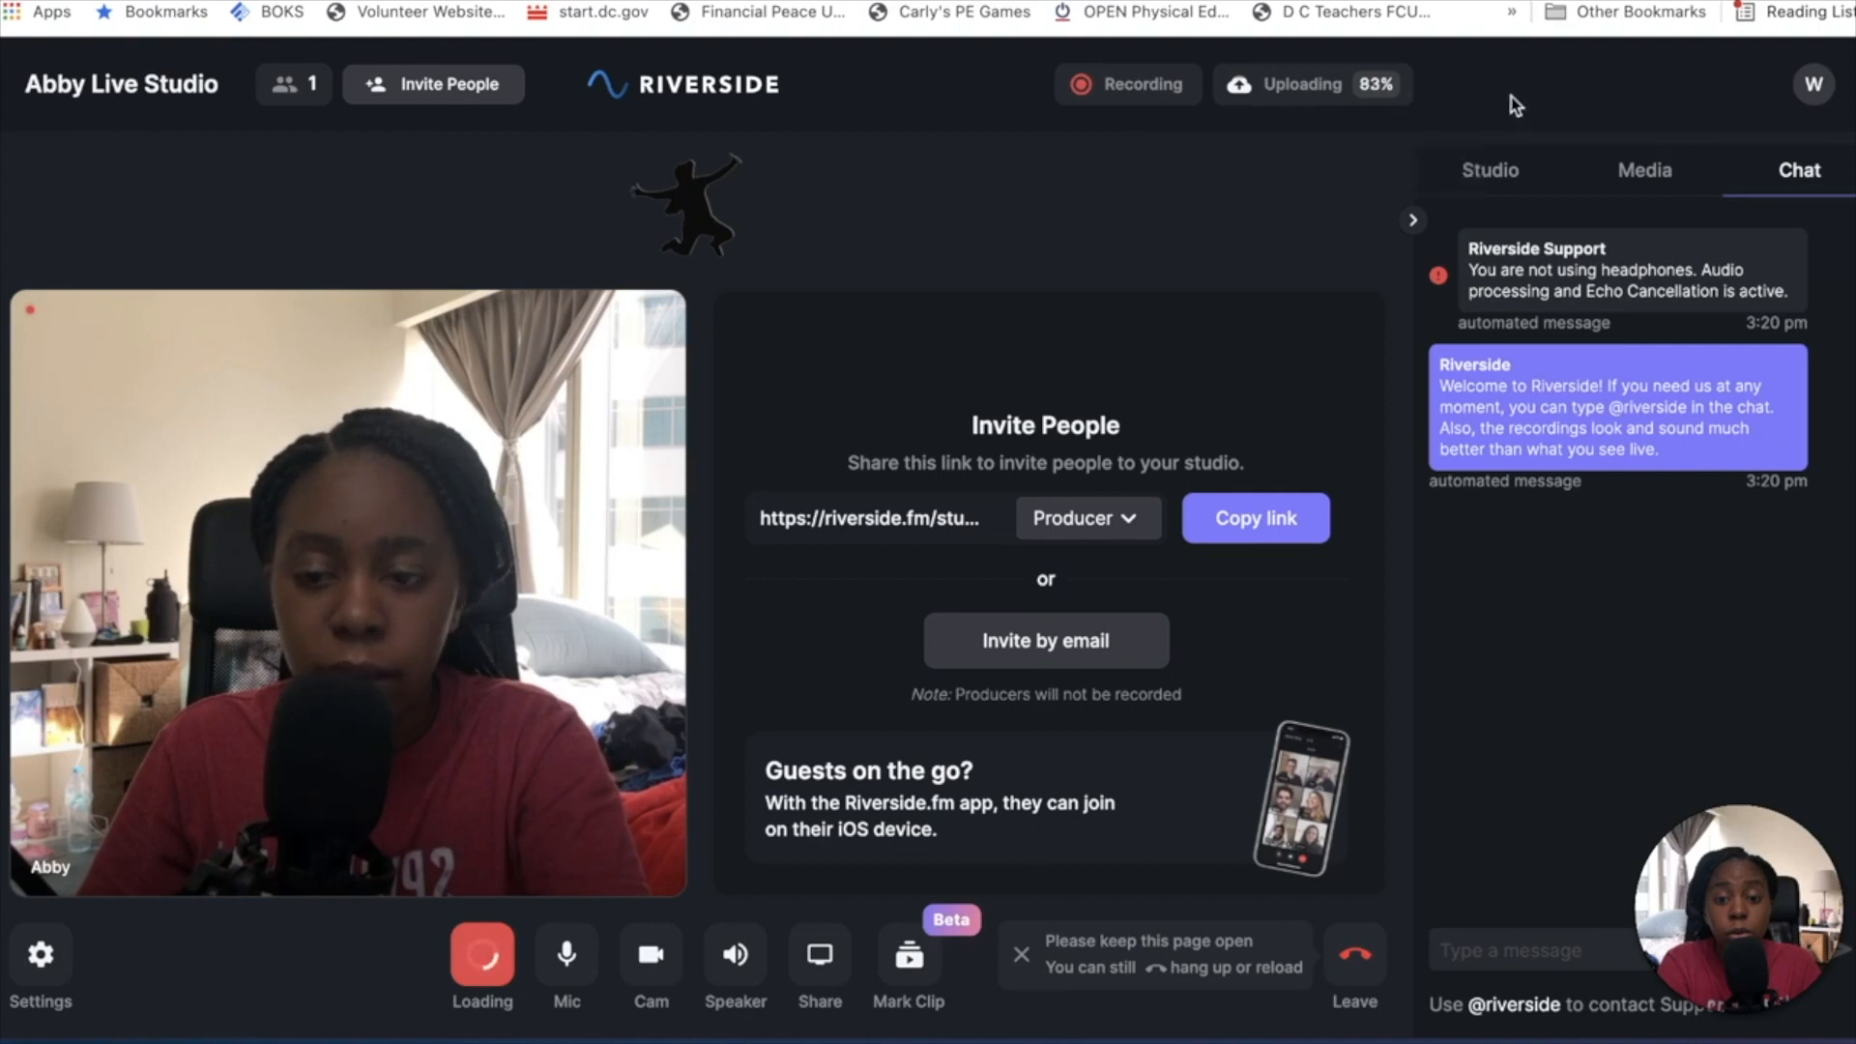
- Stop the test recording and let its upload finish
left_click(481, 954)
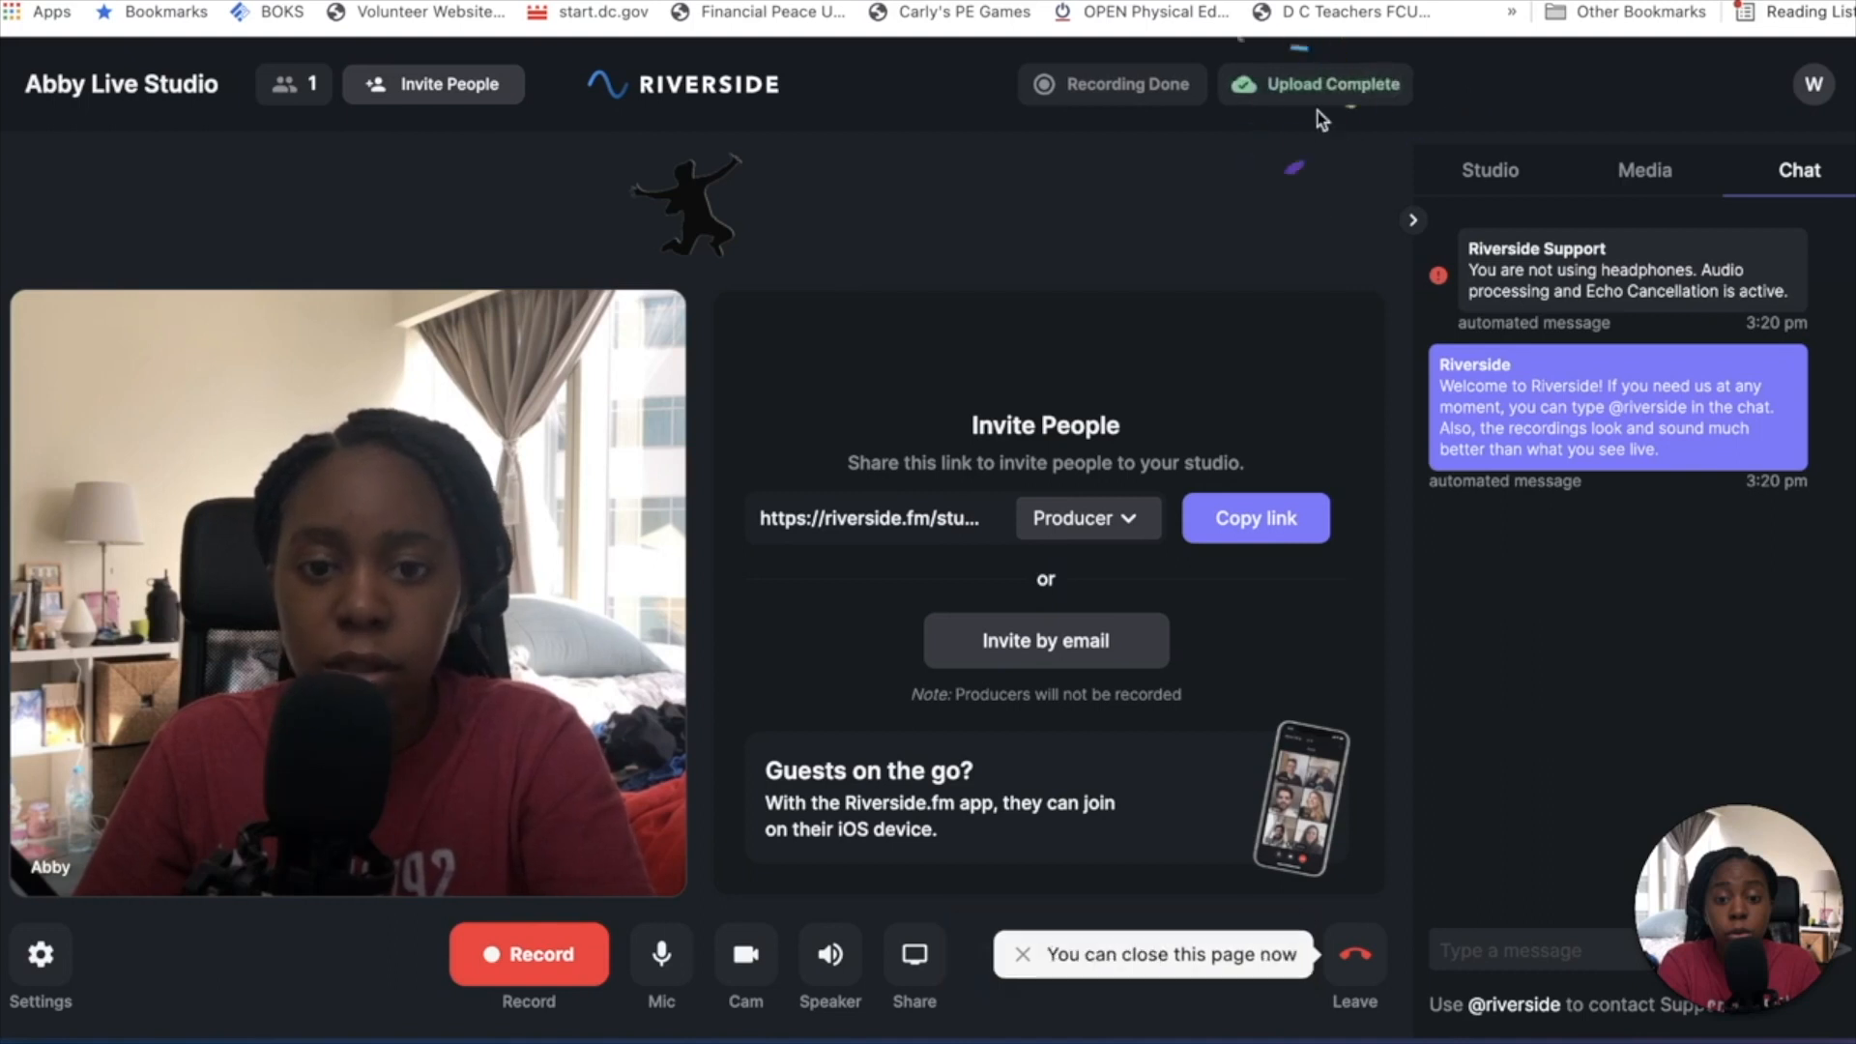
mouse_move(1315, 83)
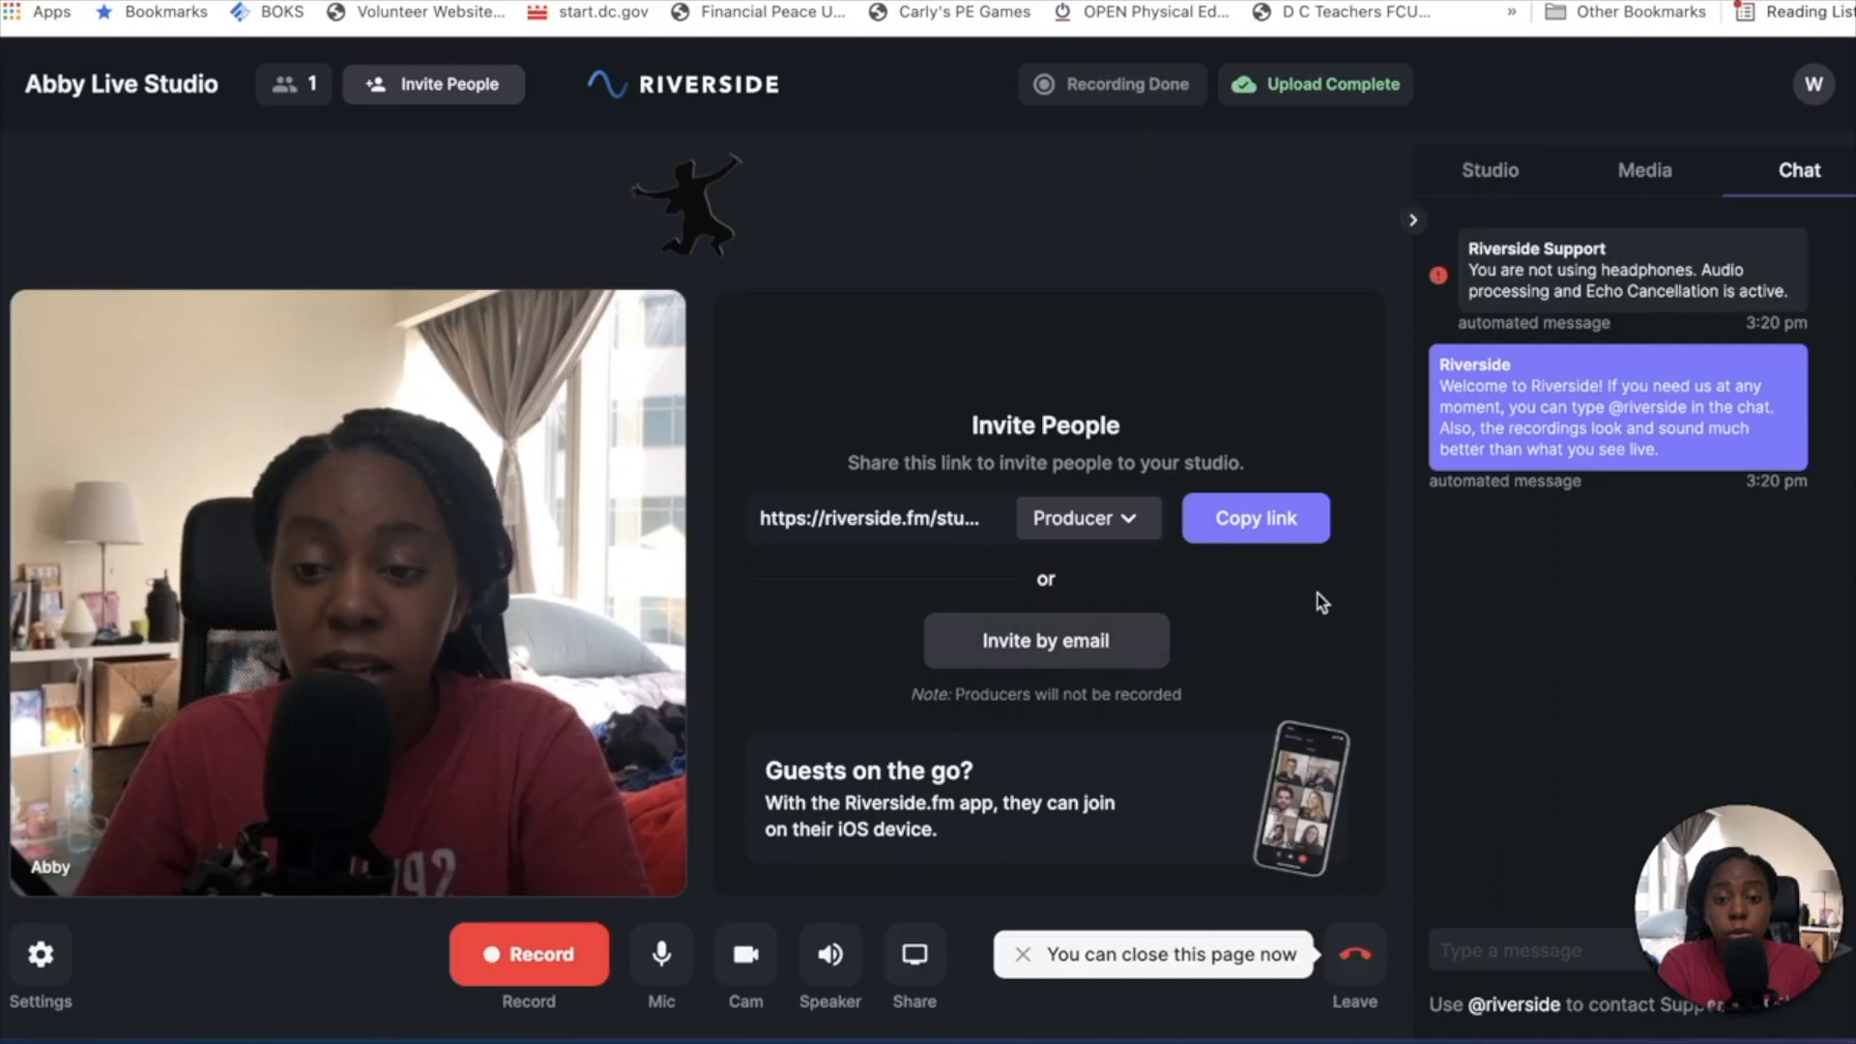
mouse_move(1540, 597)
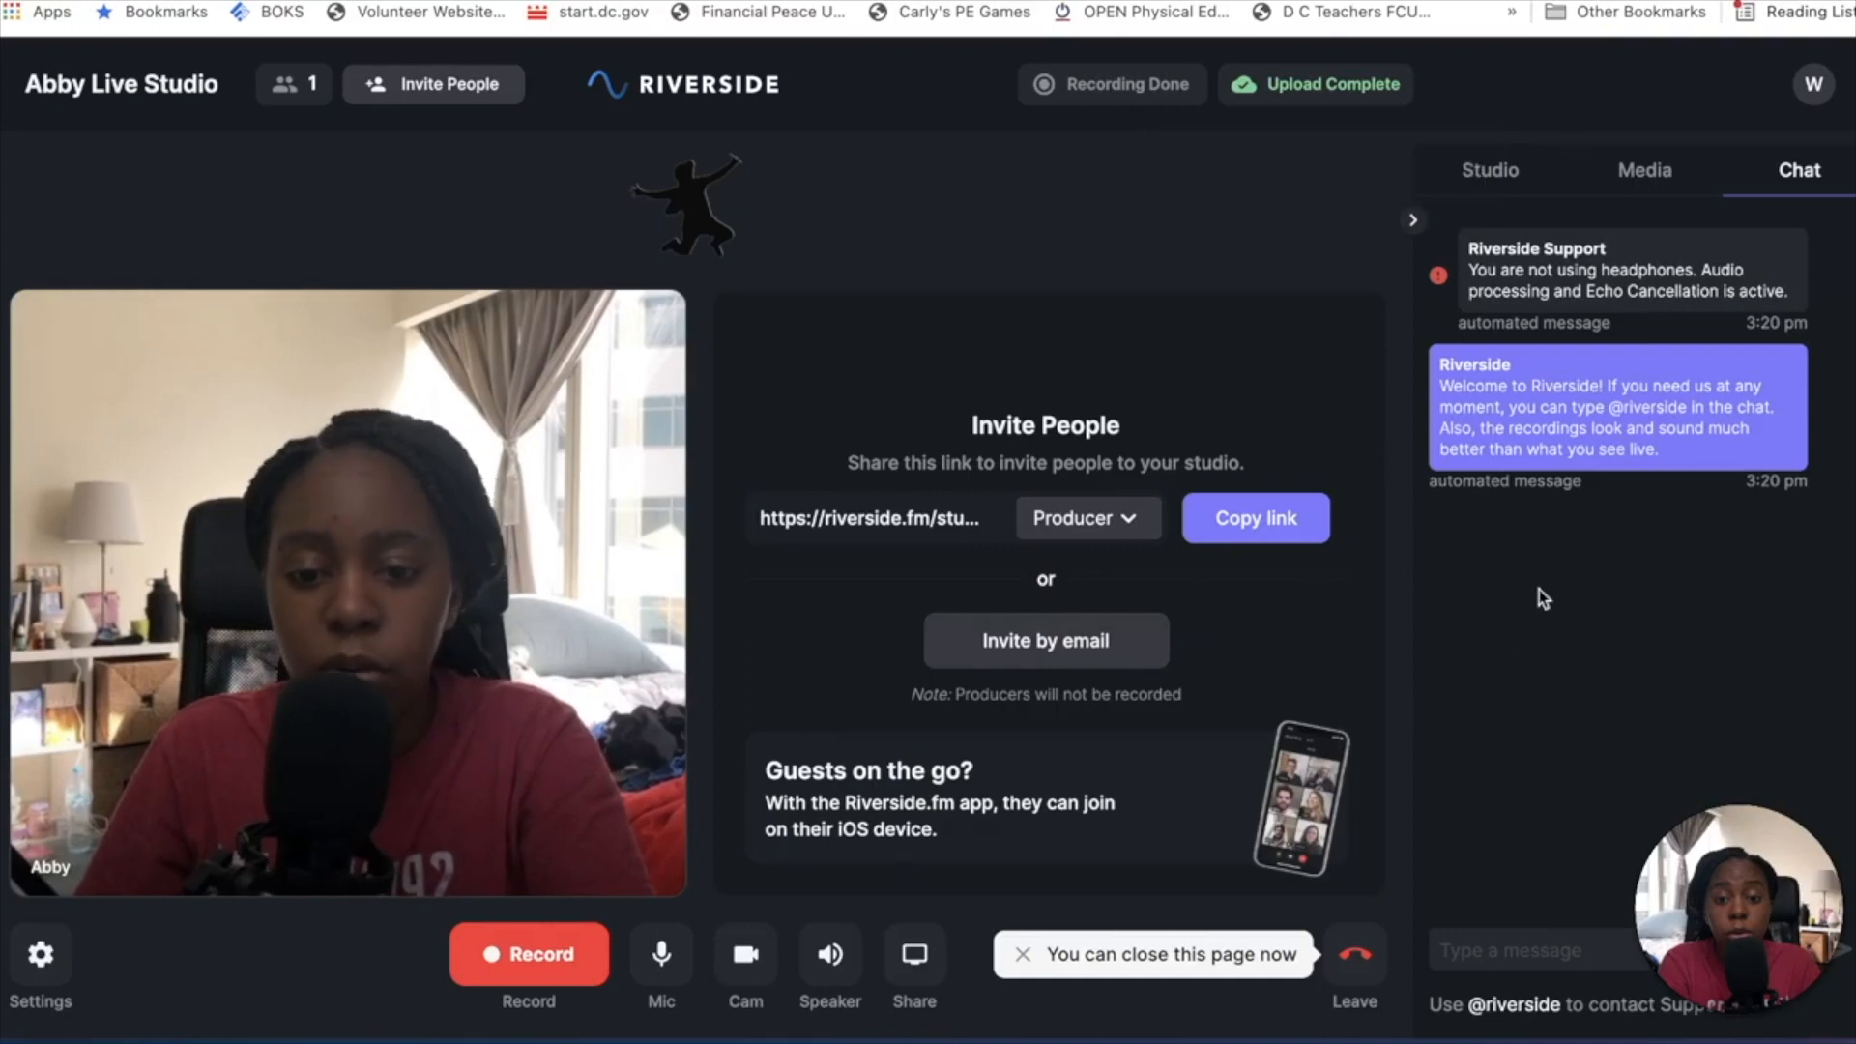